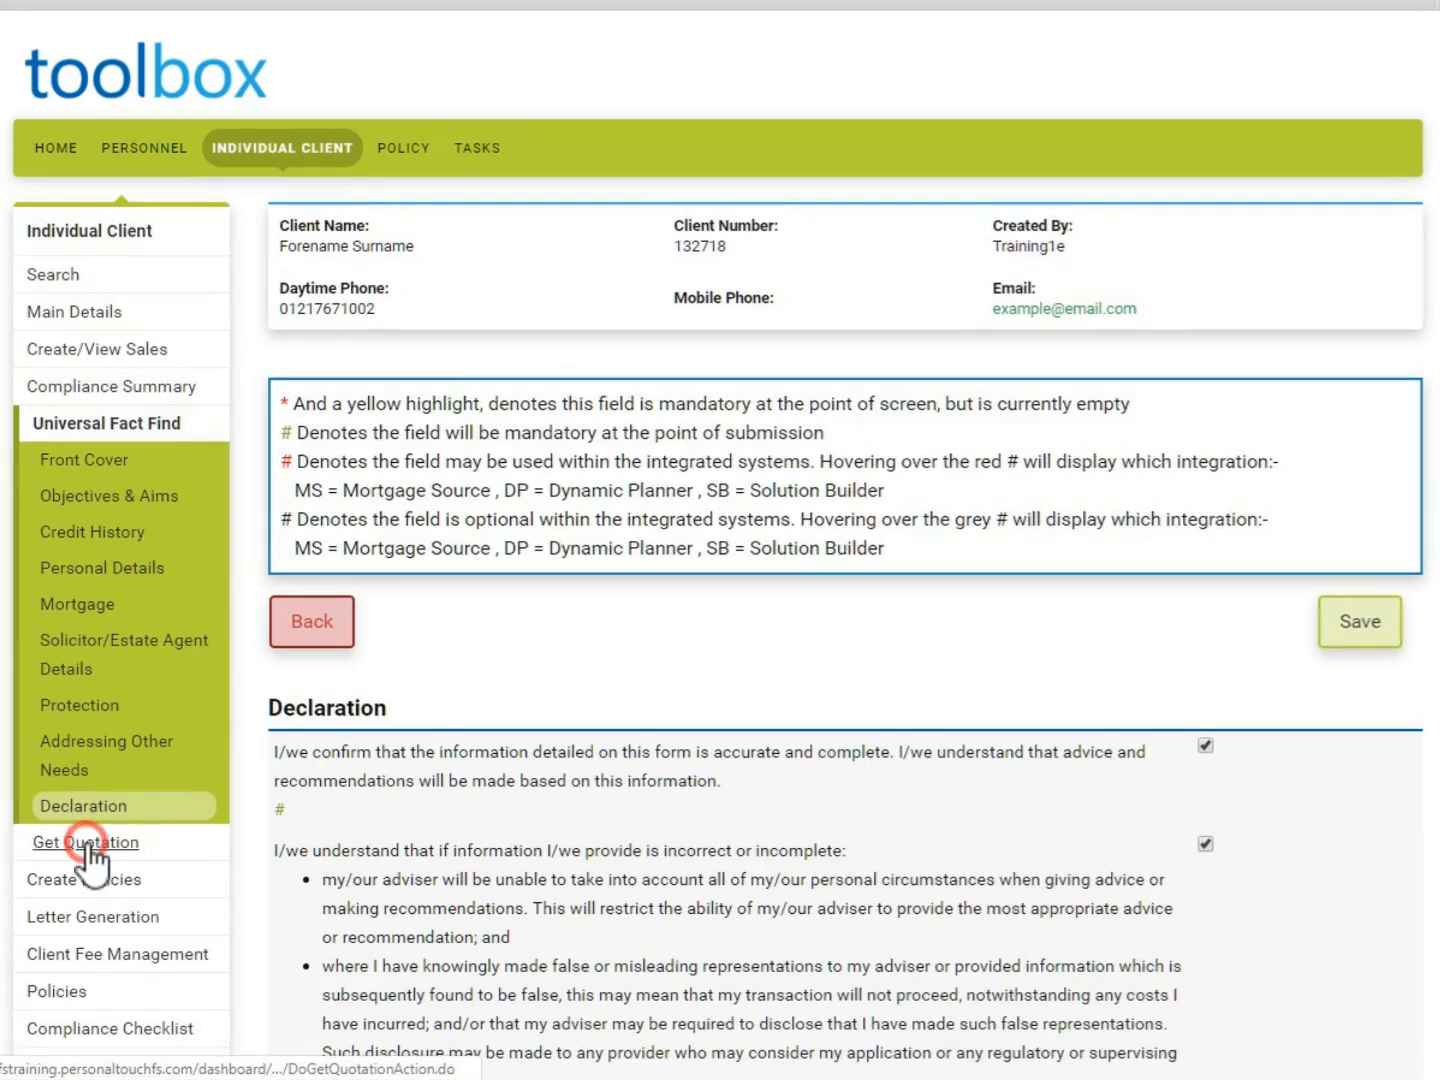
Step: Go to Get Quotation and choose Protection to reach the client's protection quotation page
{"action": "left_click", "coordinate": [84, 842]}
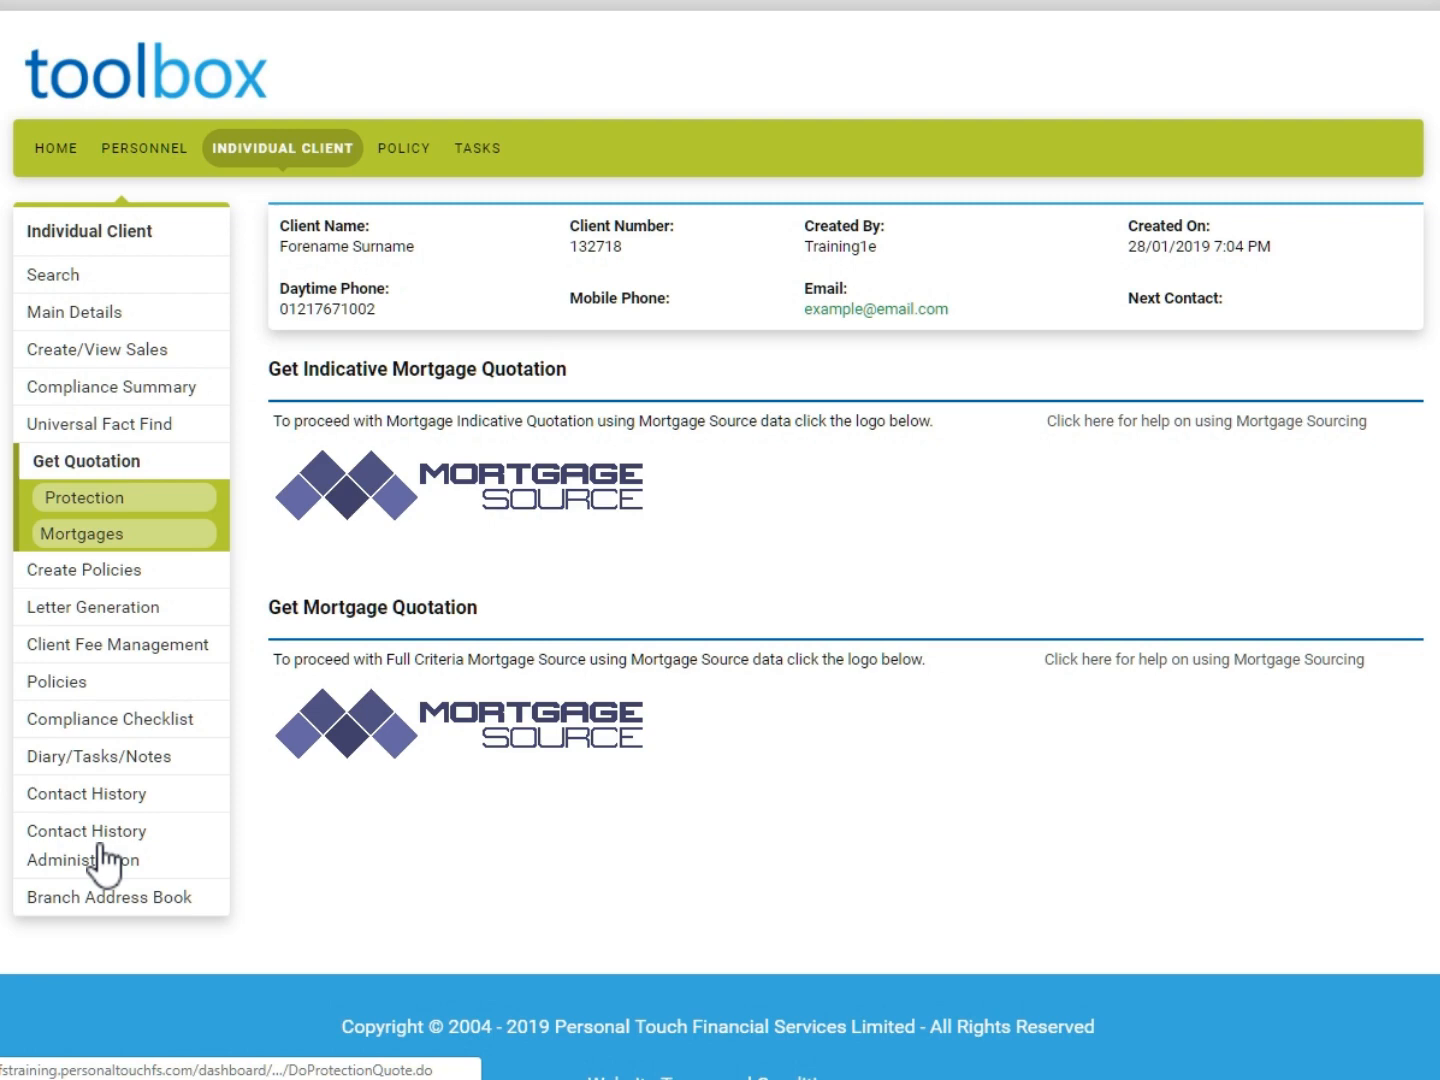
{"action": "mouse_move", "coordinate": [110, 532]}
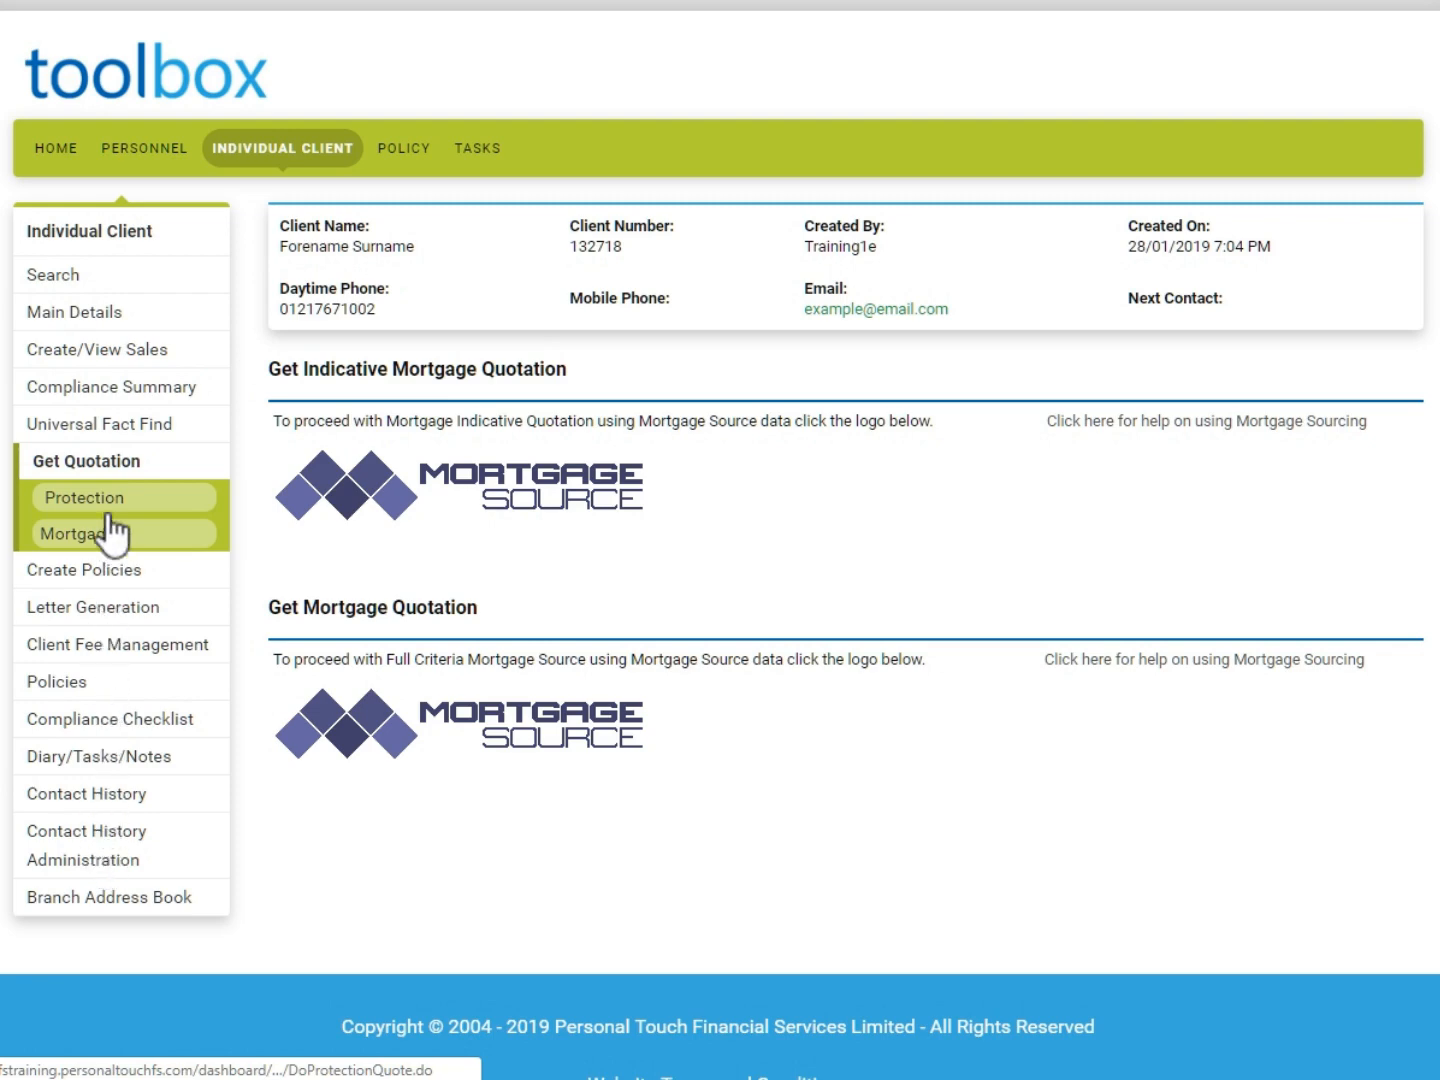
{"action": "left_click", "coordinate": [84, 496]}
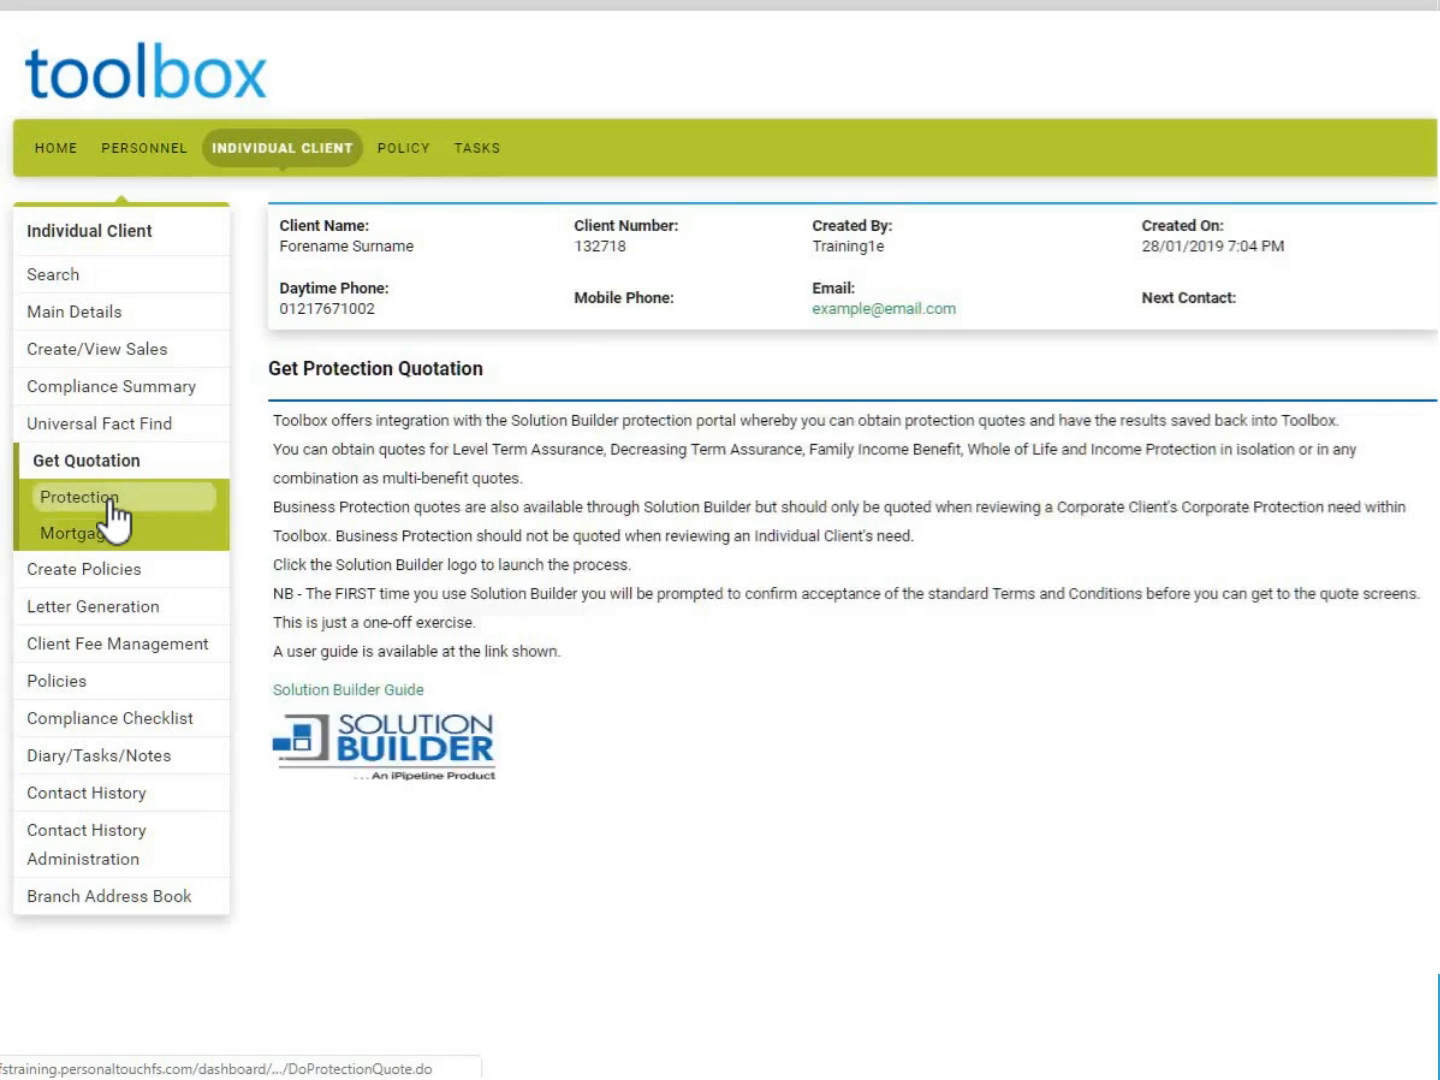
Step: Choose Mortgages under Get Quotation to reach the client's mortgage quotation page
{"action": "left_click", "coordinate": [80, 532]}
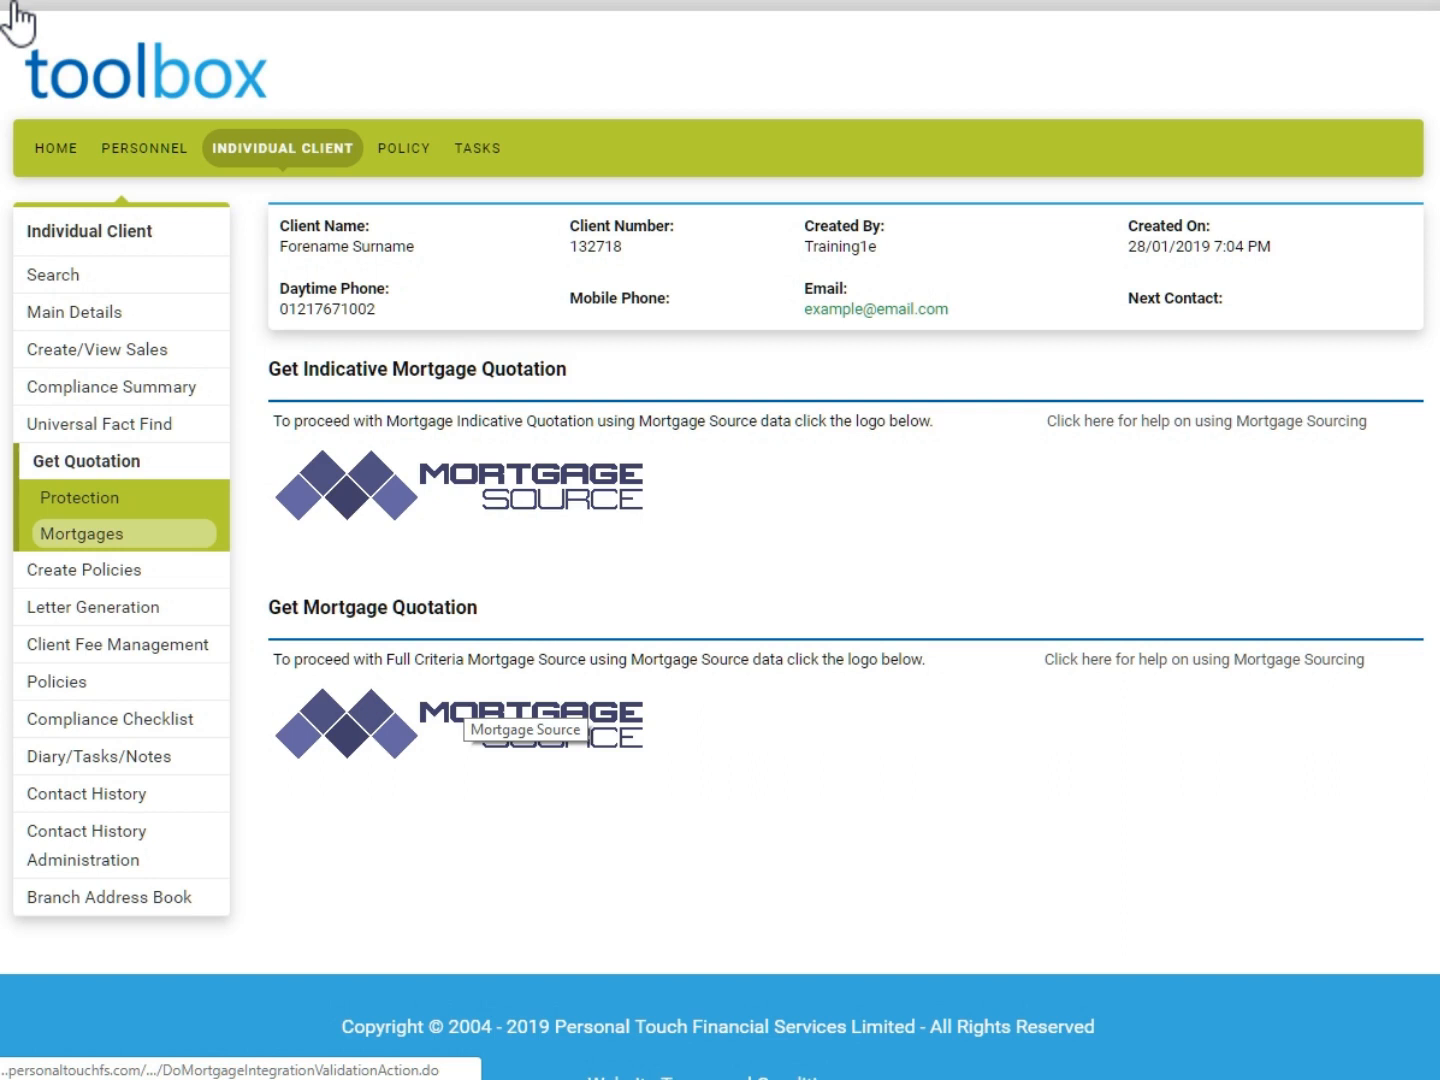
{"action": "mouse_move", "coordinate": [470, 710]}
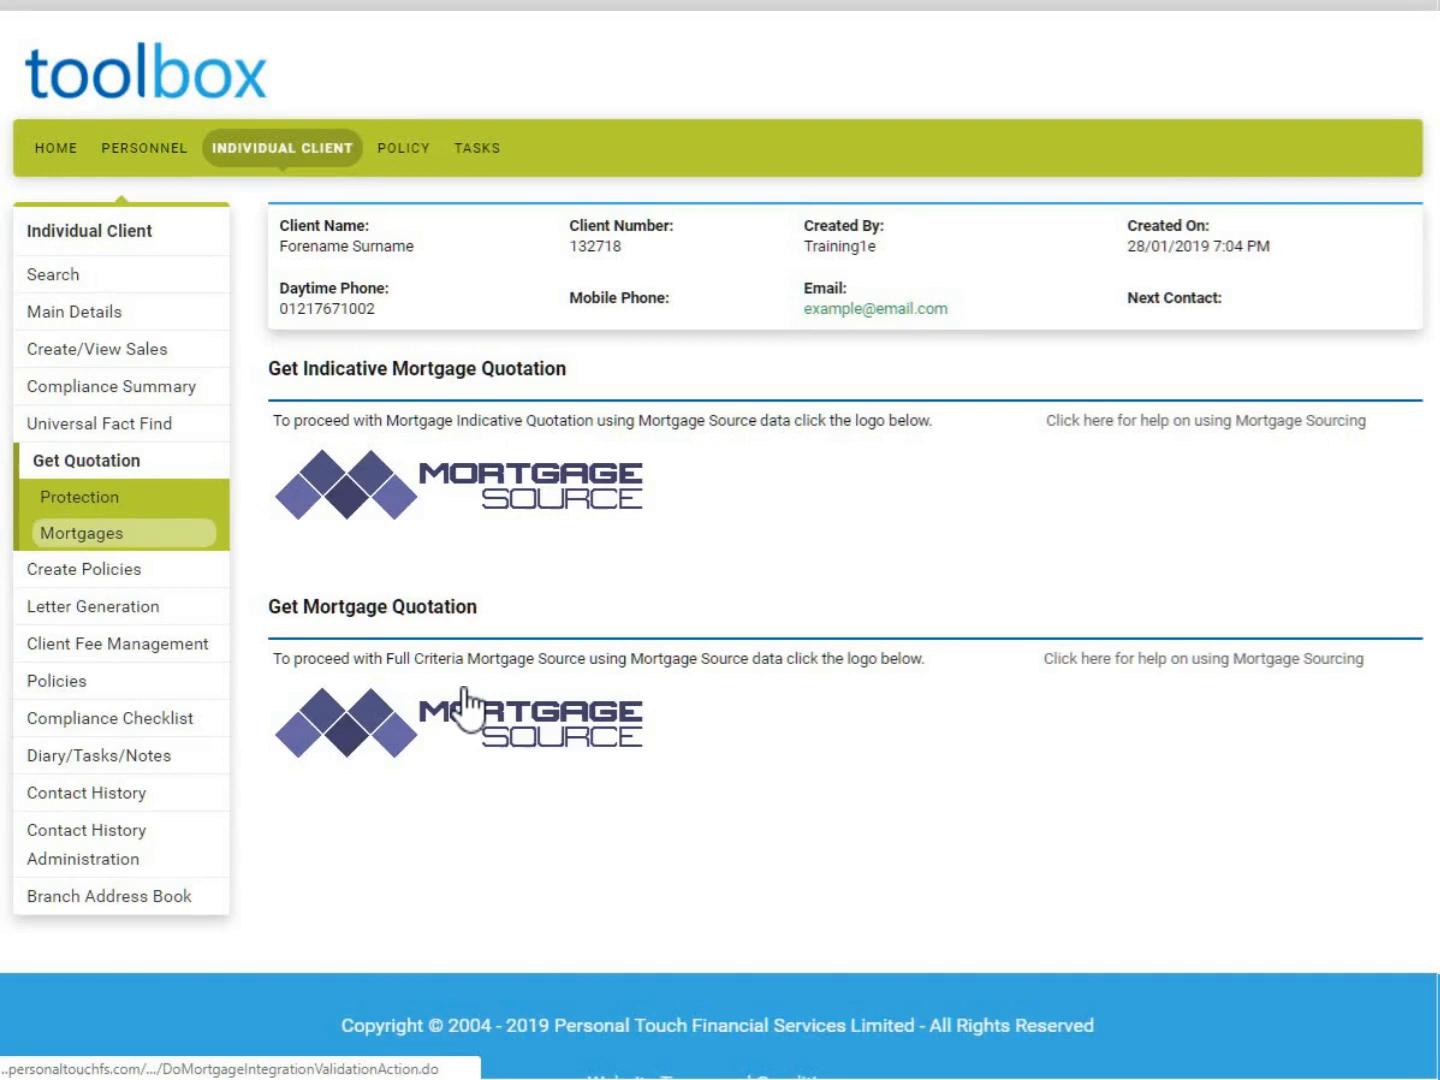
Step: Start a full-criteria Mortgage Source quotation and mark the property as unencumbered
{"action": "left_click", "coordinate": [456, 720]}
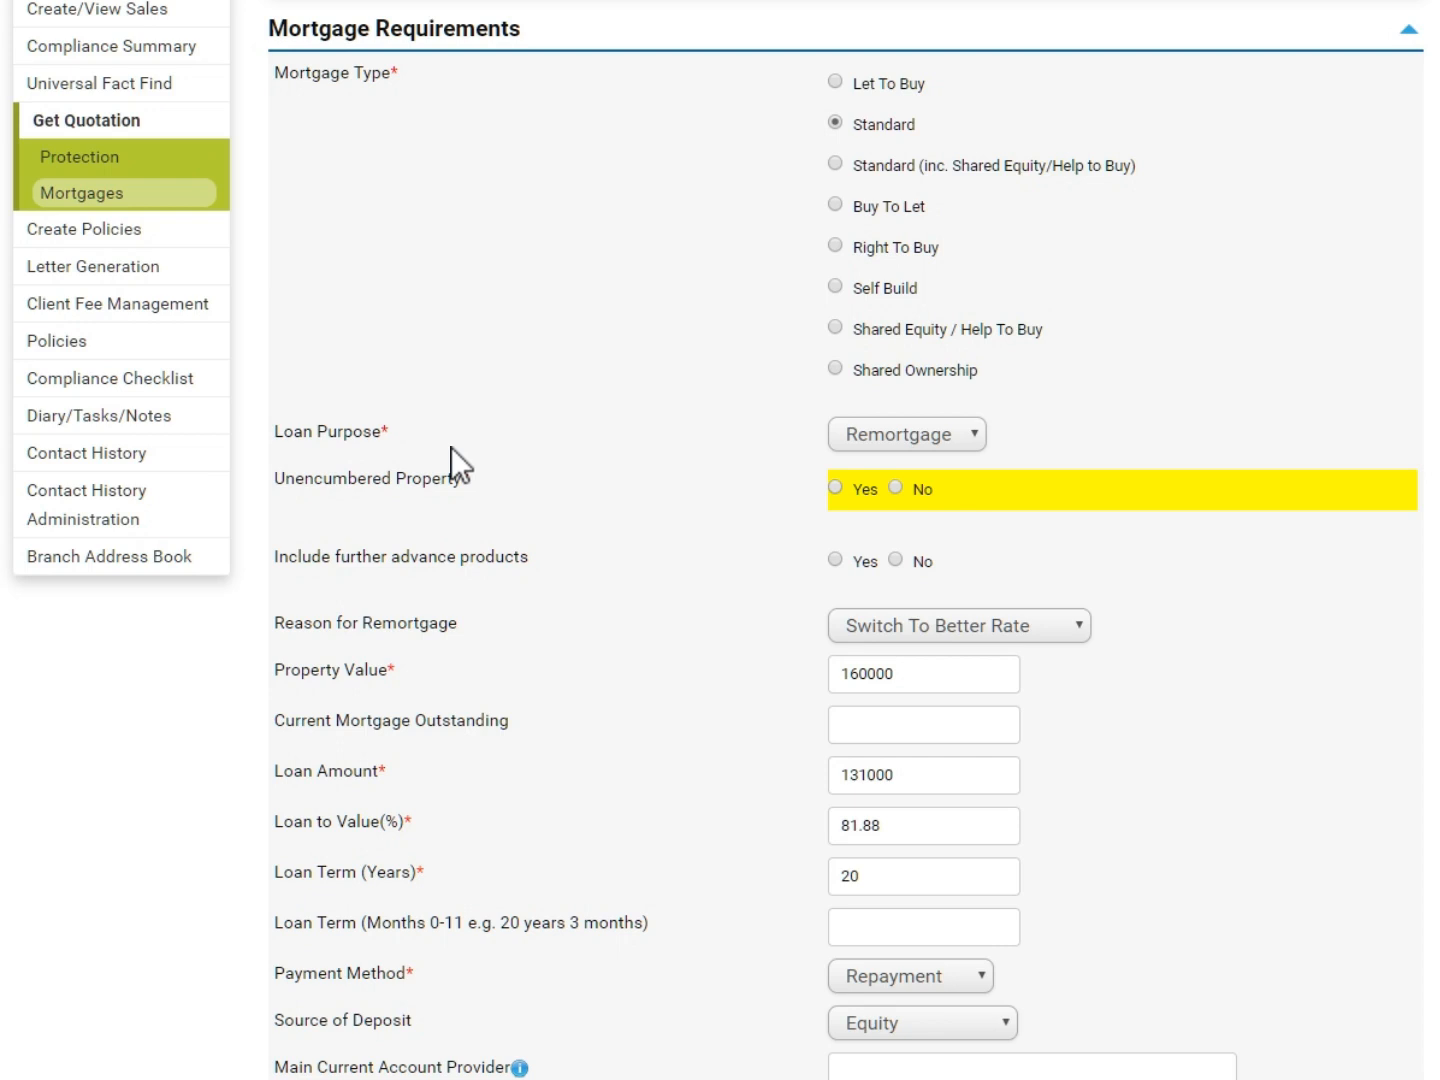
{"action": "left_click", "coordinate": [836, 488]}
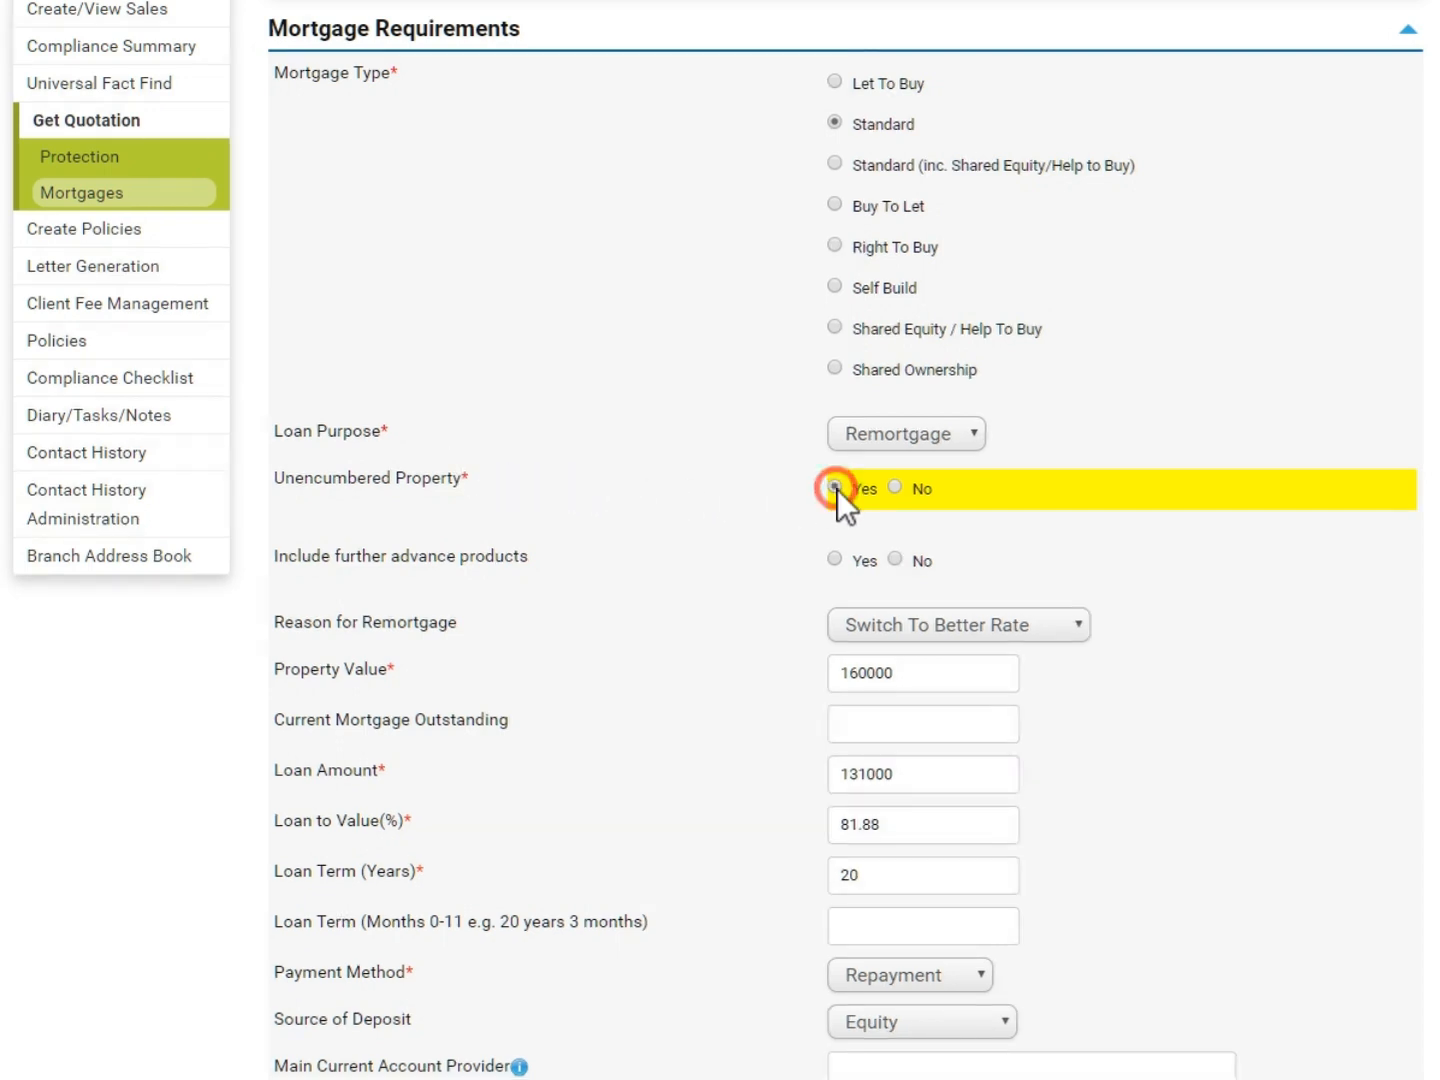
{"action": "left_click", "coordinate": [836, 488]}
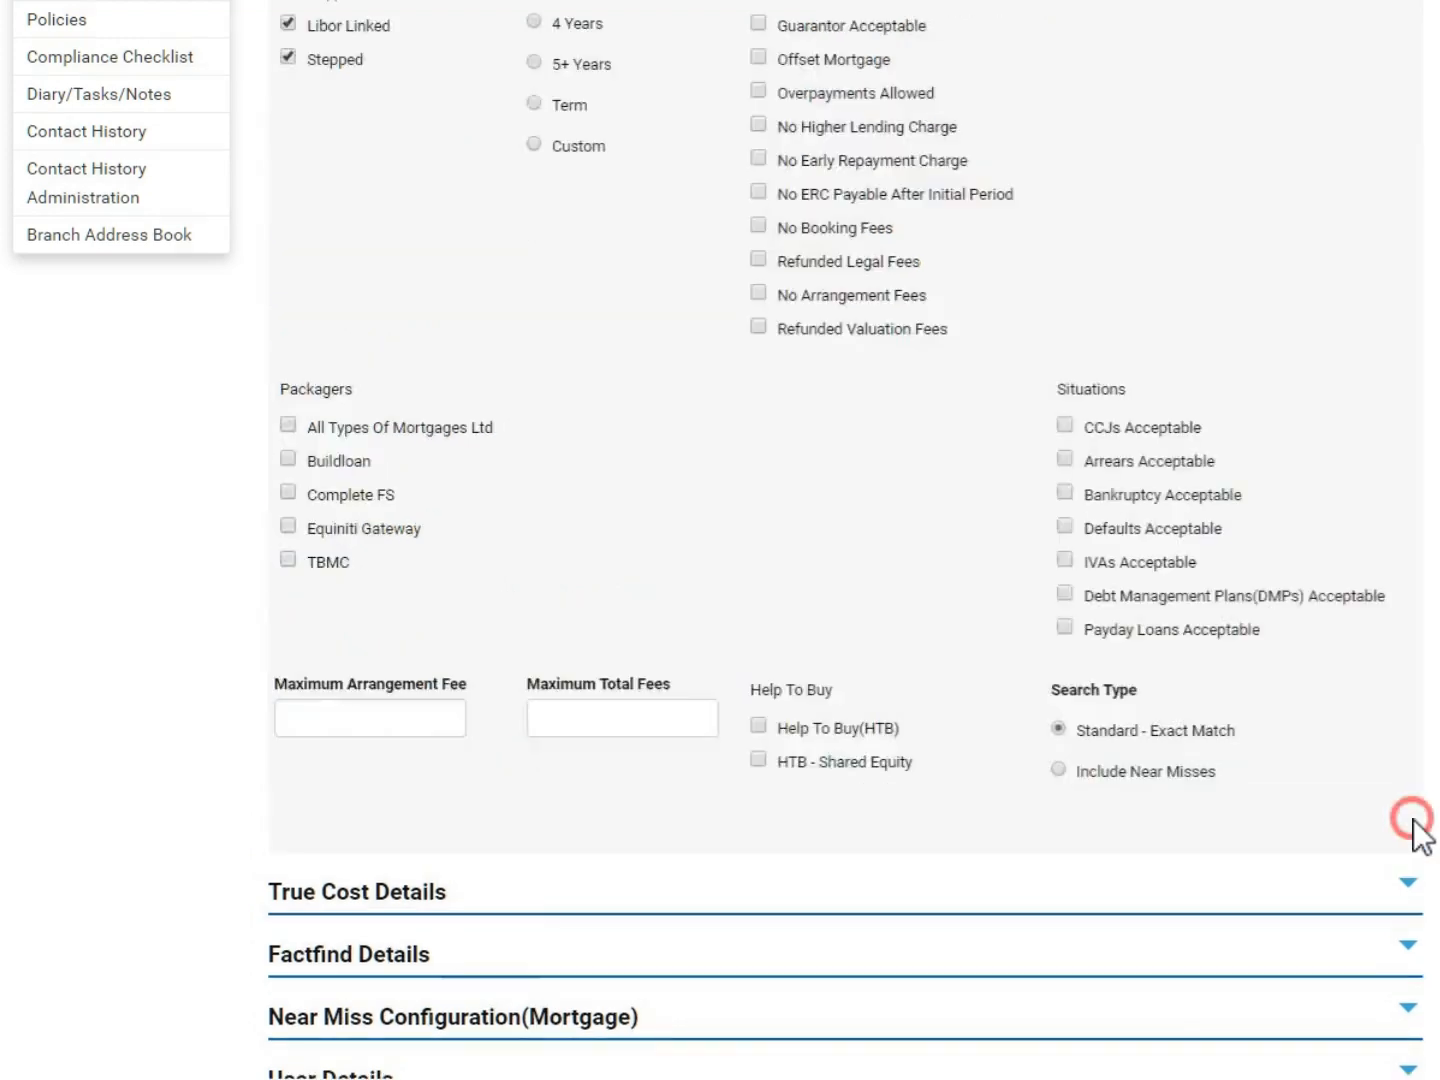
Step: Narrow the product filter to Fixed products only with a 2 Years product period
{"action": "scroll", "scroll_direction": "up", "scroll_amount": 3}
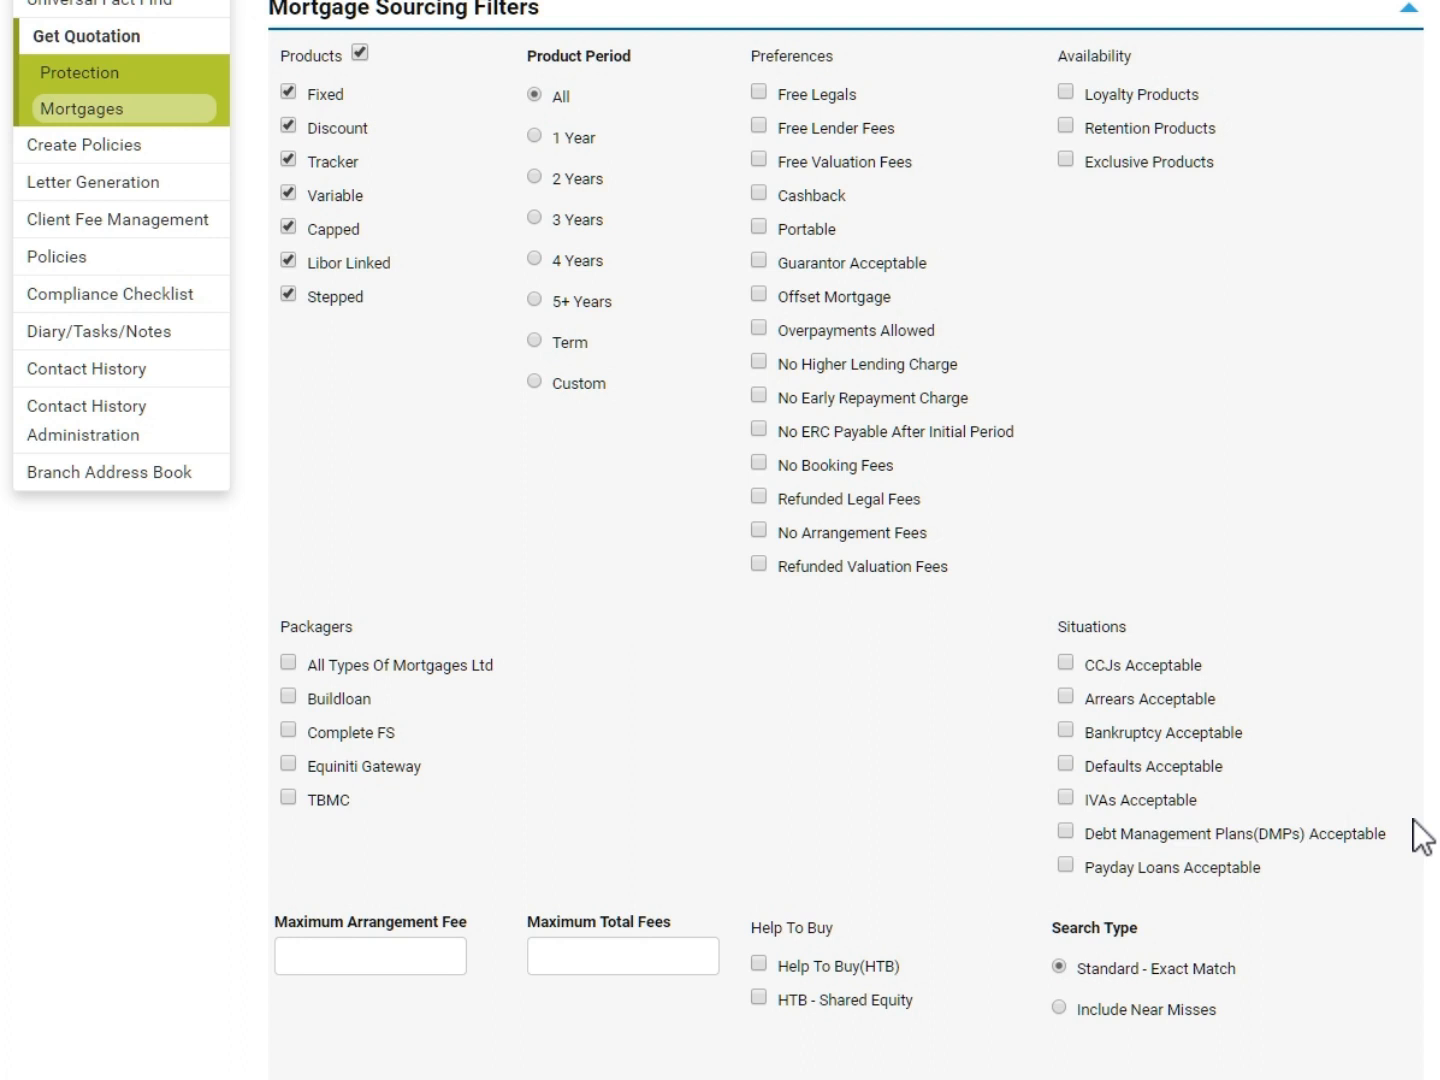
{"action": "mouse_move", "coordinate": [1268, 344]}
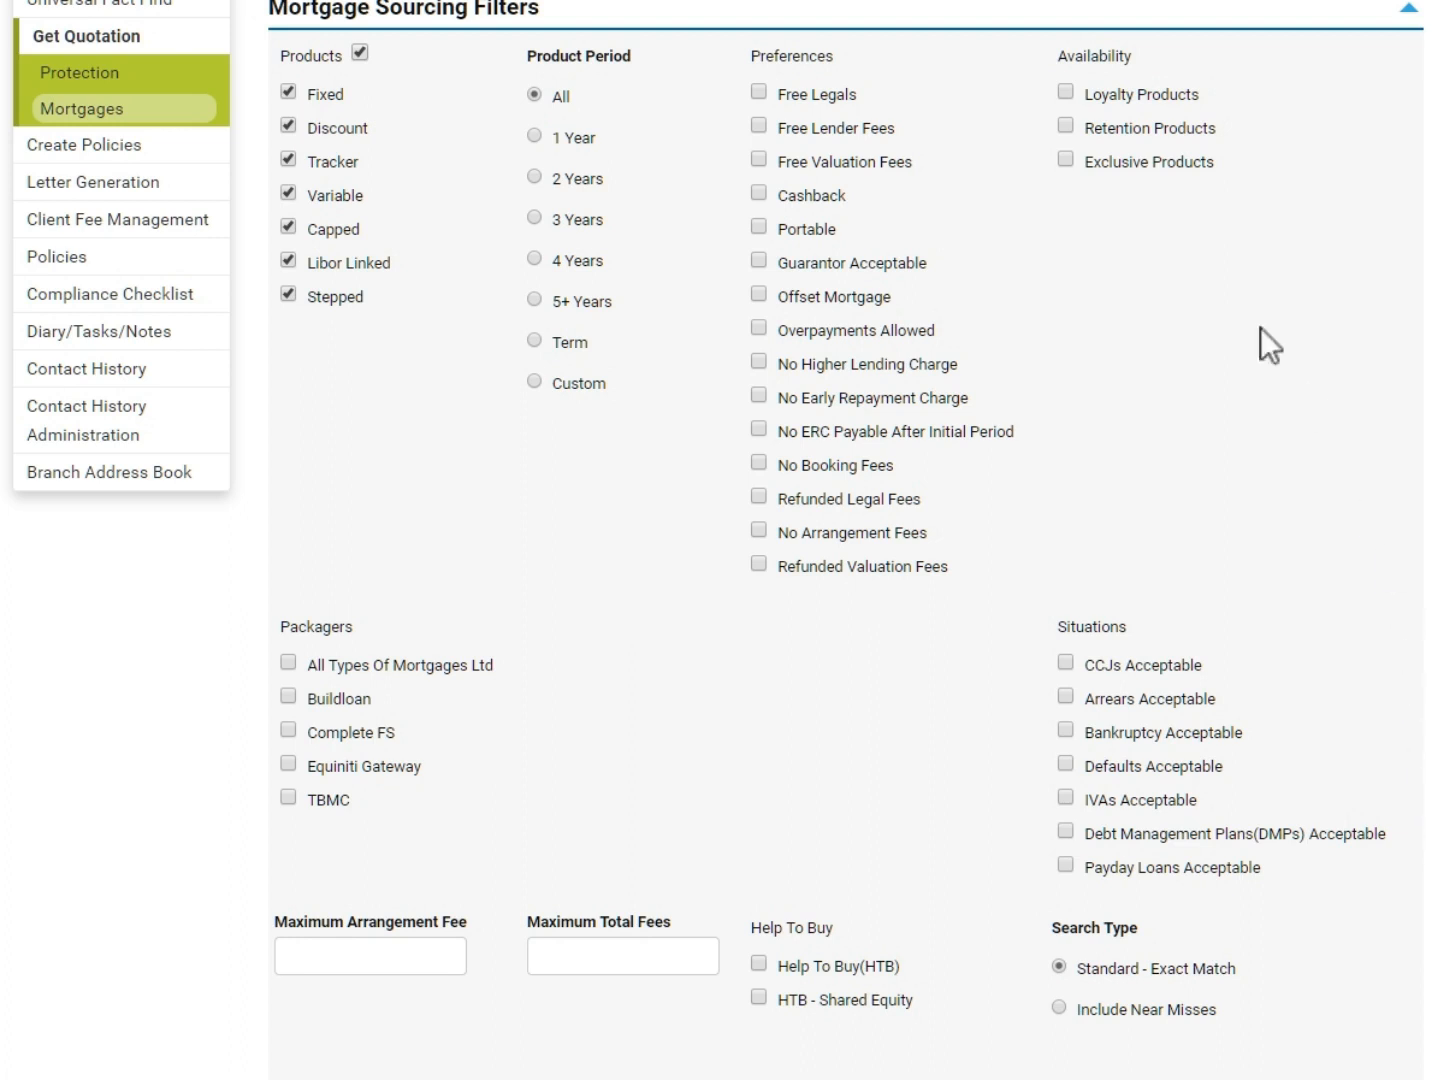
{"action": "left_click", "coordinate": [360, 52]}
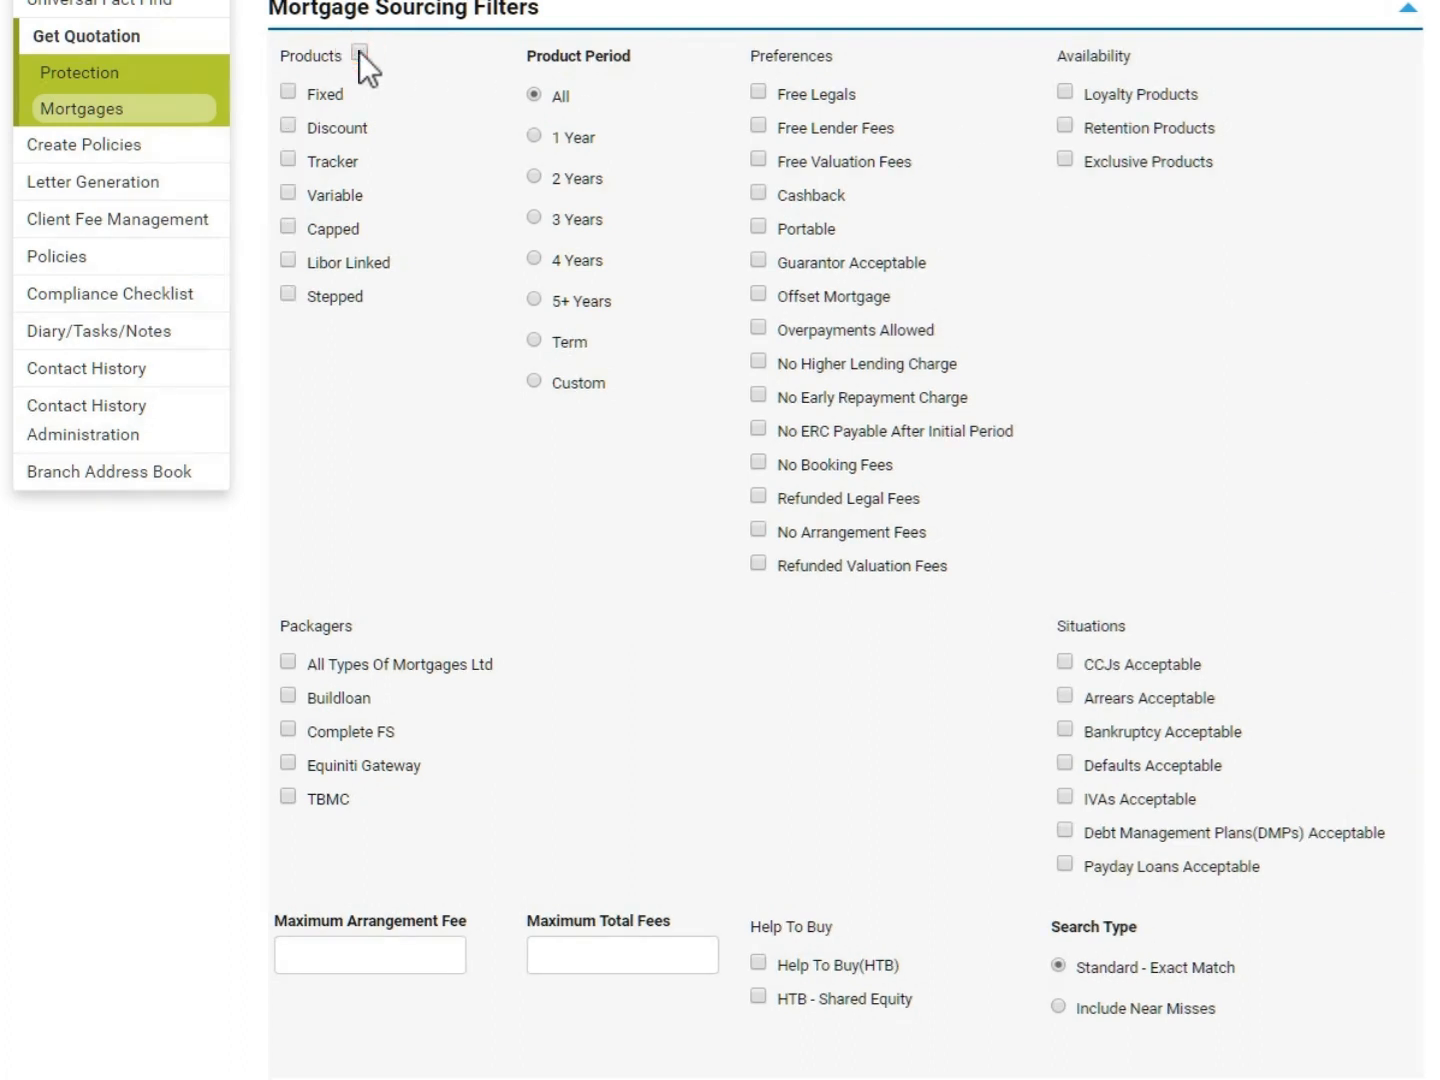
{"action": "left_click", "coordinate": [288, 92]}
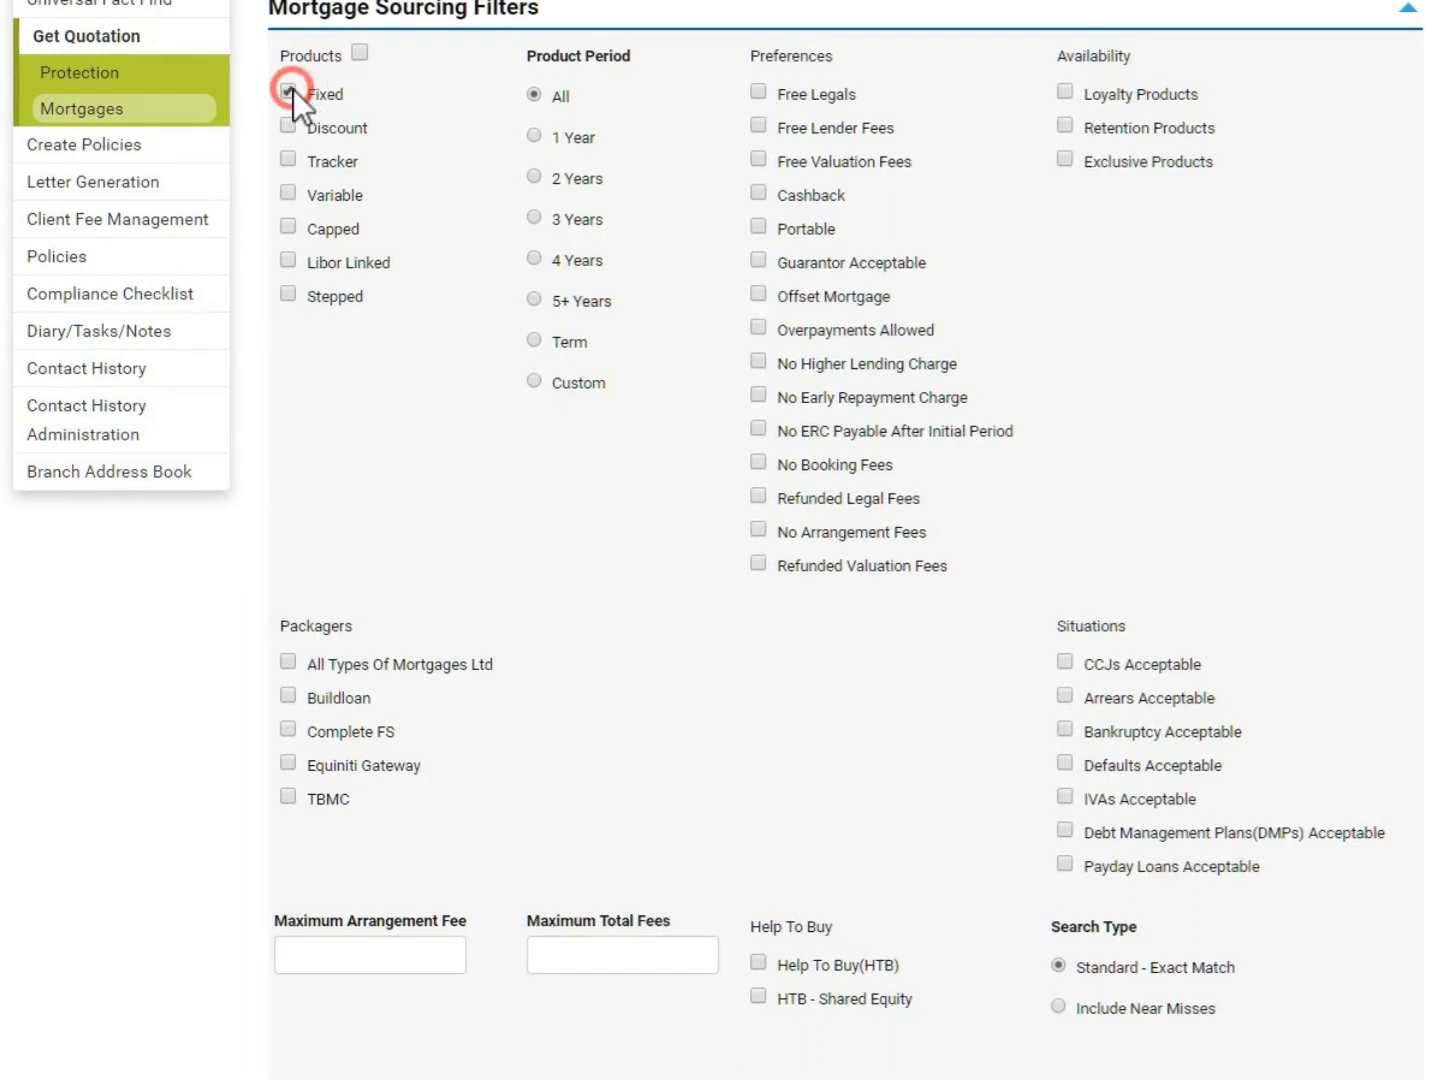
{"action": "left_click", "coordinate": [288, 92]}
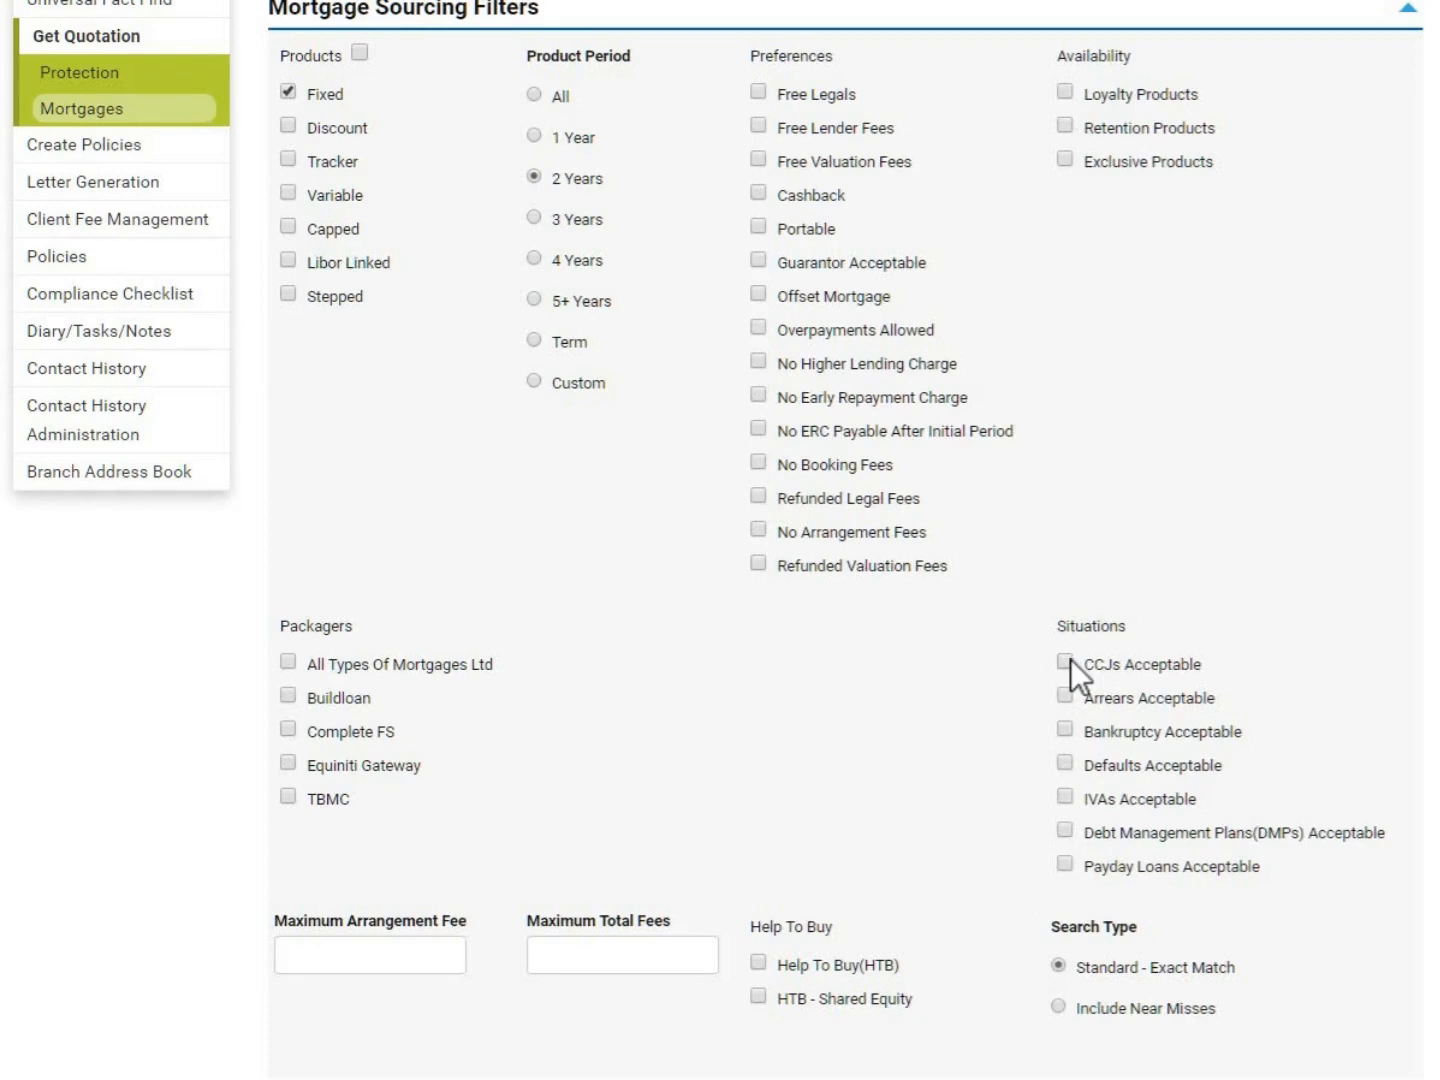
{"action": "scroll", "scroll_direction": "down", "scroll_amount": 3}
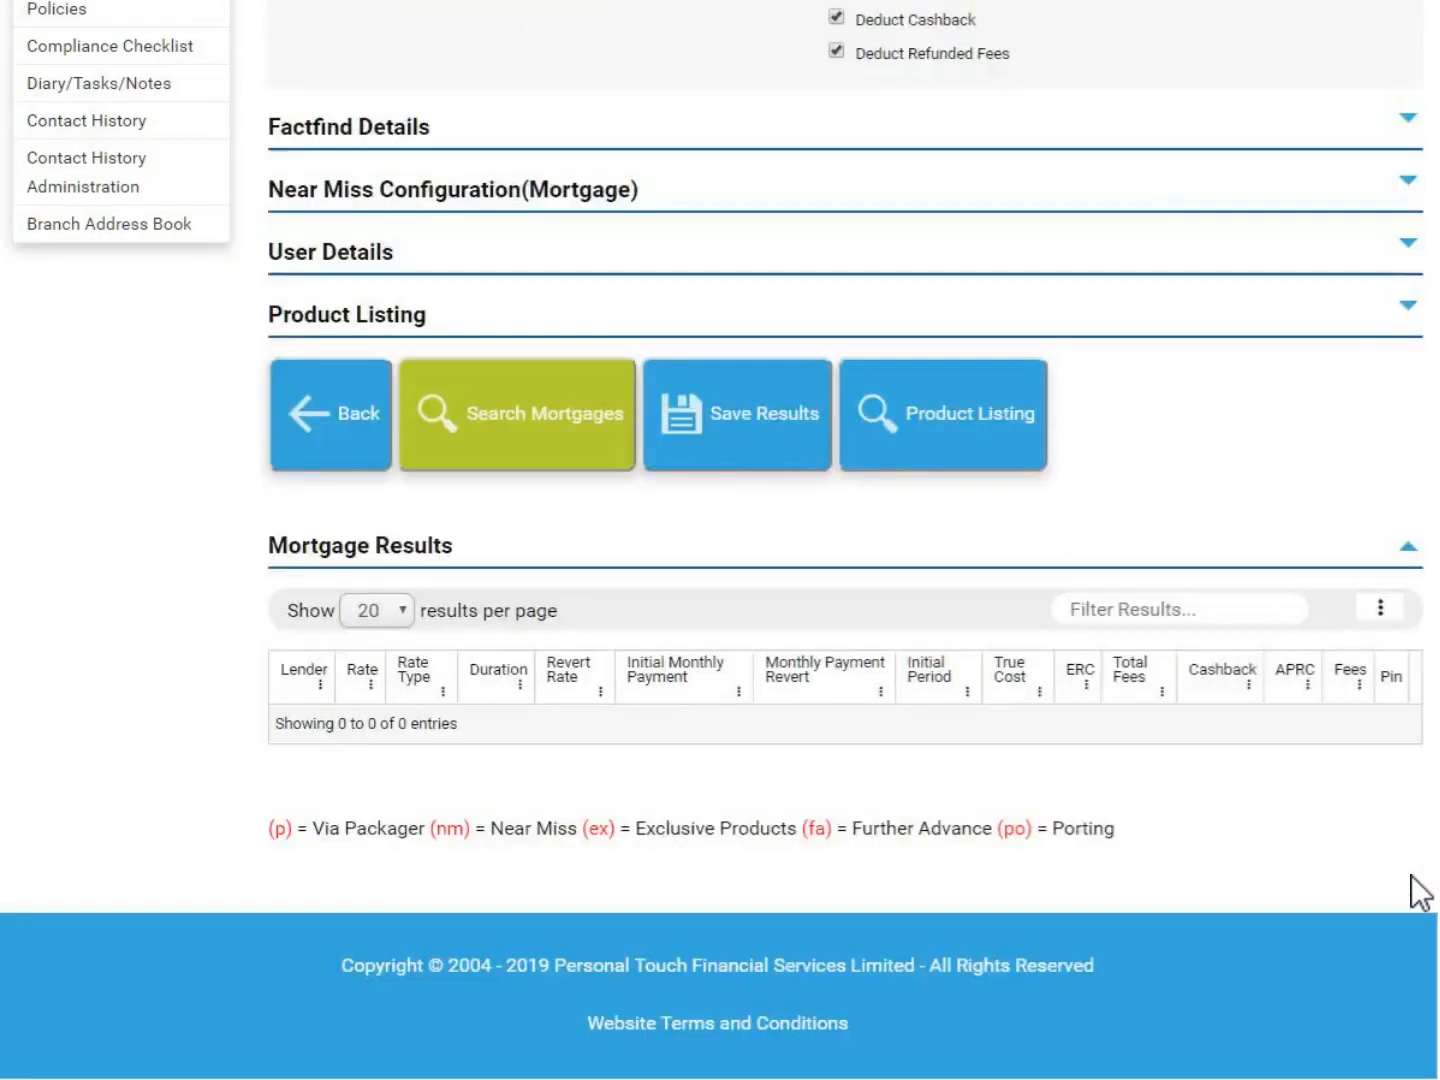
Step: Set true cost to calculate over the initial period and show the client's Factfind Details
{"action": "scroll", "scroll_direction": "up", "scroll_amount": 3}
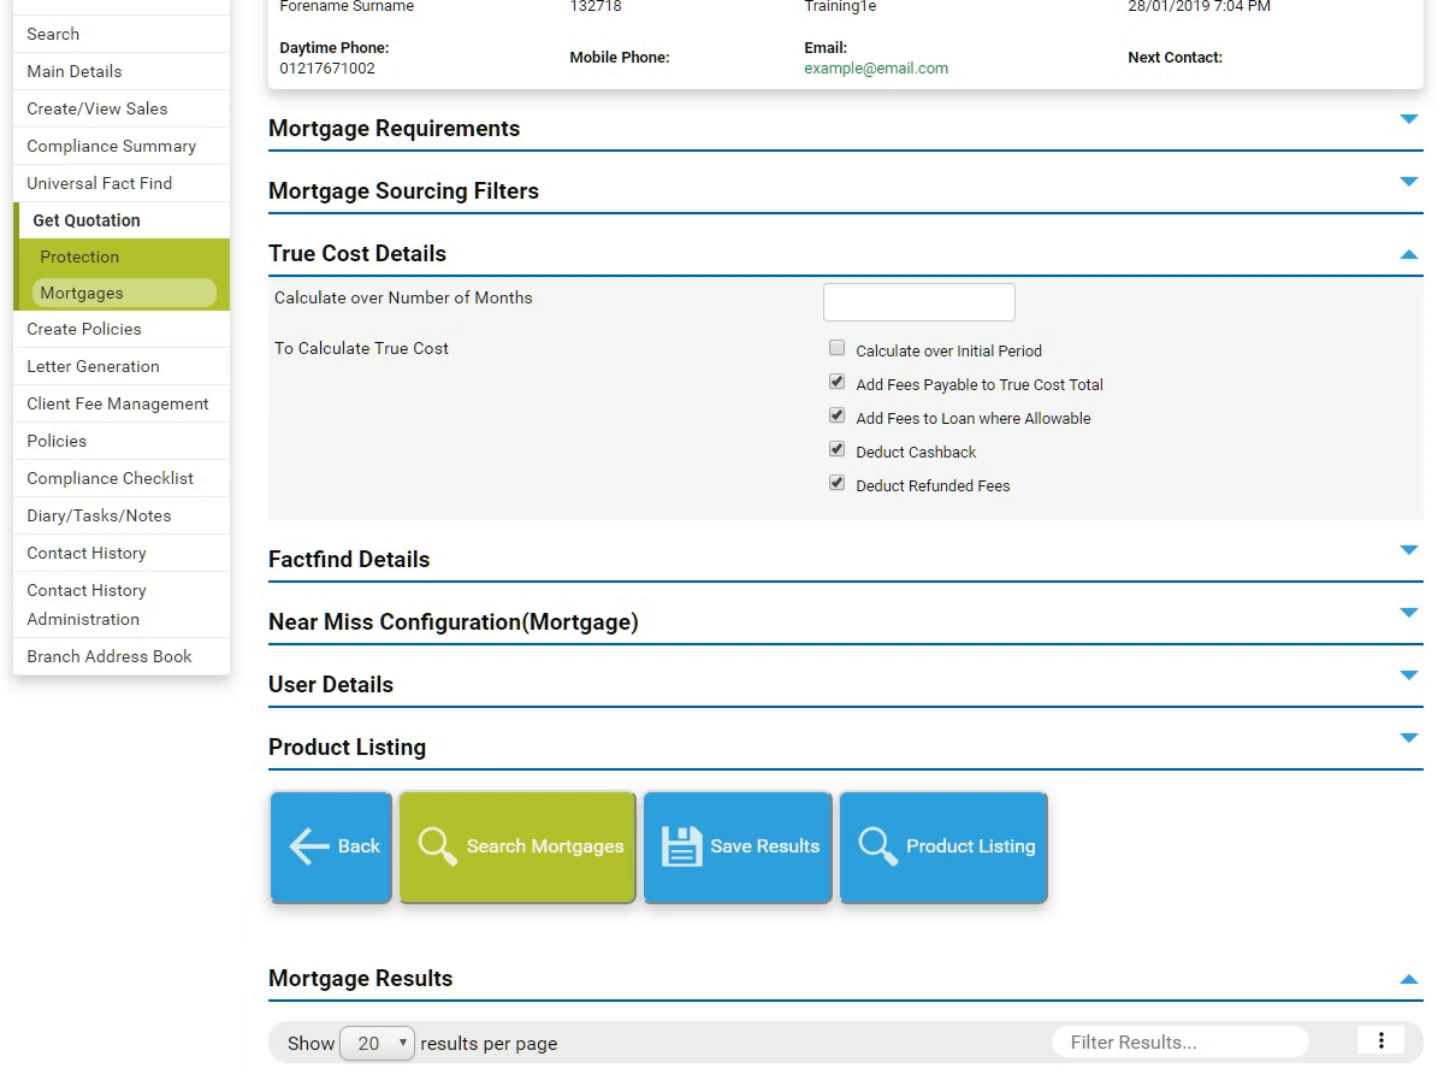
{"action": "left_click", "coordinate": [916, 302]}
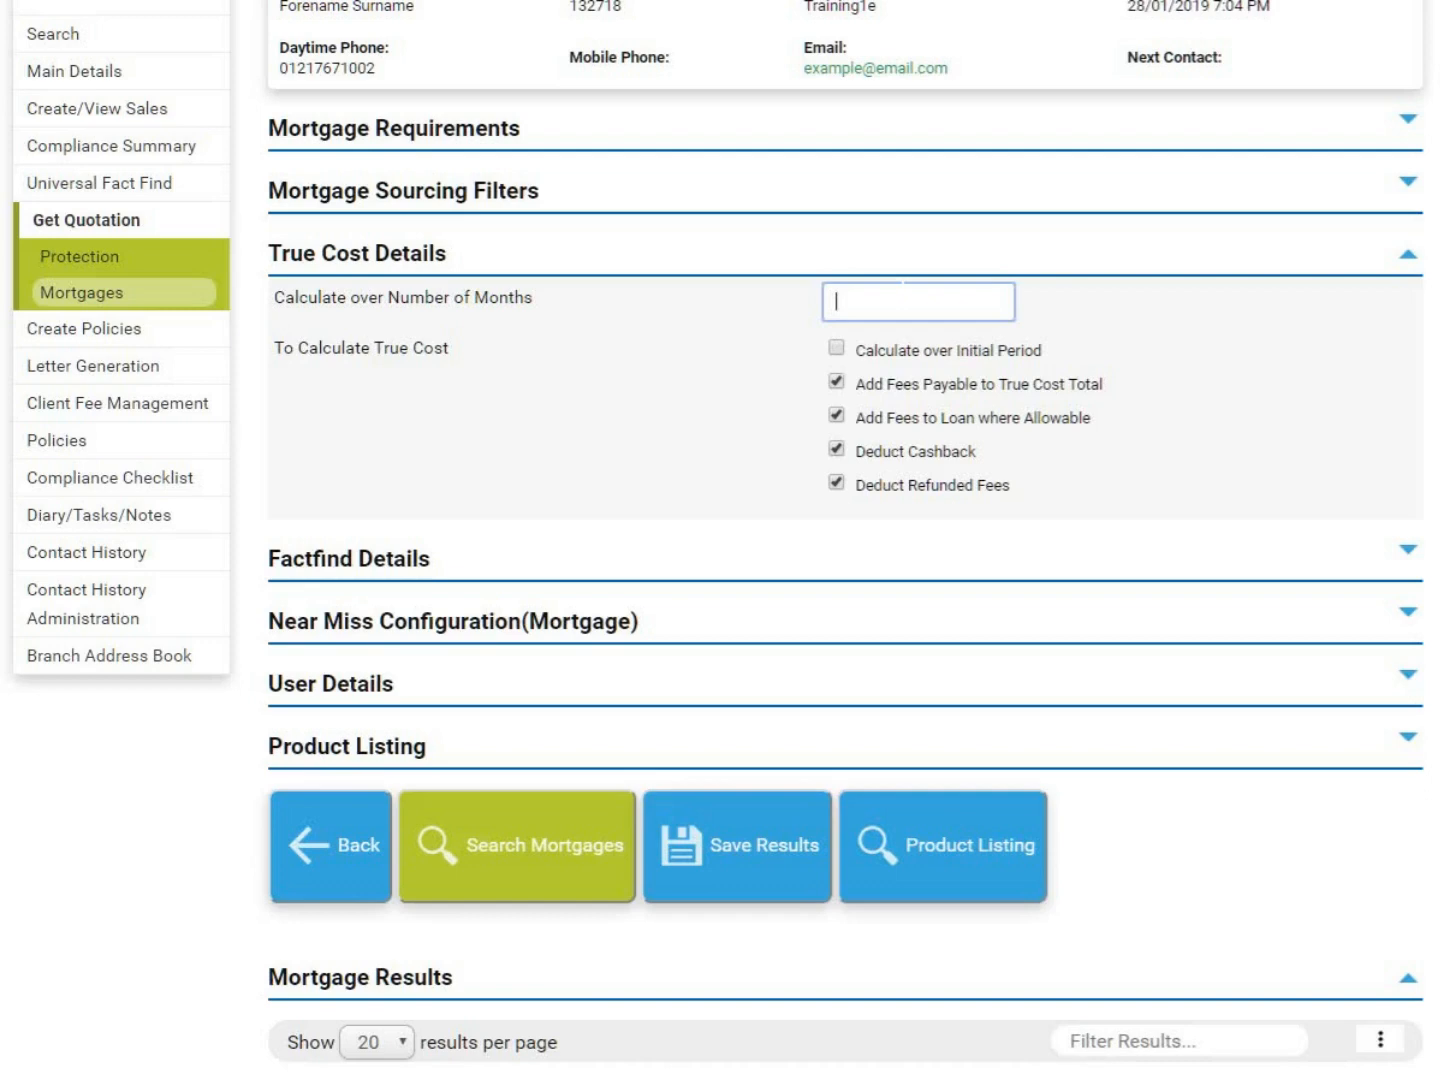
{"action": "left_click", "coordinate": [838, 348]}
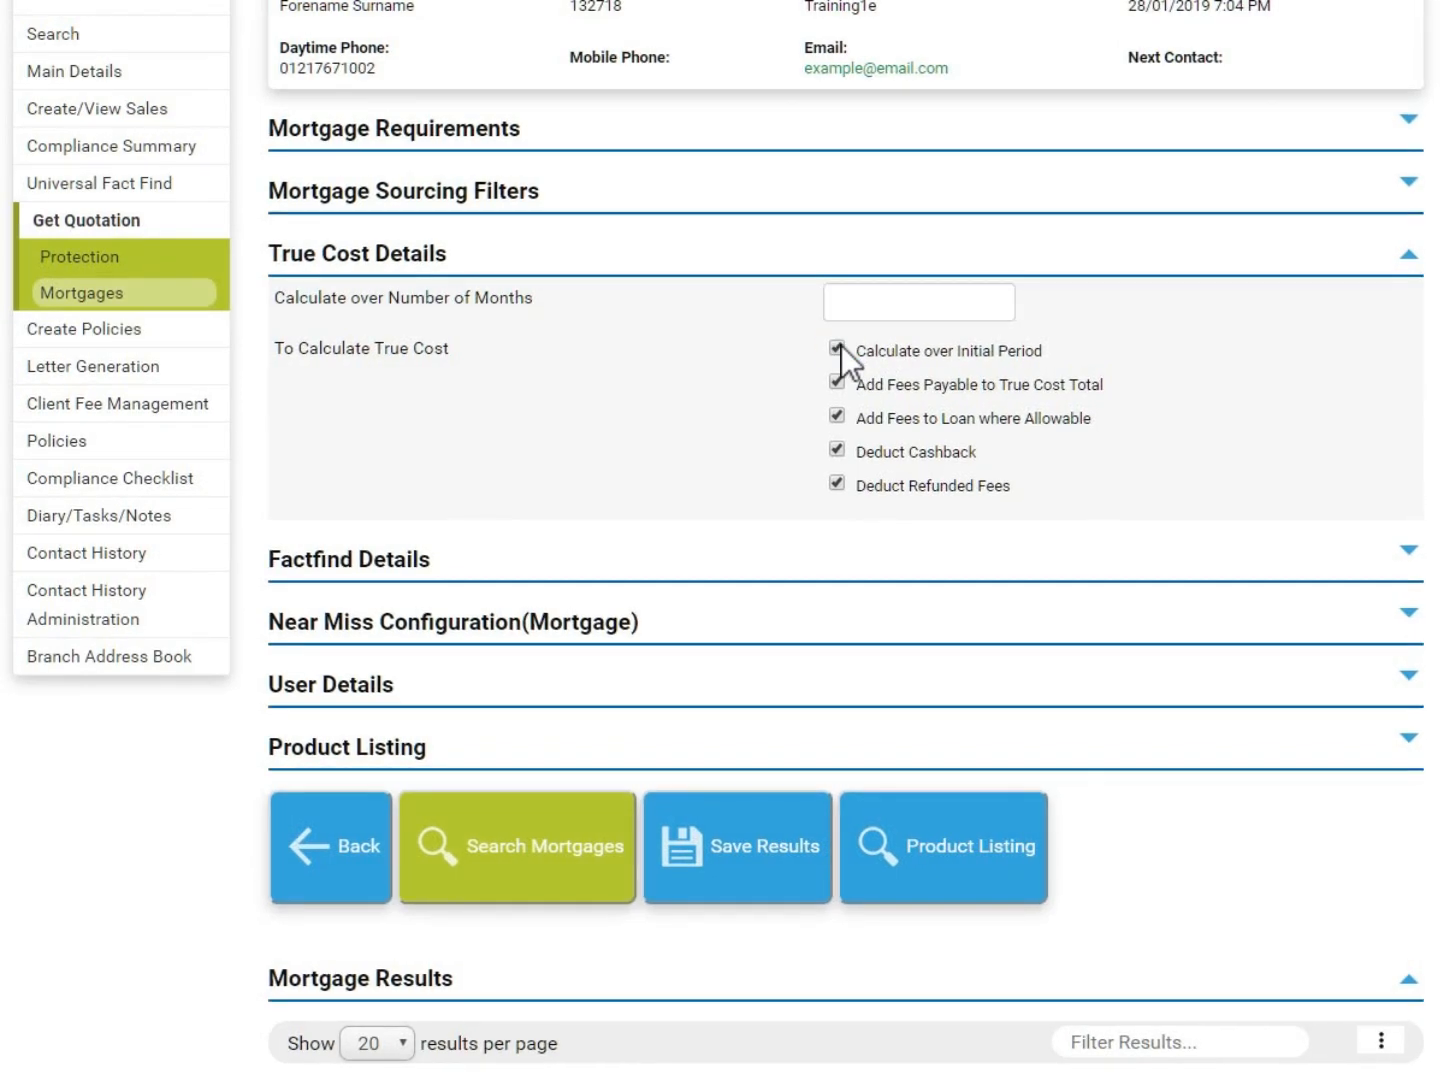
{"action": "left_click", "coordinate": [836, 350]}
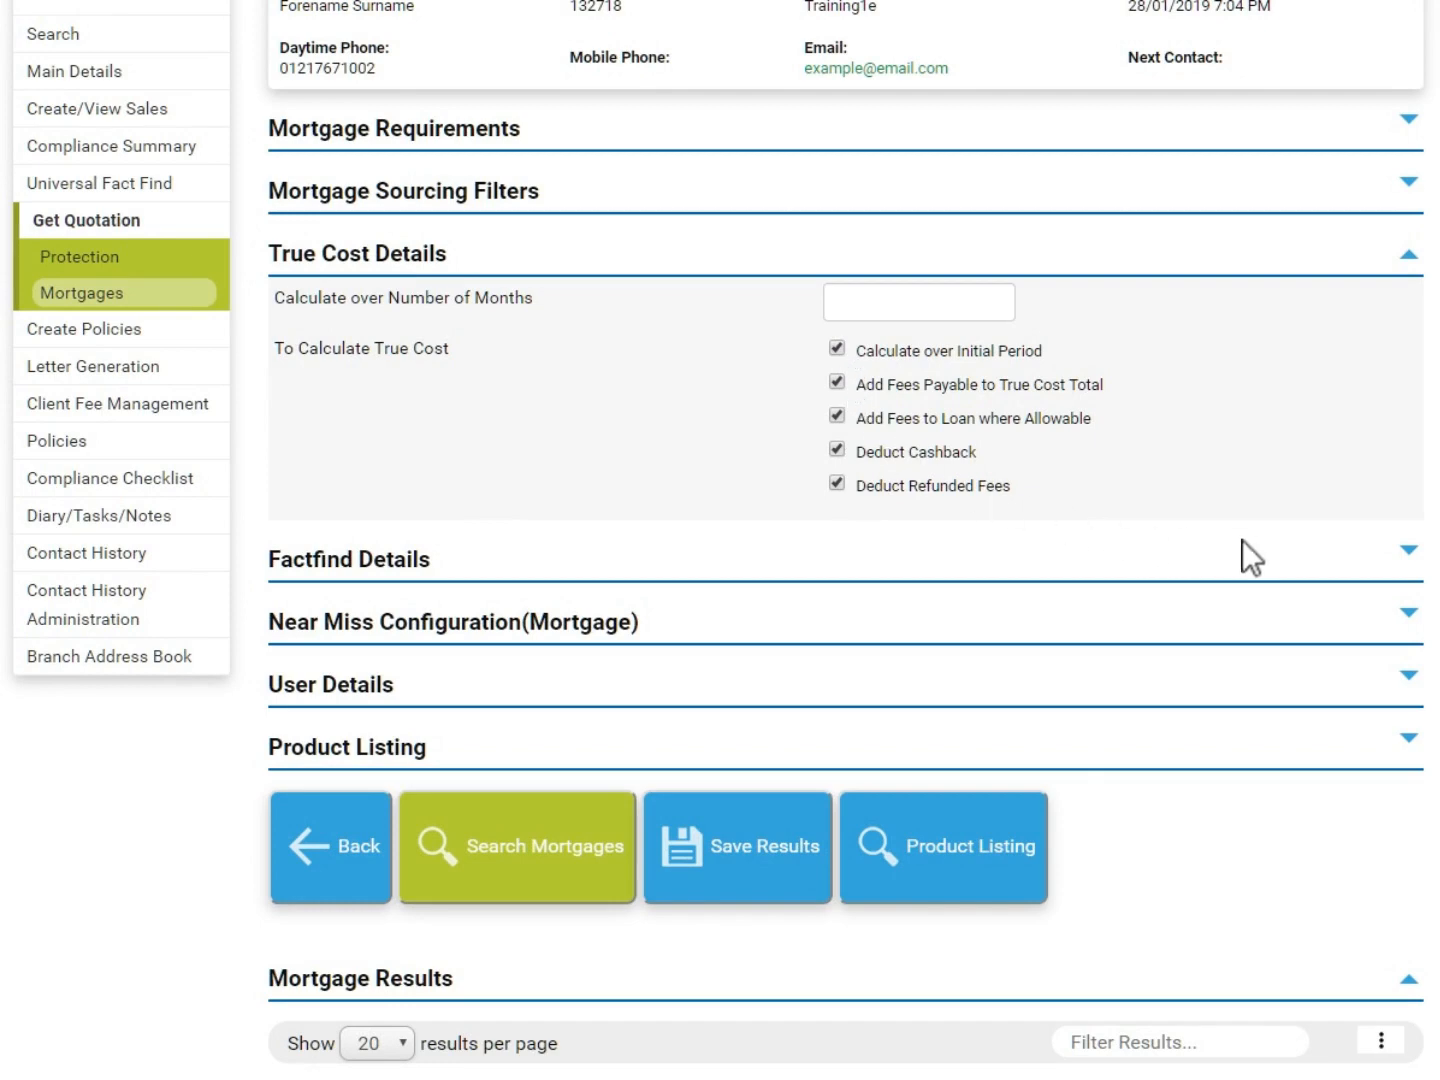
{"action": "left_click", "coordinate": [1408, 560]}
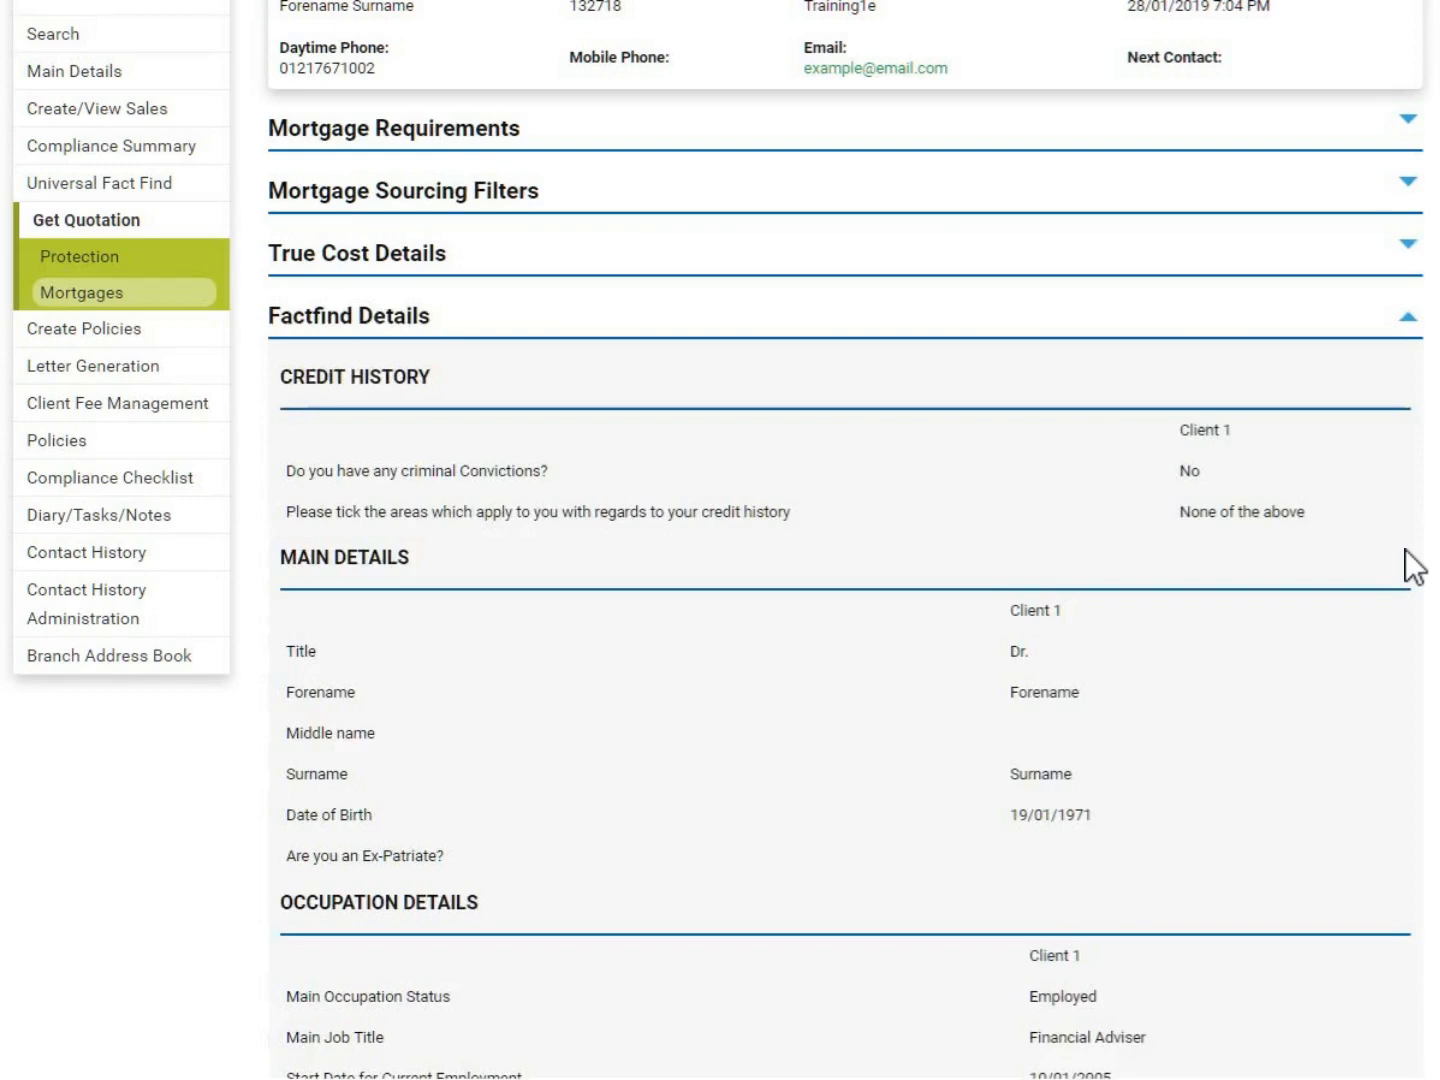
{"action": "mouse_move", "coordinate": [1412, 326]}
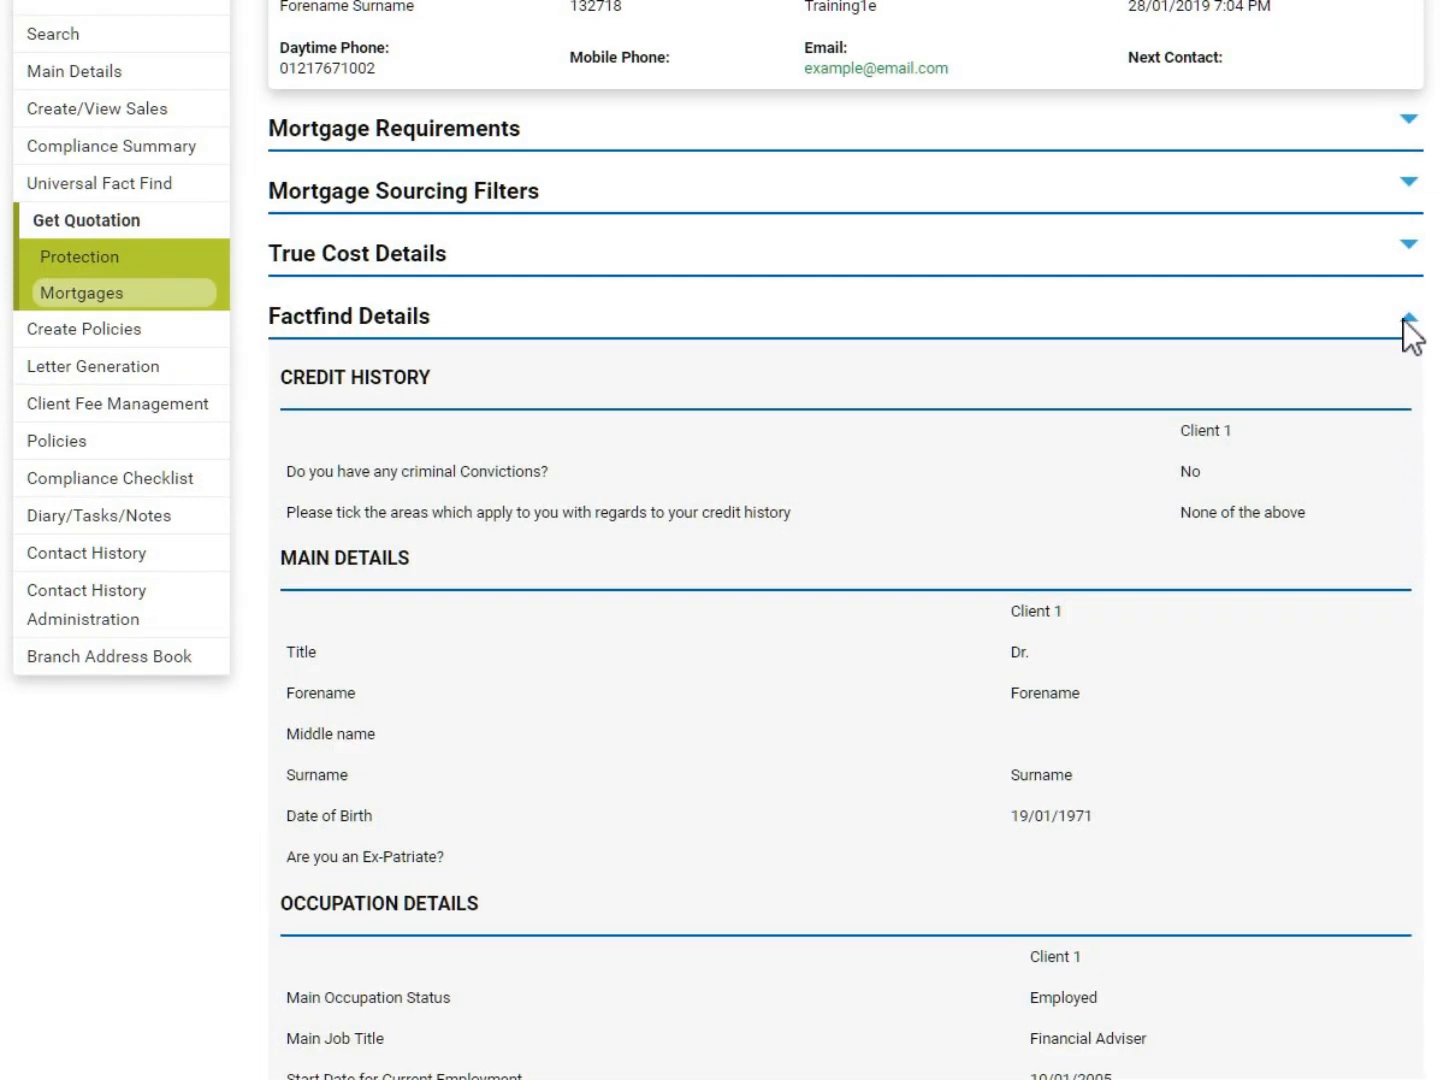
Step: Hide Factfind Details and review the Product Listing options, leaving lender and mortgage type blank
{"action": "left_click", "coordinate": [1408, 312]}
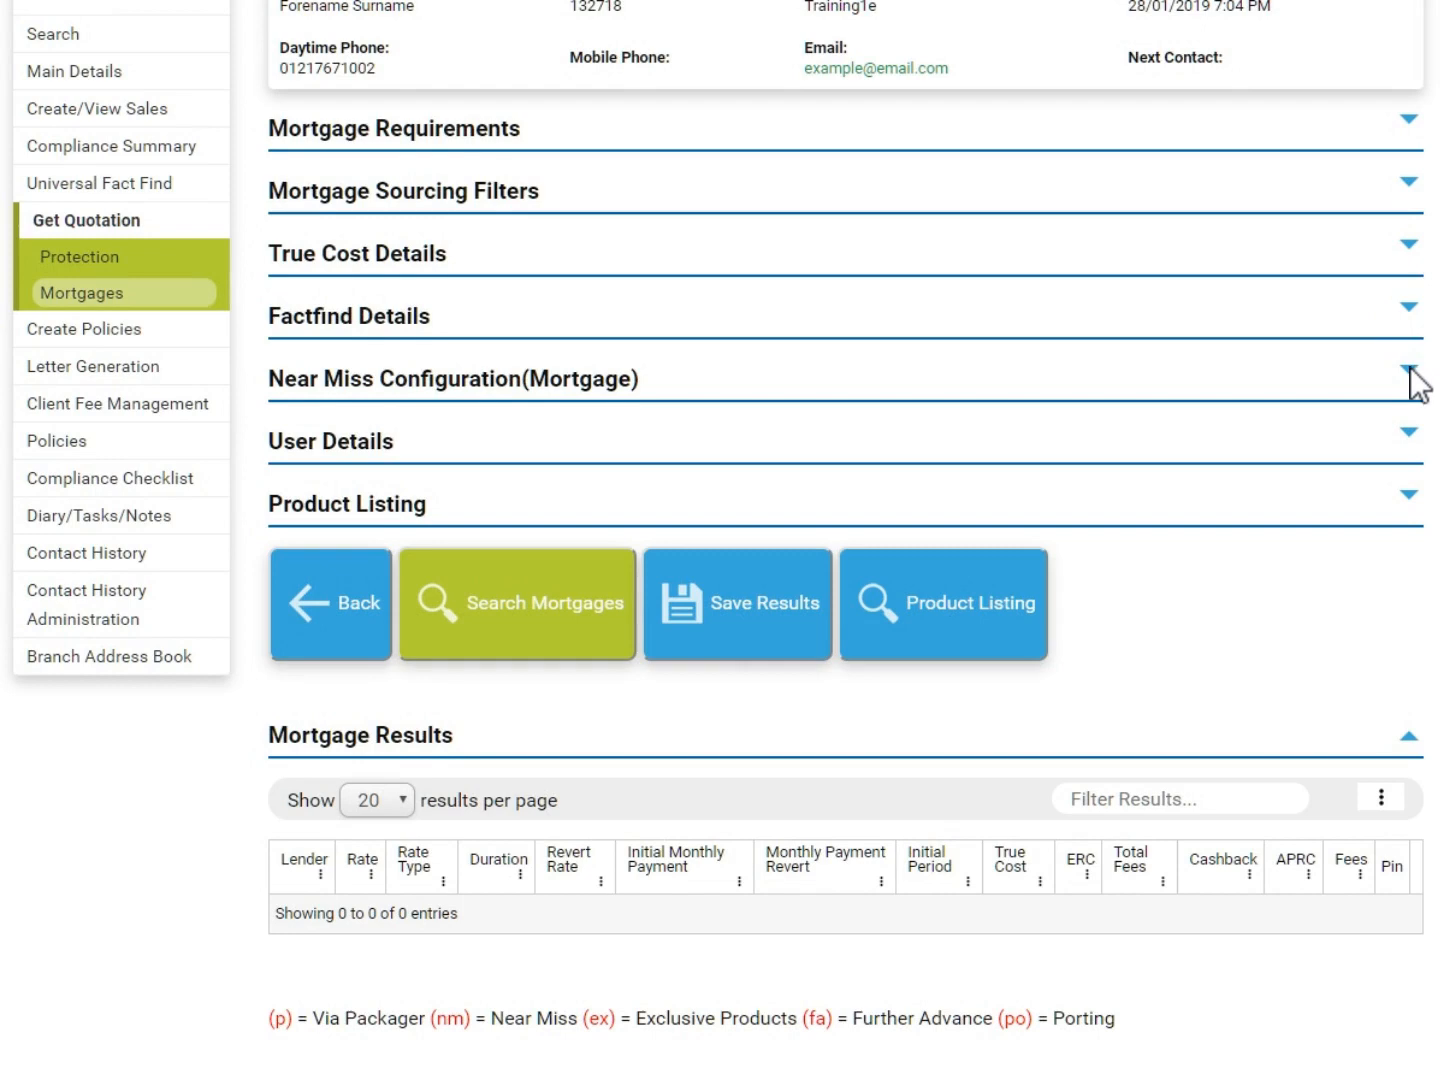
{"action": "left_click", "coordinate": [1408, 378]}
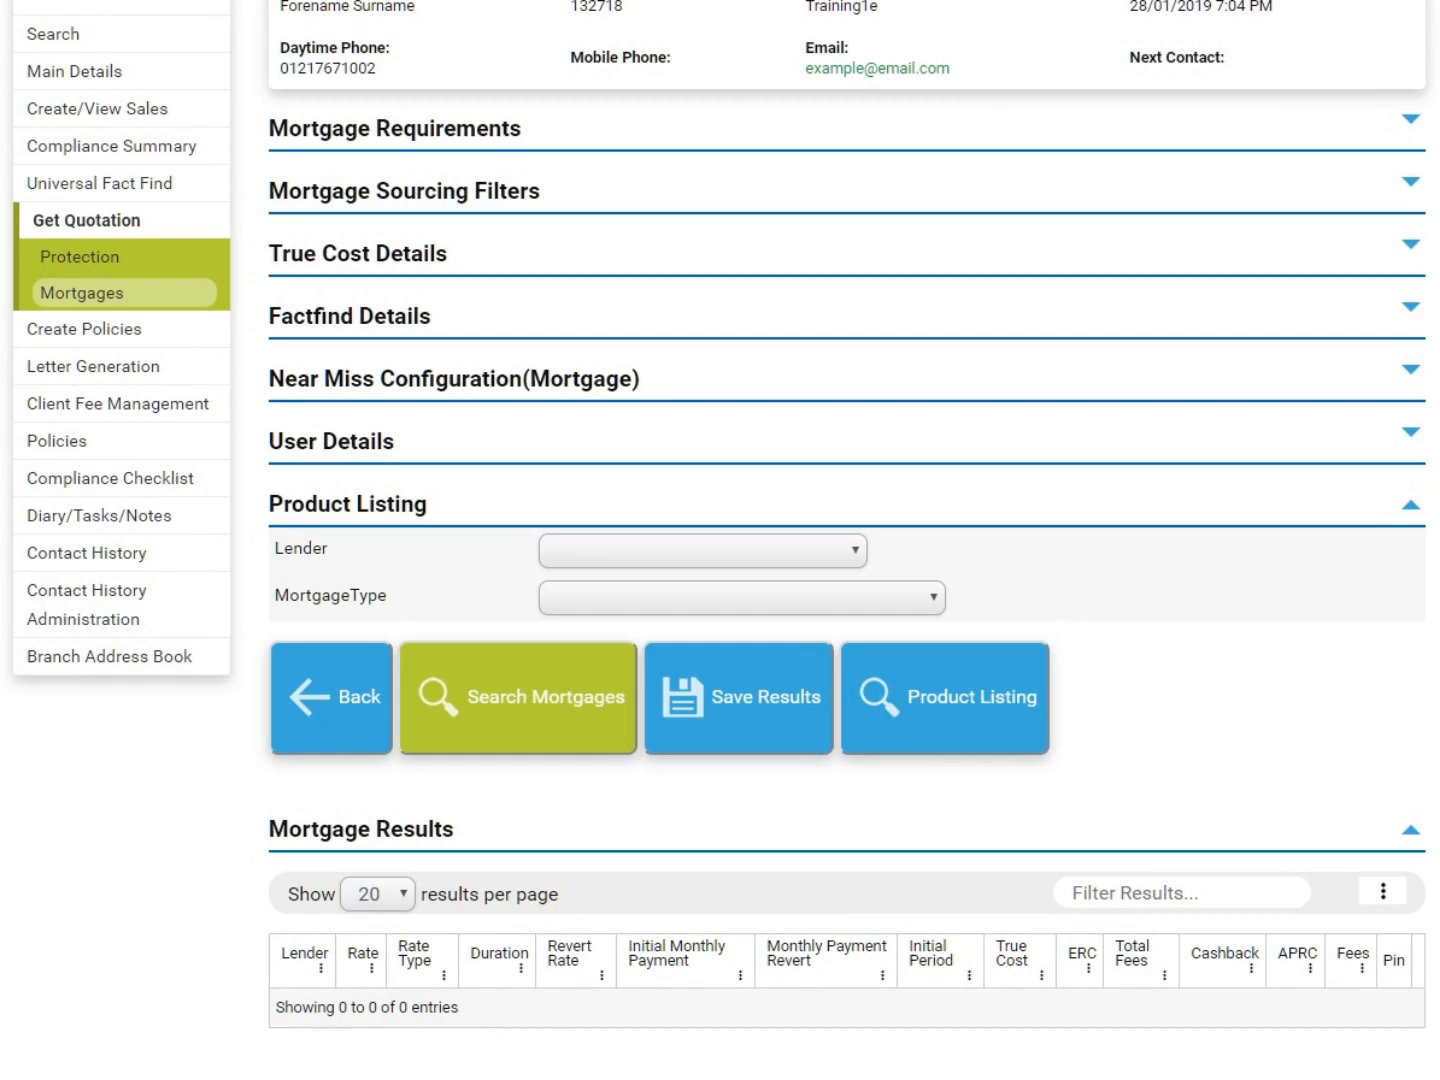
{"action": "left_click", "coordinate": [1408, 492]}
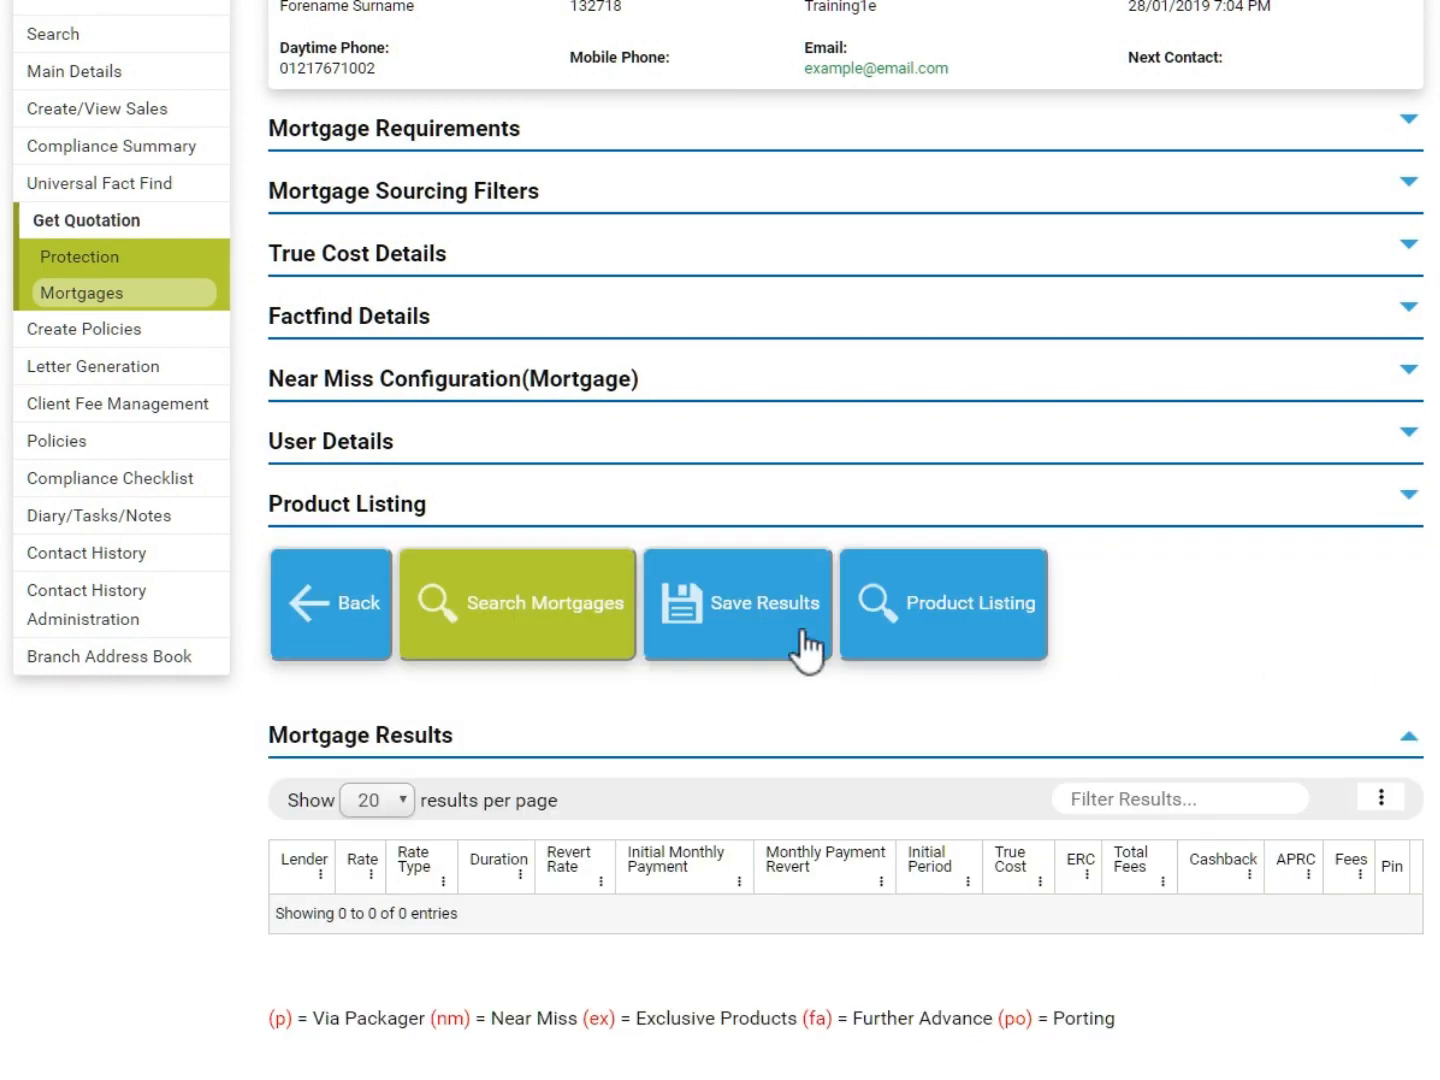
{"action": "left_click", "coordinate": [516, 604]}
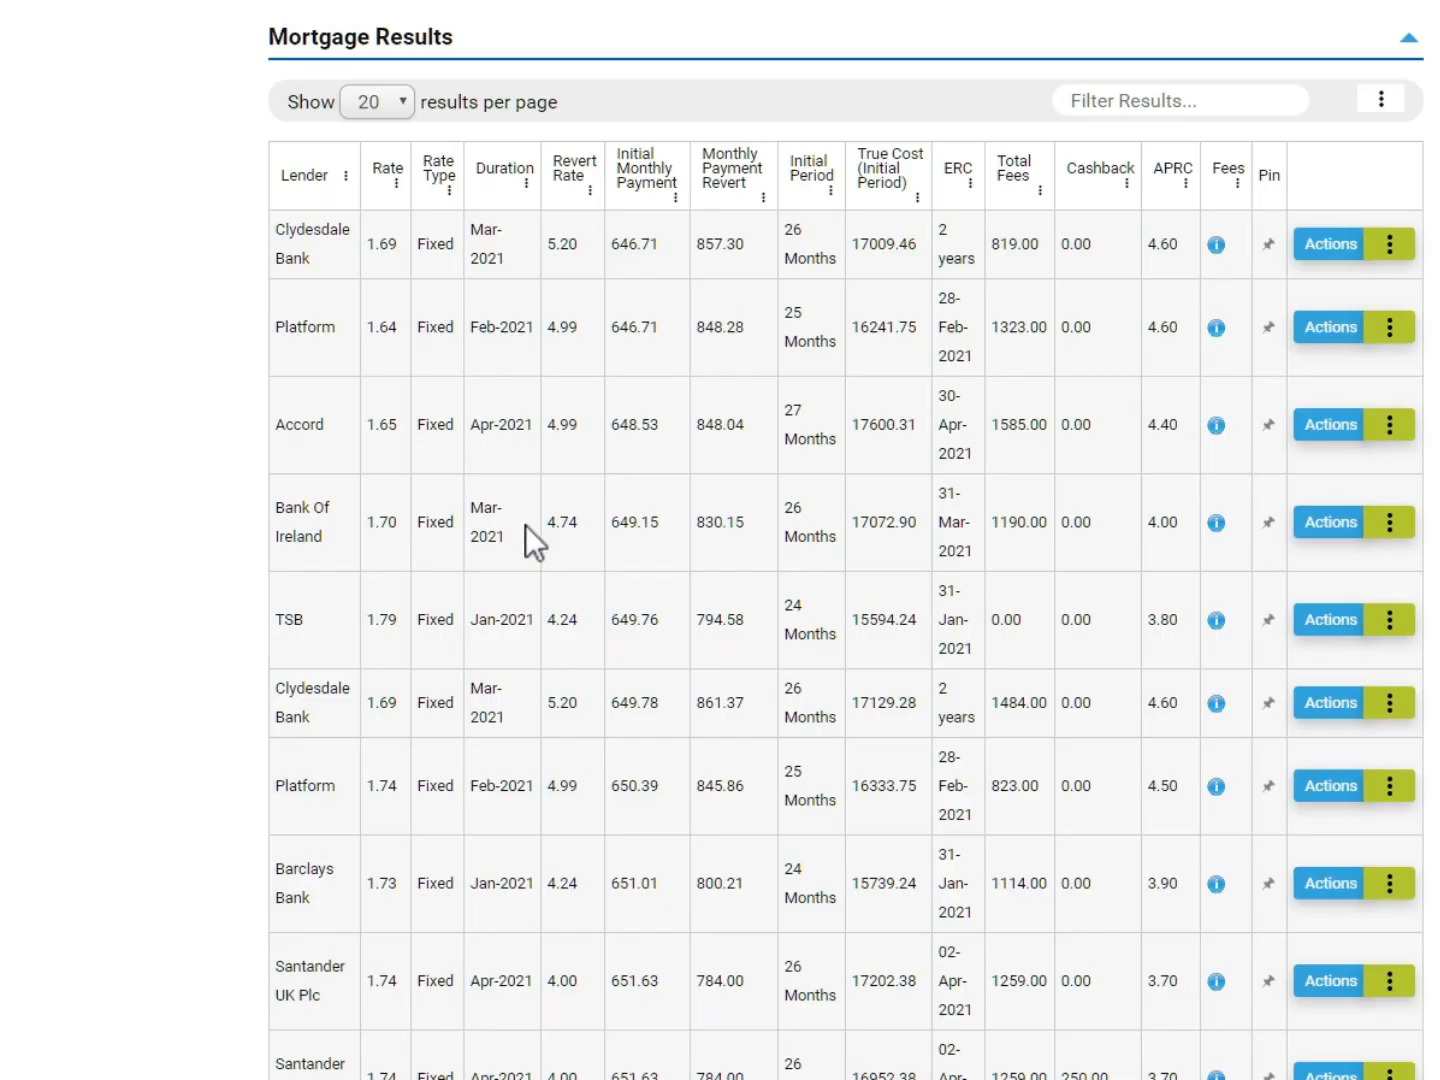
{"action": "left_click", "coordinate": [376, 100]}
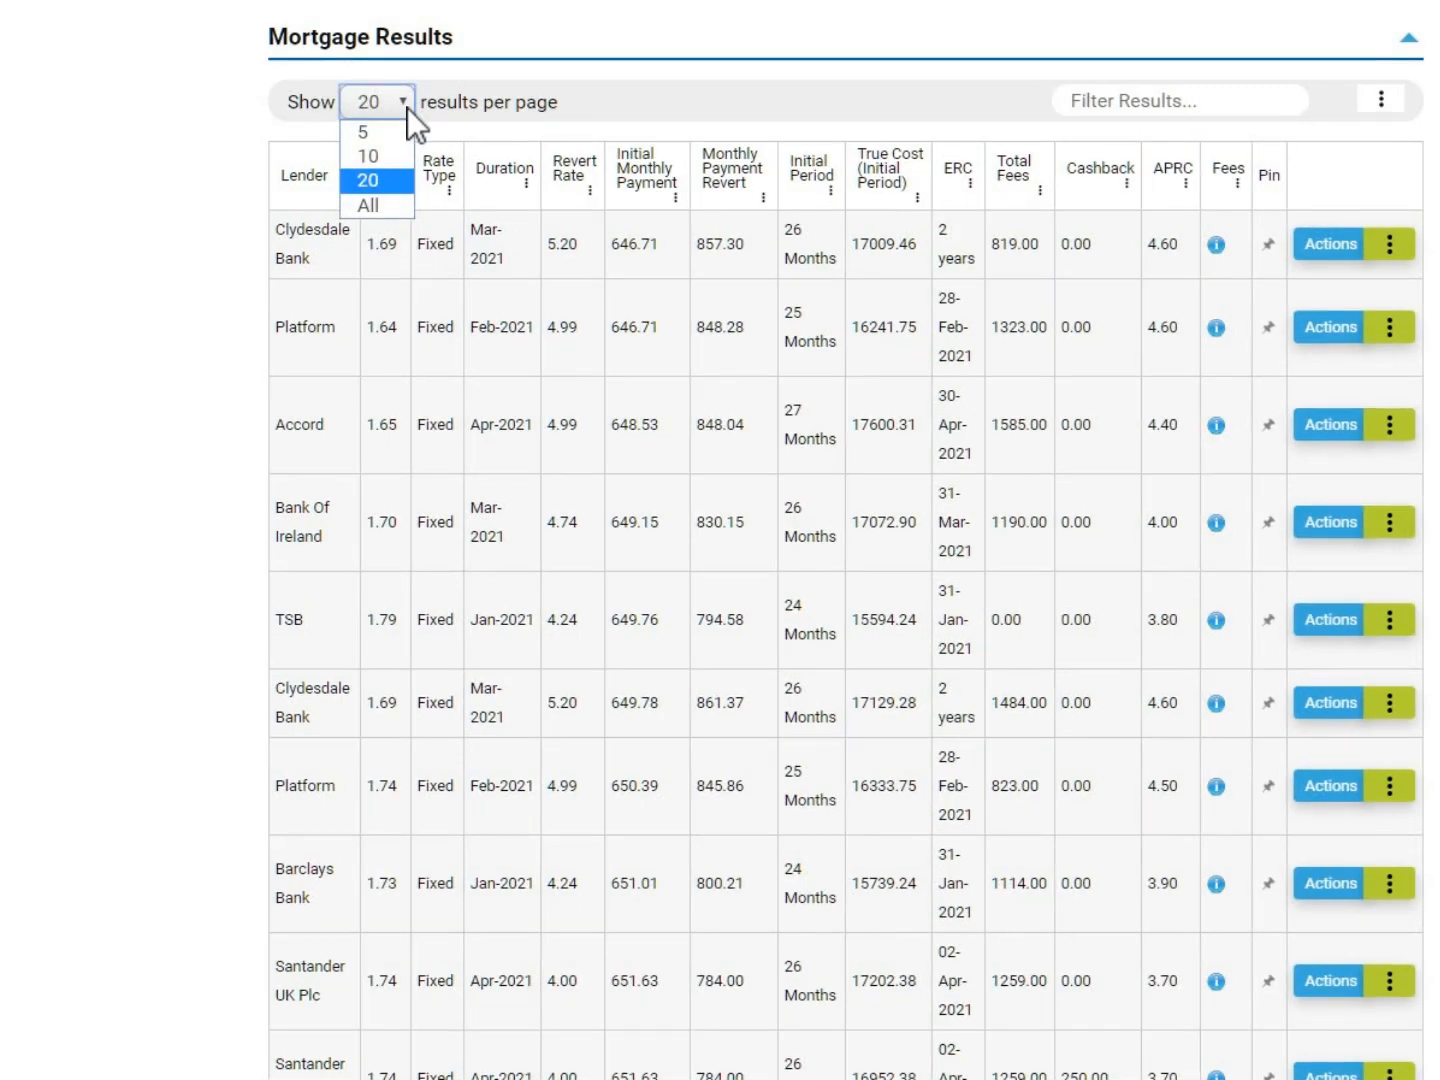
{"action": "left_click", "coordinate": [376, 180]}
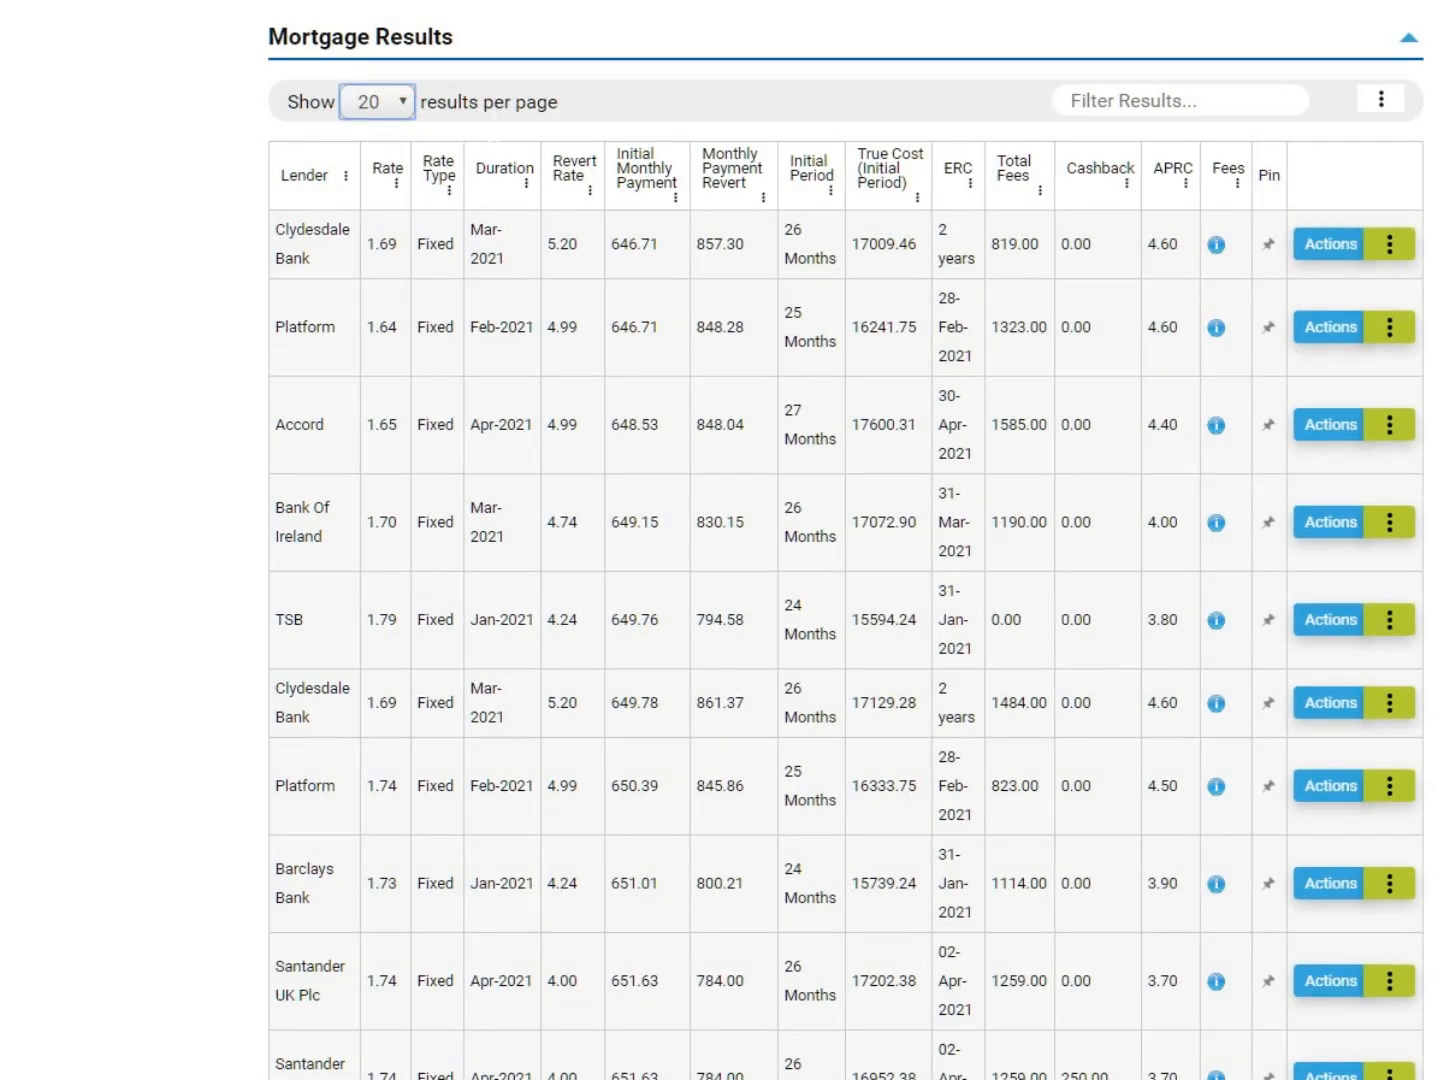
{"action": "left_click", "coordinate": [1178, 100]}
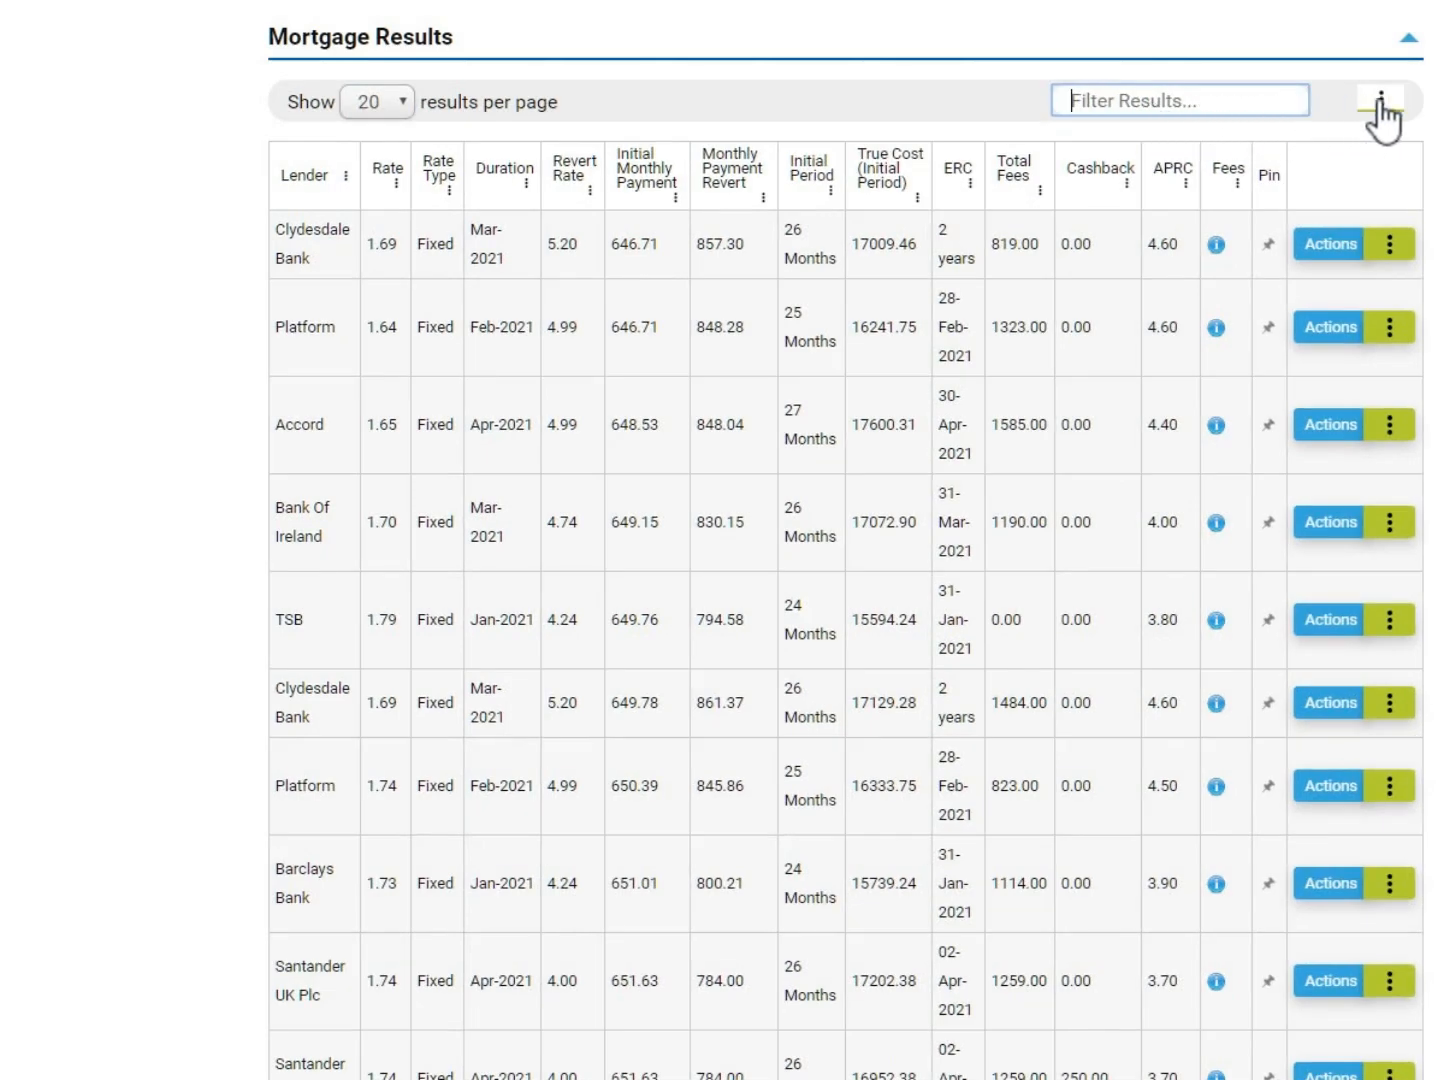
{"action": "left_click", "coordinate": [1380, 100]}
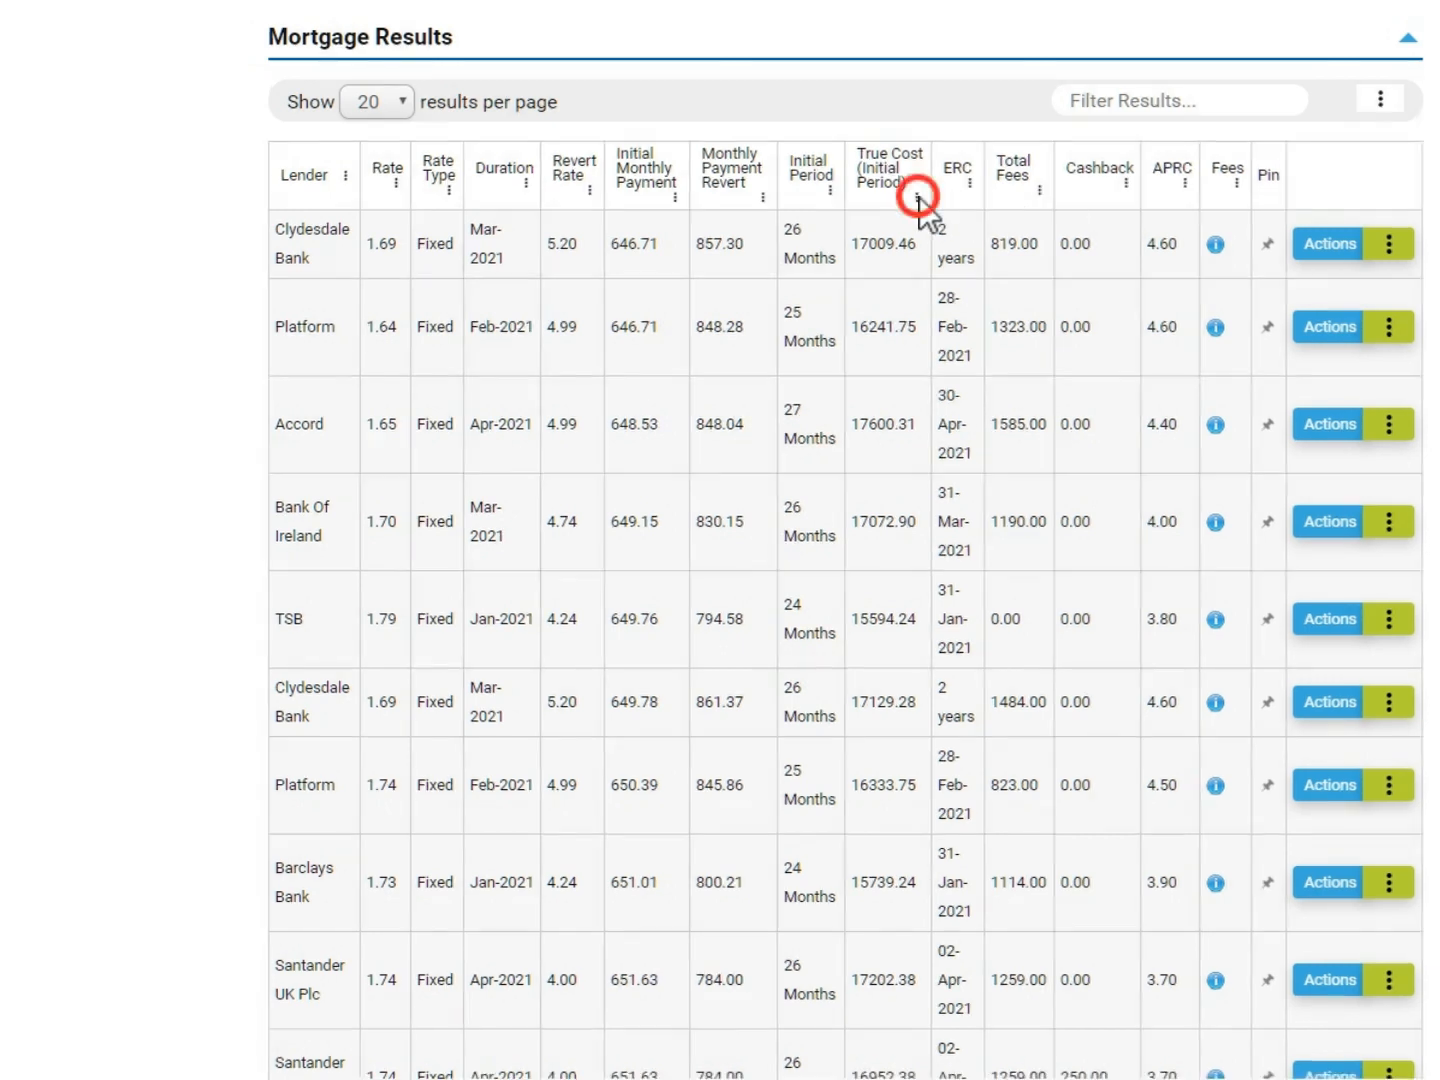
Step: Sort the results by True Cost (Initial Period) ascending so the Leeds BS deal comes first
{"action": "left_click", "coordinate": [916, 196]}
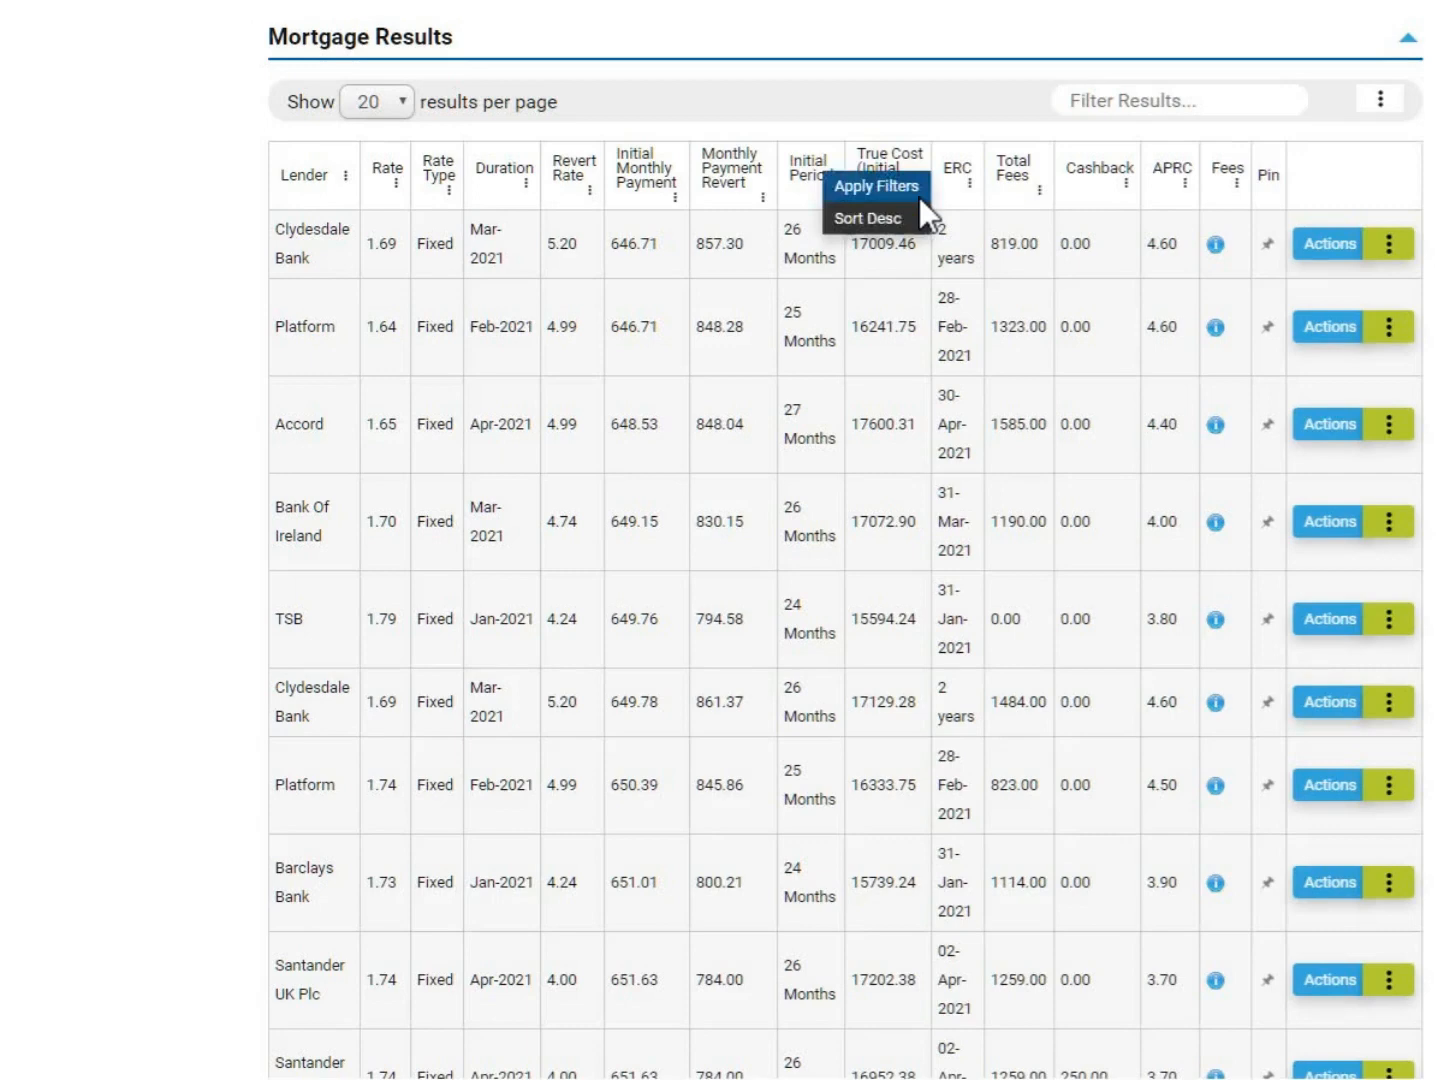
{"action": "mouse_move", "coordinate": [864, 218]}
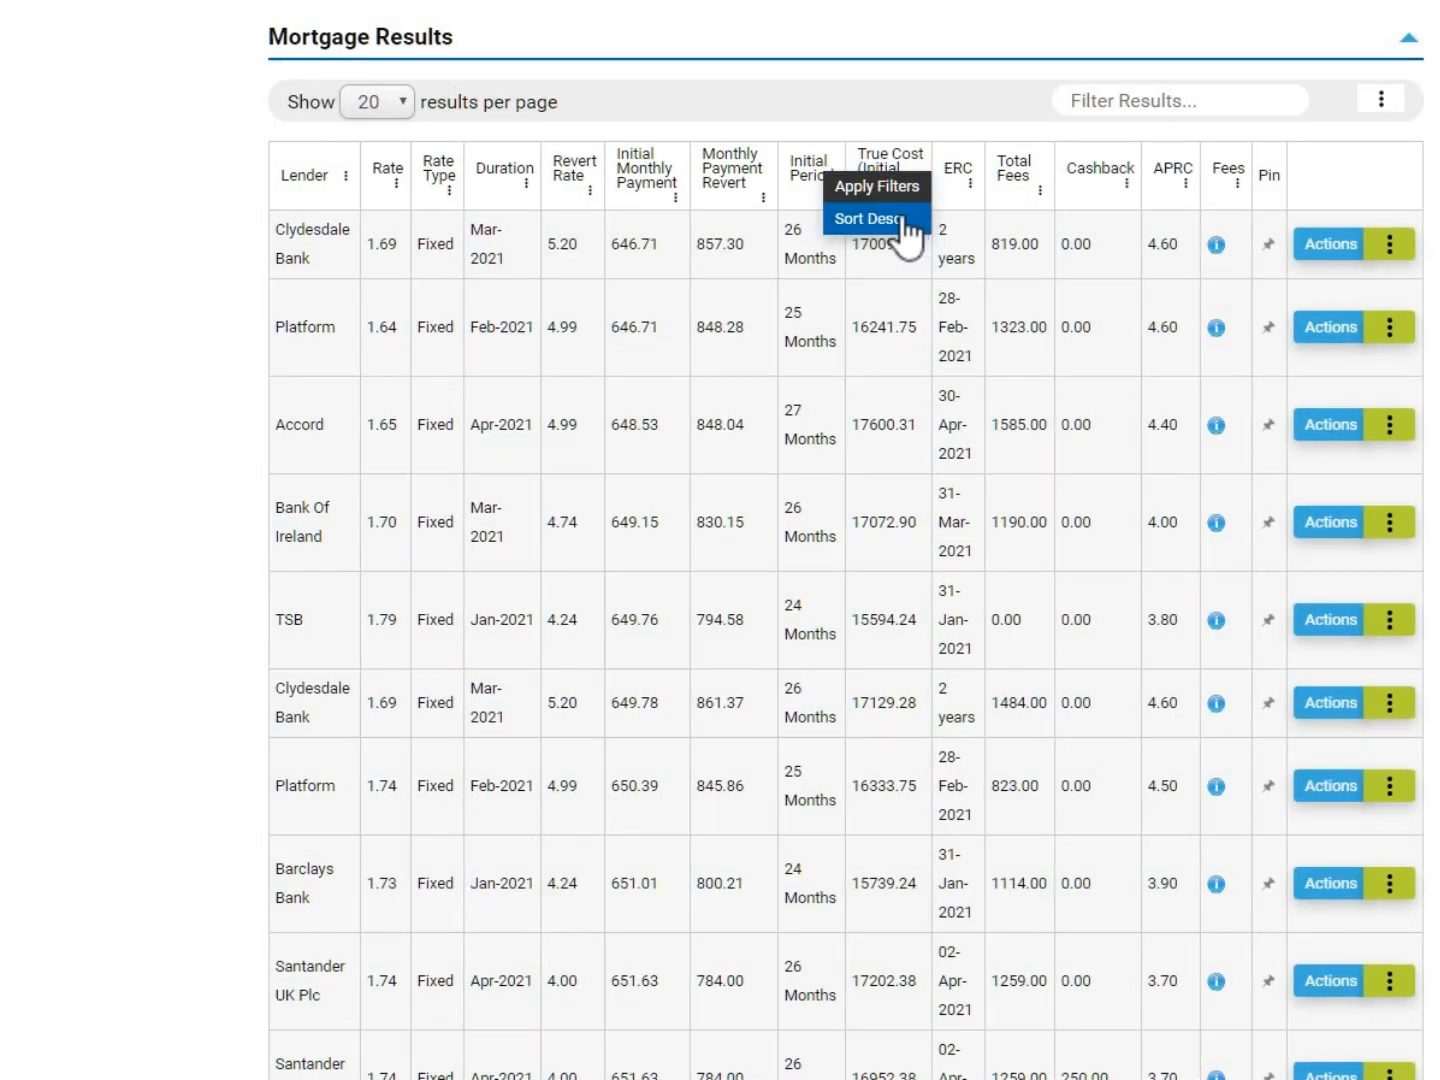
{"action": "left_click", "coordinate": [874, 218]}
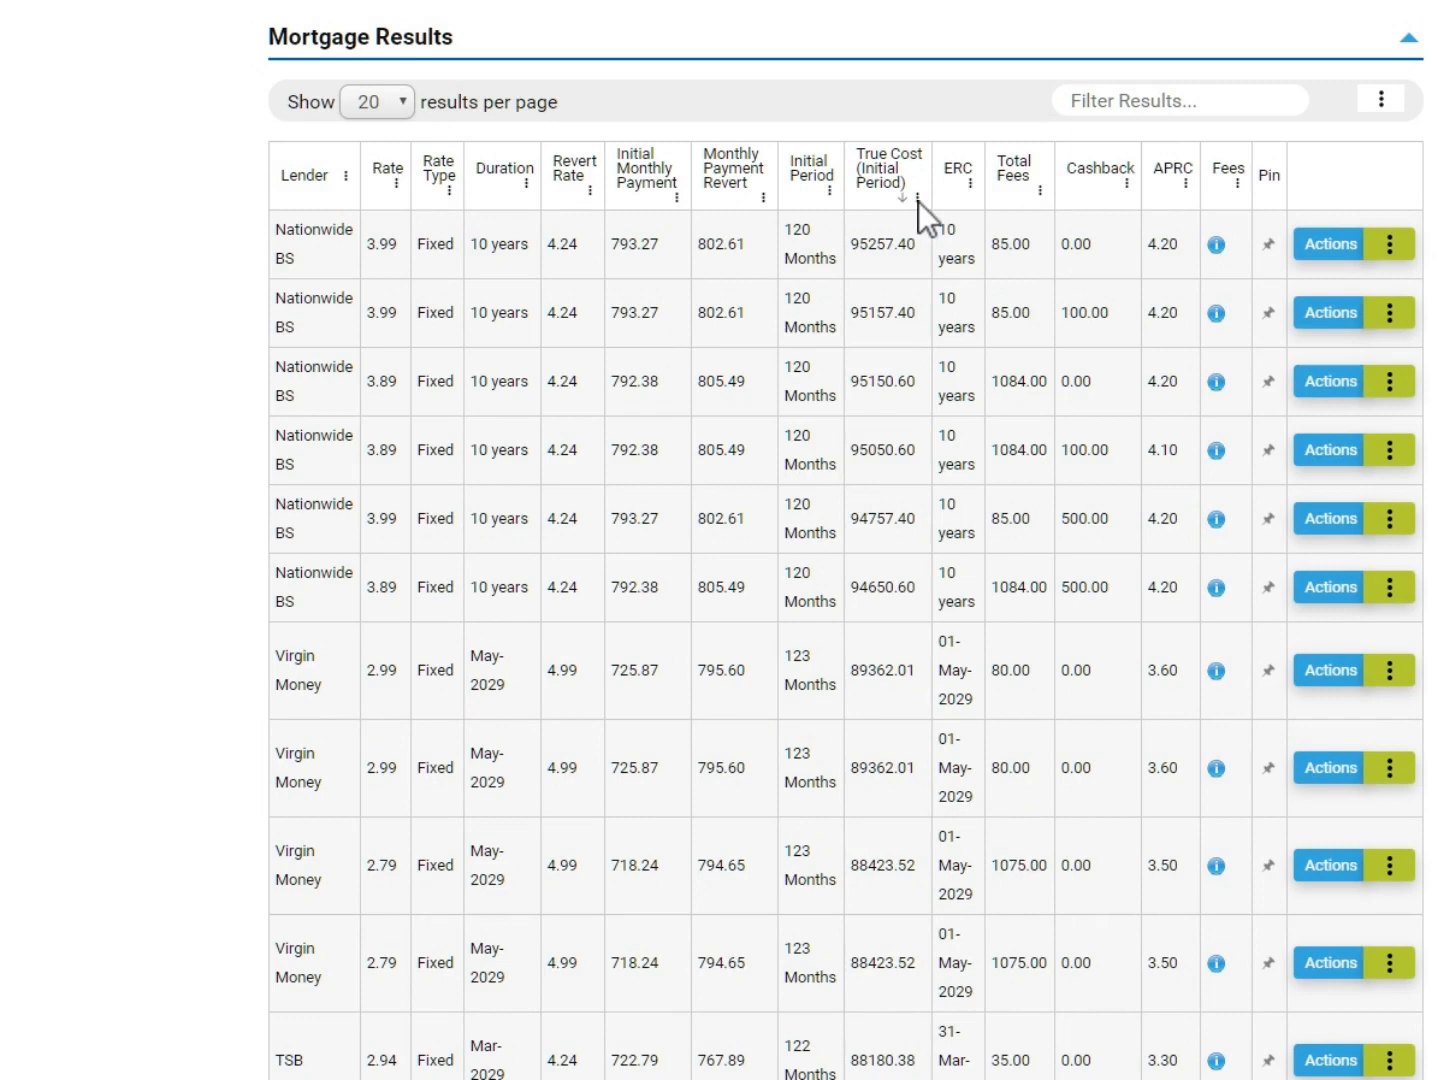
{"action": "left_click", "coordinate": [916, 194]}
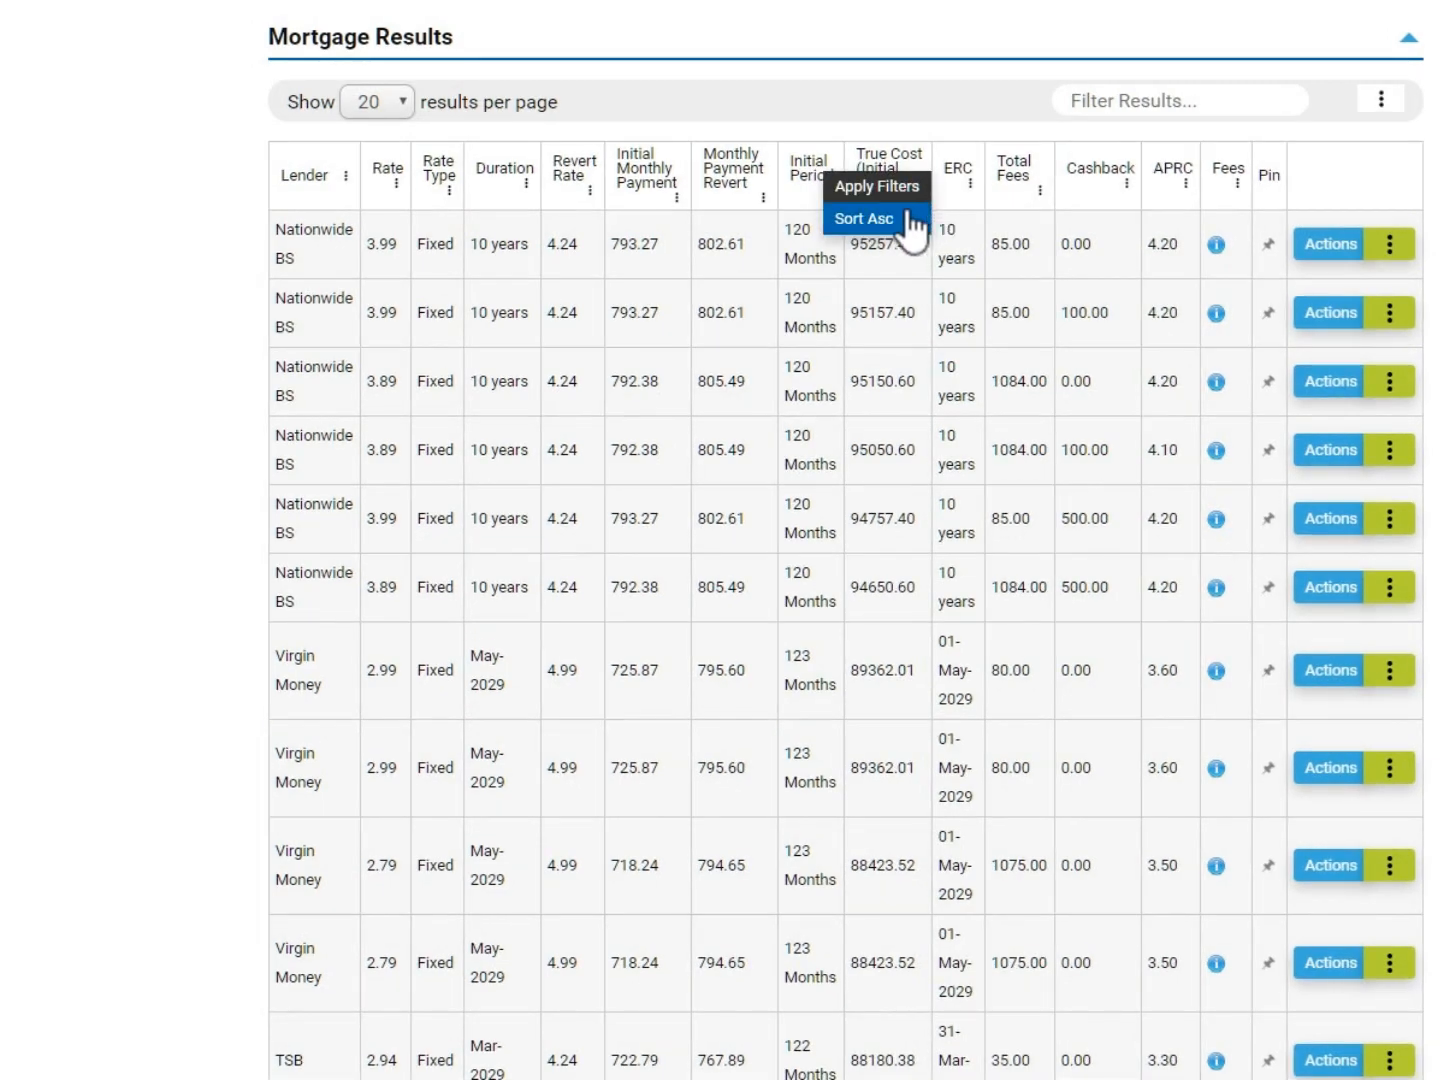
{"action": "left_click", "coordinate": [864, 218]}
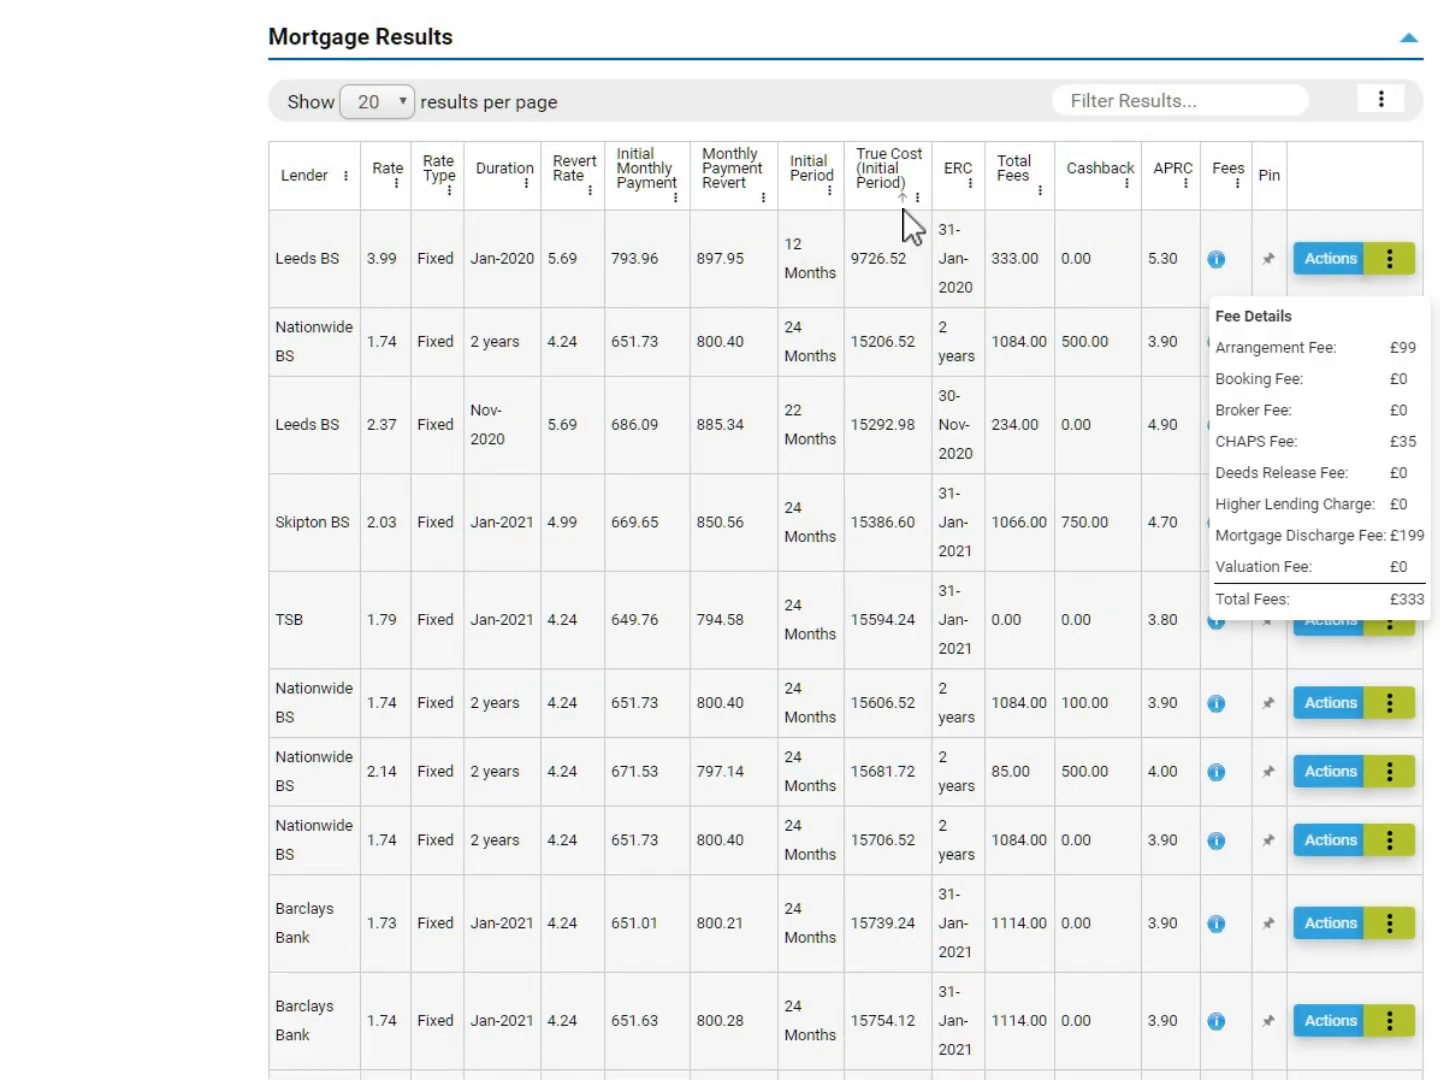
{"action": "mouse_move", "coordinate": [1216, 258]}
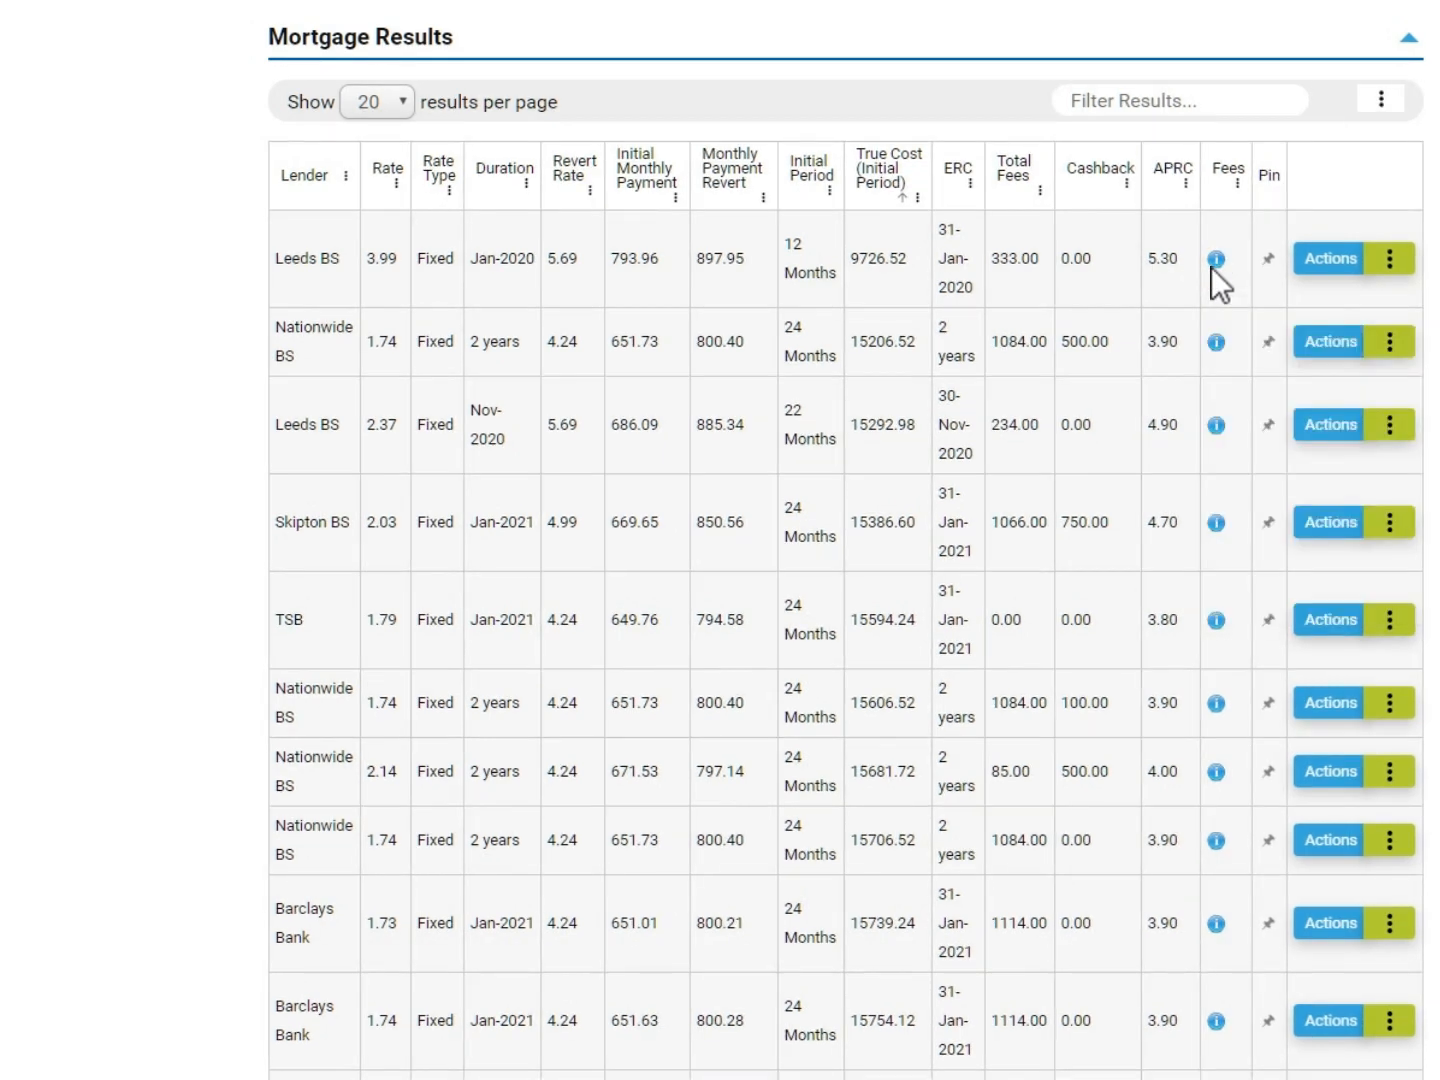
{"action": "mouse_move", "coordinate": [1272, 276]}
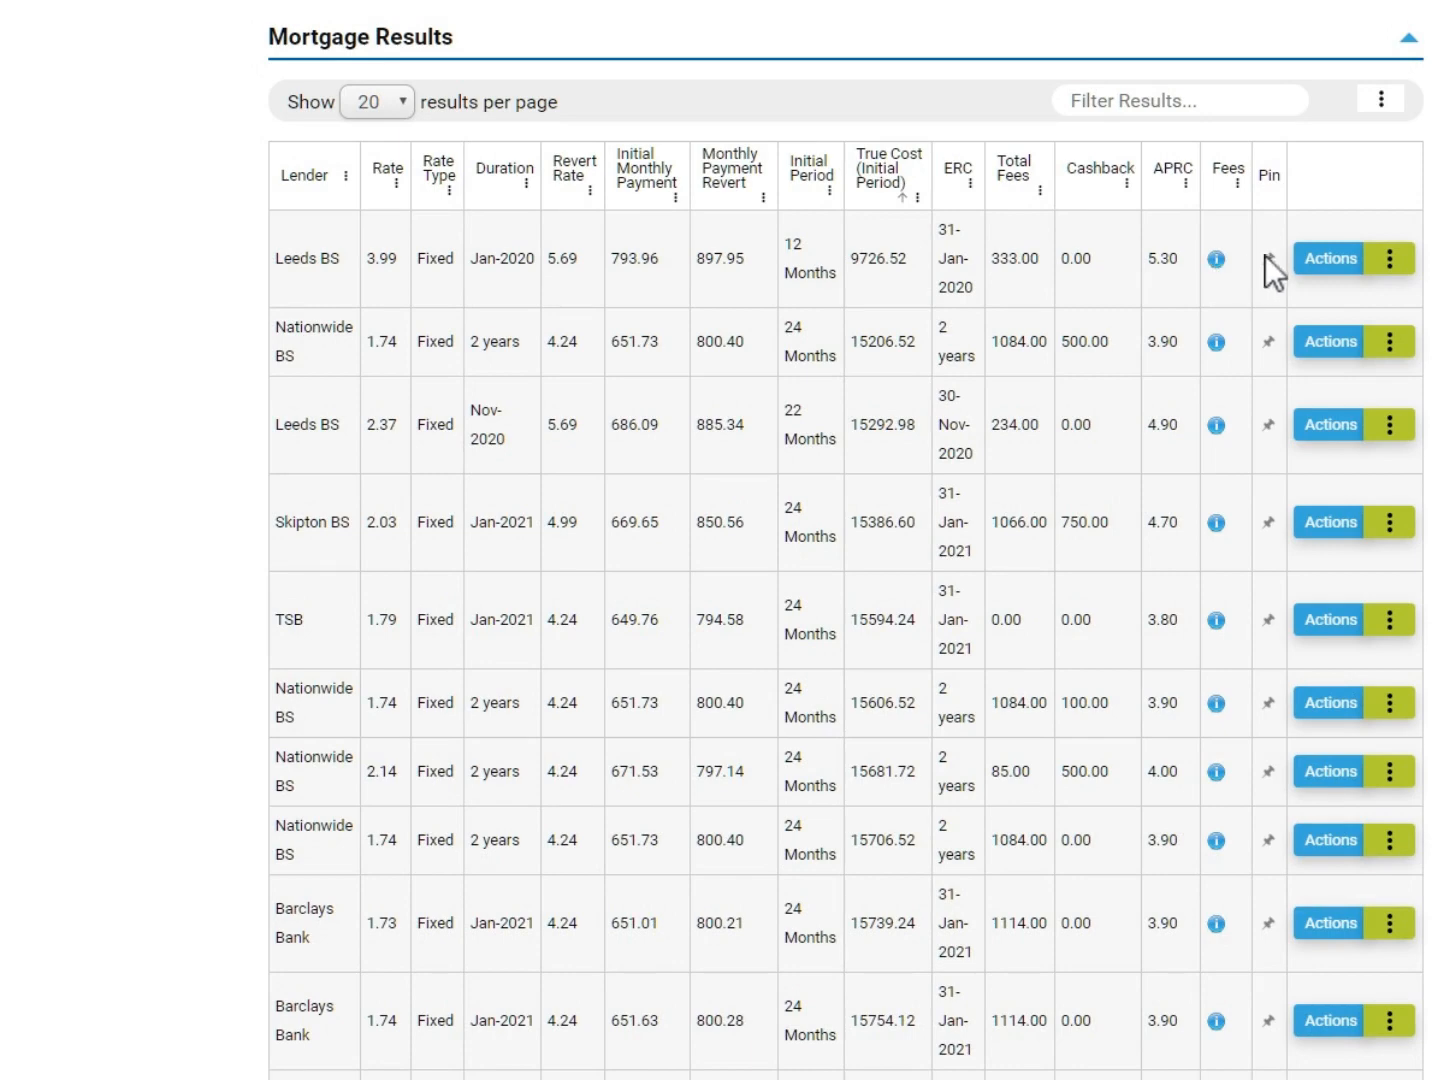
{"action": "left_click", "coordinate": [1268, 258]}
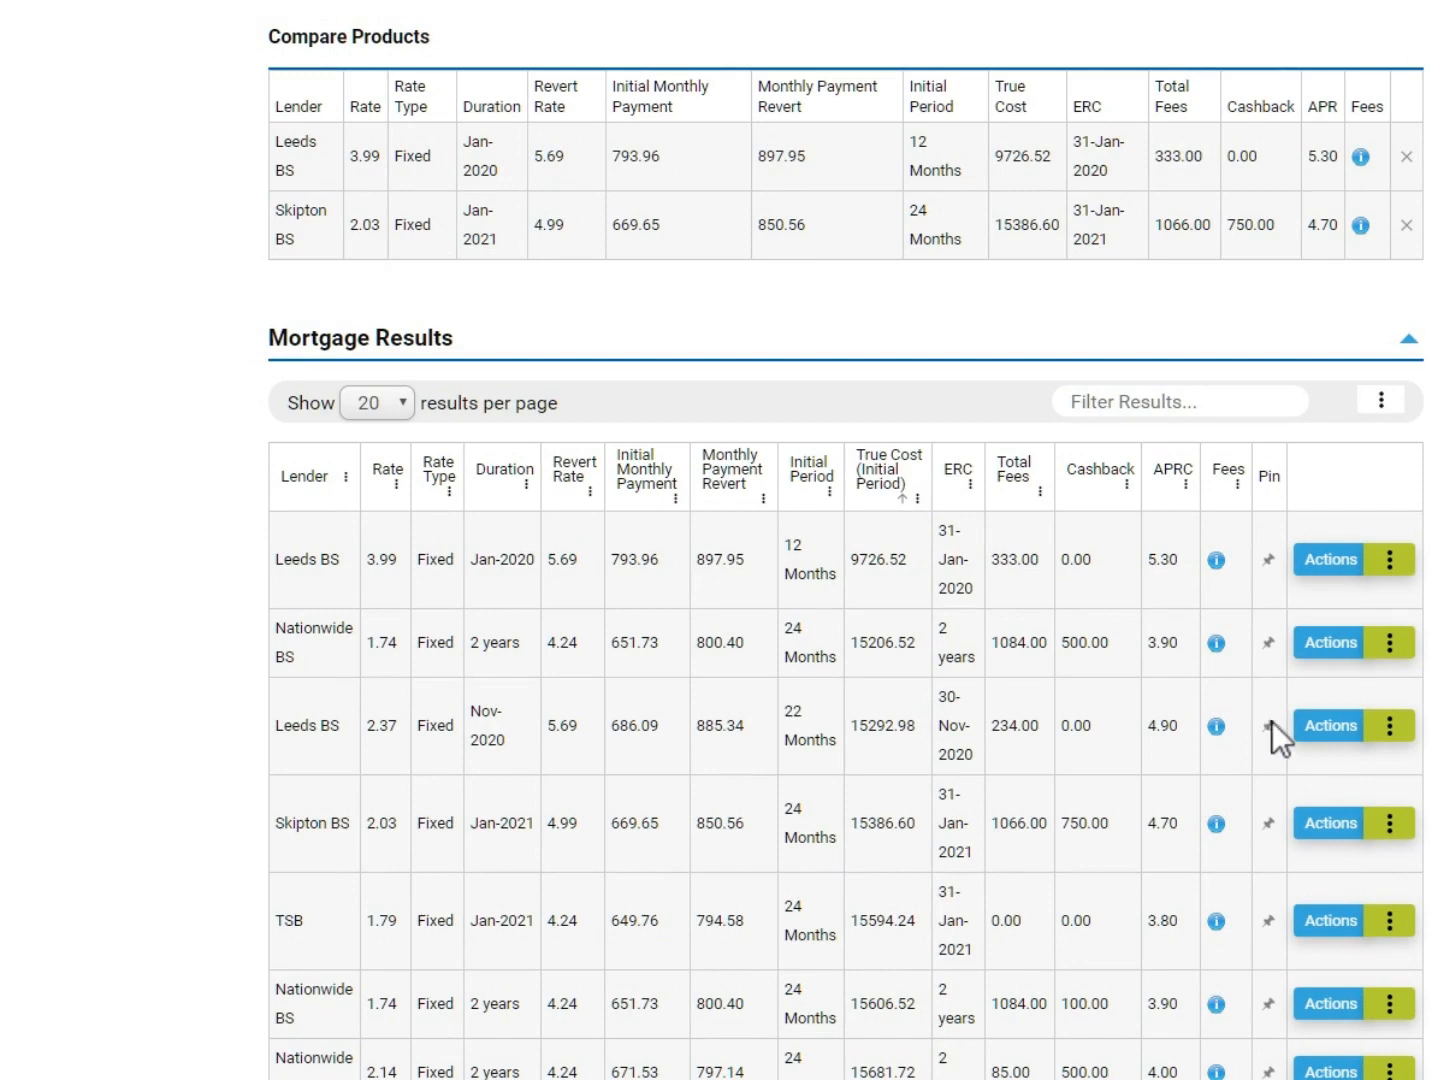
{"action": "left_click", "coordinate": [1406, 156]}
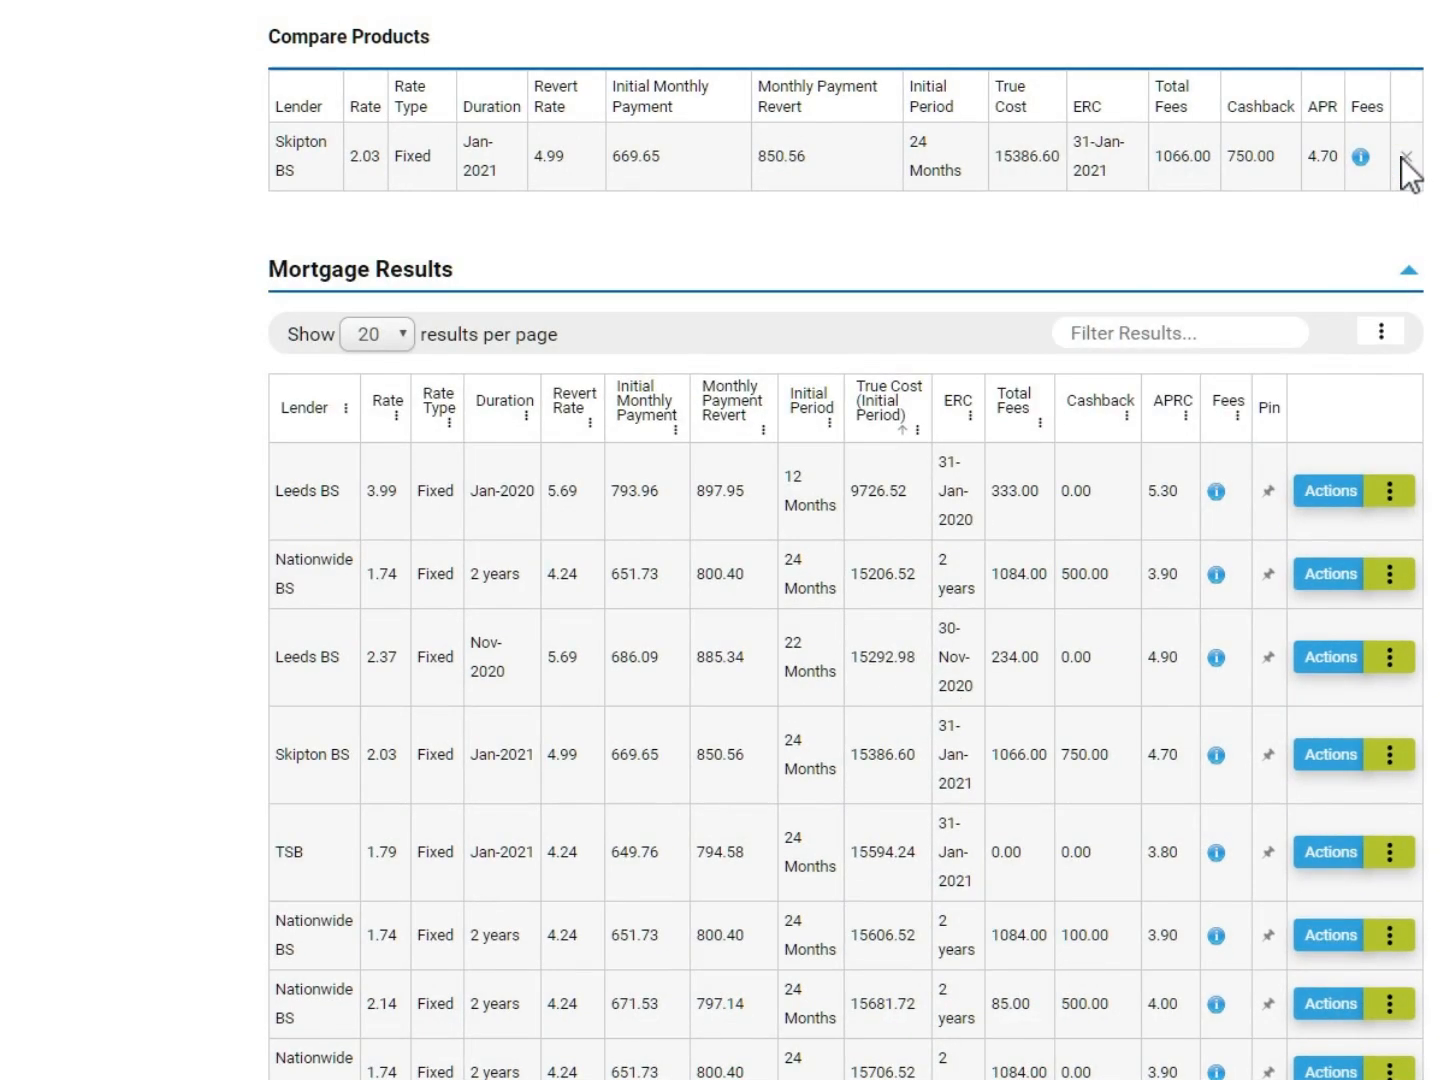
{"action": "left_click", "coordinate": [1392, 156]}
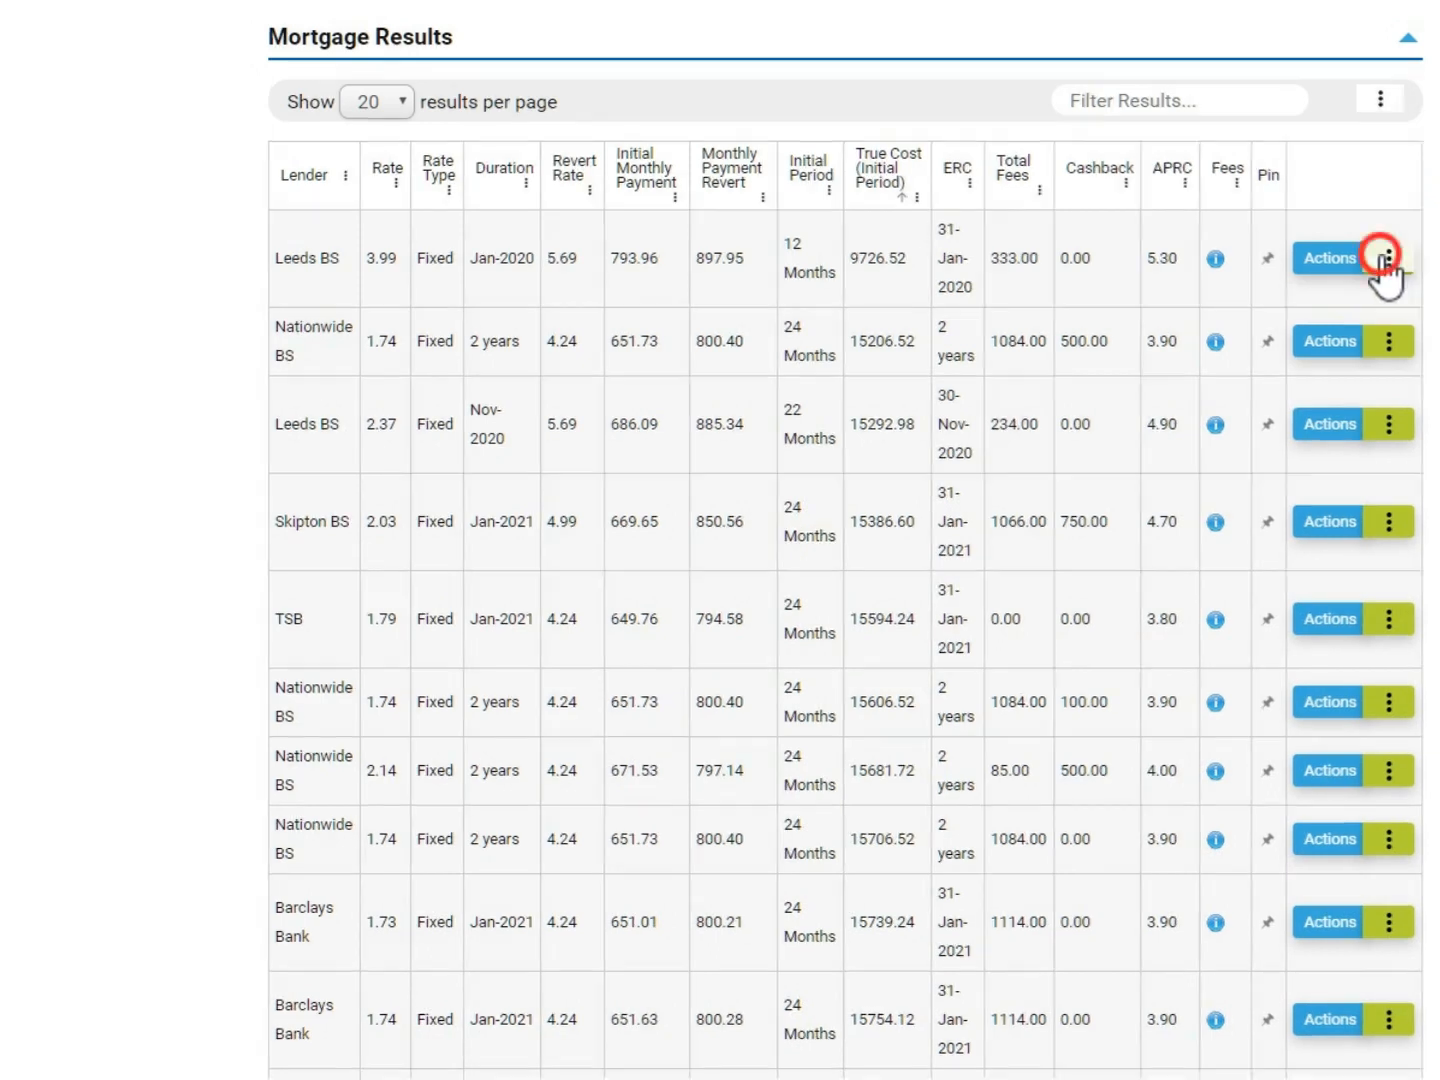
Step: View the cheapest Leeds BS product's details, reviewing its Product Conditions and Cashback Details sections
{"action": "left_click", "coordinate": [1384, 258]}
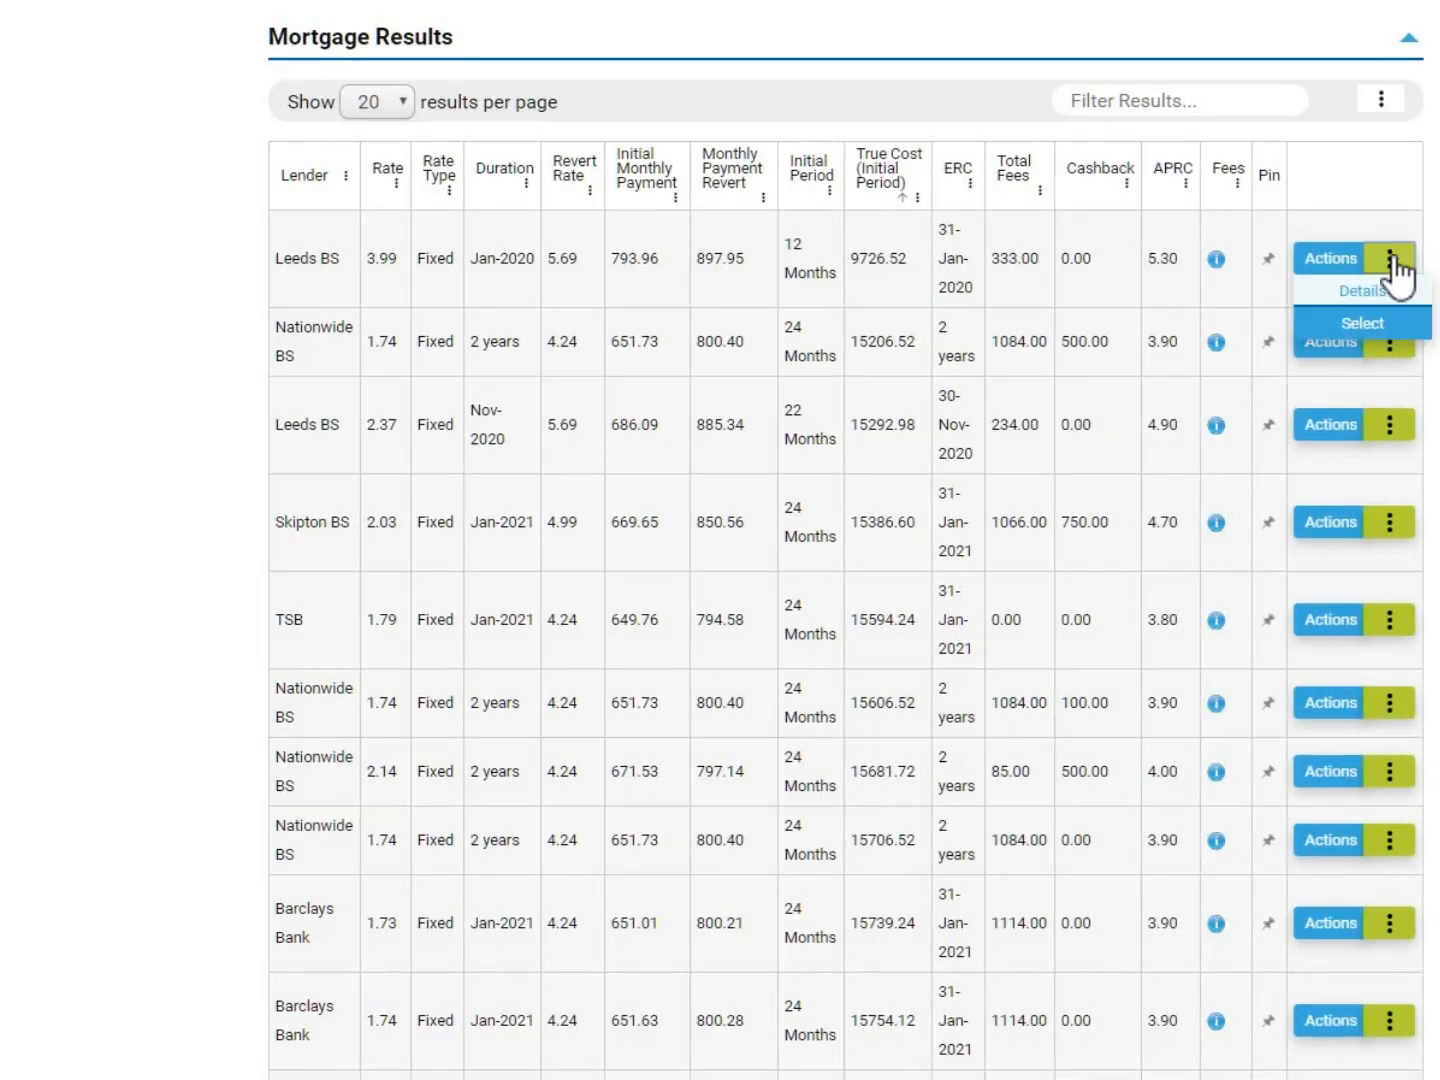
{"action": "left_click", "coordinate": [1360, 292]}
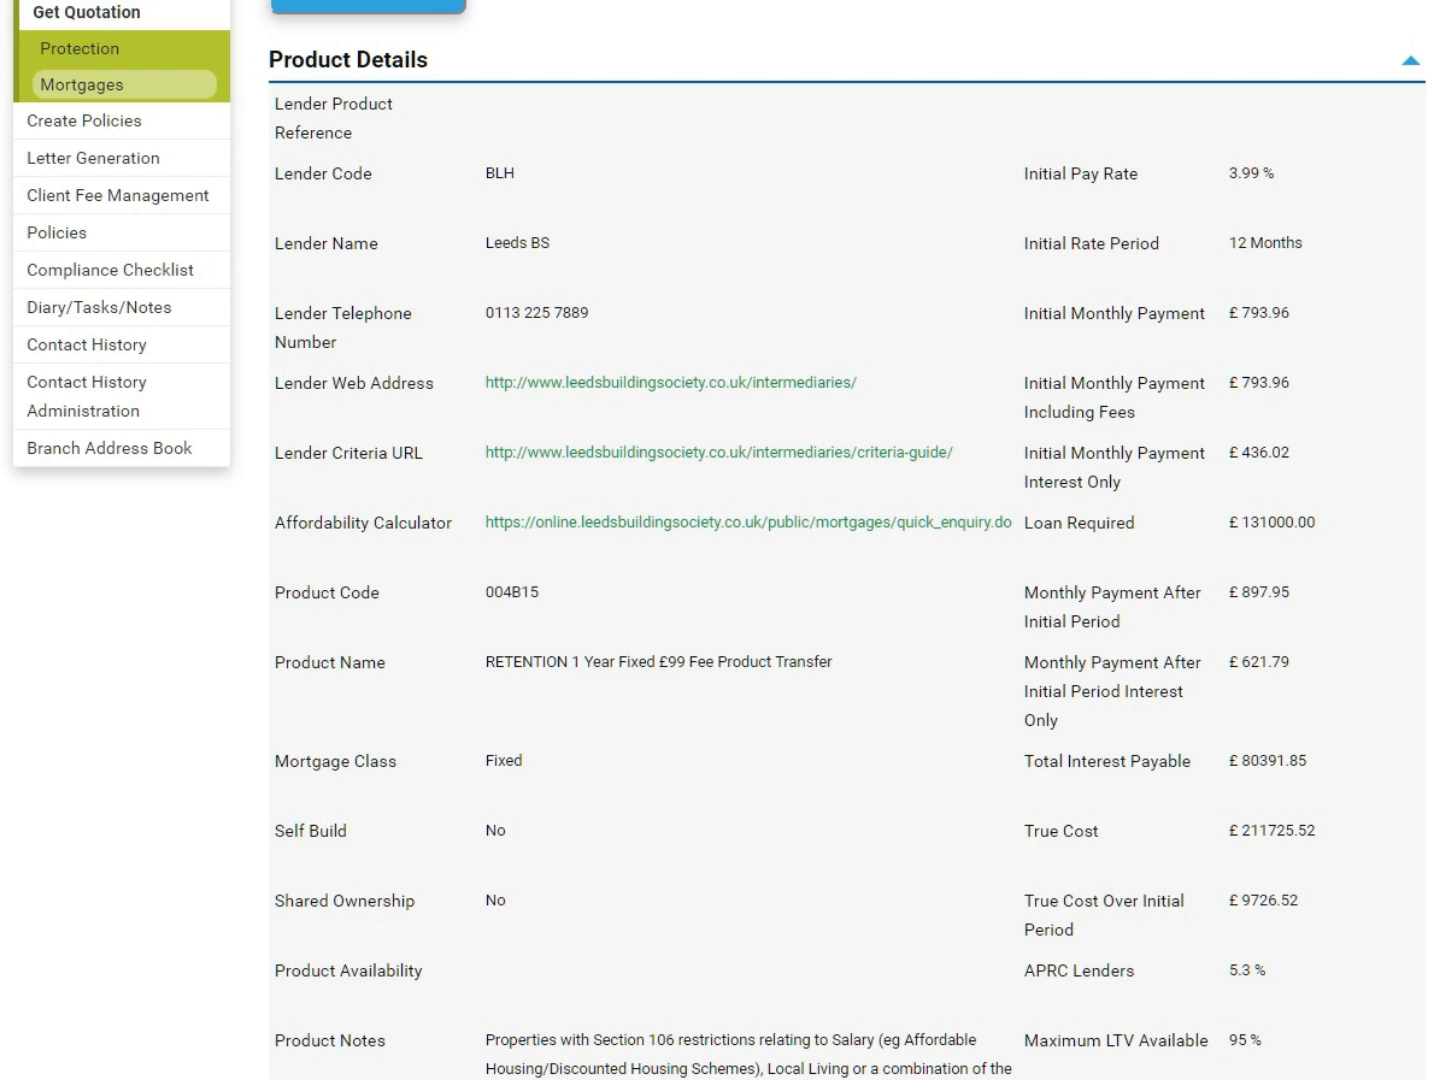
{"action": "scroll", "scroll_direction": "down", "scroll_amount": 3}
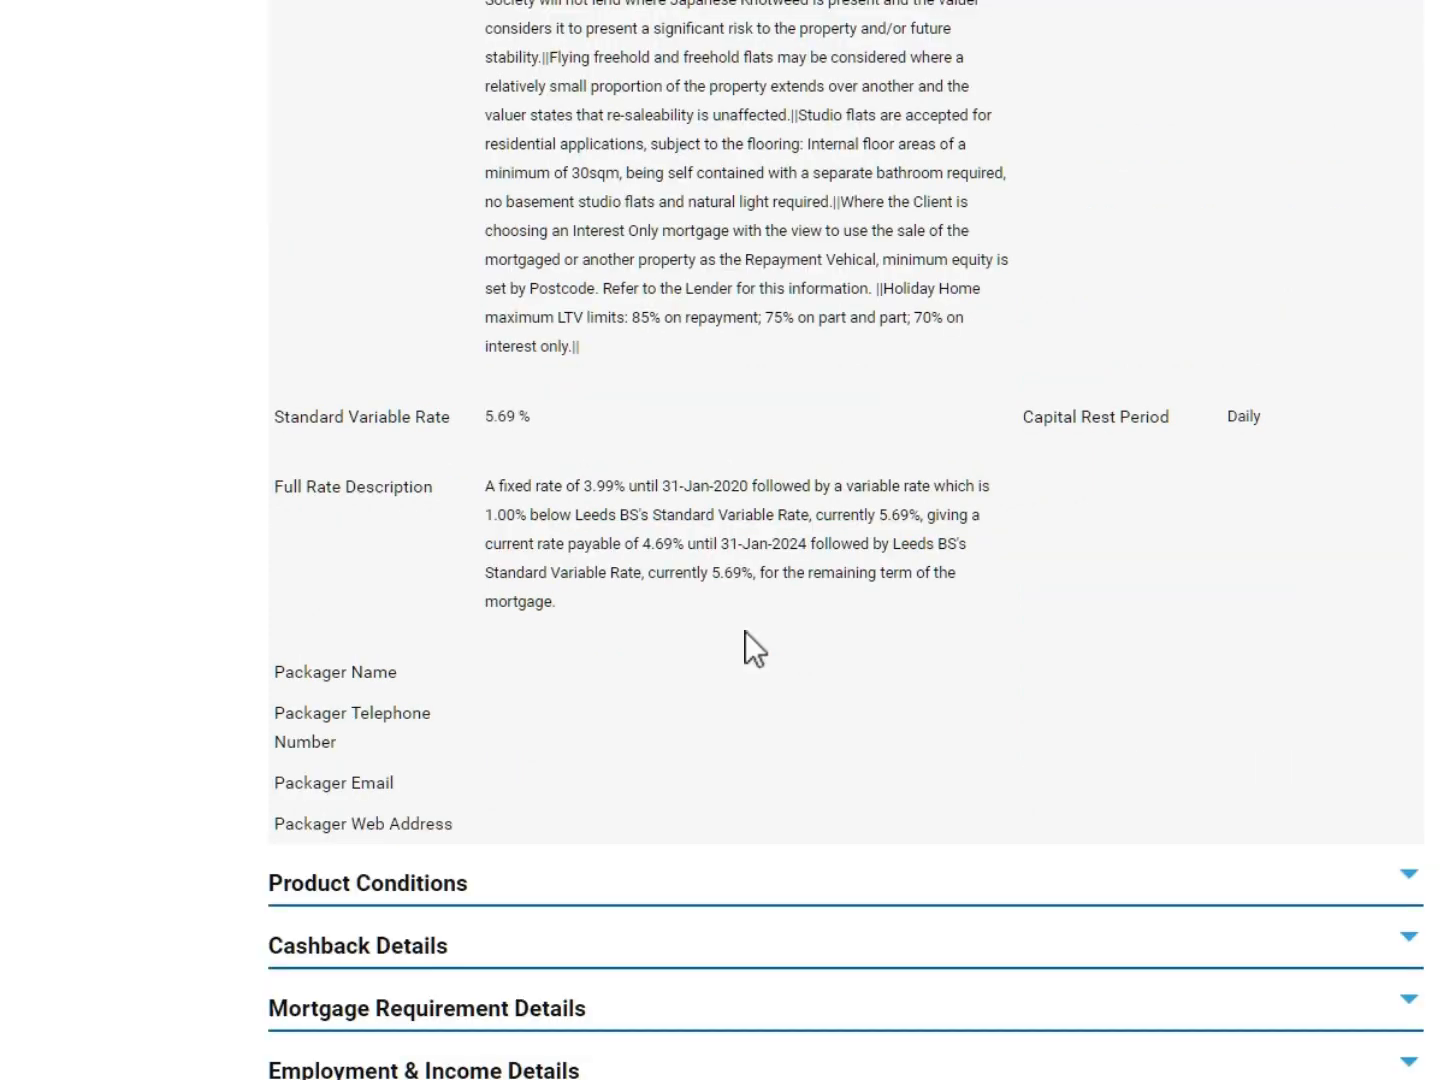
{"action": "mouse_move", "coordinate": [1072, 858]}
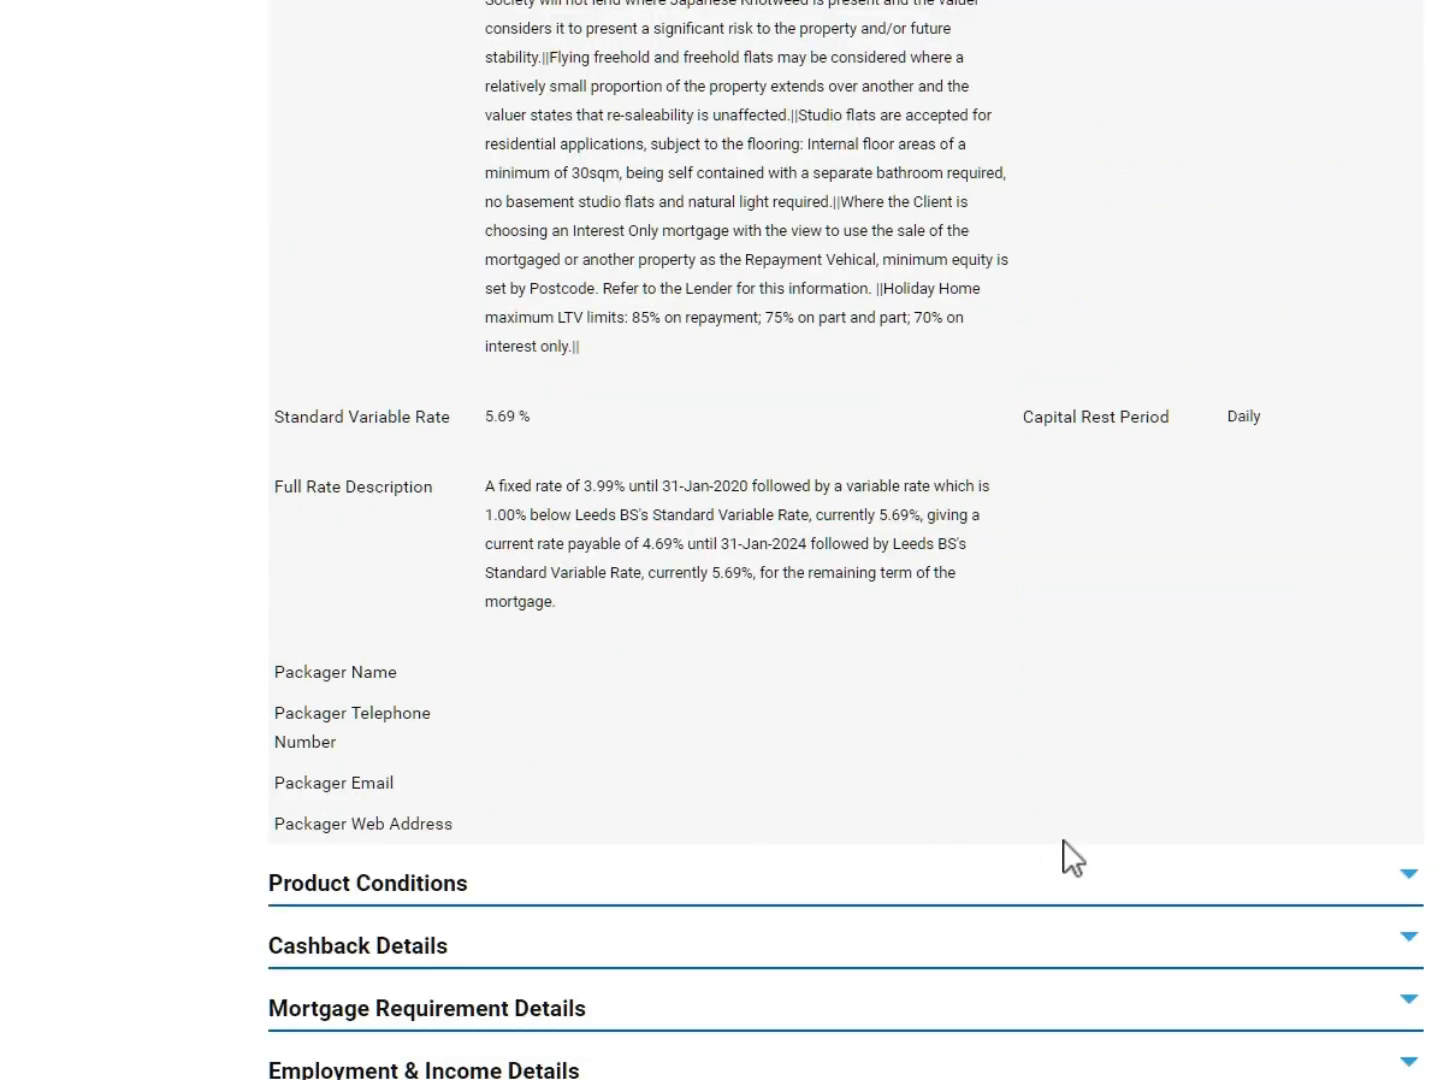
{"action": "mouse_move", "coordinate": [1428, 896]}
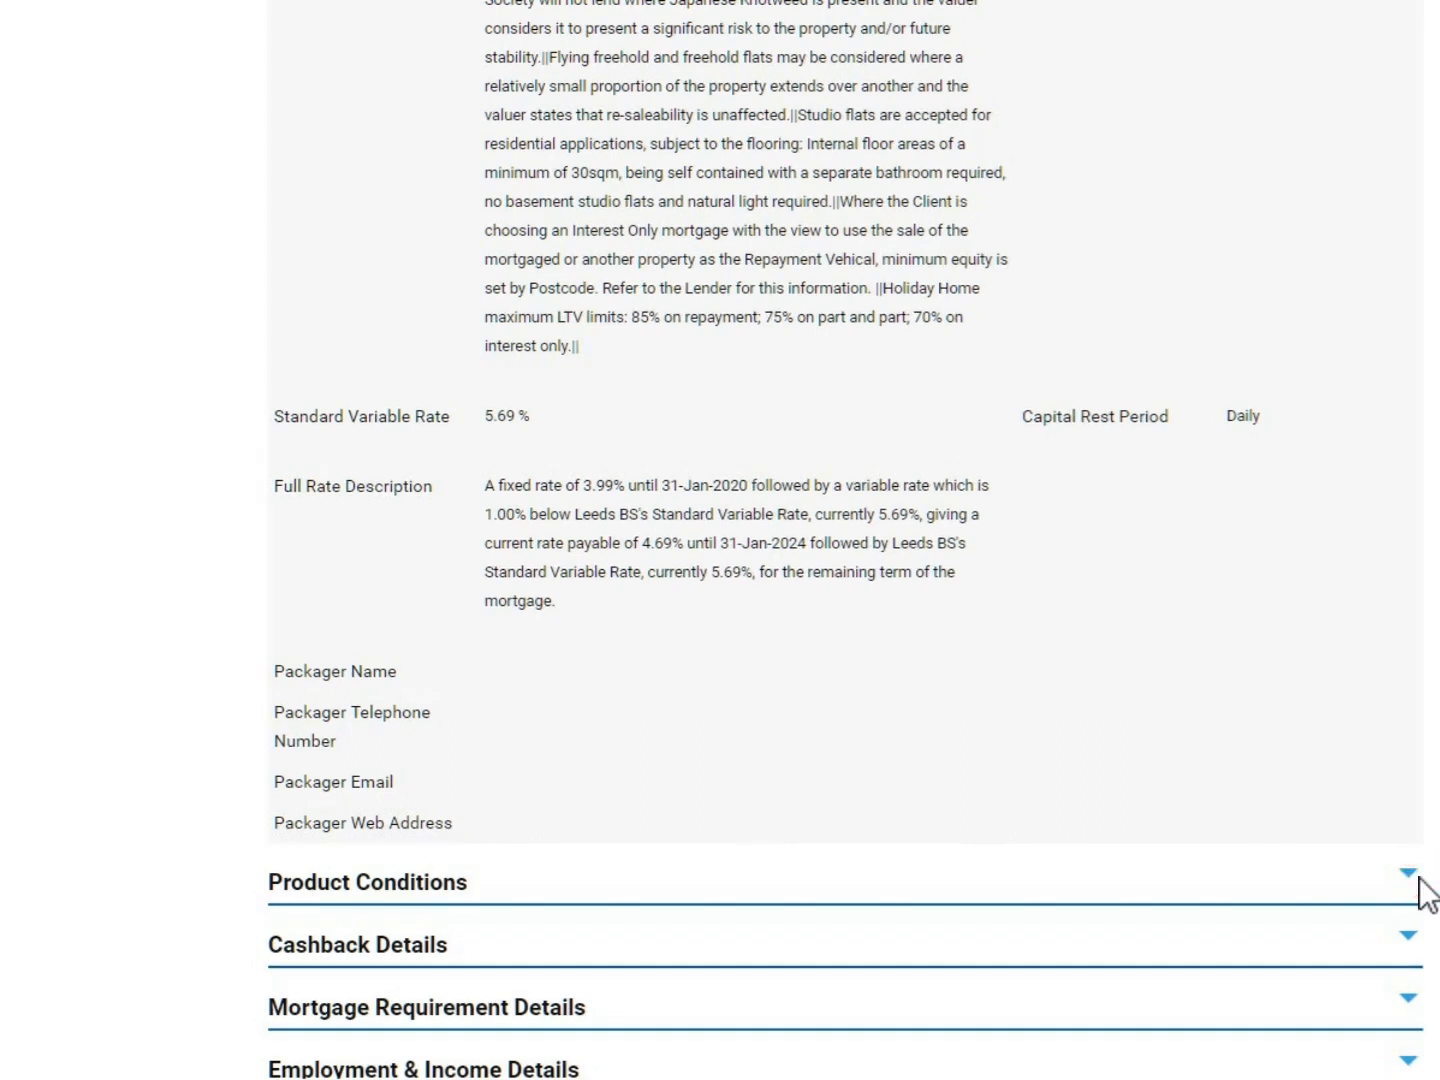
{"action": "left_click", "coordinate": [1408, 884]}
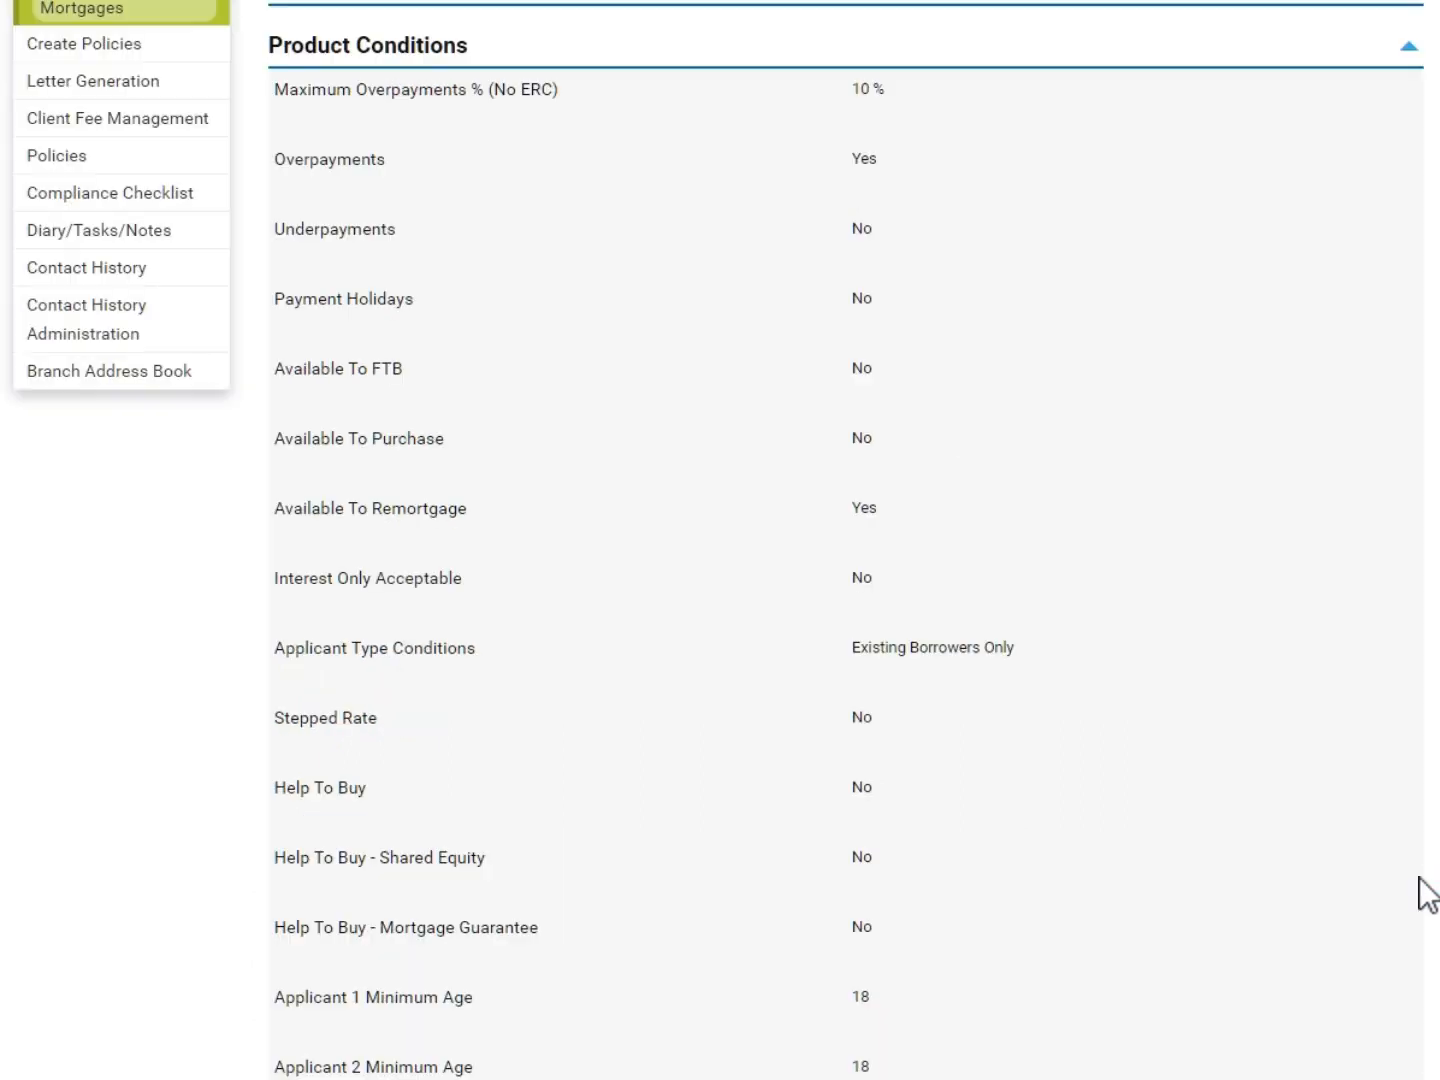
{"action": "left_click", "coordinate": [1408, 44]}
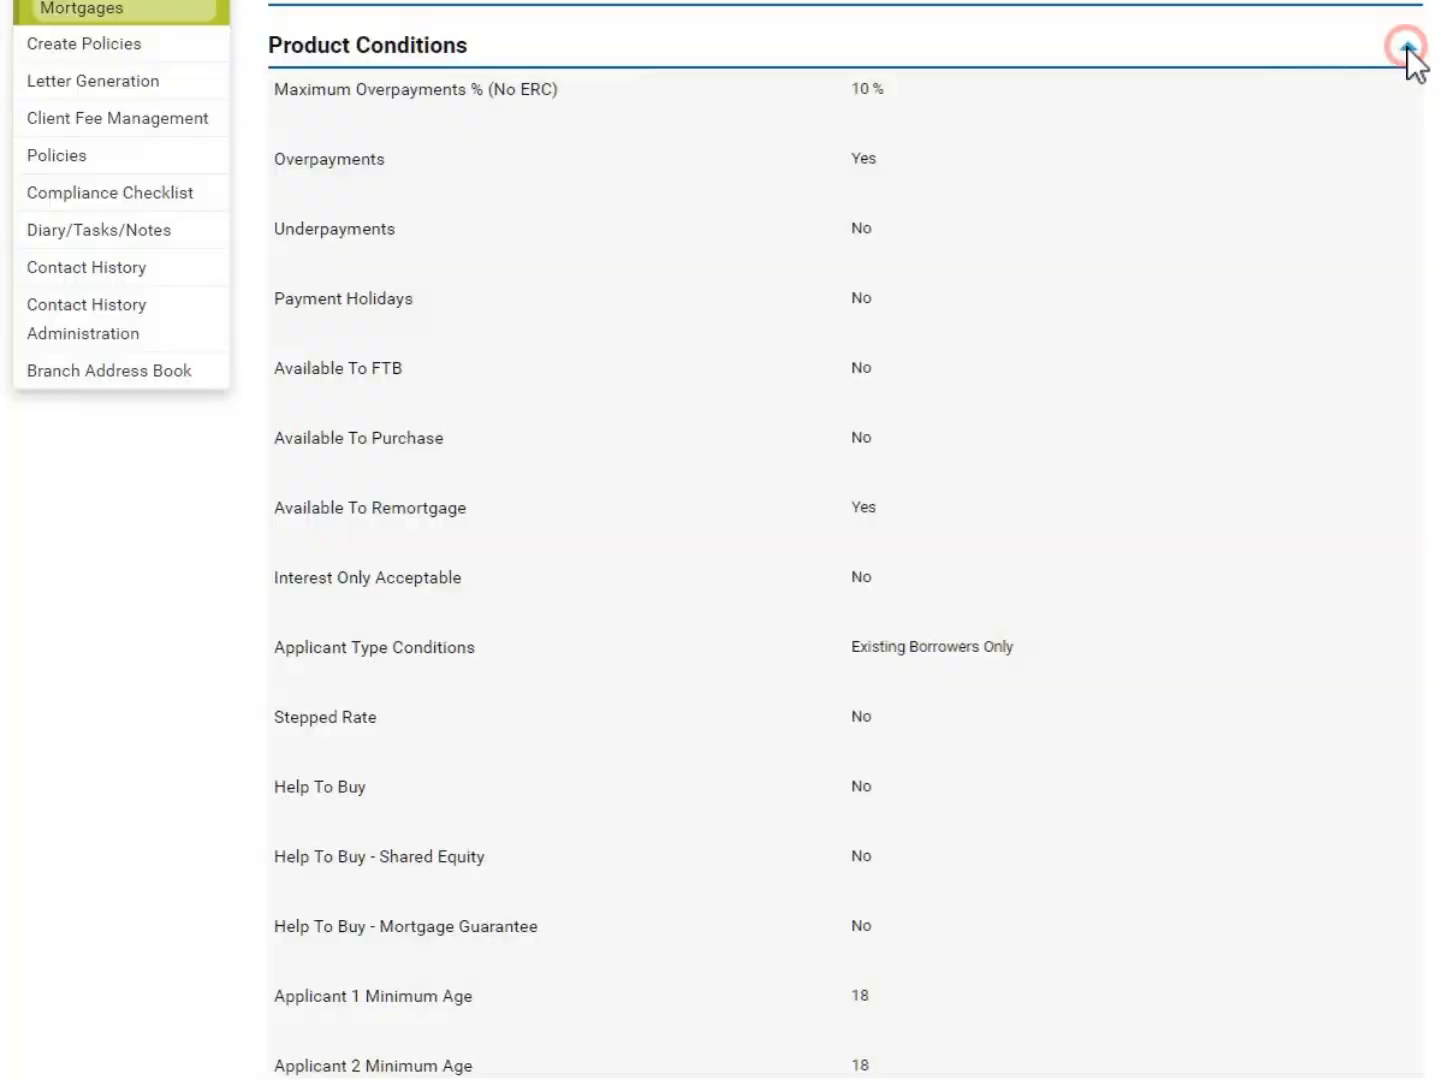
{"action": "left_click", "coordinate": [1406, 48]}
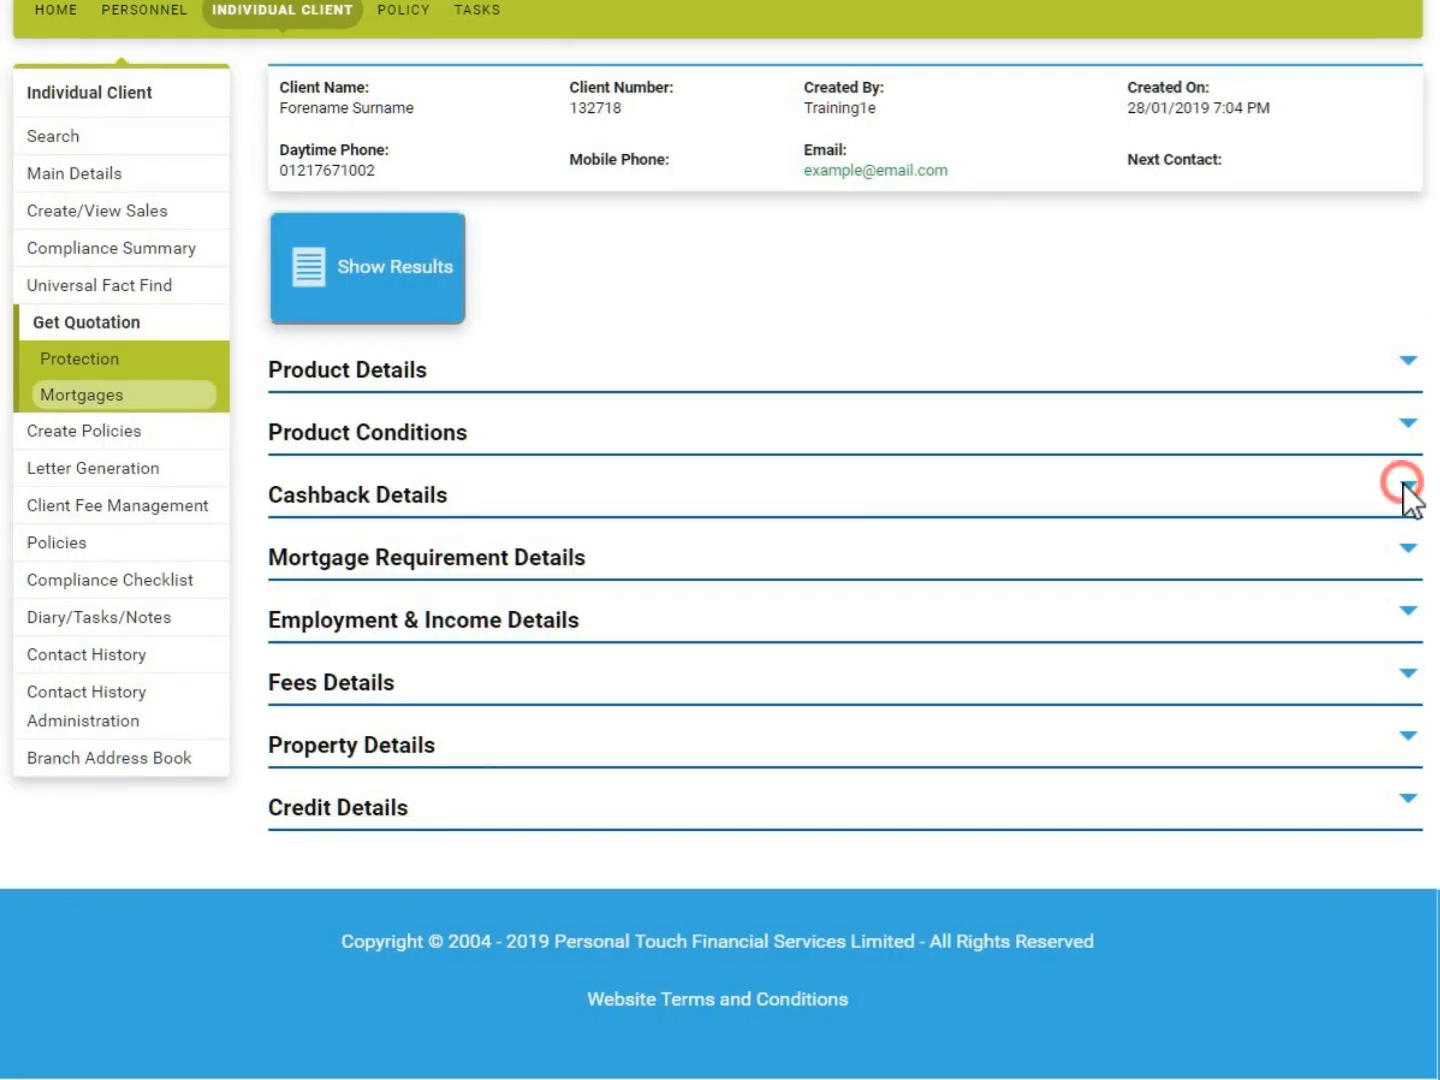
{"action": "left_click", "coordinate": [1408, 494]}
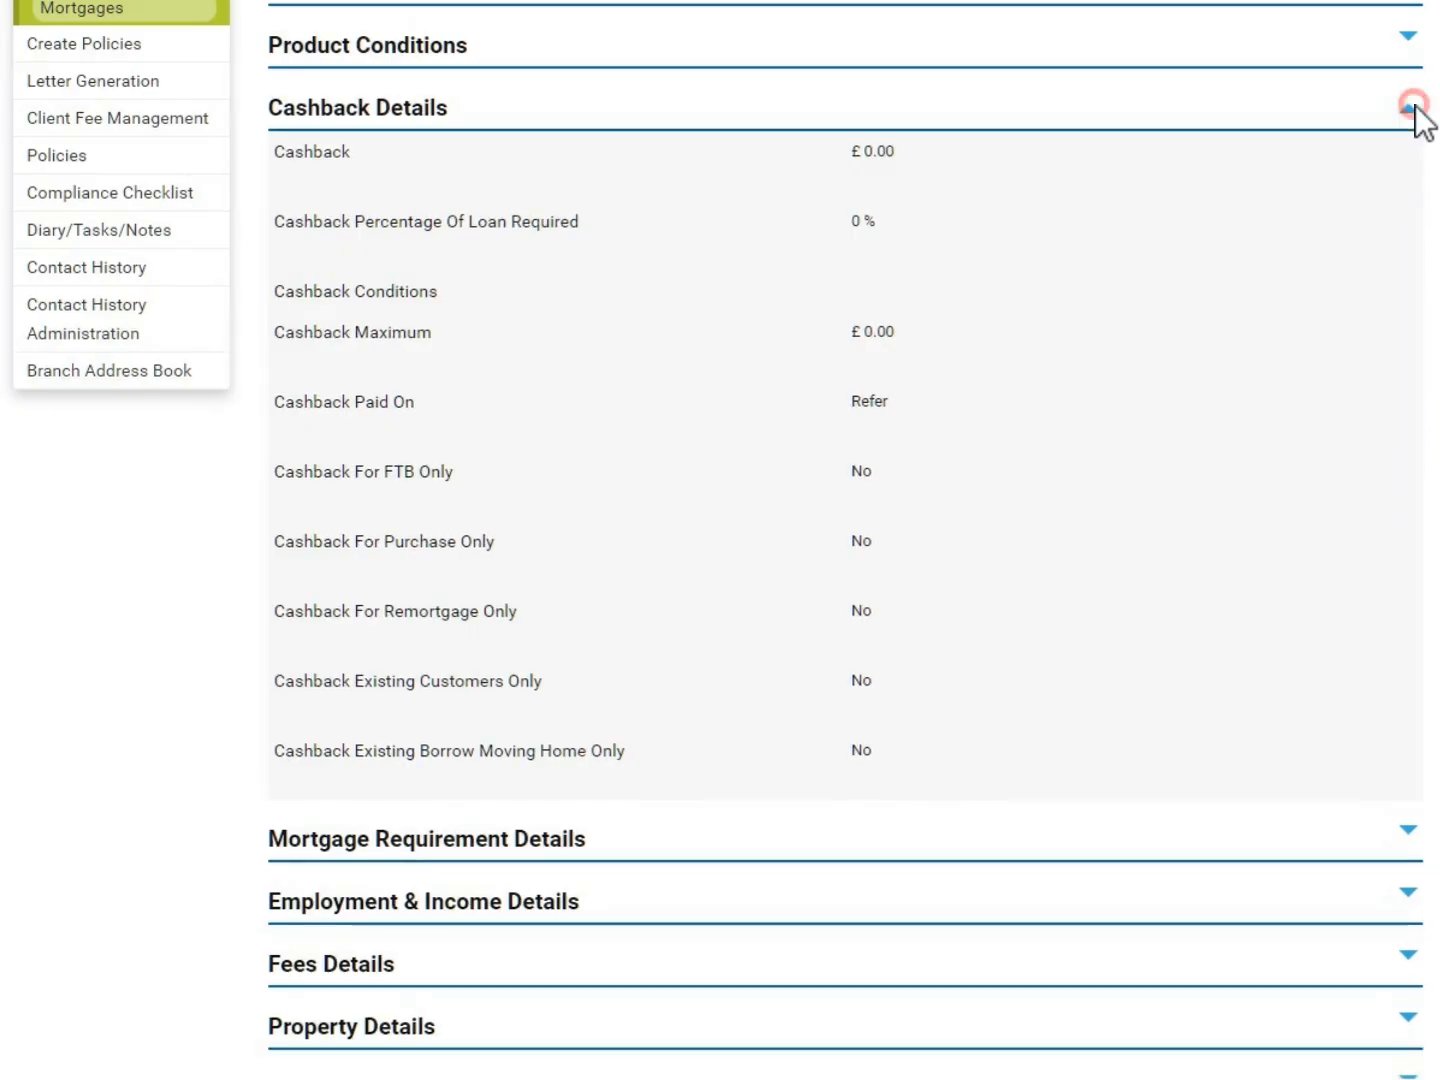
{"action": "left_click", "coordinate": [1408, 108]}
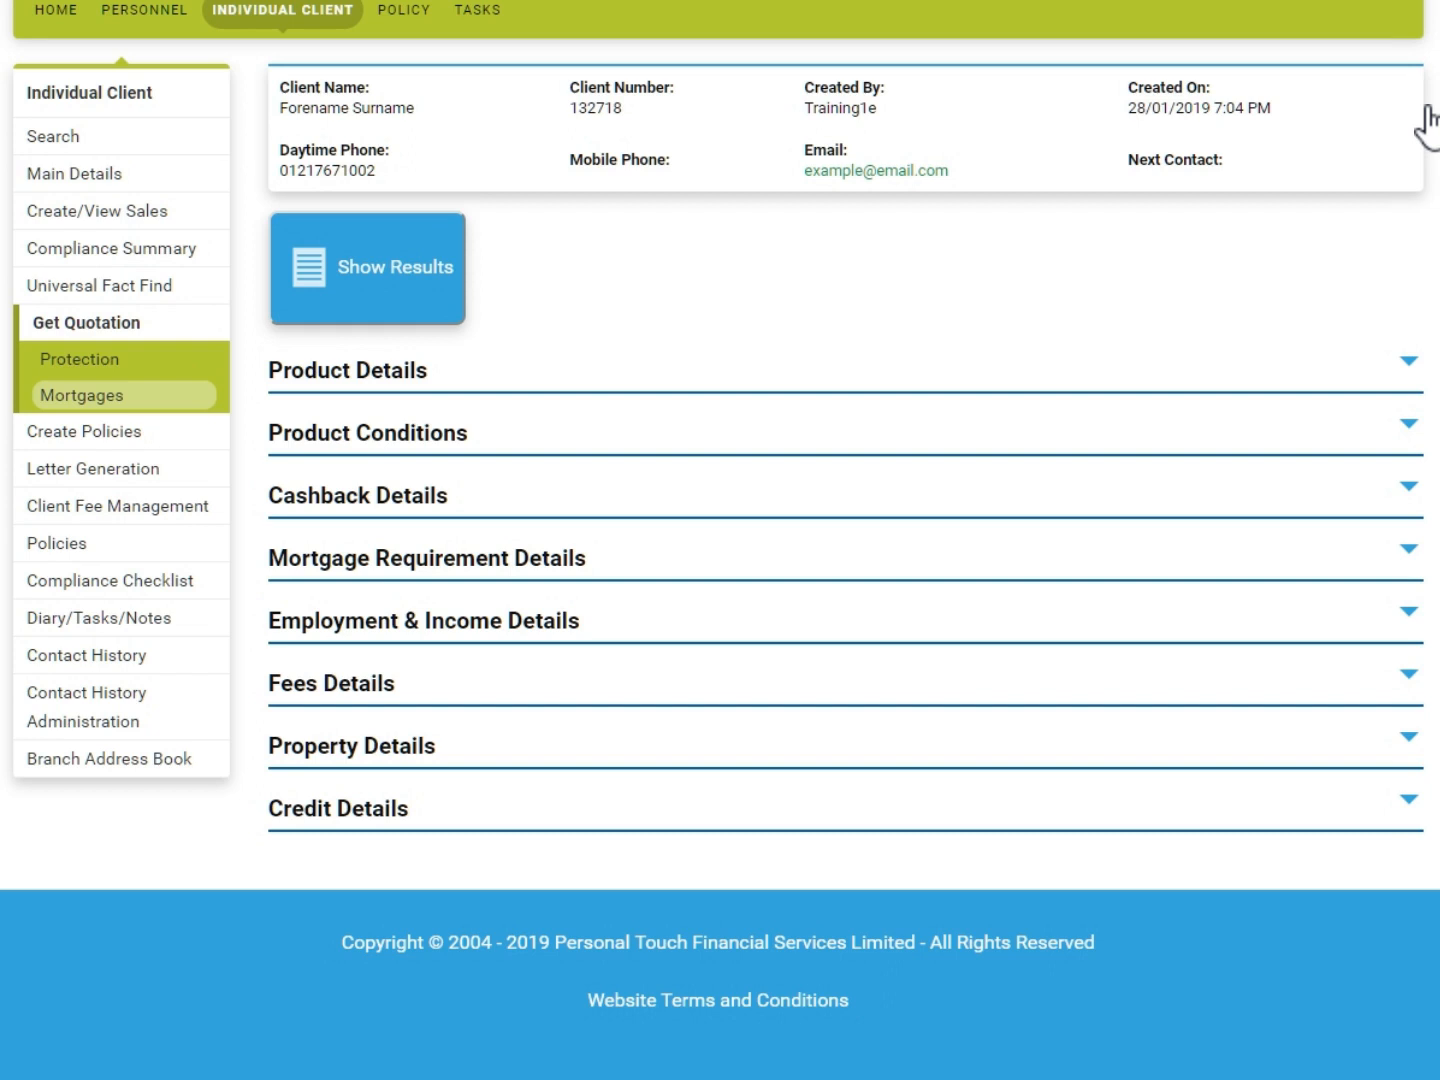
{"action": "mouse_move", "coordinate": [468, 312]}
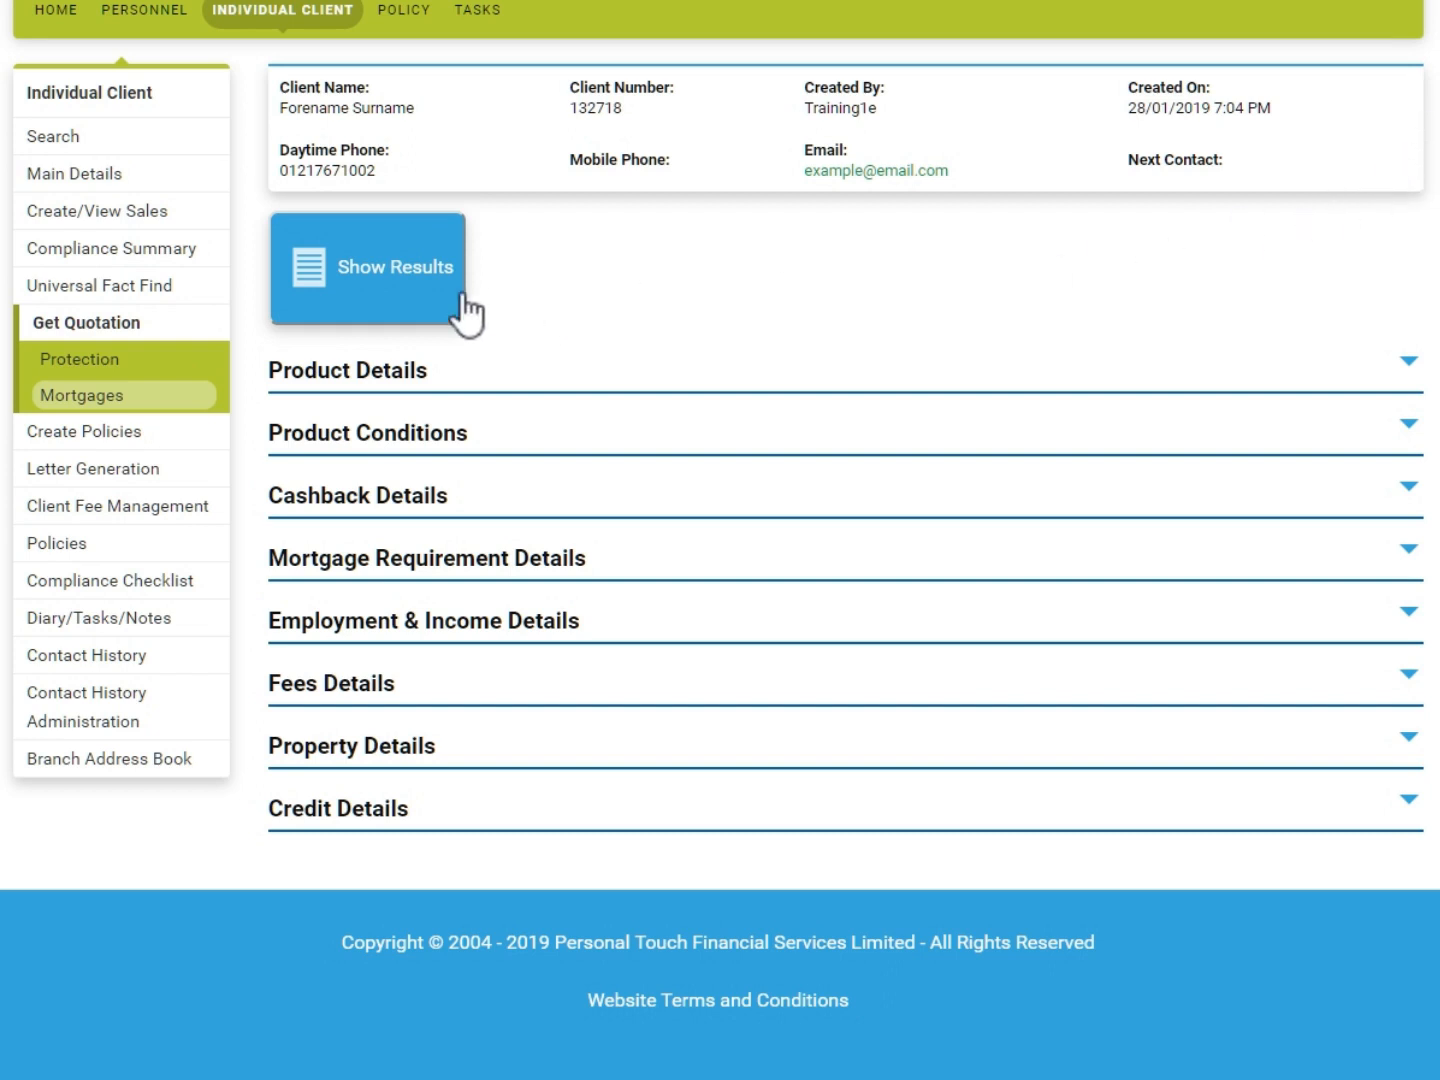
Step: Return to the results and select the Leeds BS 3.99% fixed product via its Actions menu
{"action": "left_click", "coordinate": [368, 268]}
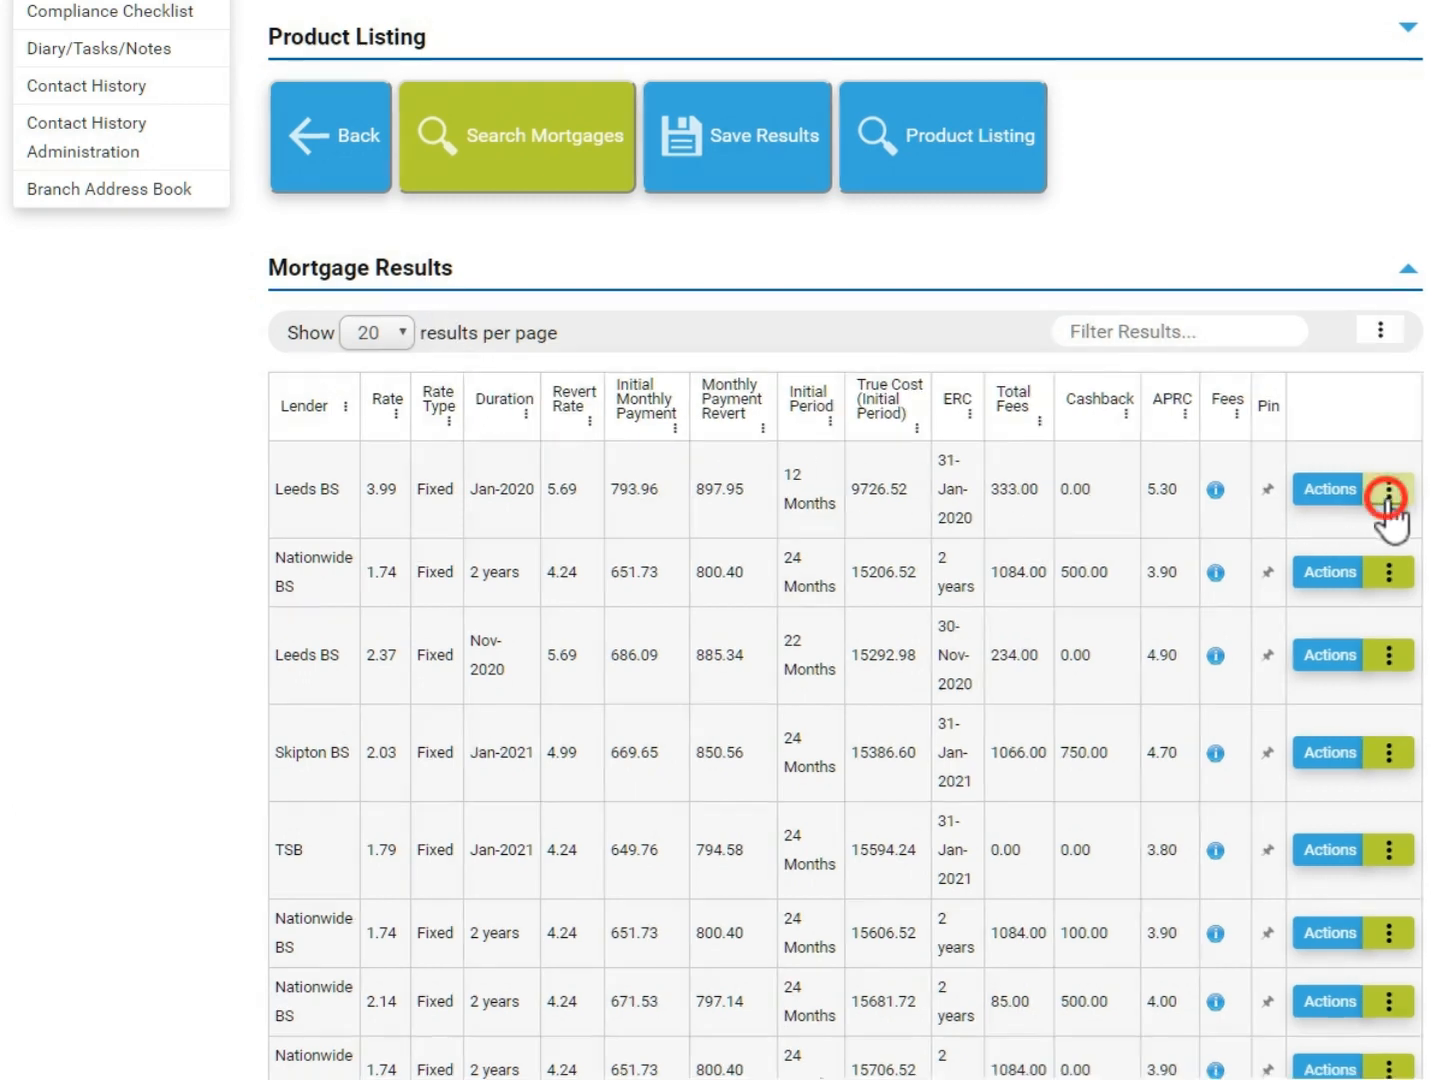
{"action": "left_click", "coordinate": [1388, 488]}
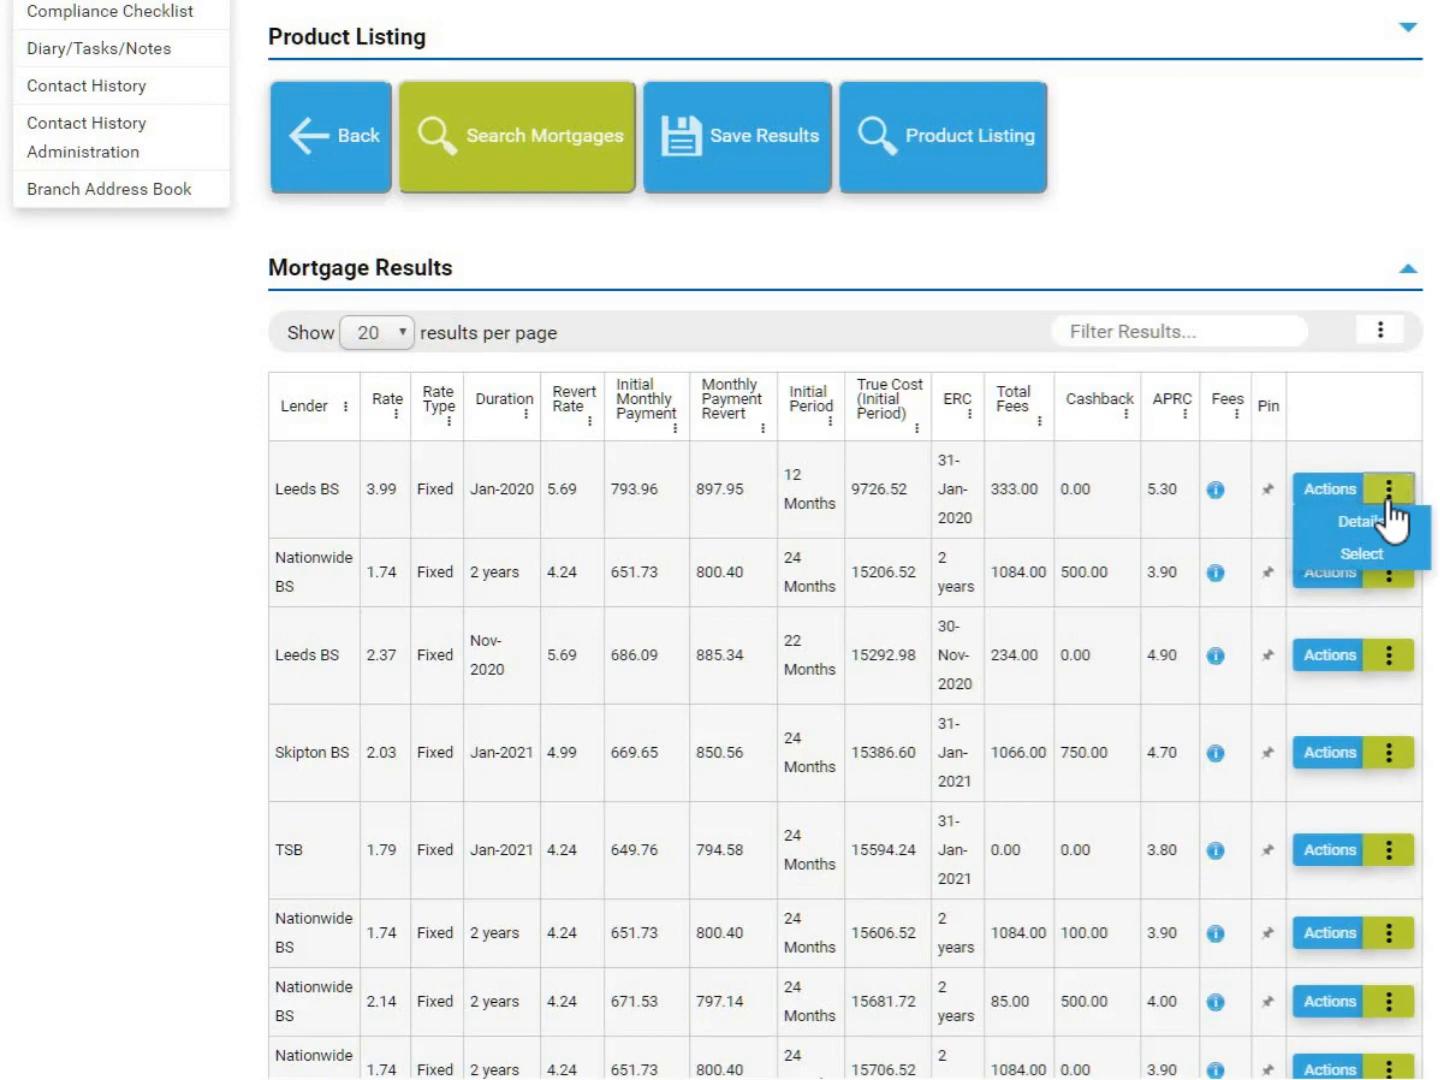
{"action": "mouse_move", "coordinate": [1360, 554]}
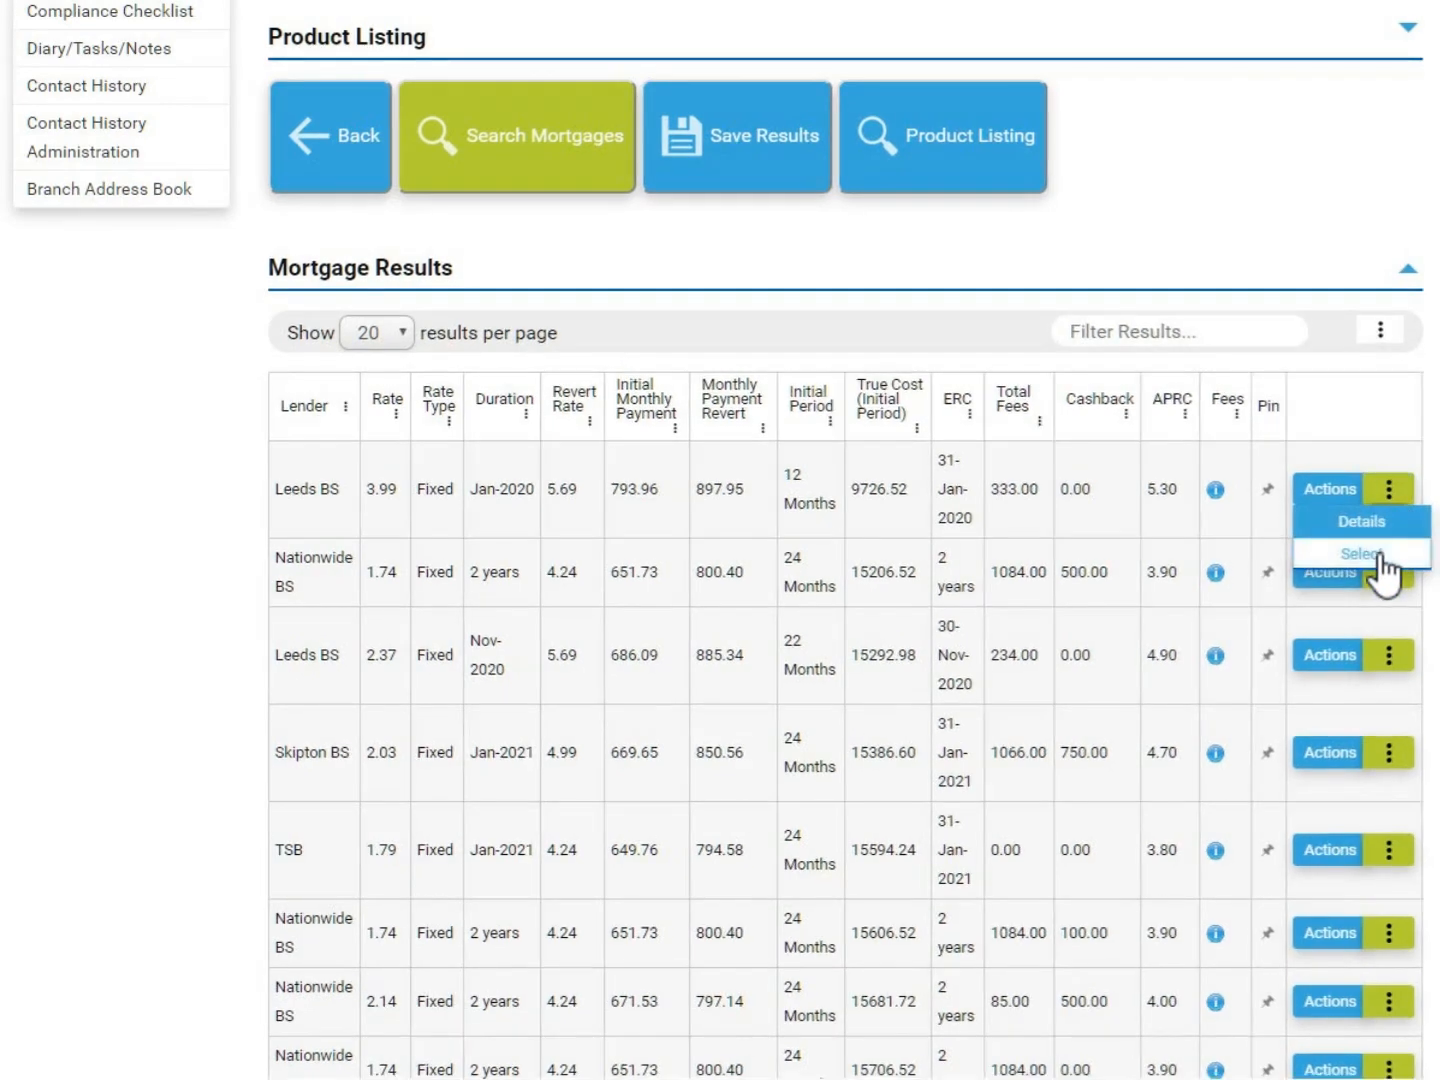
{"action": "left_click", "coordinate": [1360, 554]}
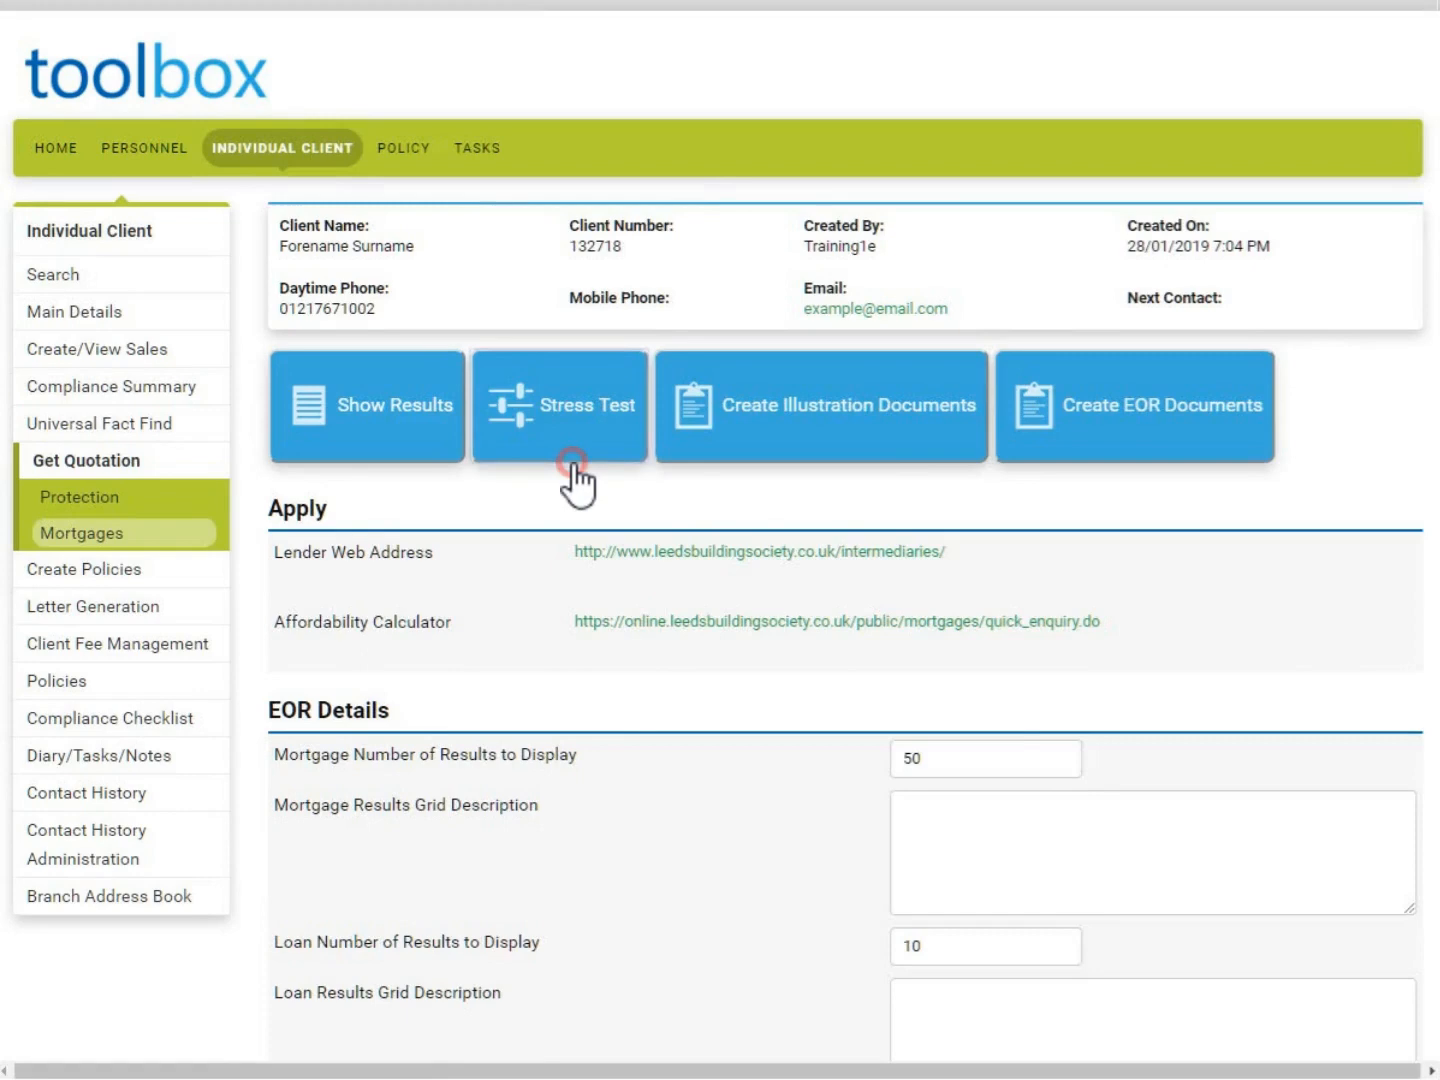
{"action": "left_click", "coordinate": [560, 404]}
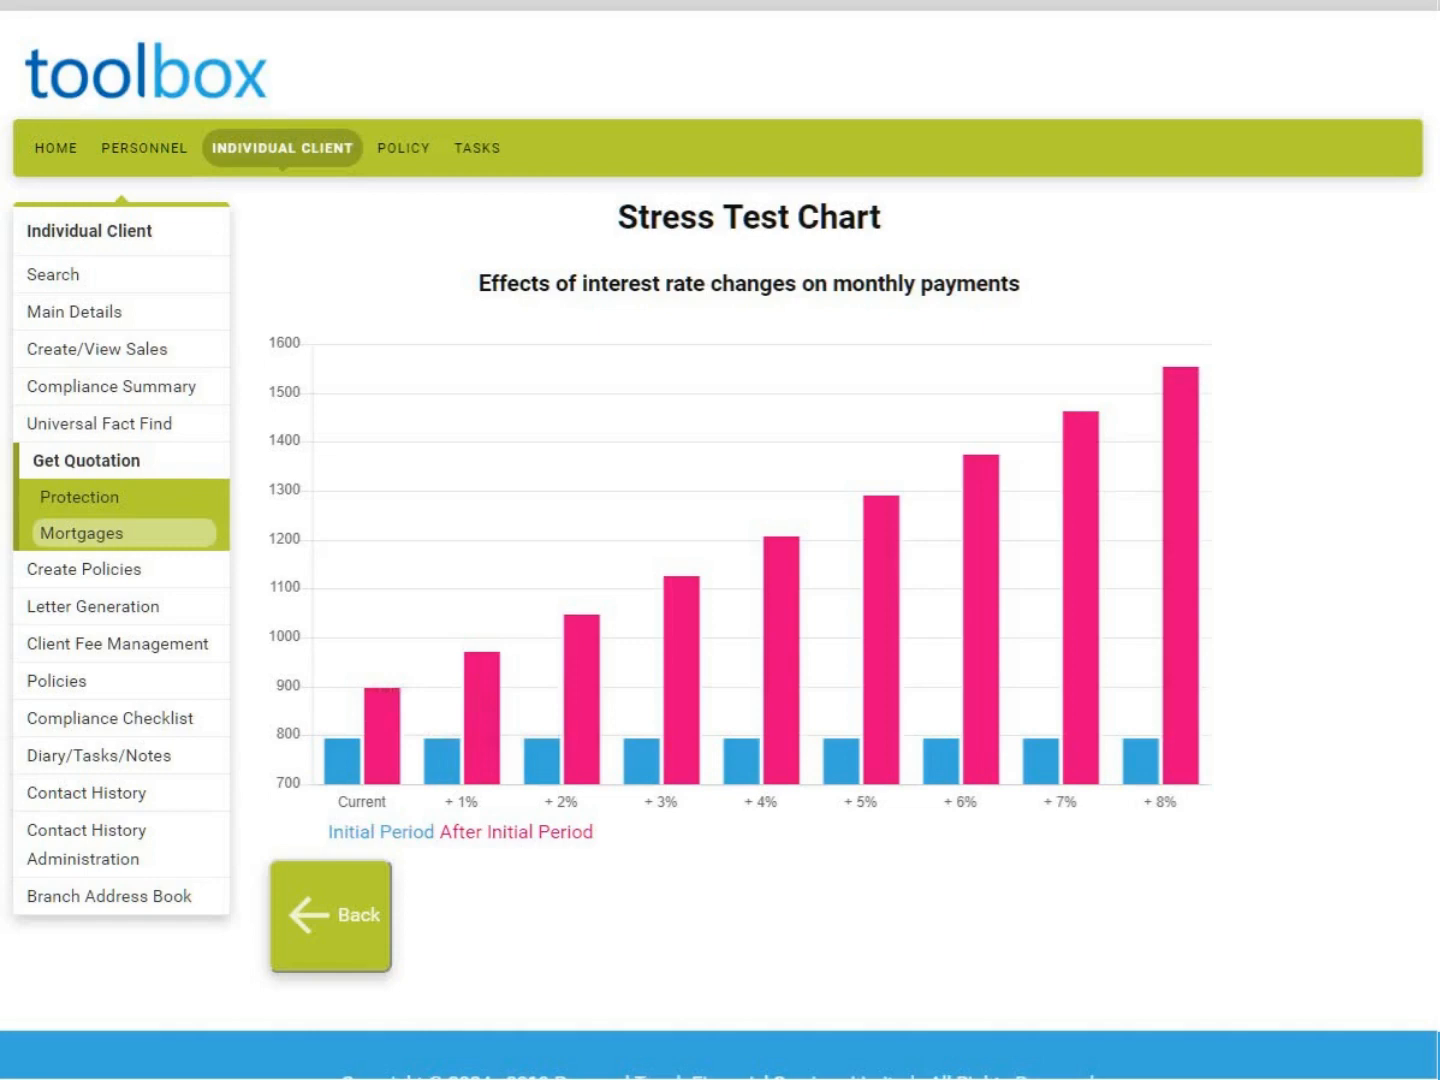
{"action": "mouse_move", "coordinate": [488, 660]}
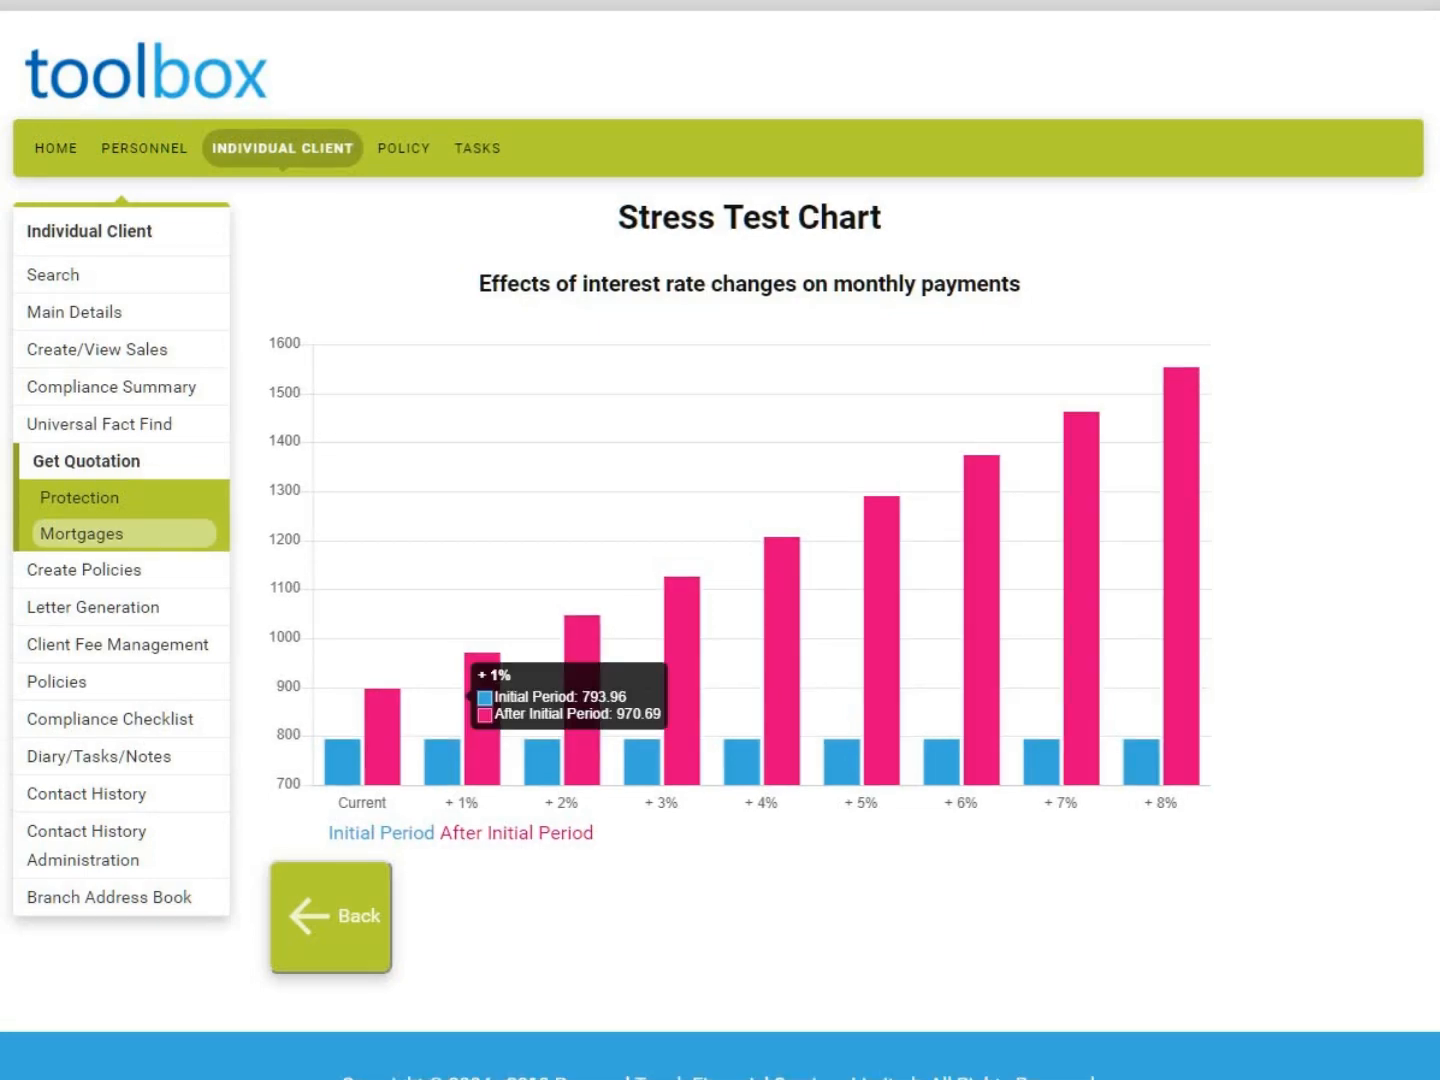
{"action": "mouse_move", "coordinate": [1060, 560]}
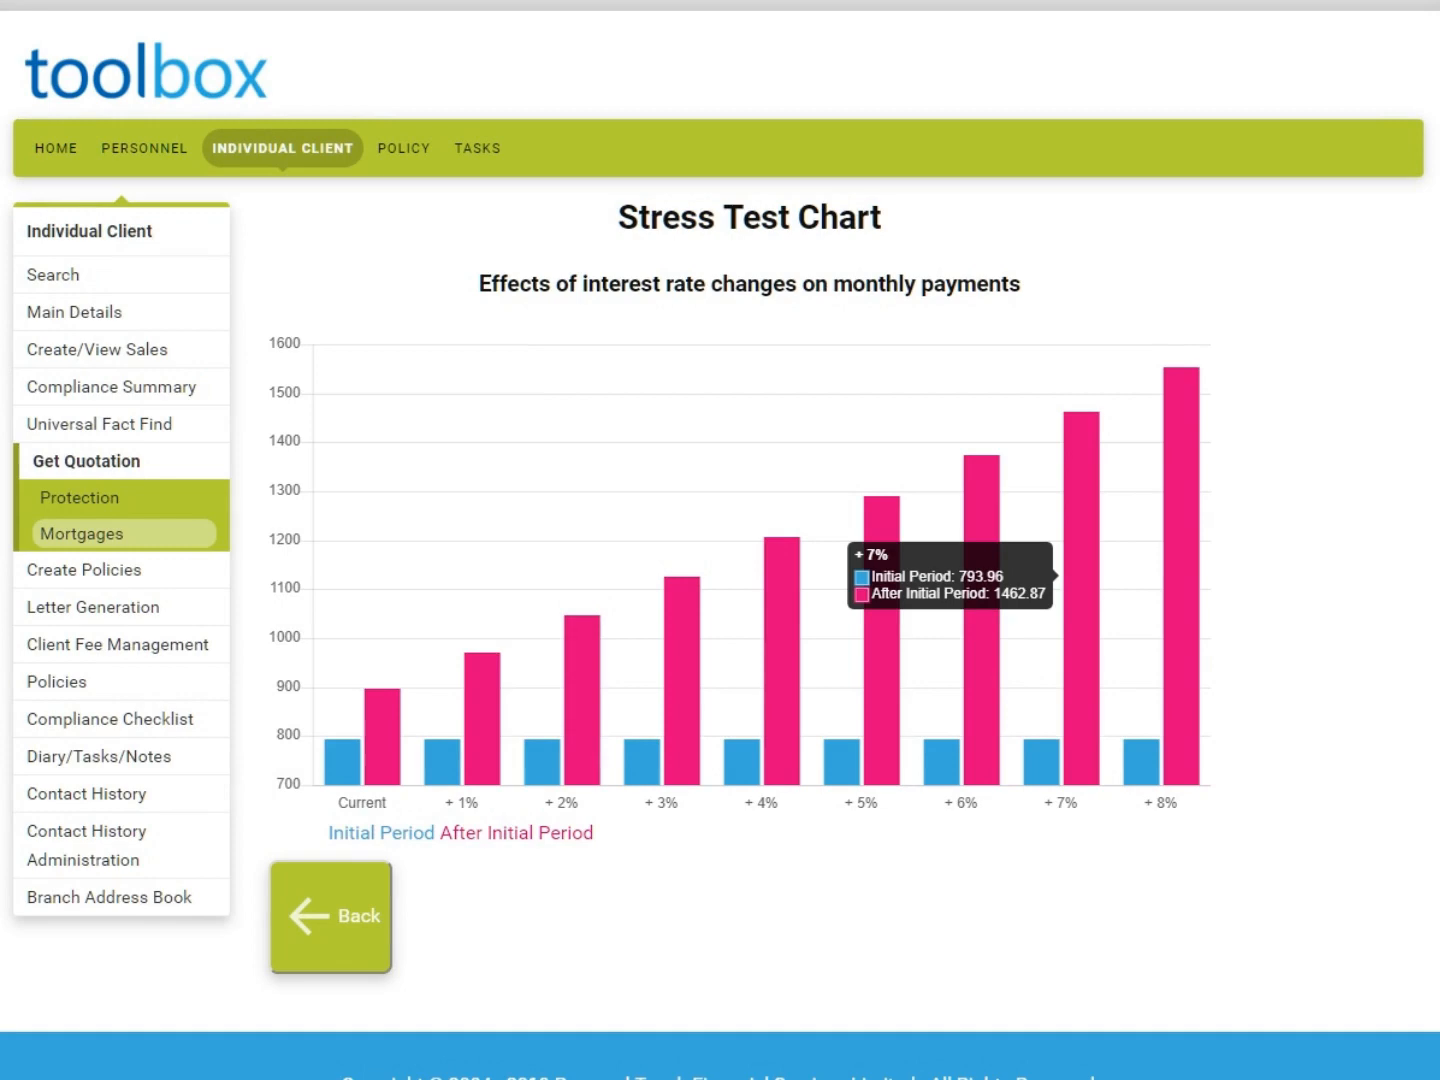
{"action": "mouse_move", "coordinate": [1324, 904]}
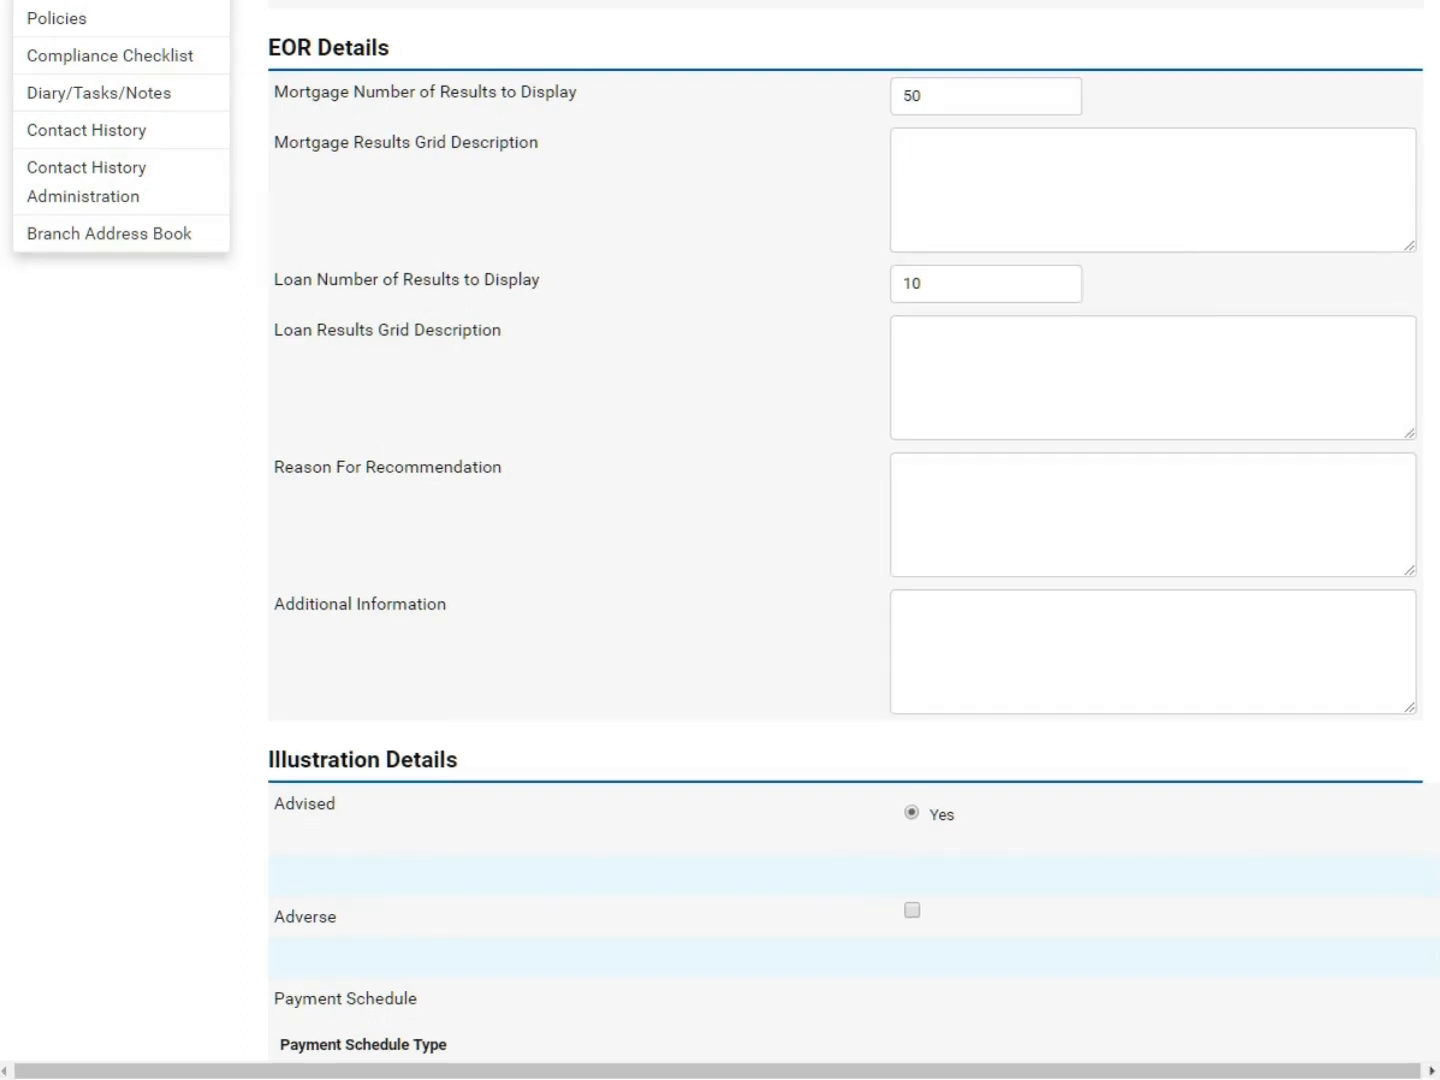
Step: Set Payment Schedule Type to SummarySchedule and add a Broker Completion Fee row
{"action": "scroll", "scroll_direction": "down", "scroll_amount": 3}
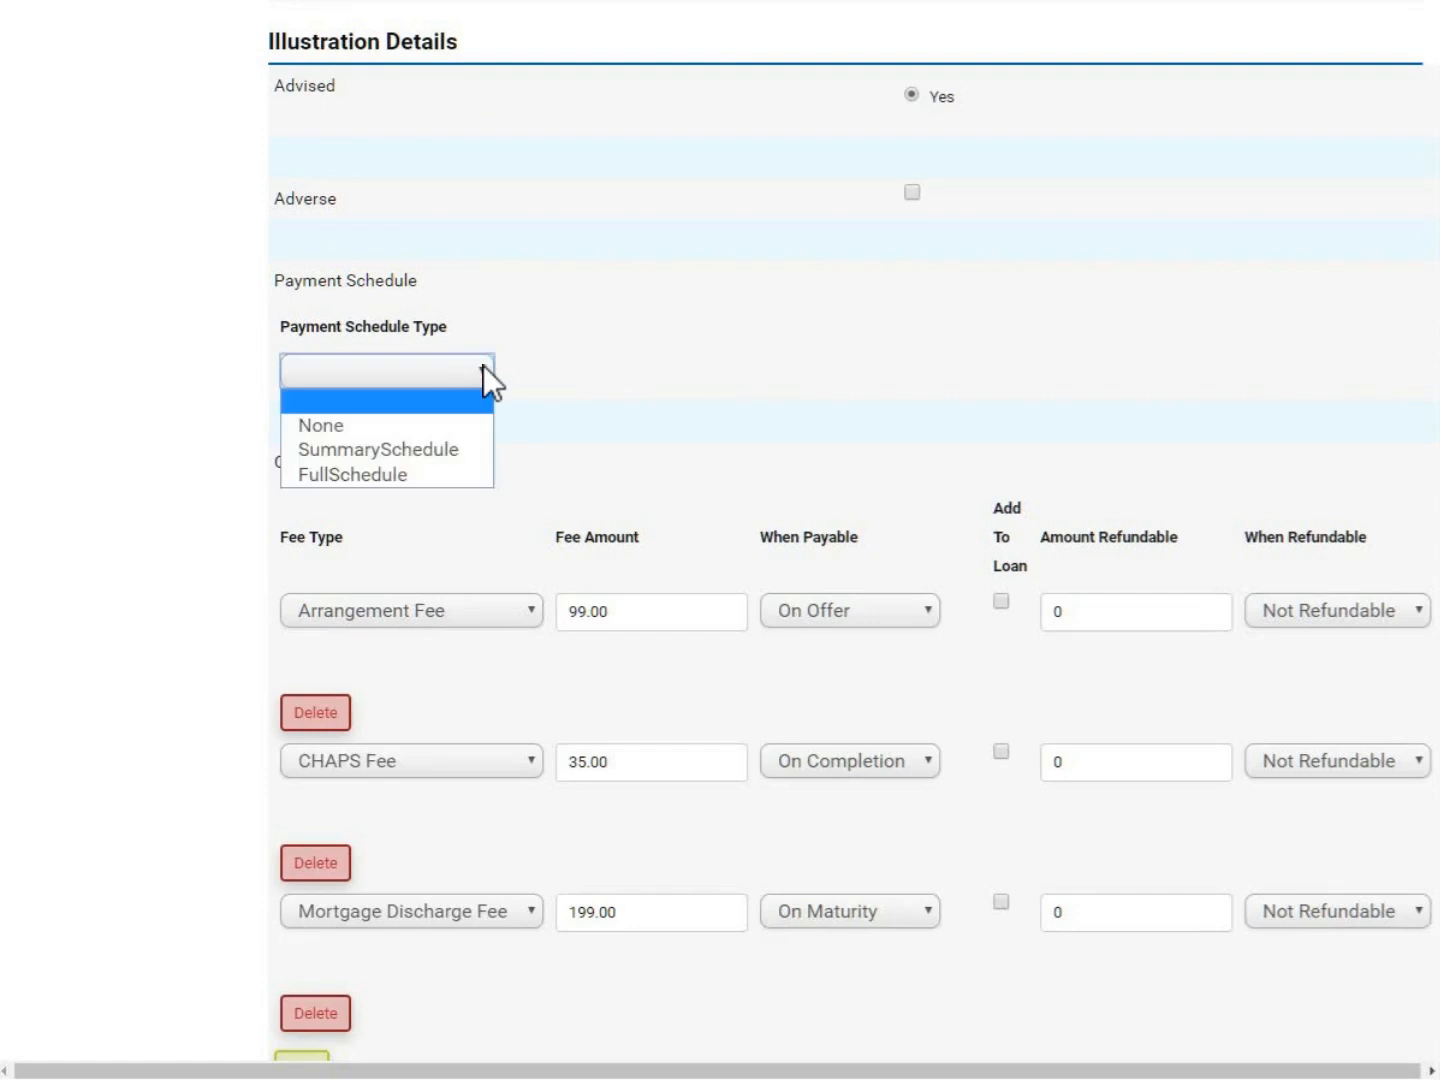
{"action": "mouse_move", "coordinate": [378, 448]}
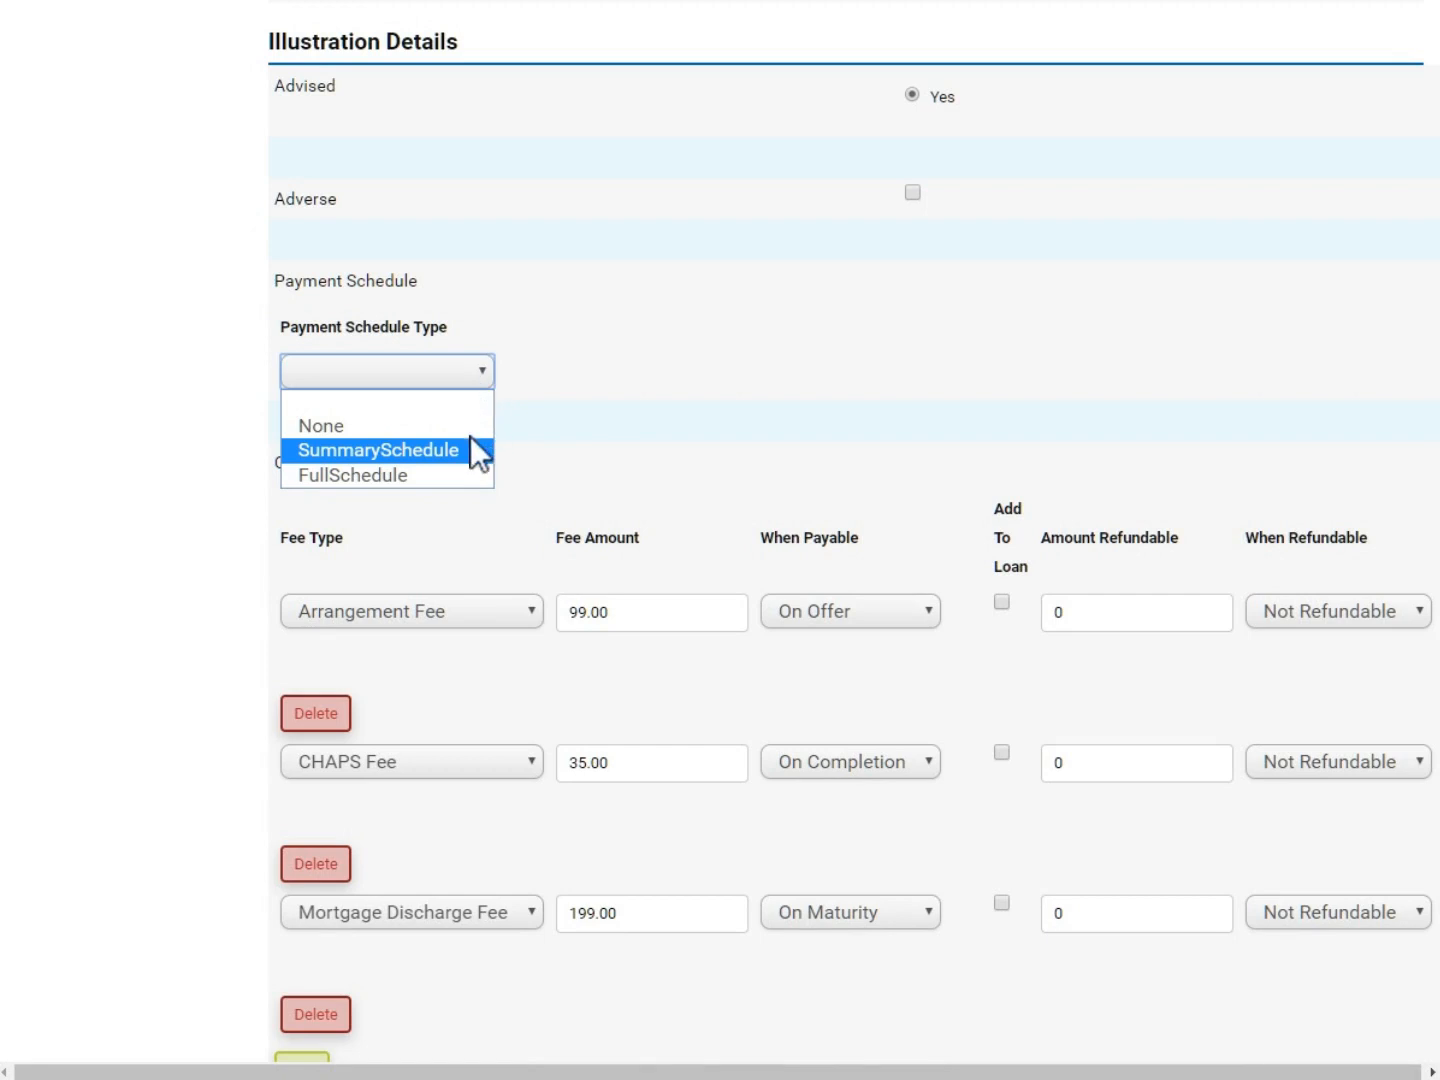
{"action": "left_click", "coordinate": [378, 448]}
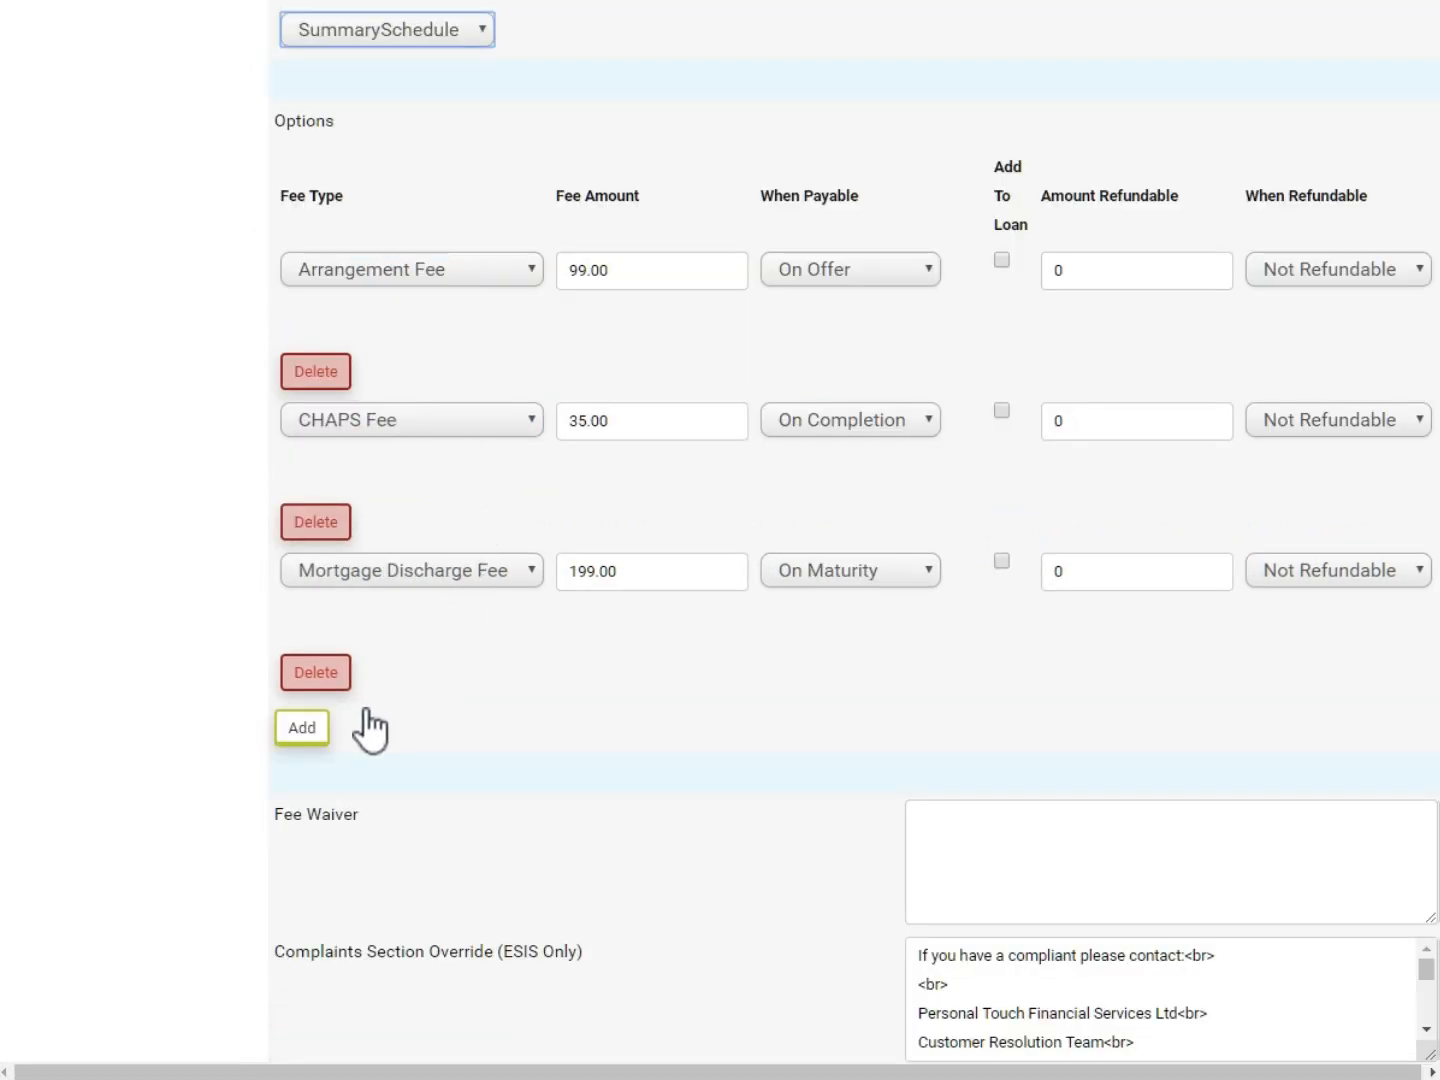
{"action": "left_click", "coordinate": [300, 728]}
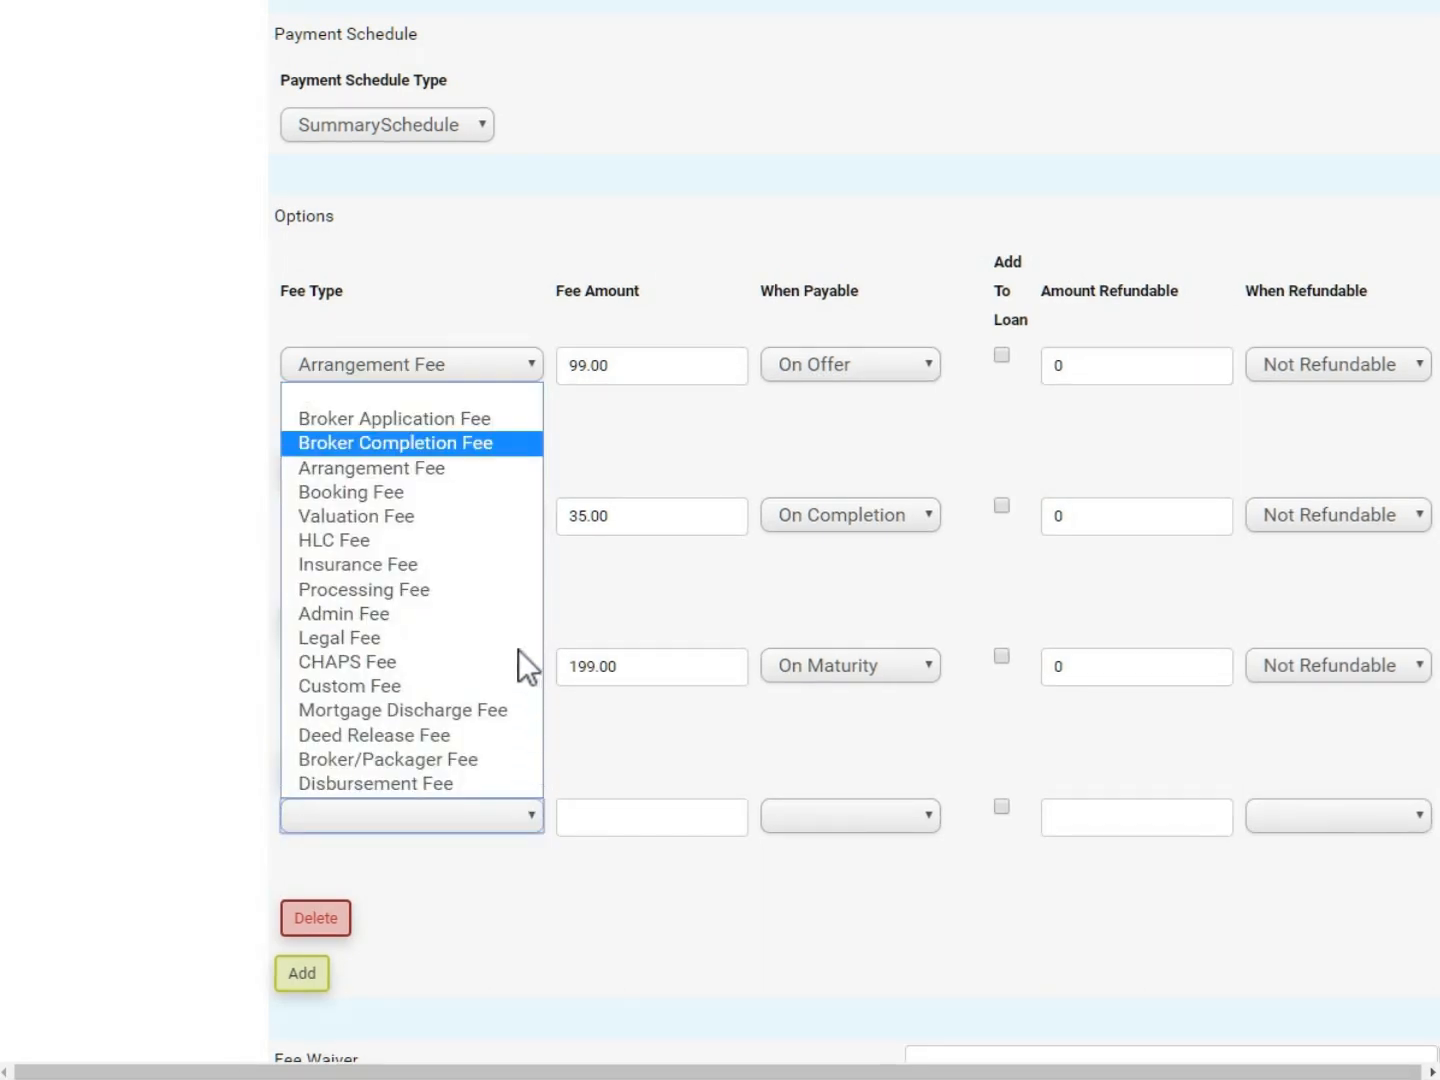
{"action": "left_click", "coordinate": [394, 442]}
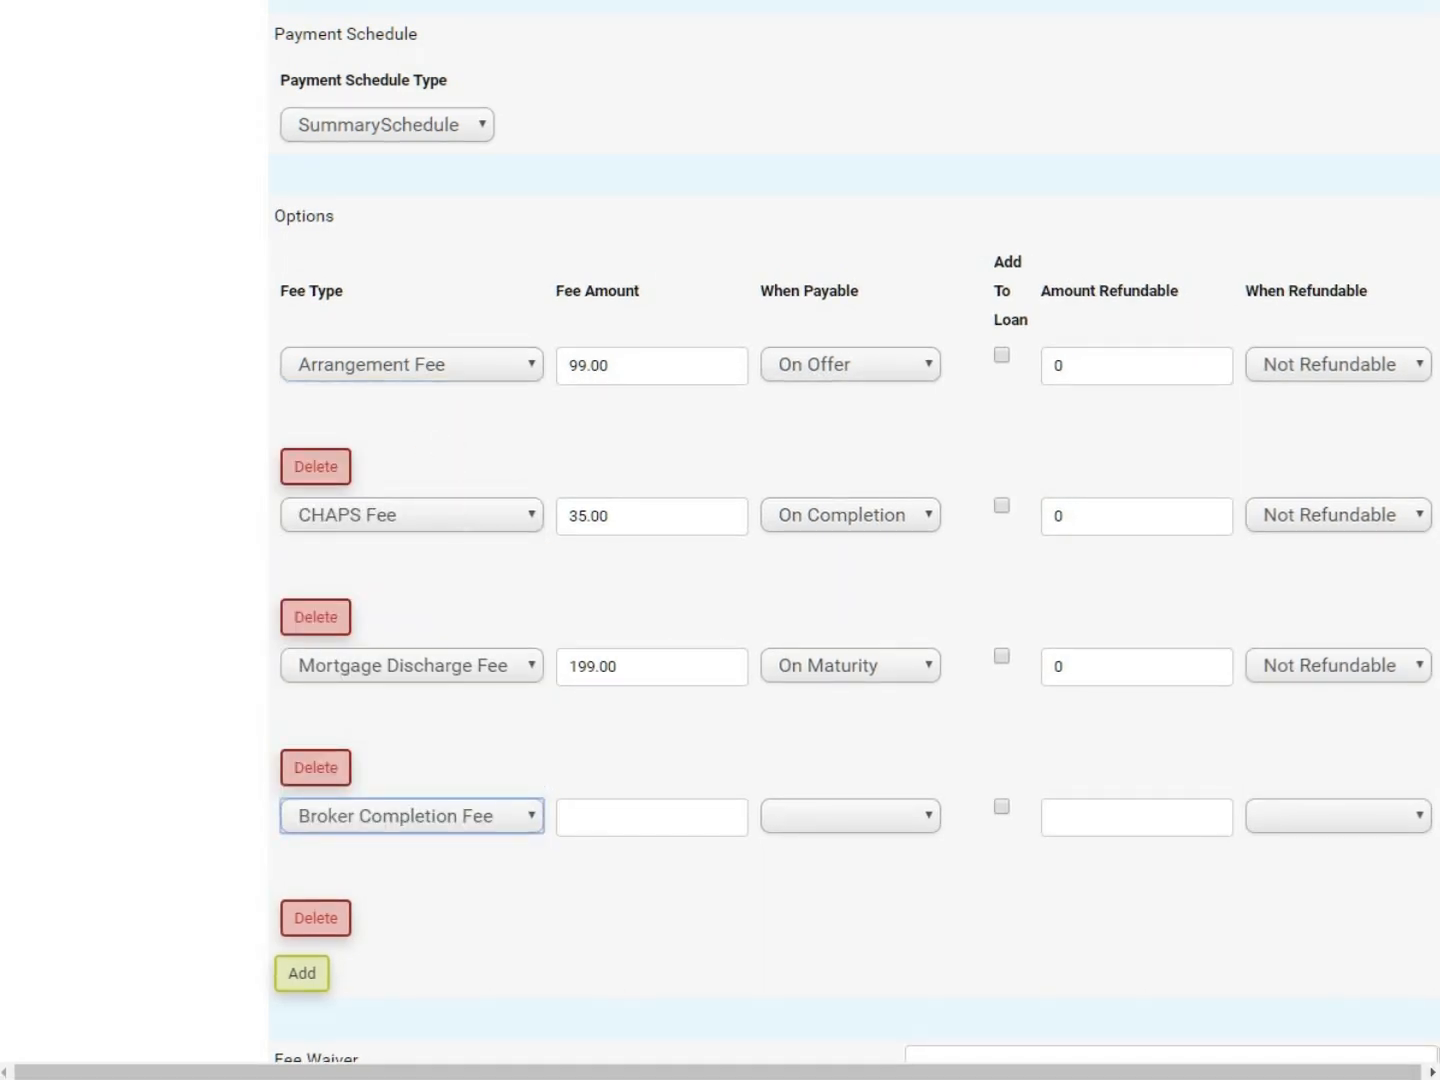
Step: Enter the fee as 399, payable On Completion, with 0 refundable
{"action": "scroll", "scroll_direction": "down", "scroll_amount": 3}
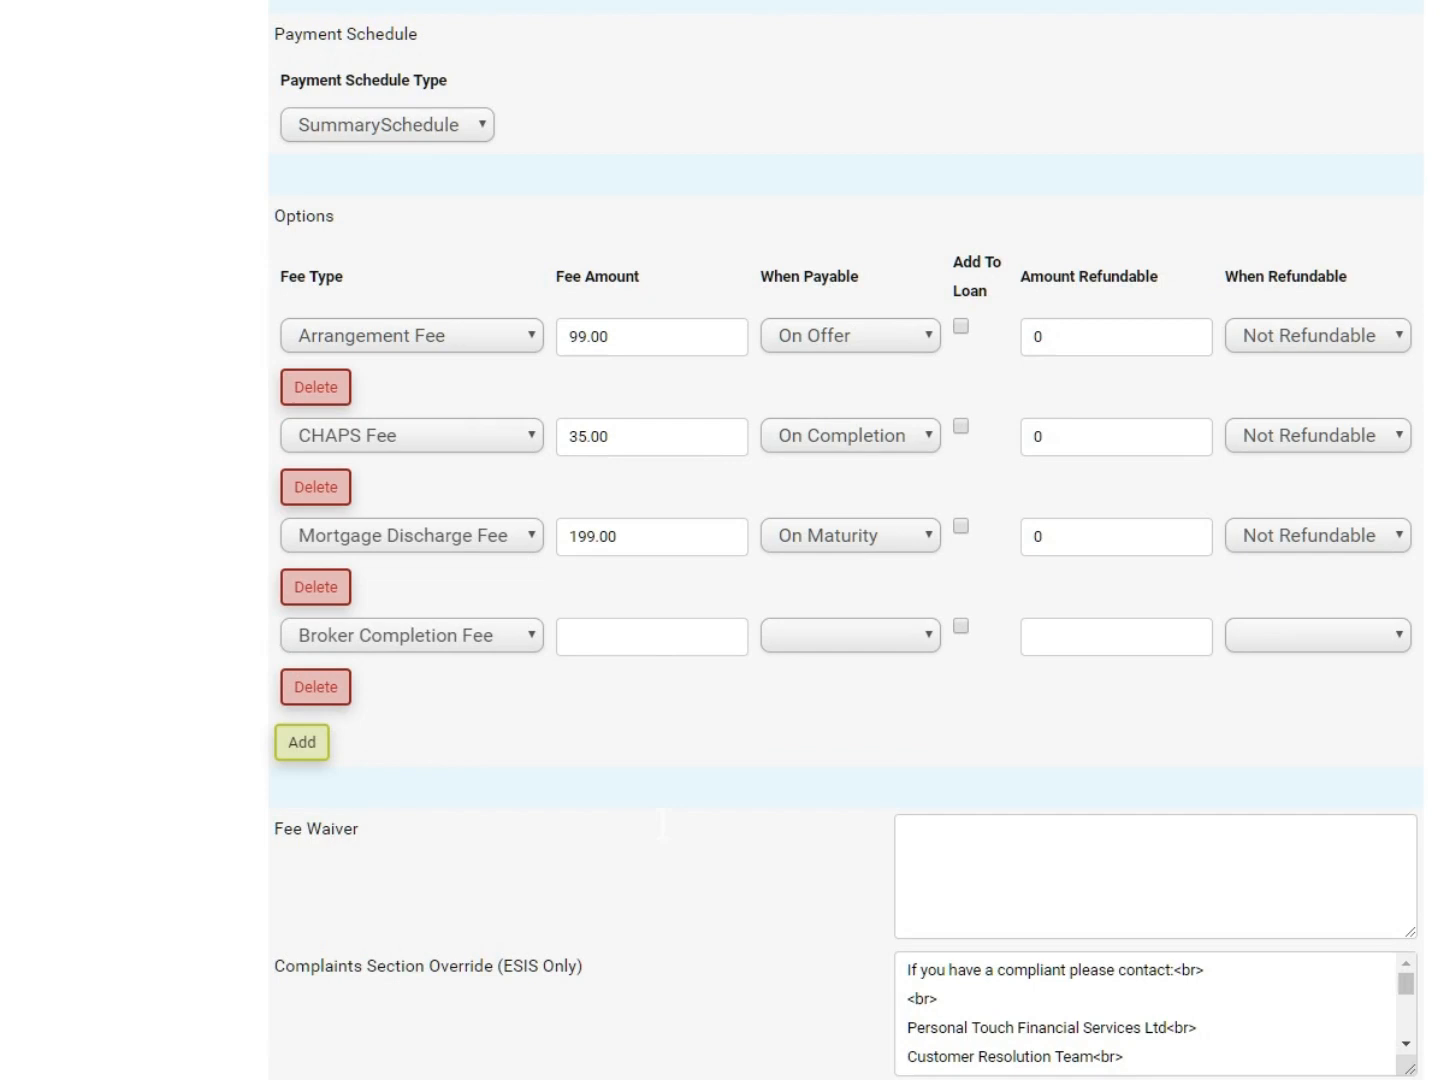
{"action": "left_click", "coordinate": [652, 636]}
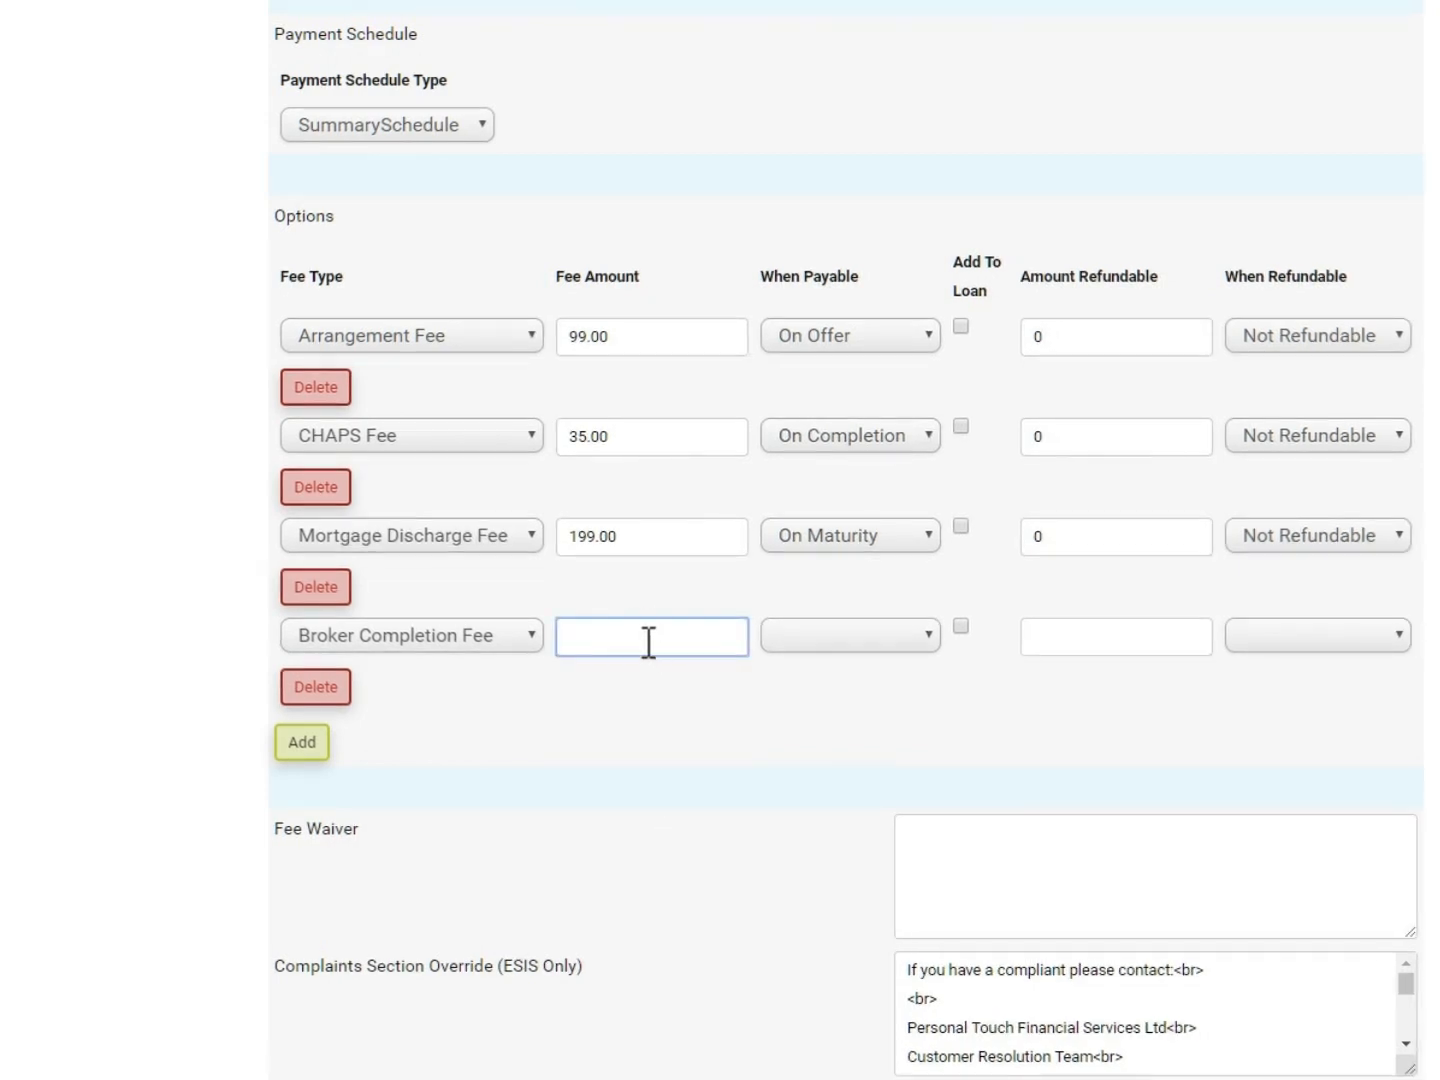
{"action": "type", "text": "399"}
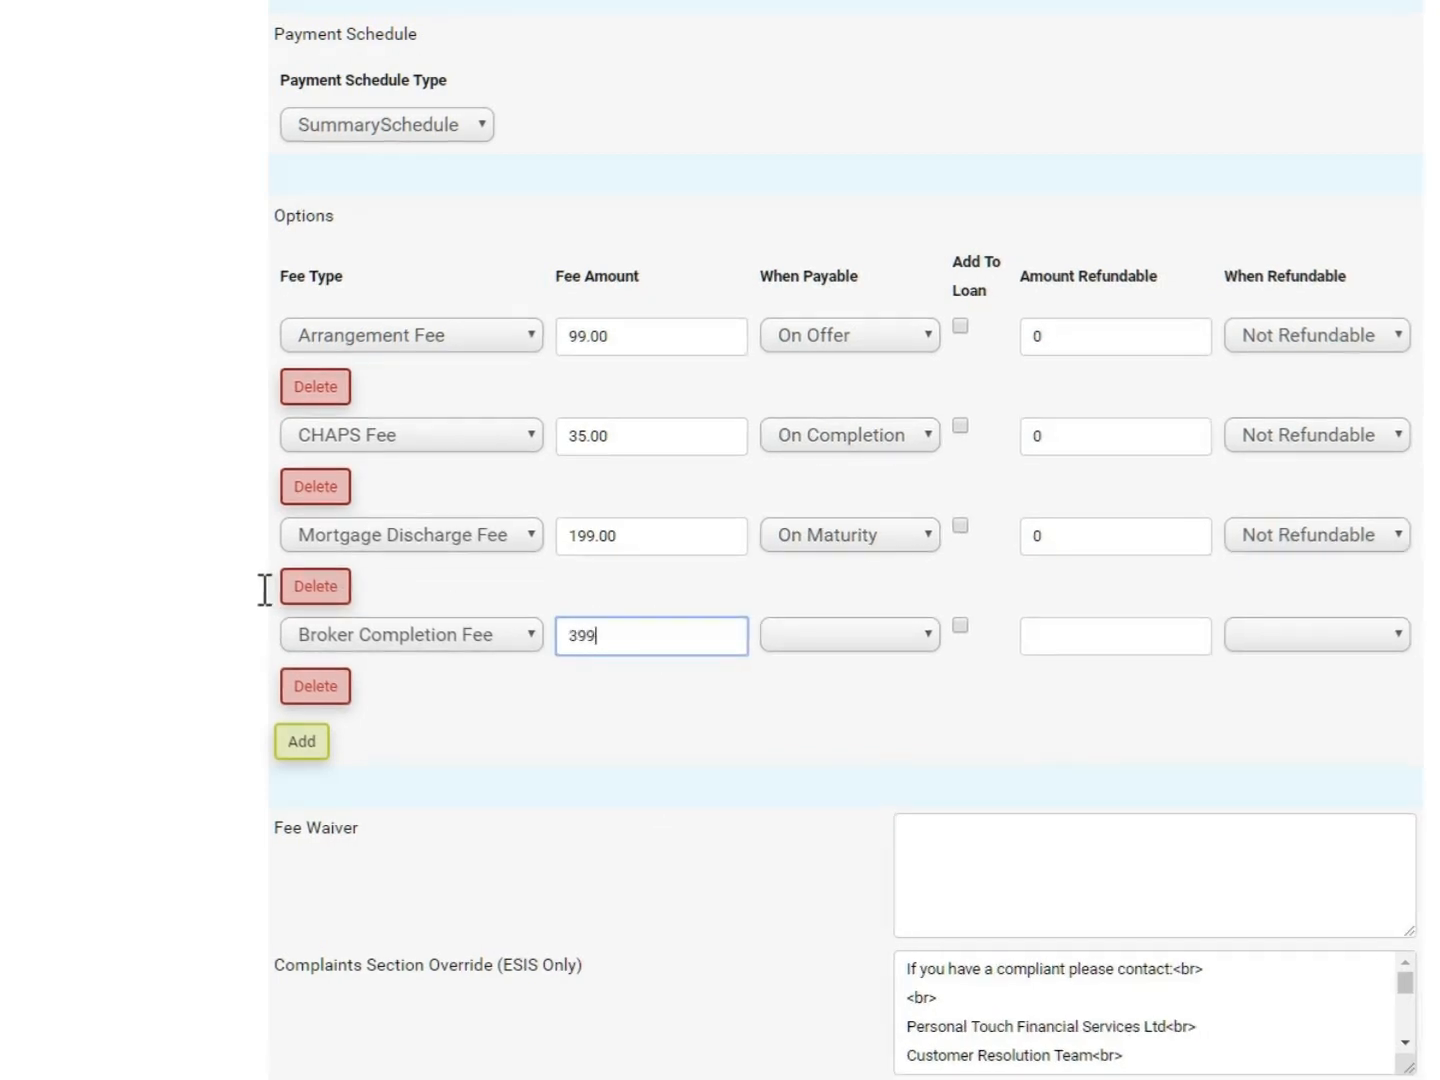
{"action": "left_click", "coordinate": [848, 634]}
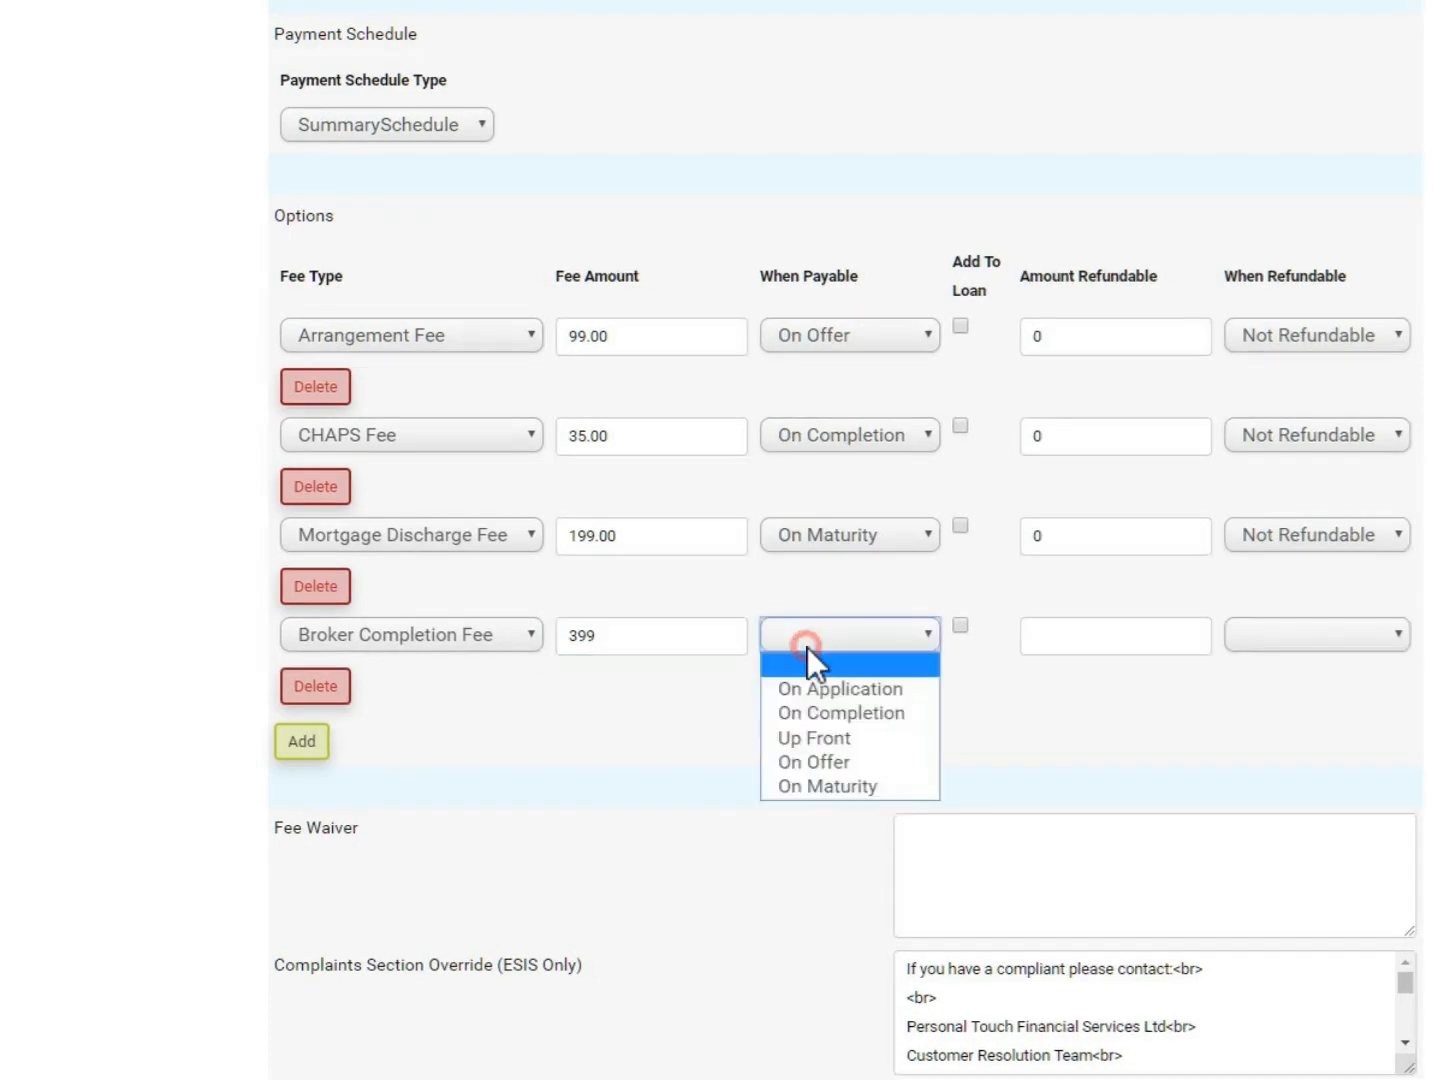
{"action": "mouse_move", "coordinate": [836, 712]}
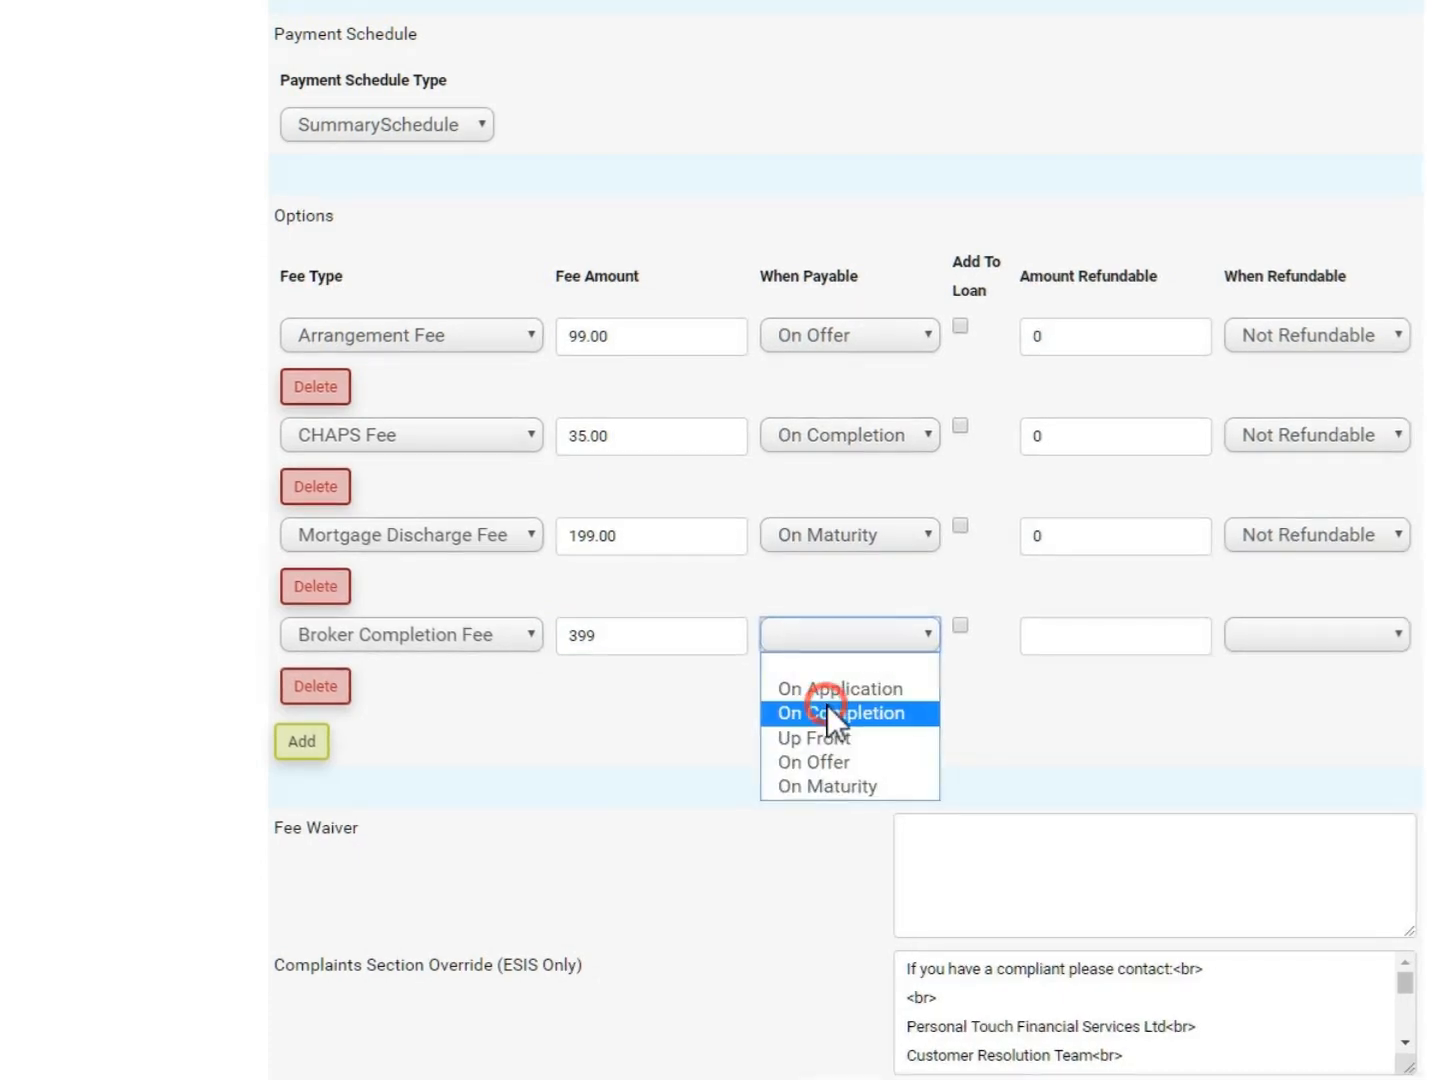
{"action": "left_click", "coordinate": [840, 712]}
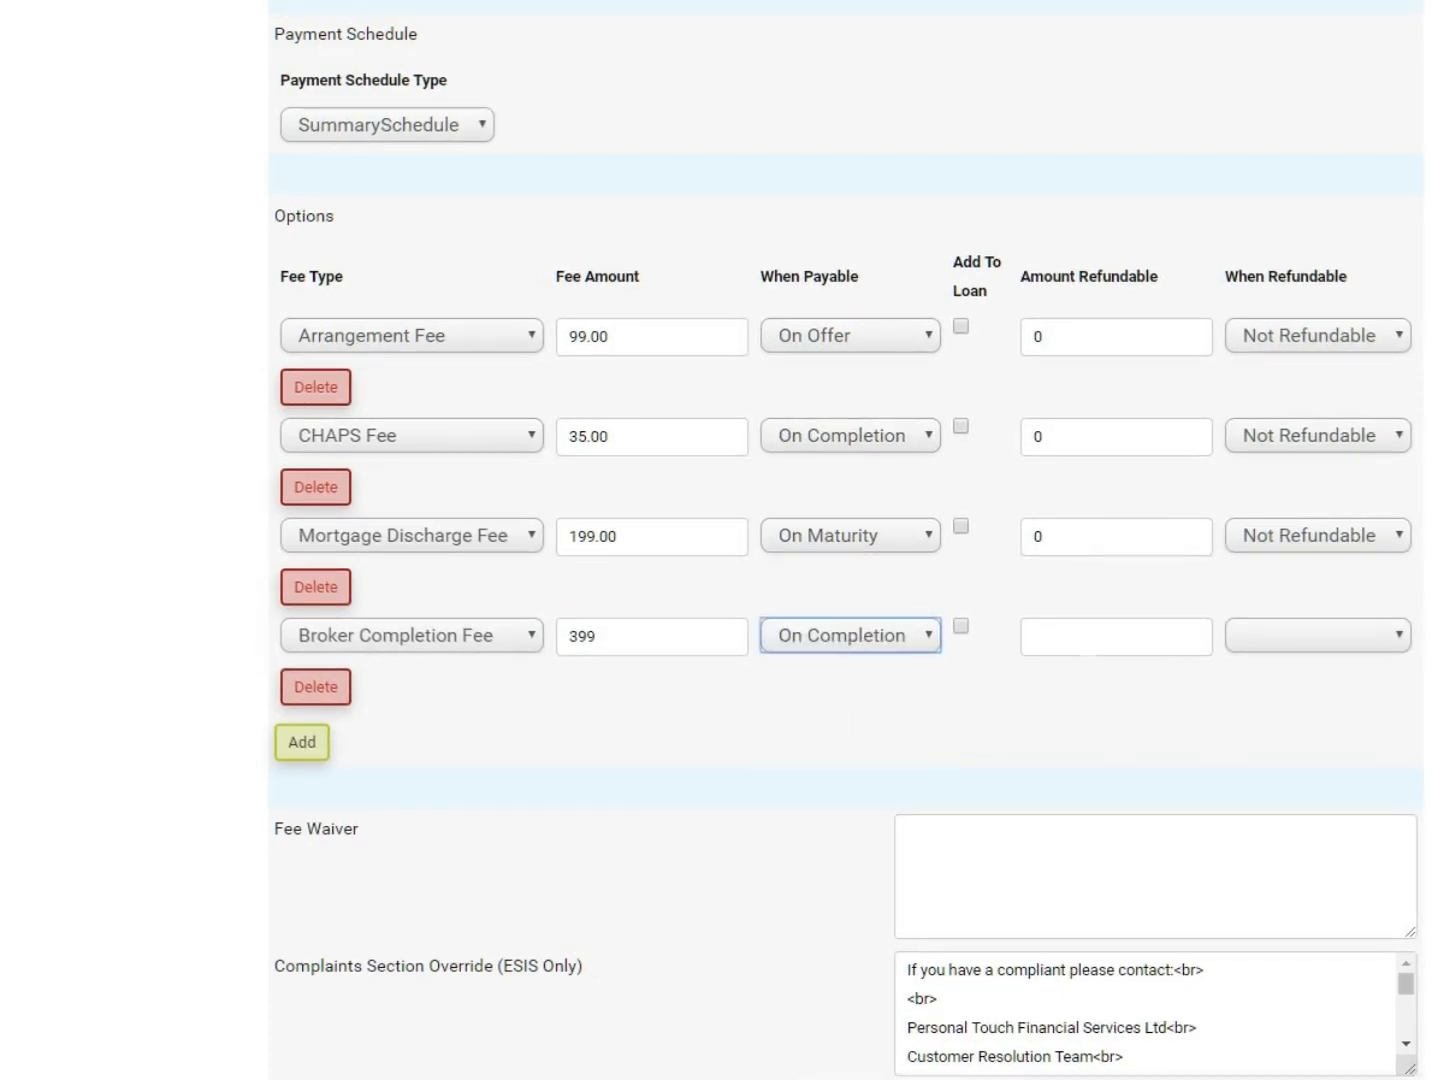
{"action": "left_click", "coordinate": [1116, 636]}
{"action": "type", "text": "0"}
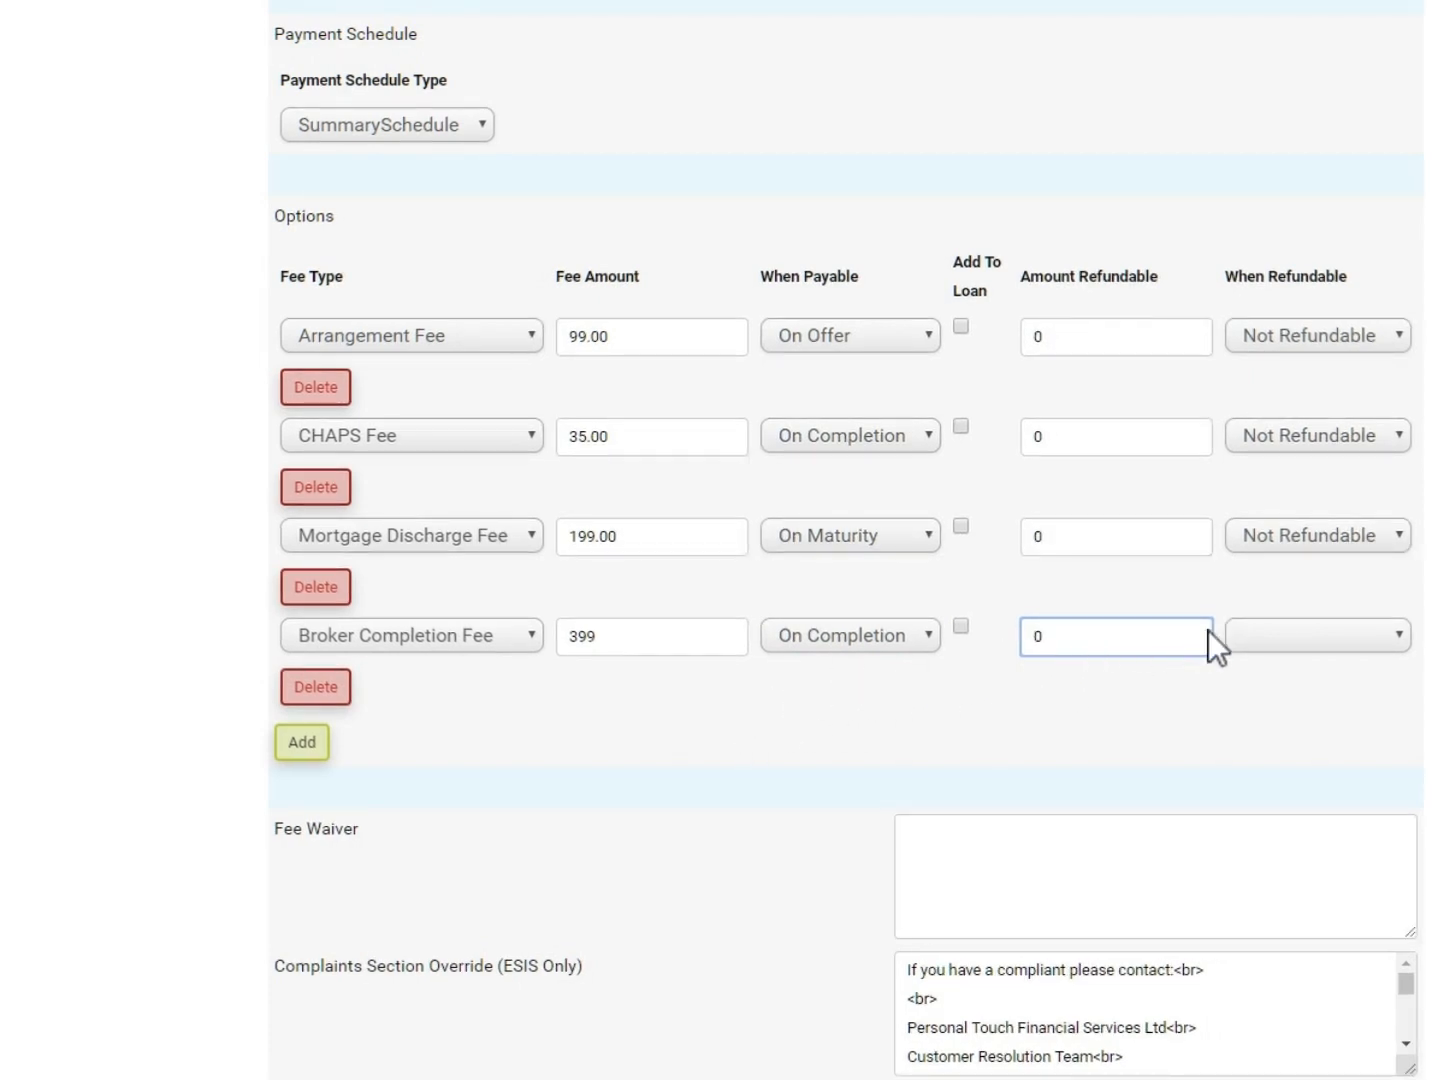
{"action": "left_click", "coordinate": [1316, 634]}
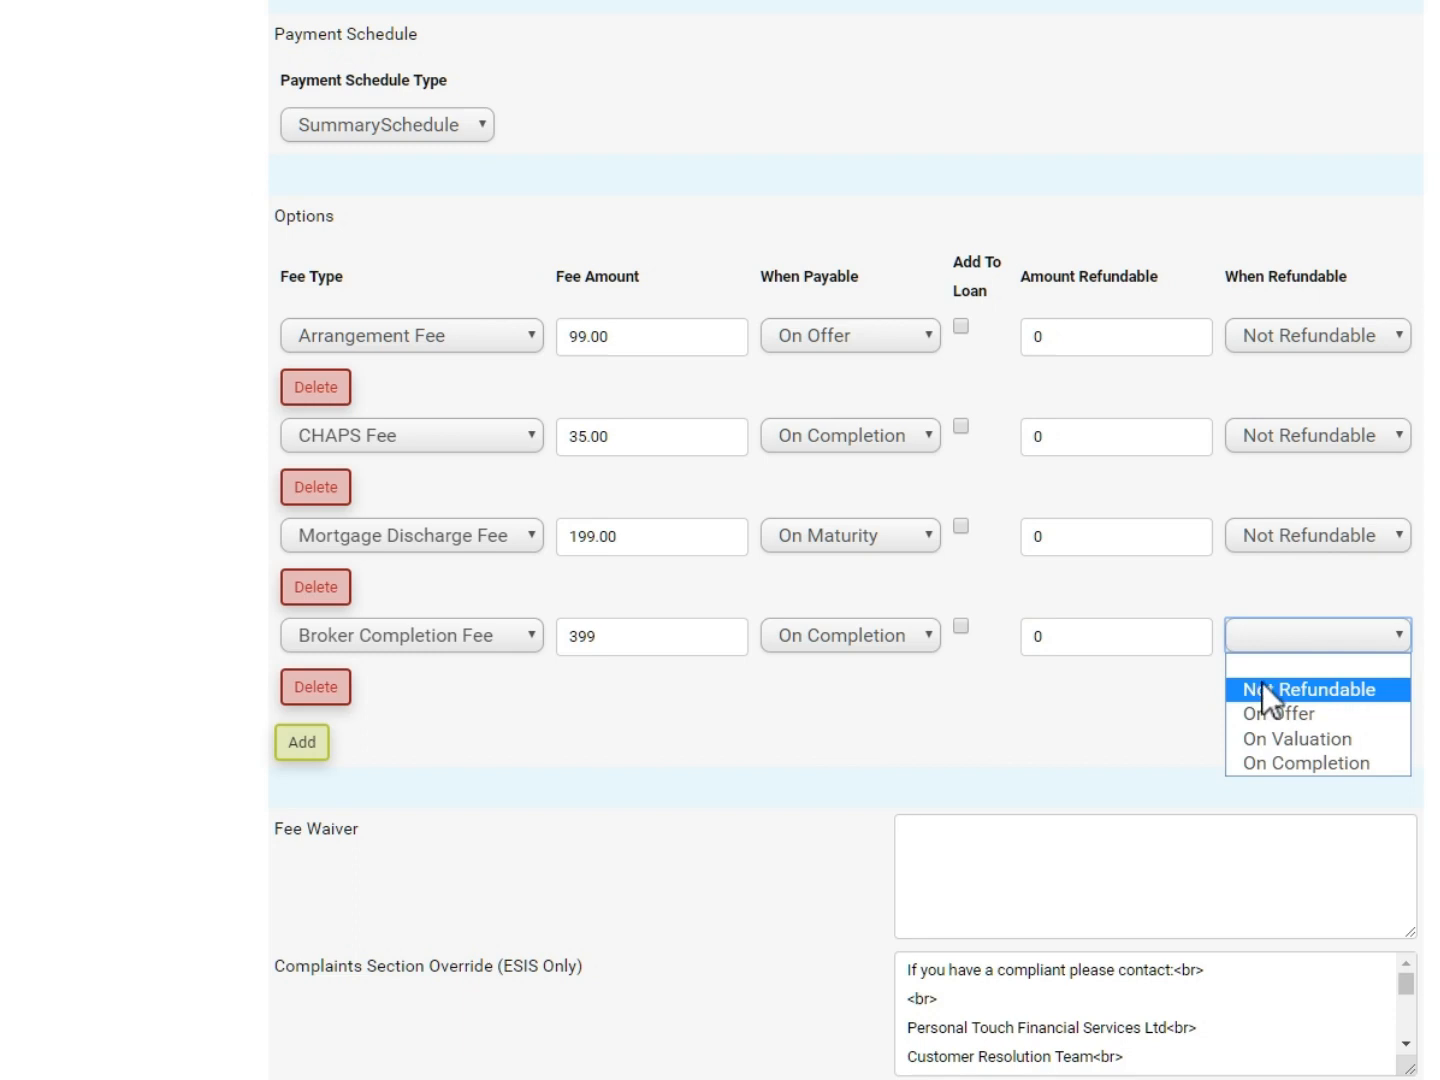
{"action": "scroll", "scroll_direction": "down", "scroll_amount": 3}
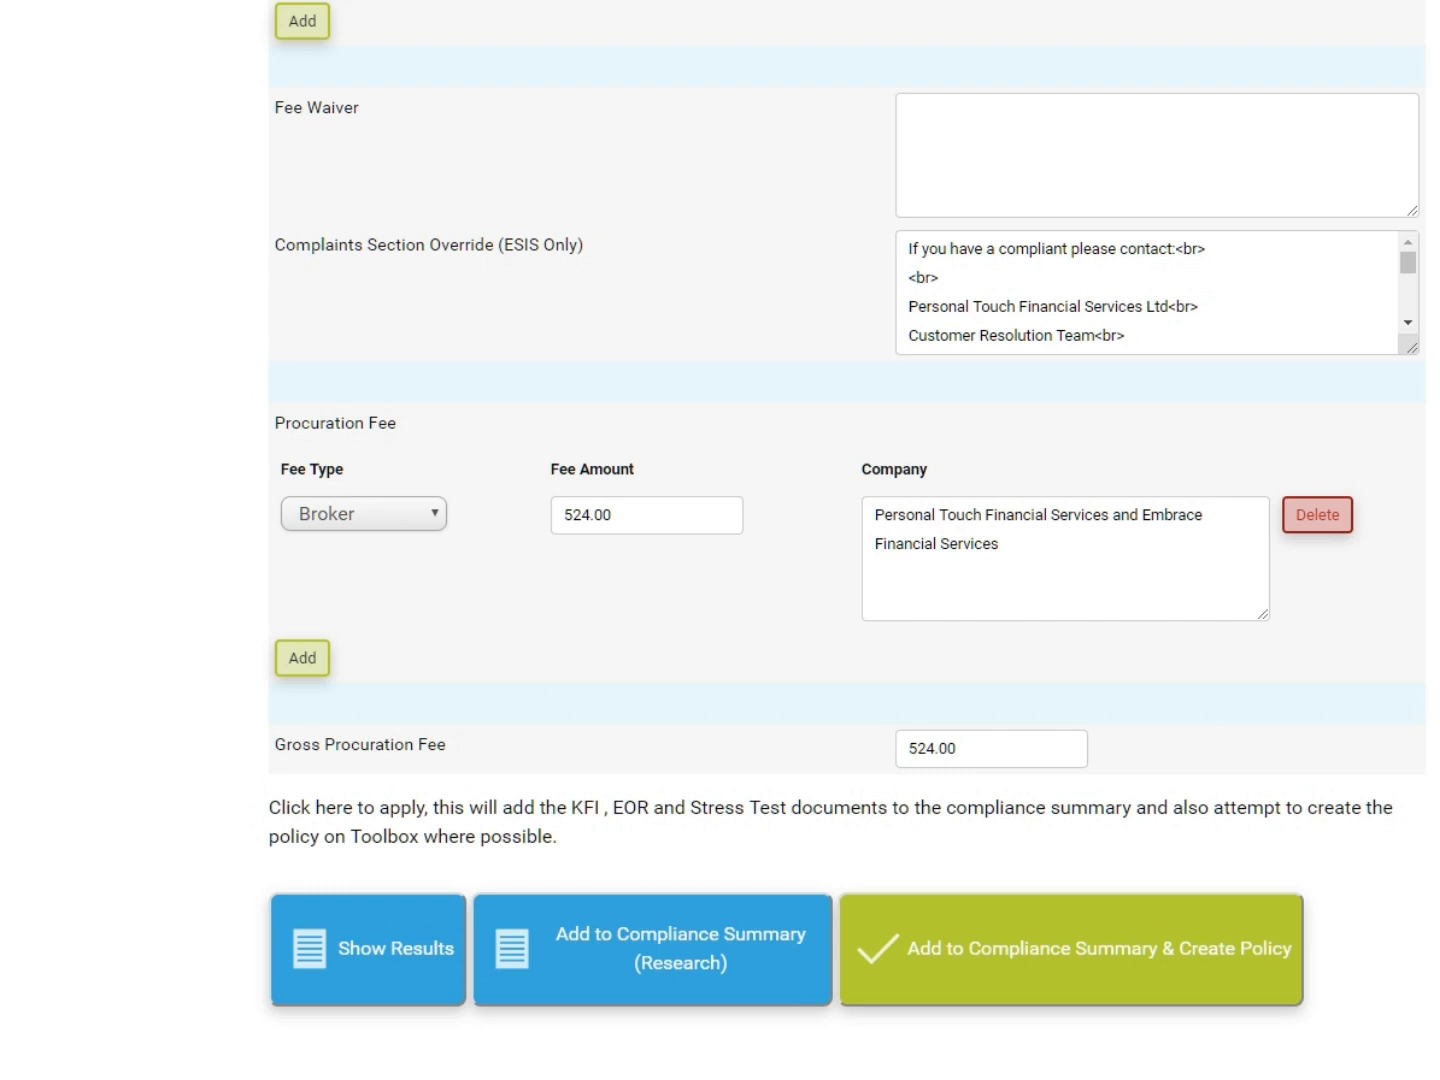
{"action": "mouse_move", "coordinate": [652, 948]}
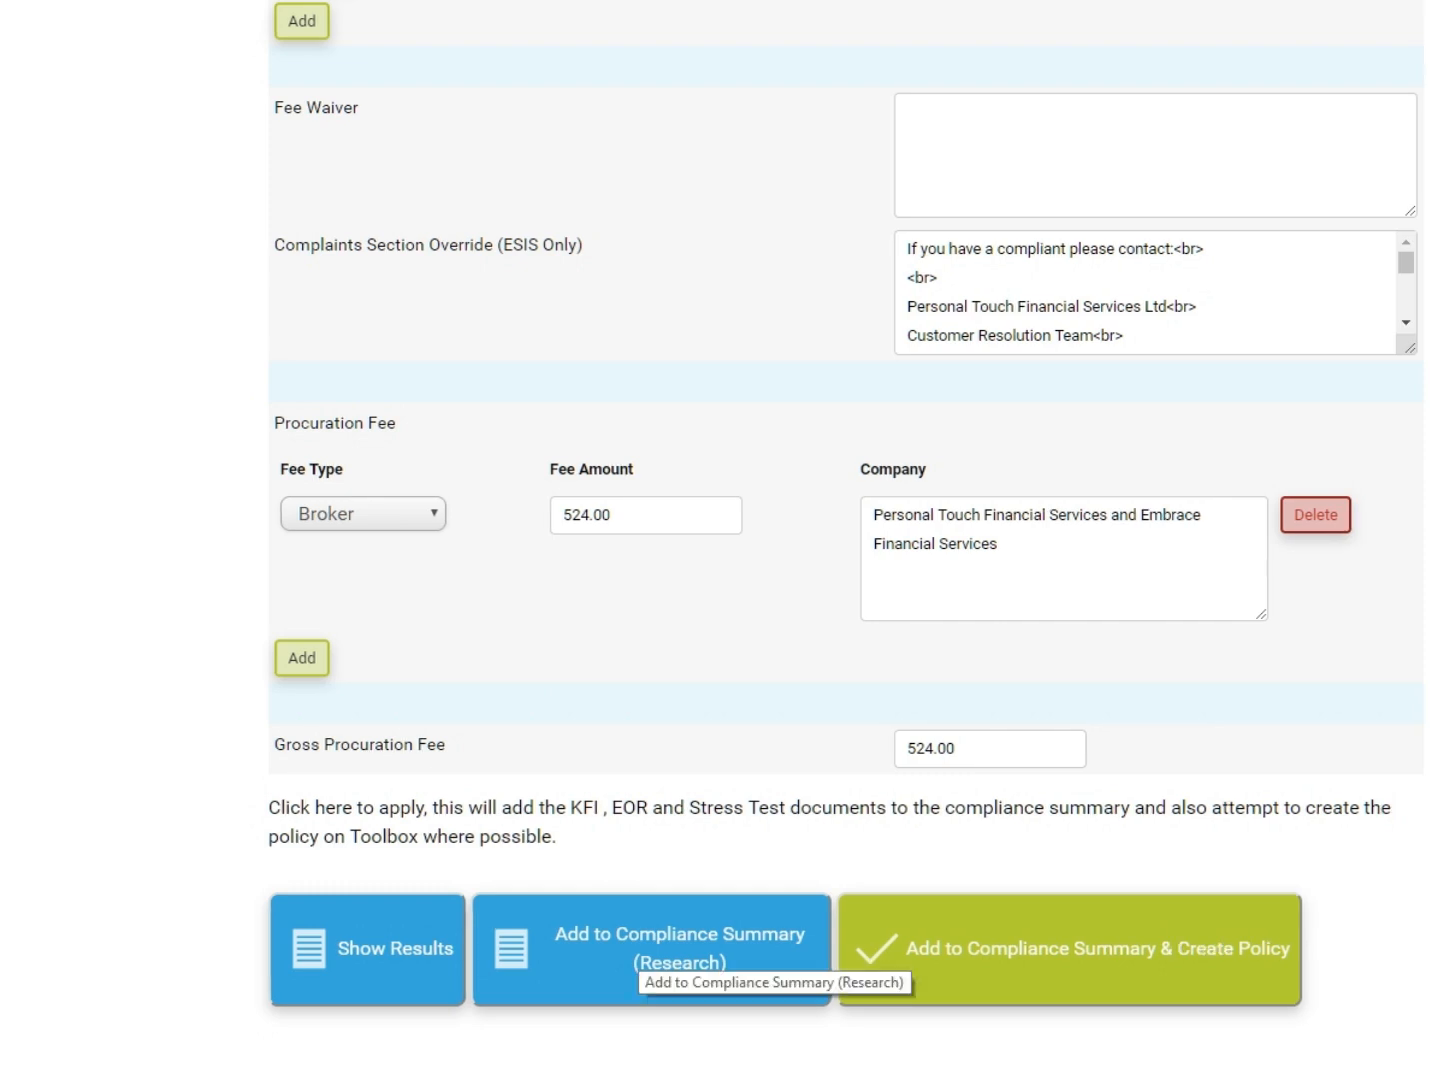
{"action": "mouse_move", "coordinate": [644, 956]}
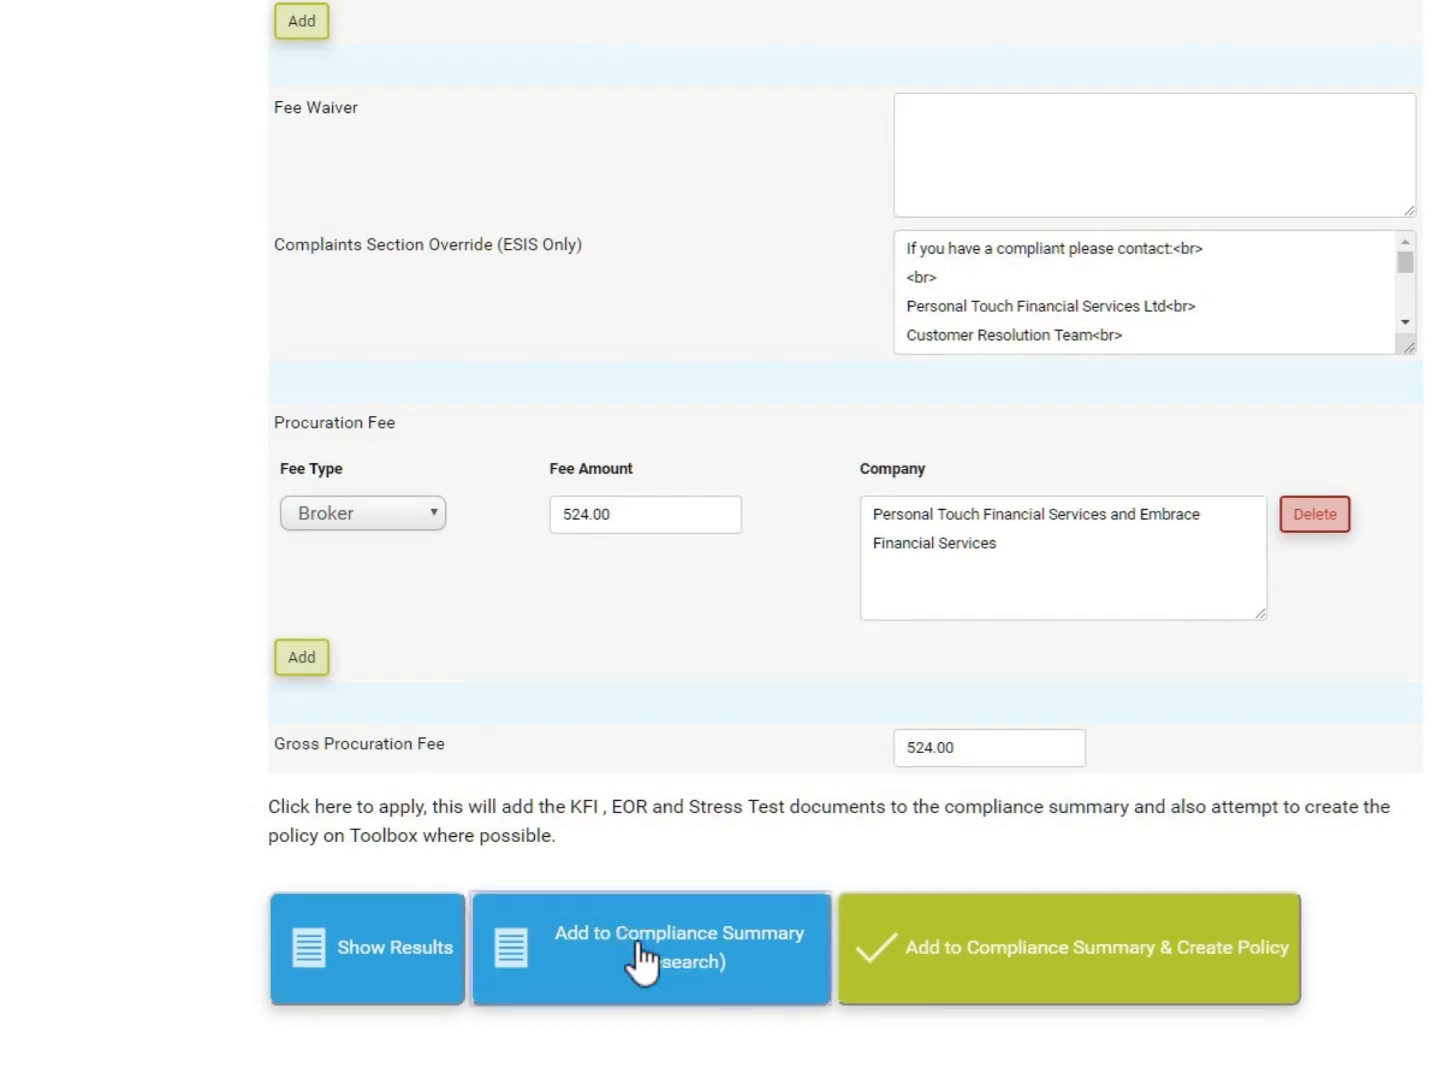
Step: Send the quote's research documents to the client's compliance summary
{"action": "left_click", "coordinate": [652, 948]}
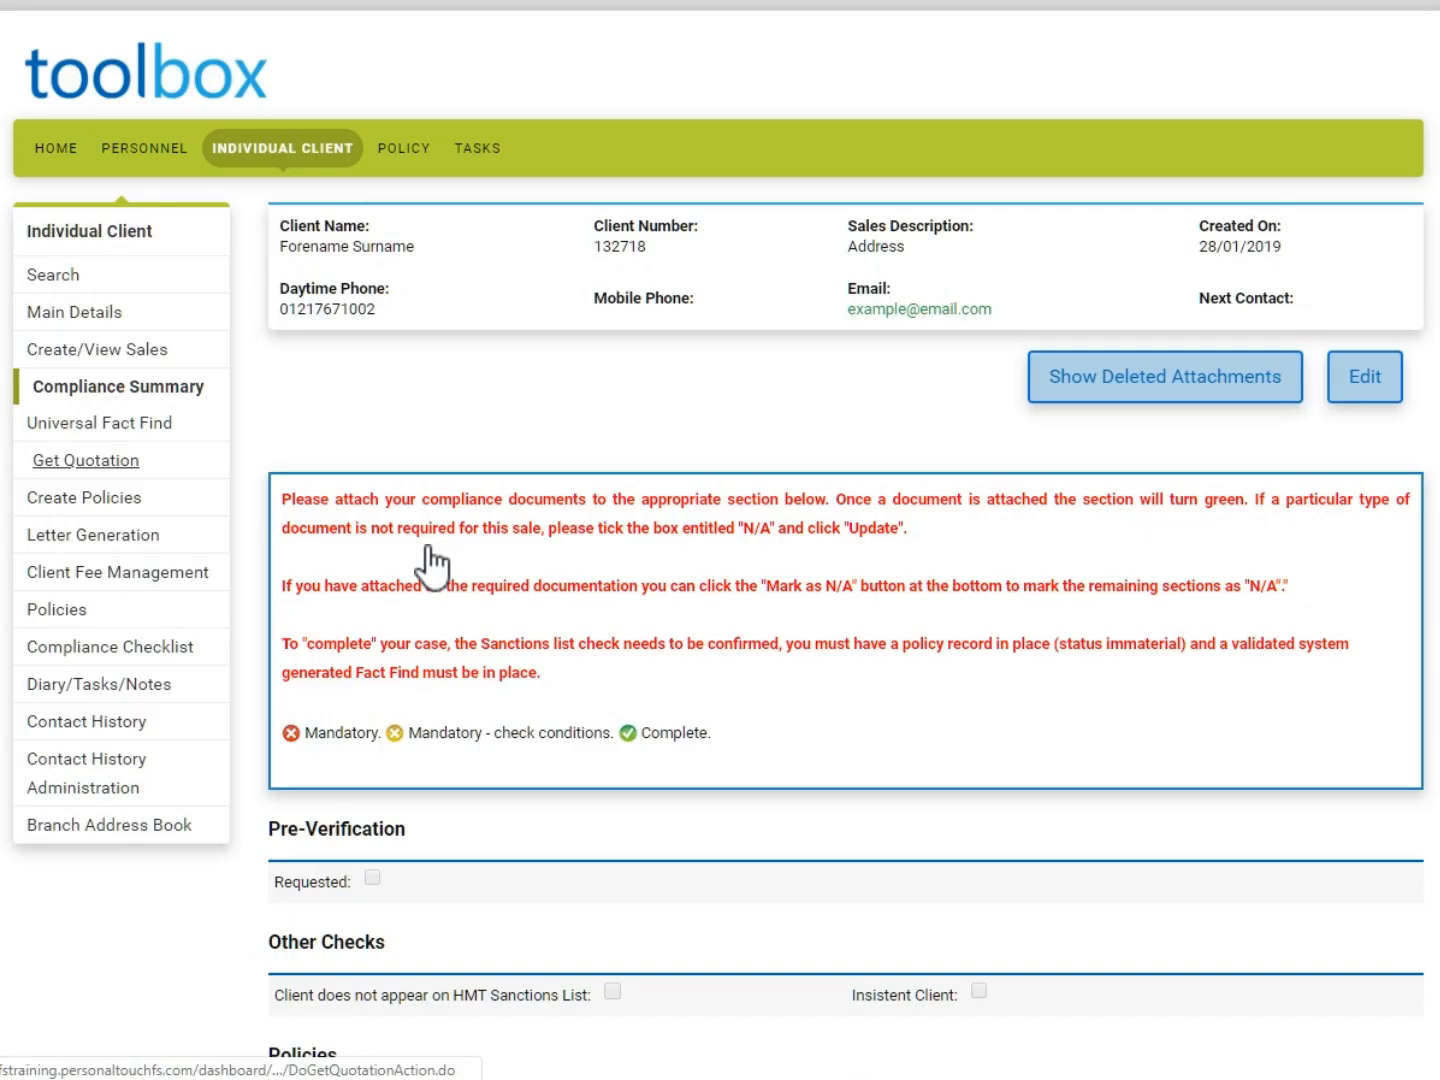
{"action": "mouse_move", "coordinate": [340, 512]}
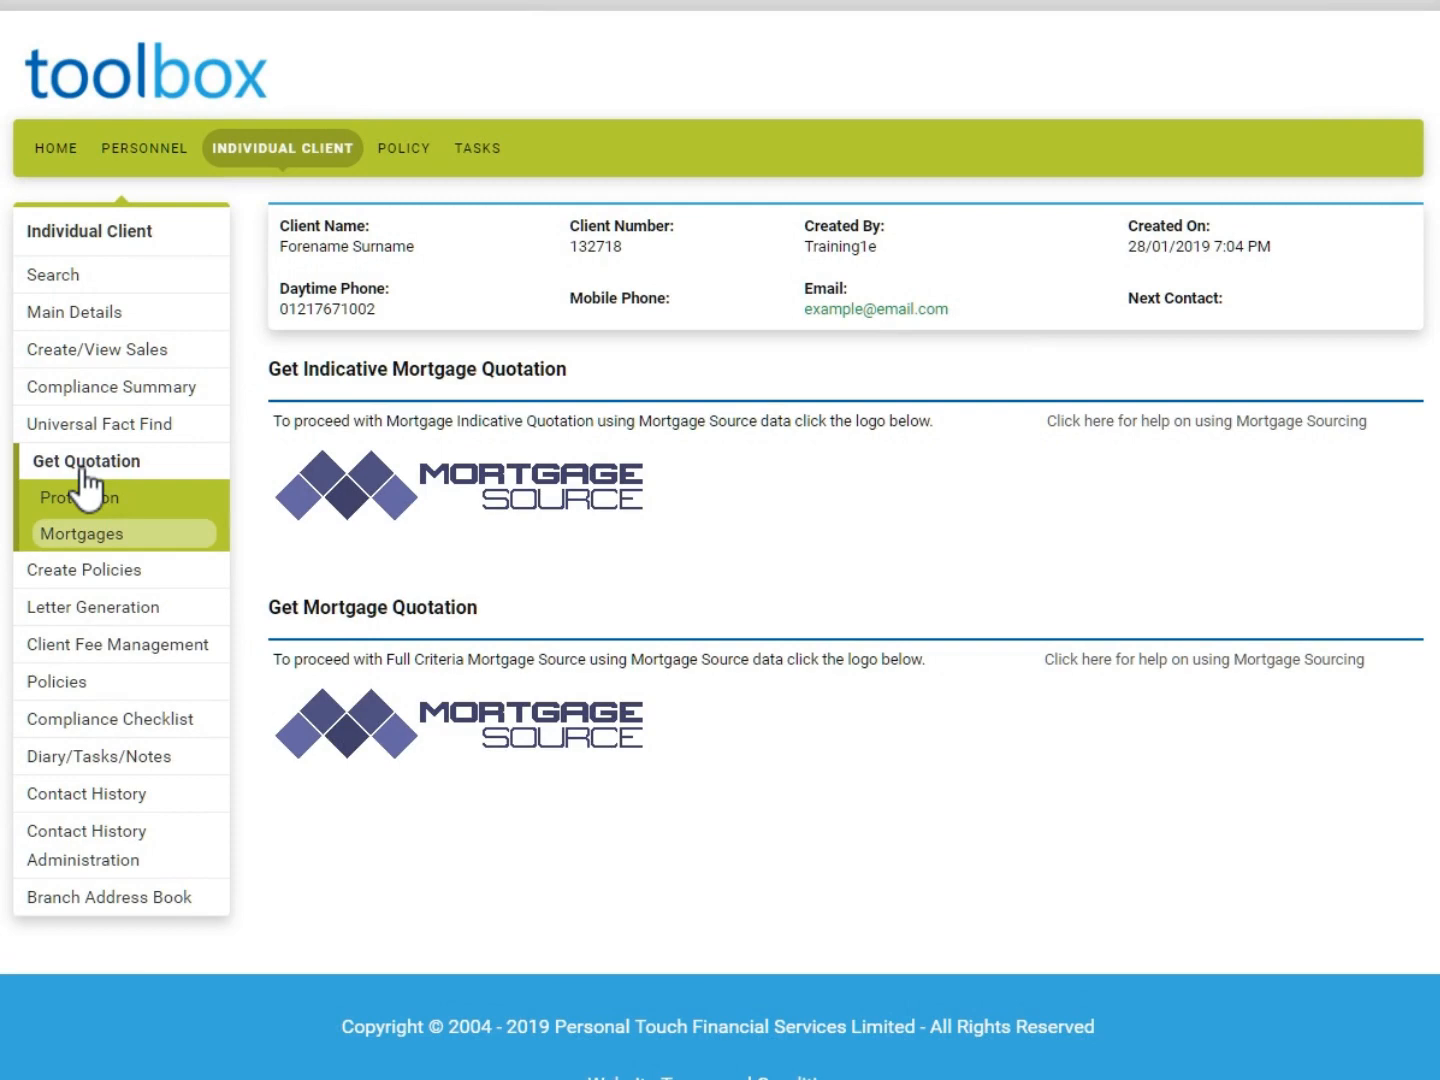
{"action": "mouse_move", "coordinate": [388, 744]}
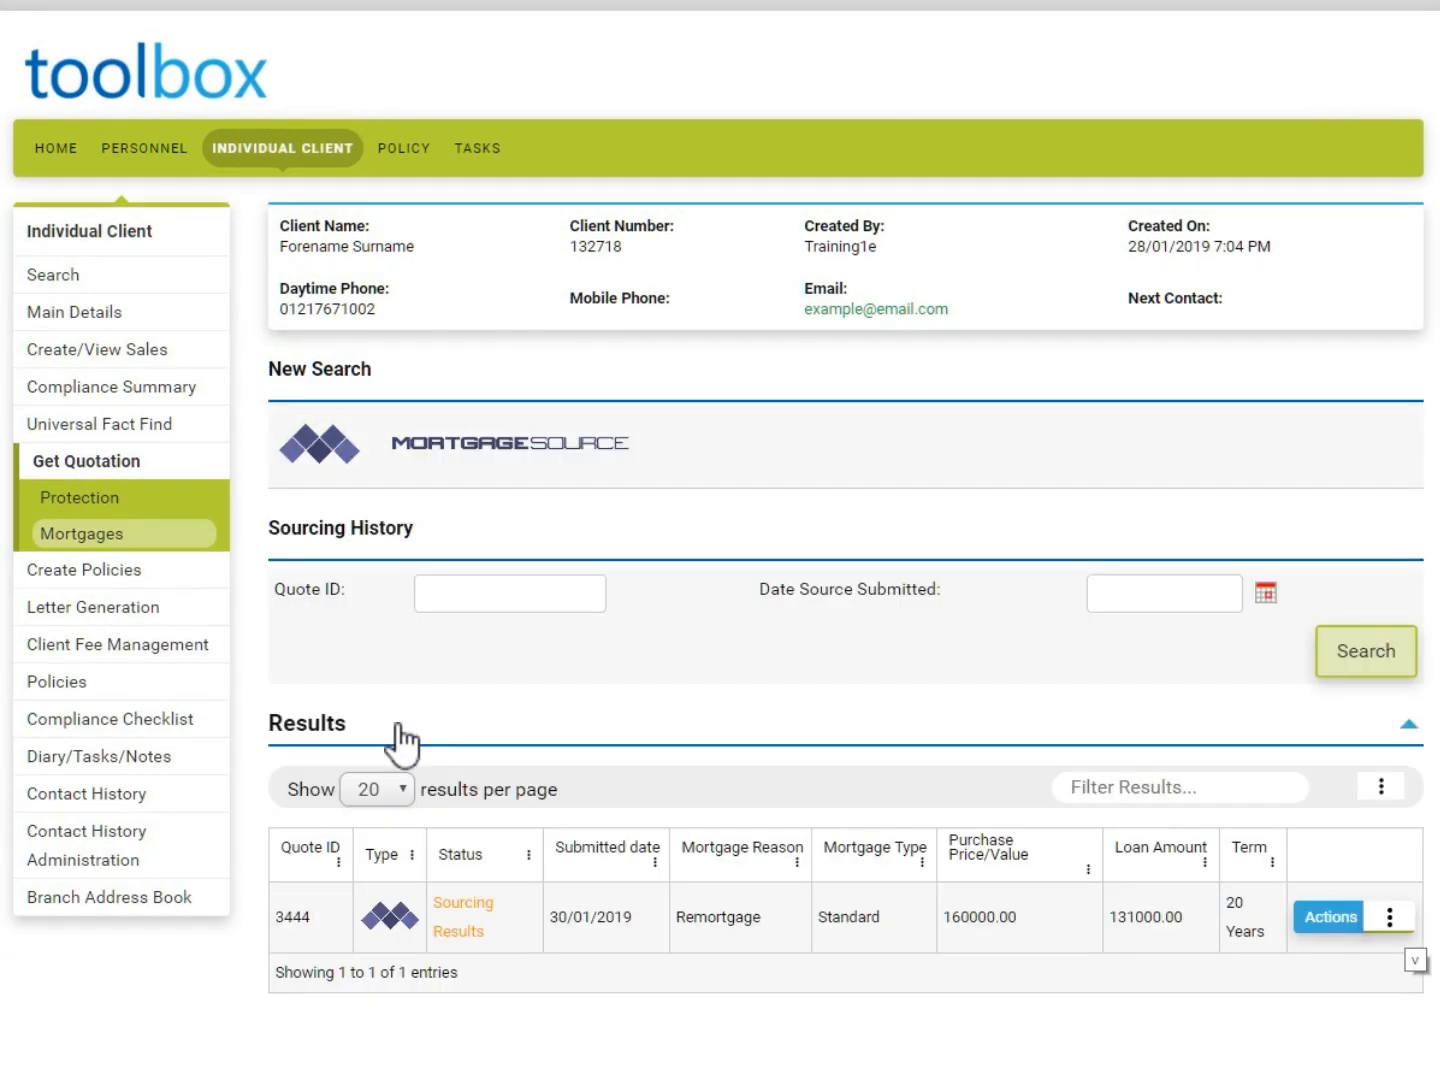
{"action": "mouse_move", "coordinate": [464, 804]}
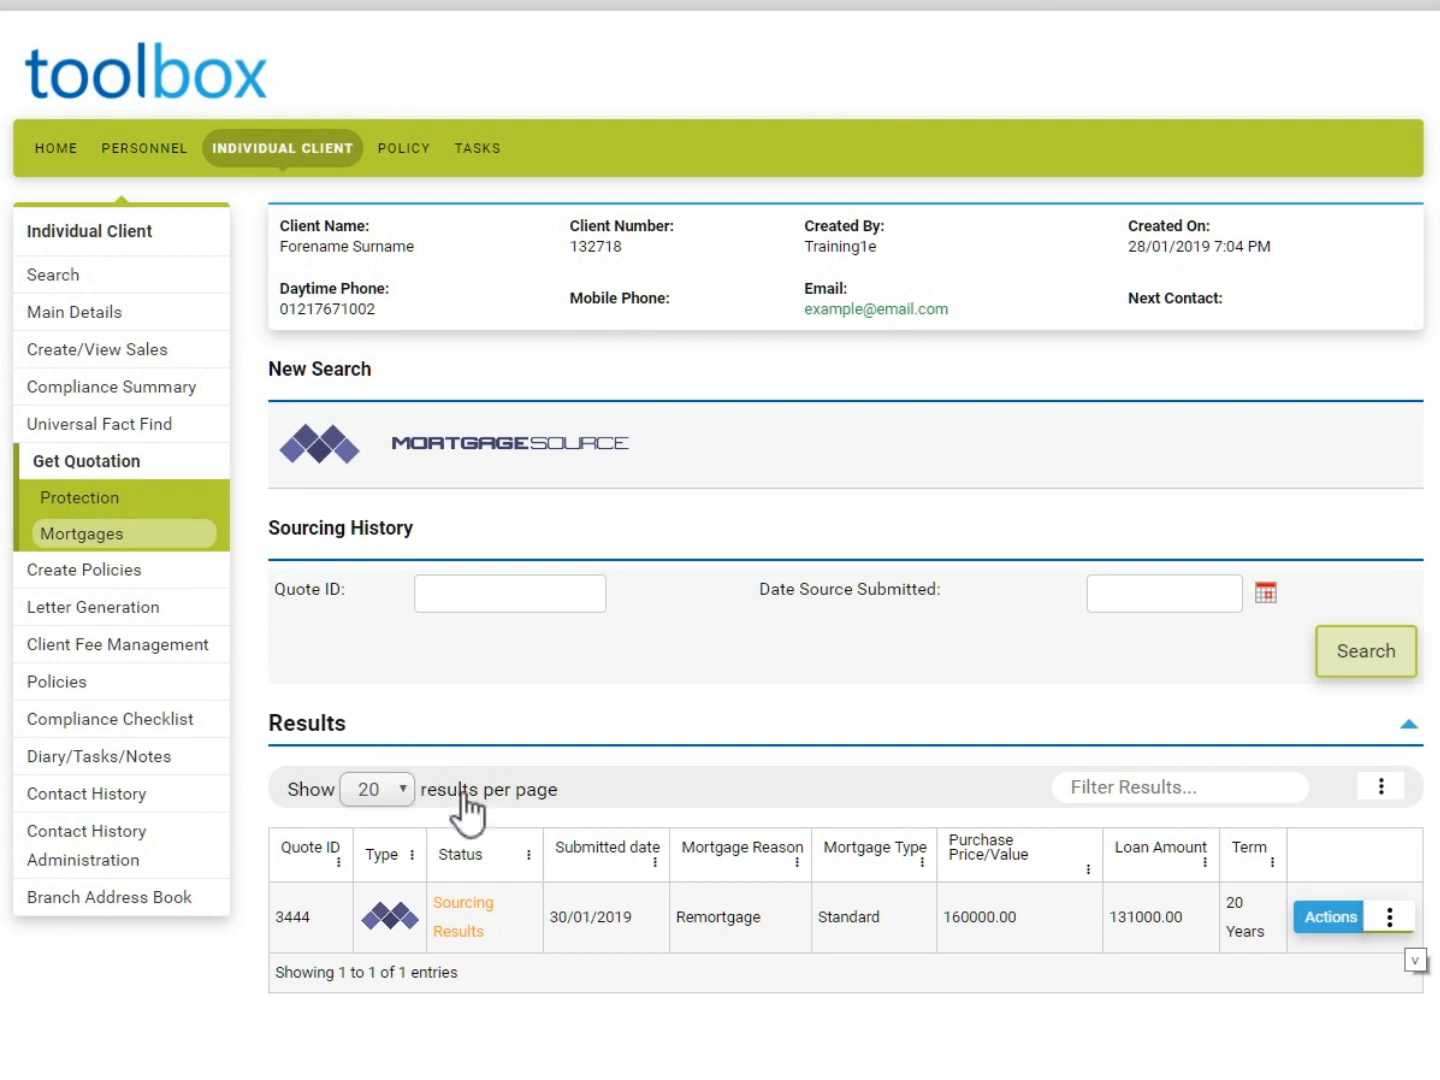
Step: Reopen saved quote 3444's results and start applying for the Leeds BS 2.37% fixed product
{"action": "left_click", "coordinate": [1388, 916]}
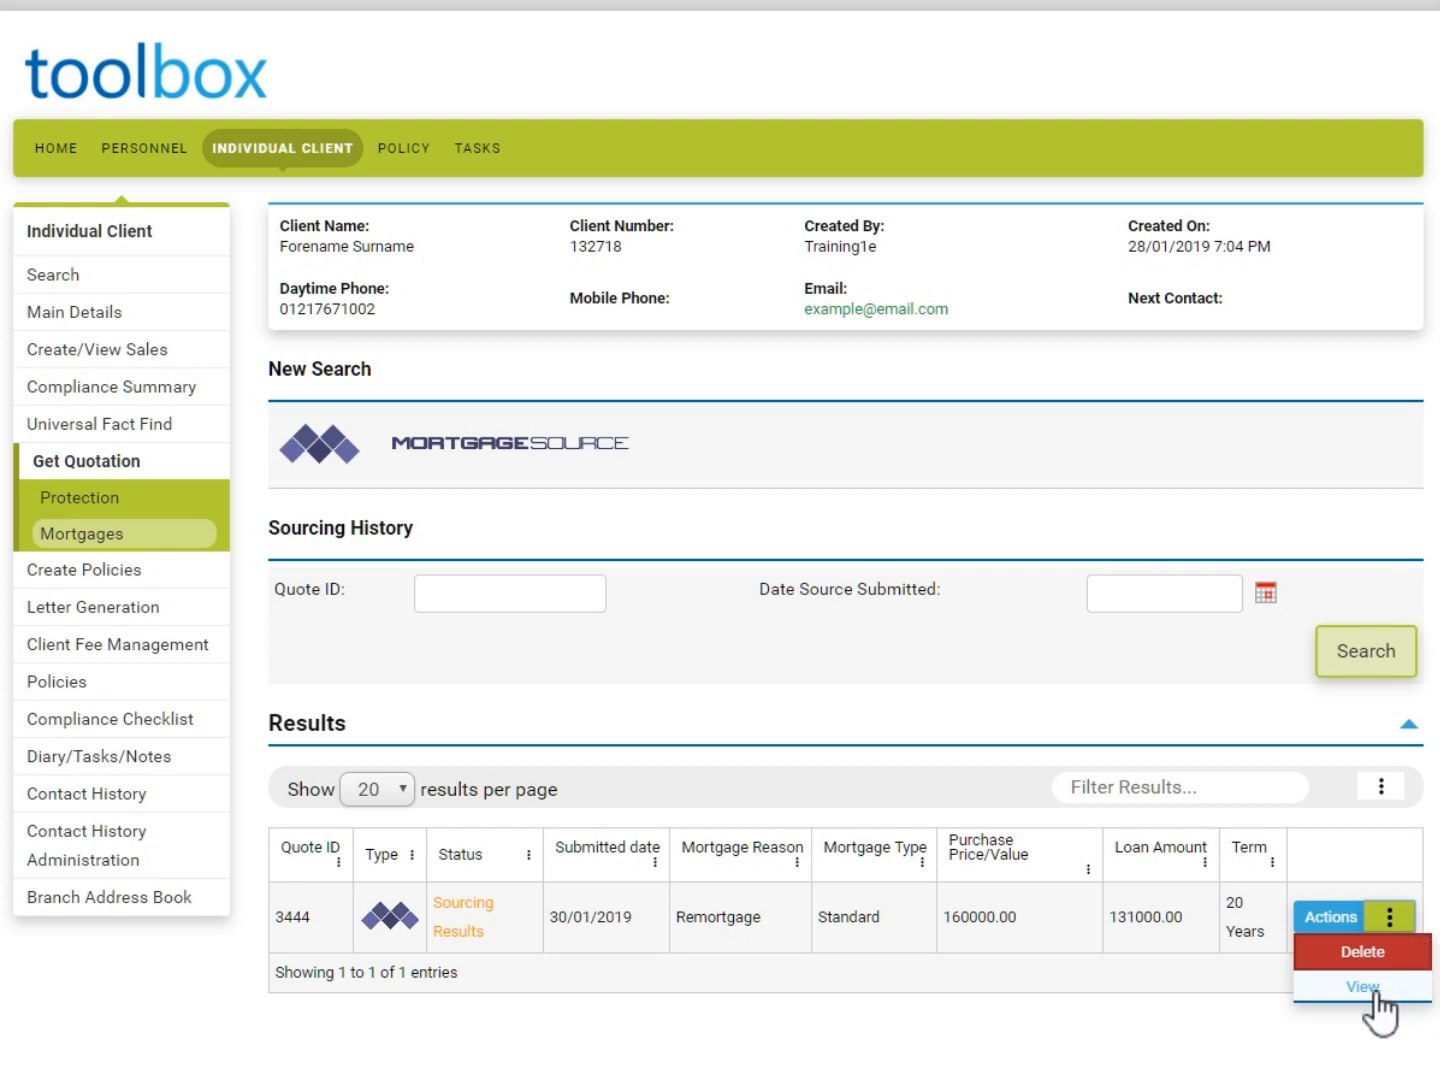
{"action": "left_click", "coordinate": [1360, 986]}
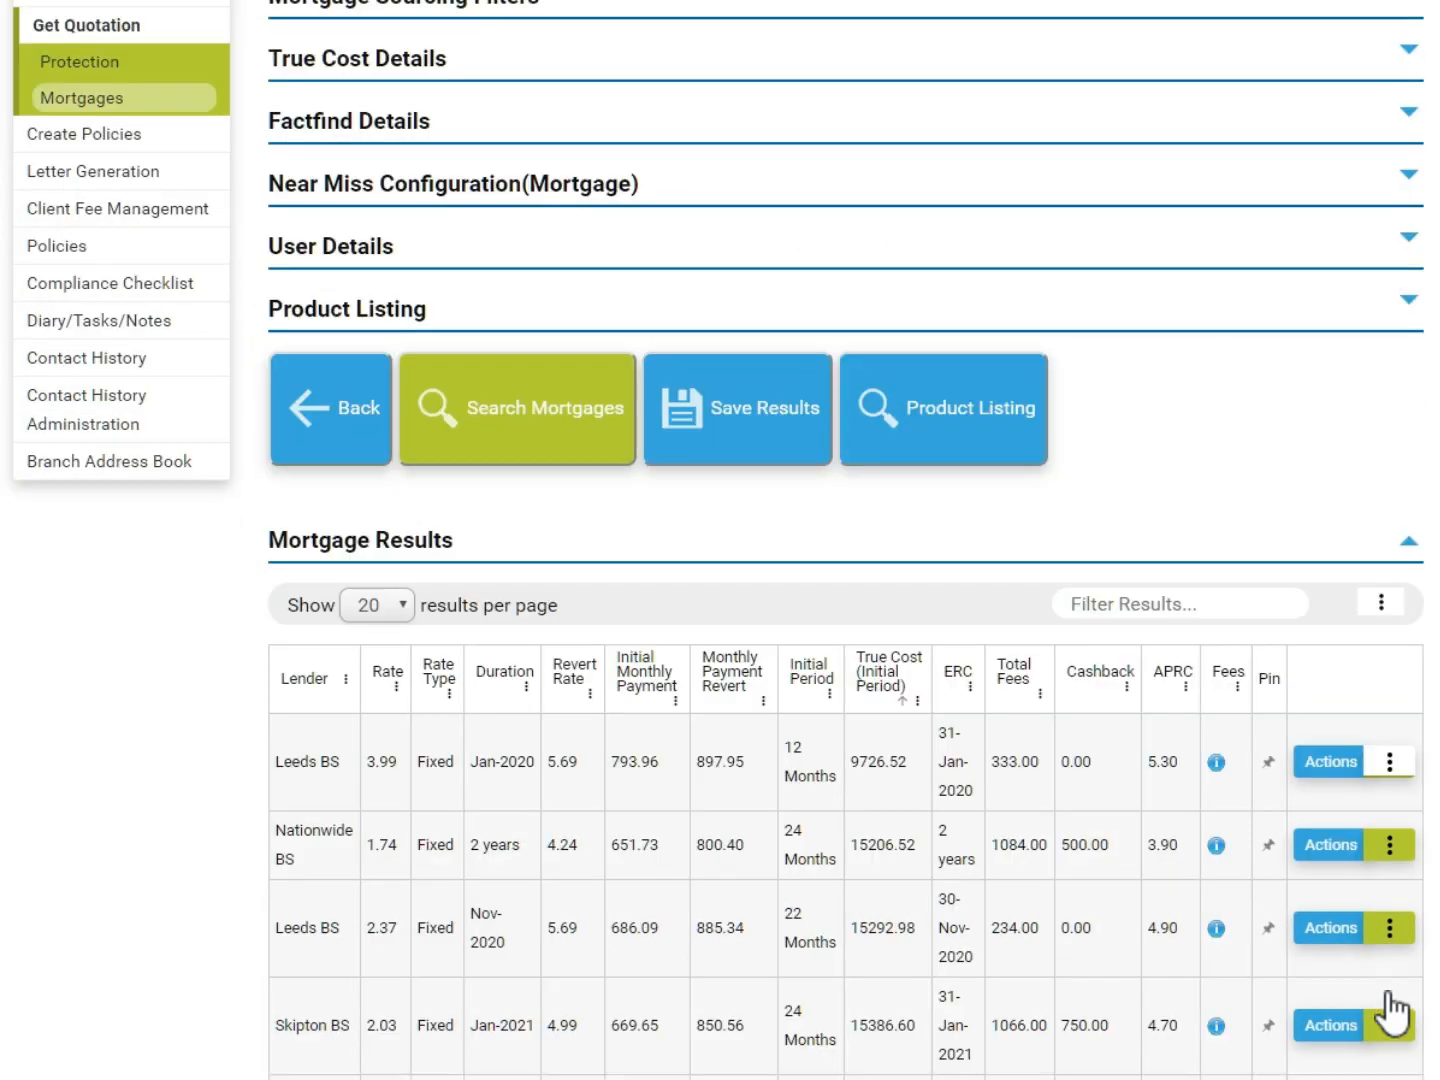
{"action": "mouse_move", "coordinate": [1388, 974]}
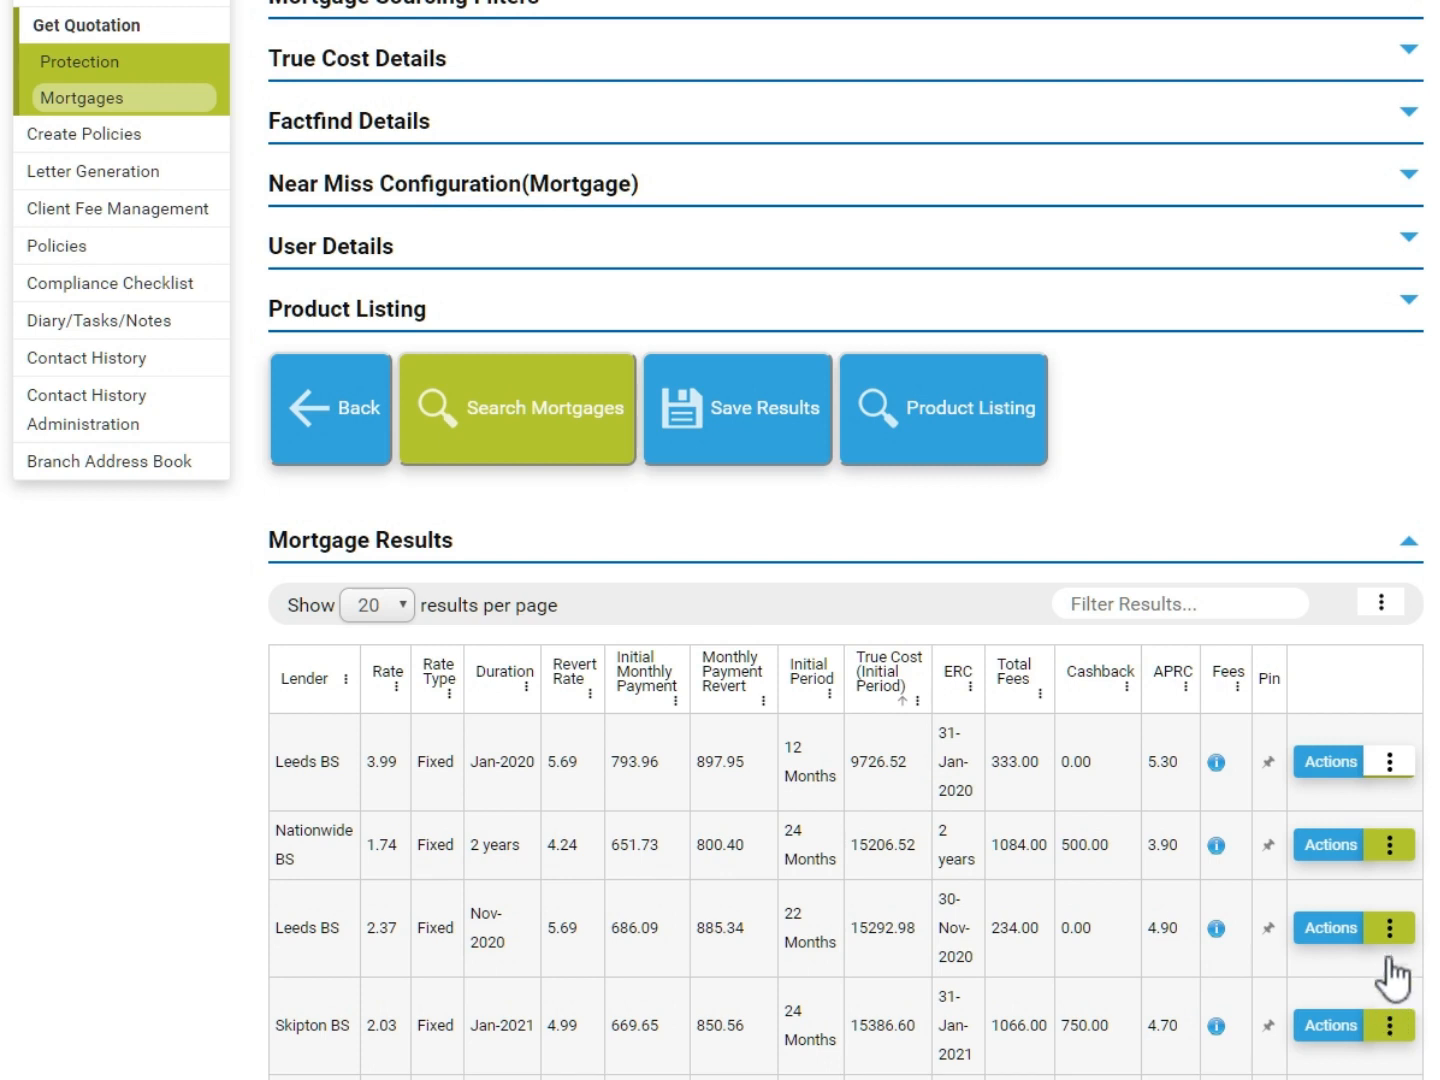
{"action": "left_click", "coordinate": [1392, 760]}
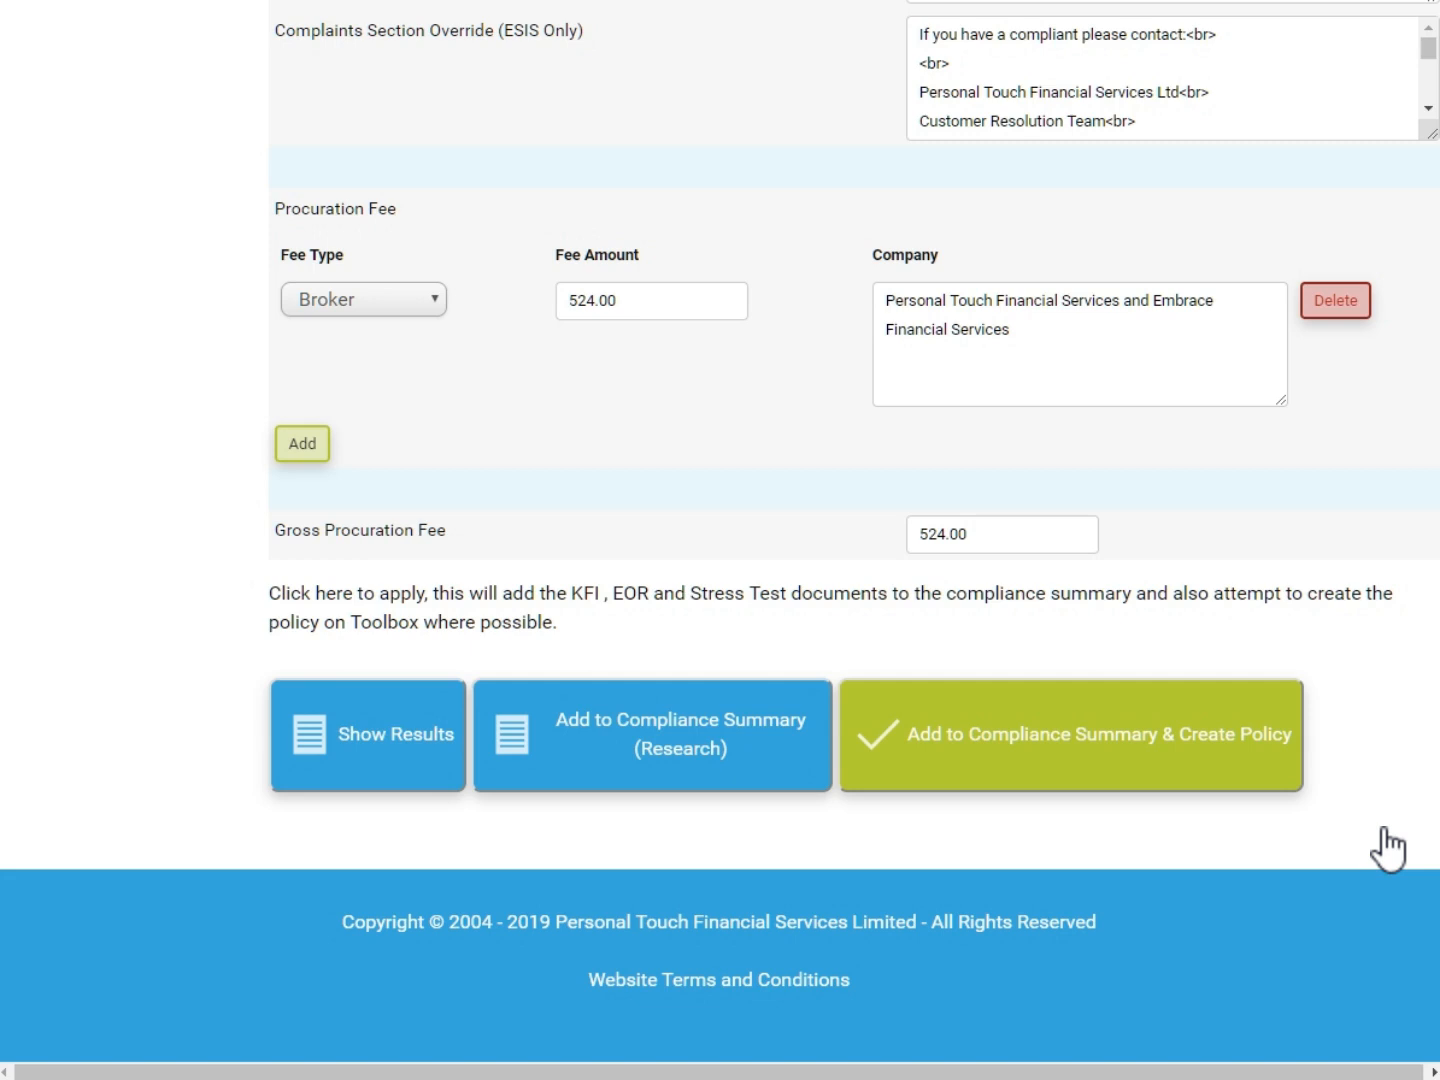
{"action": "mouse_move", "coordinate": [1376, 824]}
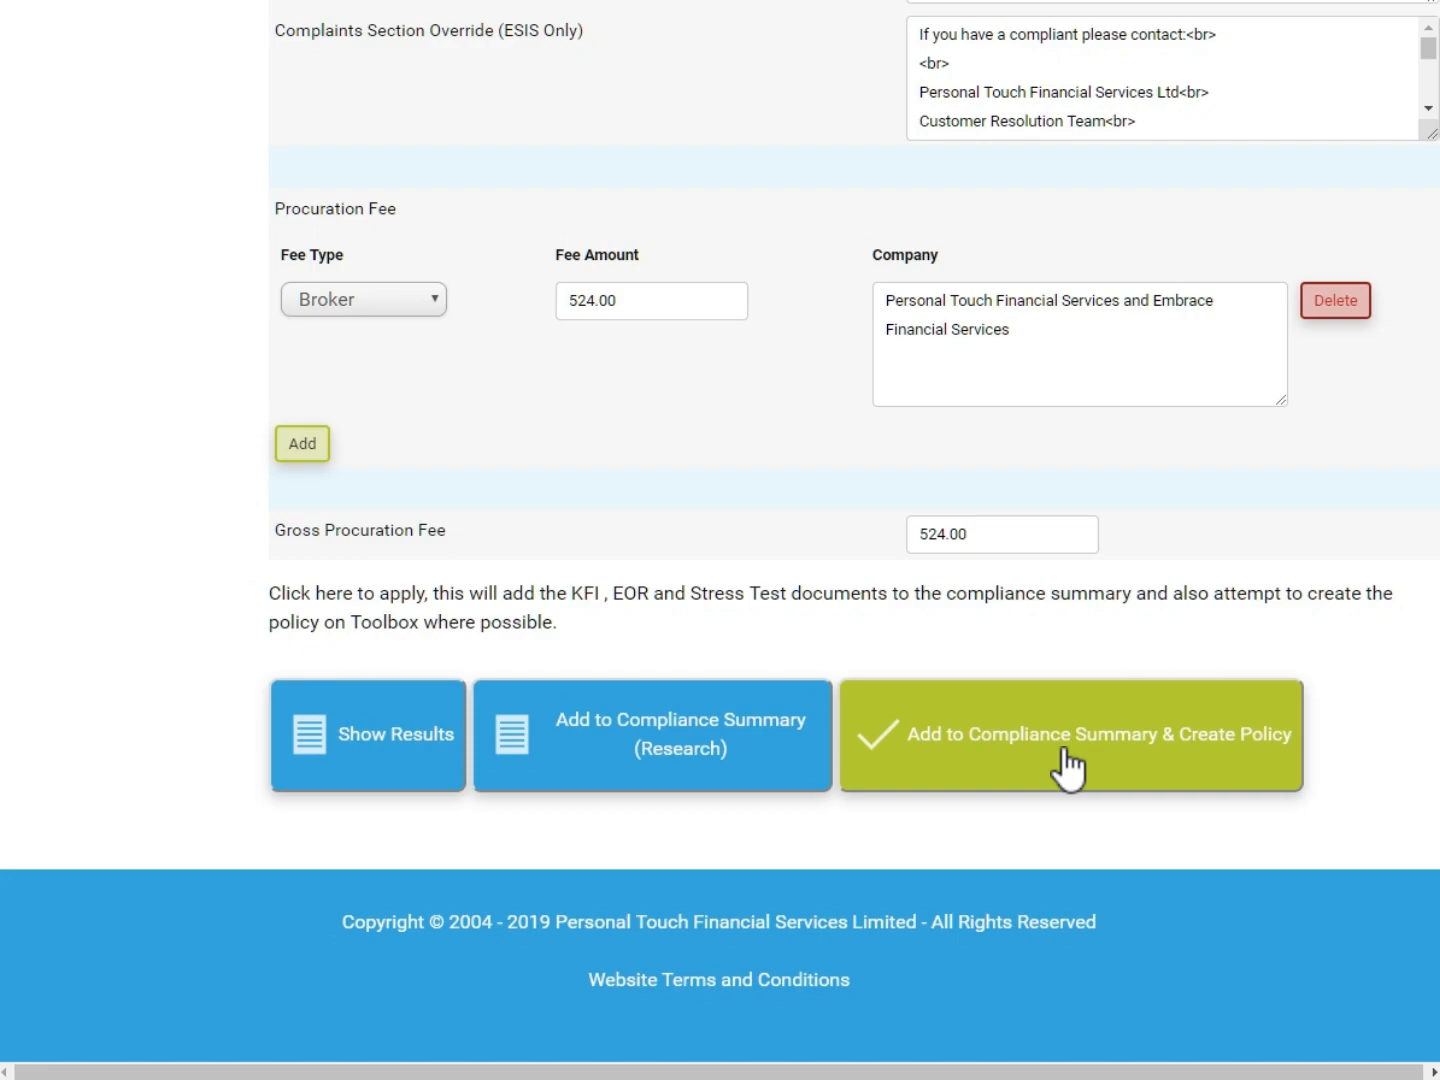
Step: Create the Leeds BS mortgage policy and add its documents to the compliance summary
{"action": "left_click", "coordinate": [1072, 736]}
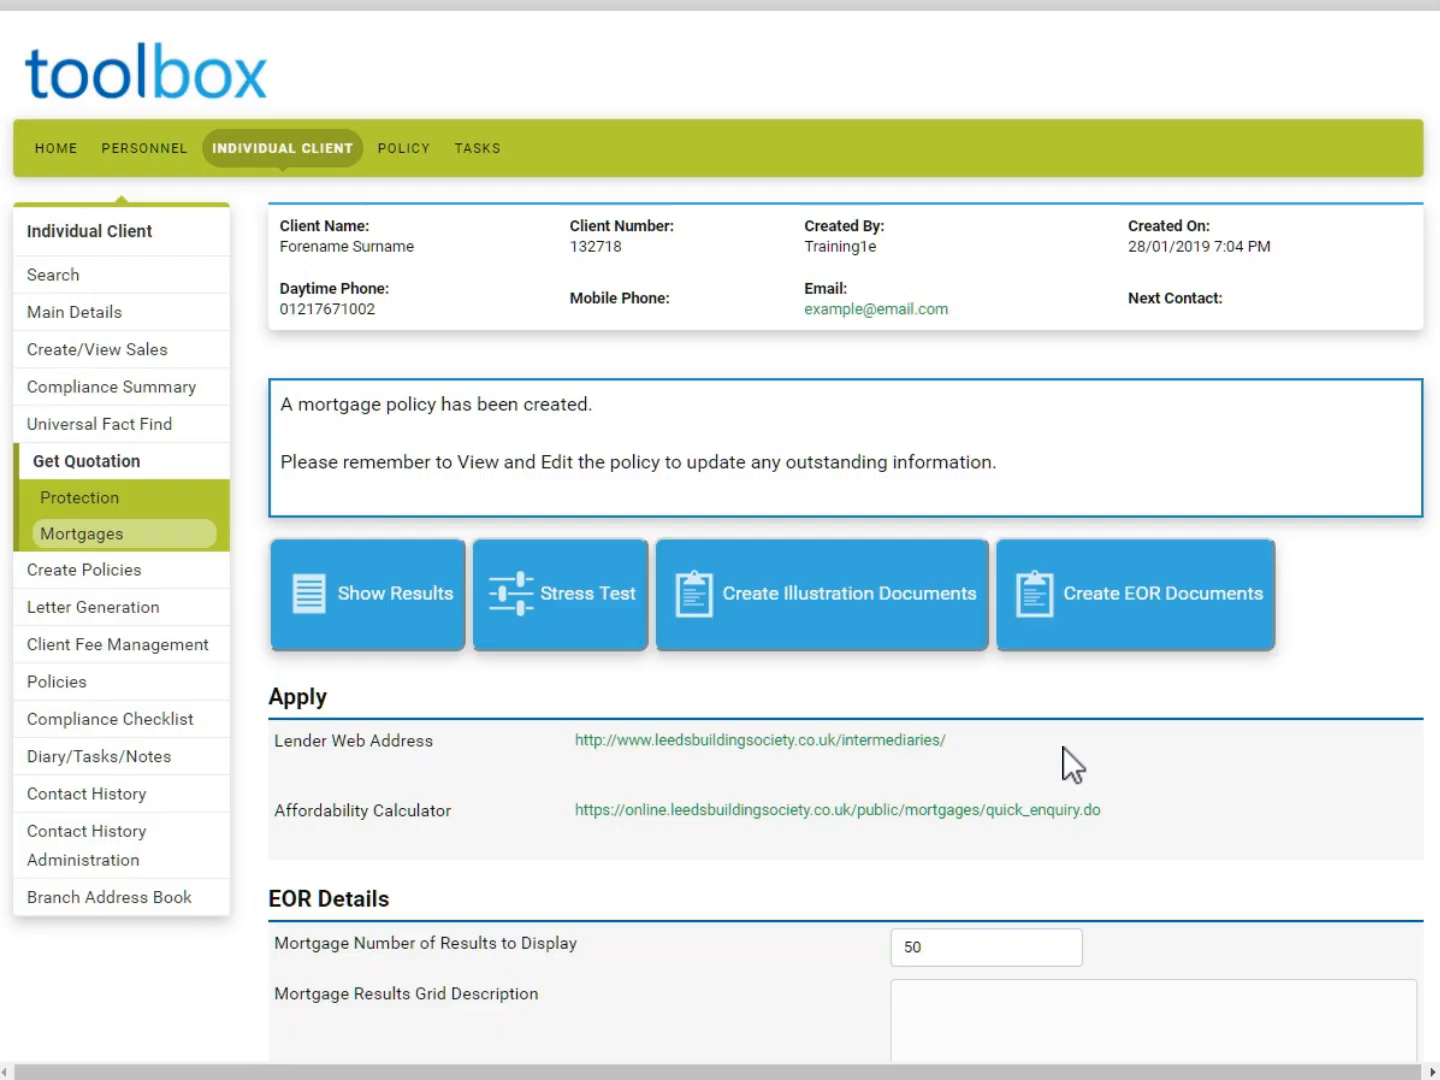
{"action": "mouse_move", "coordinate": [668, 426]}
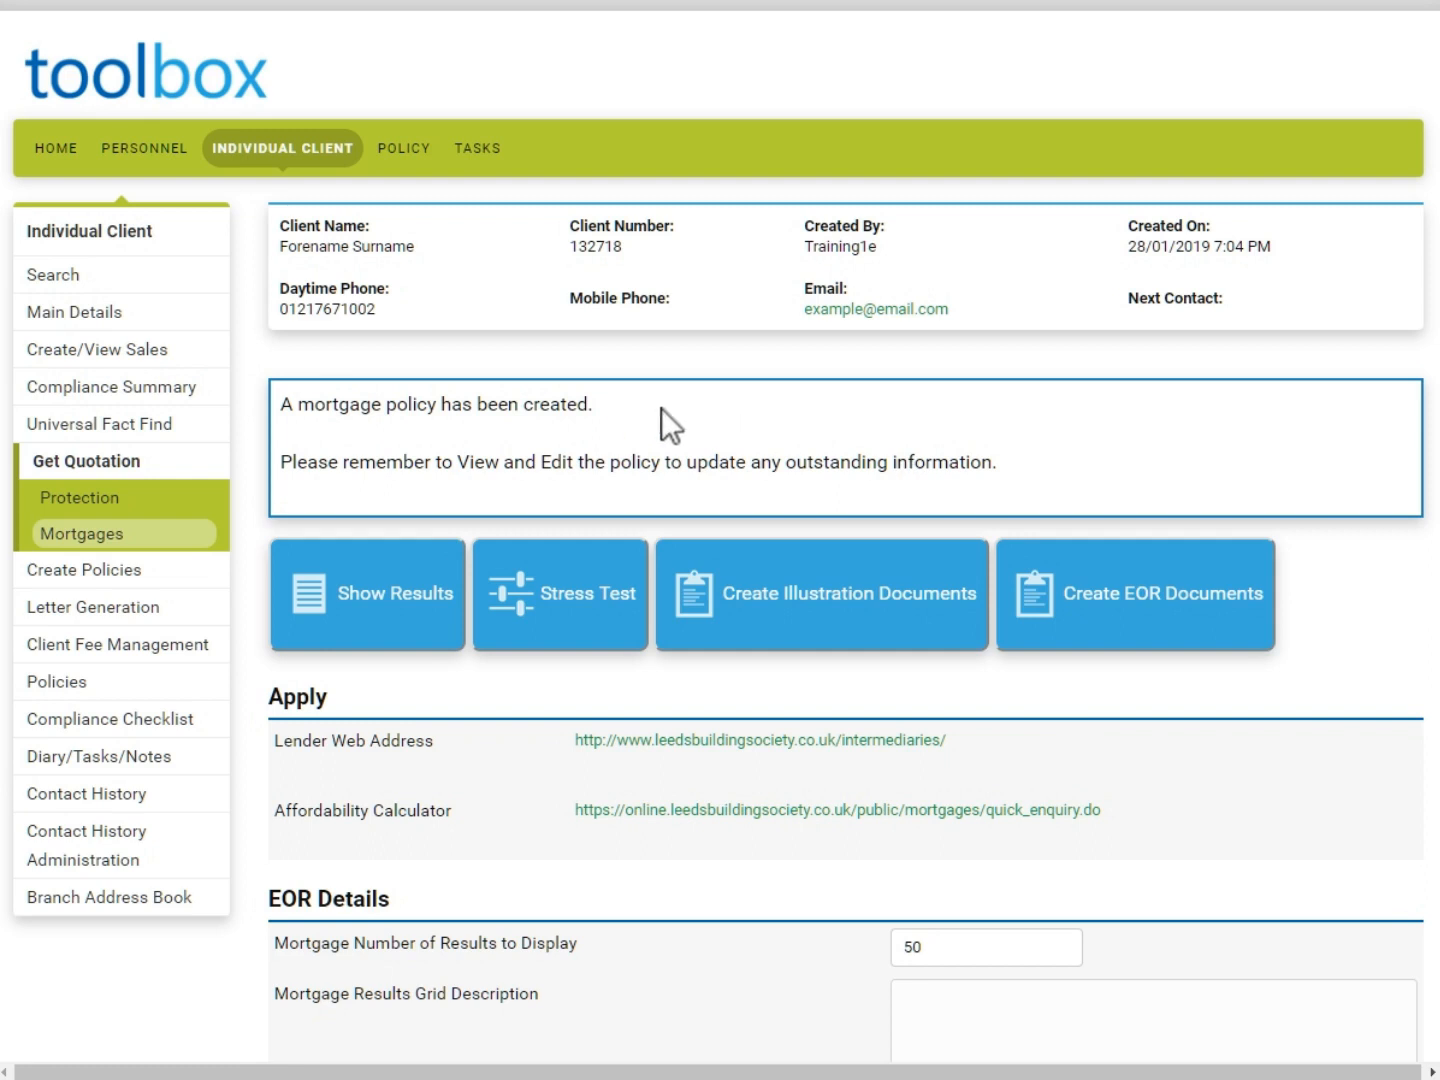
{"action": "mouse_move", "coordinate": [620, 426]}
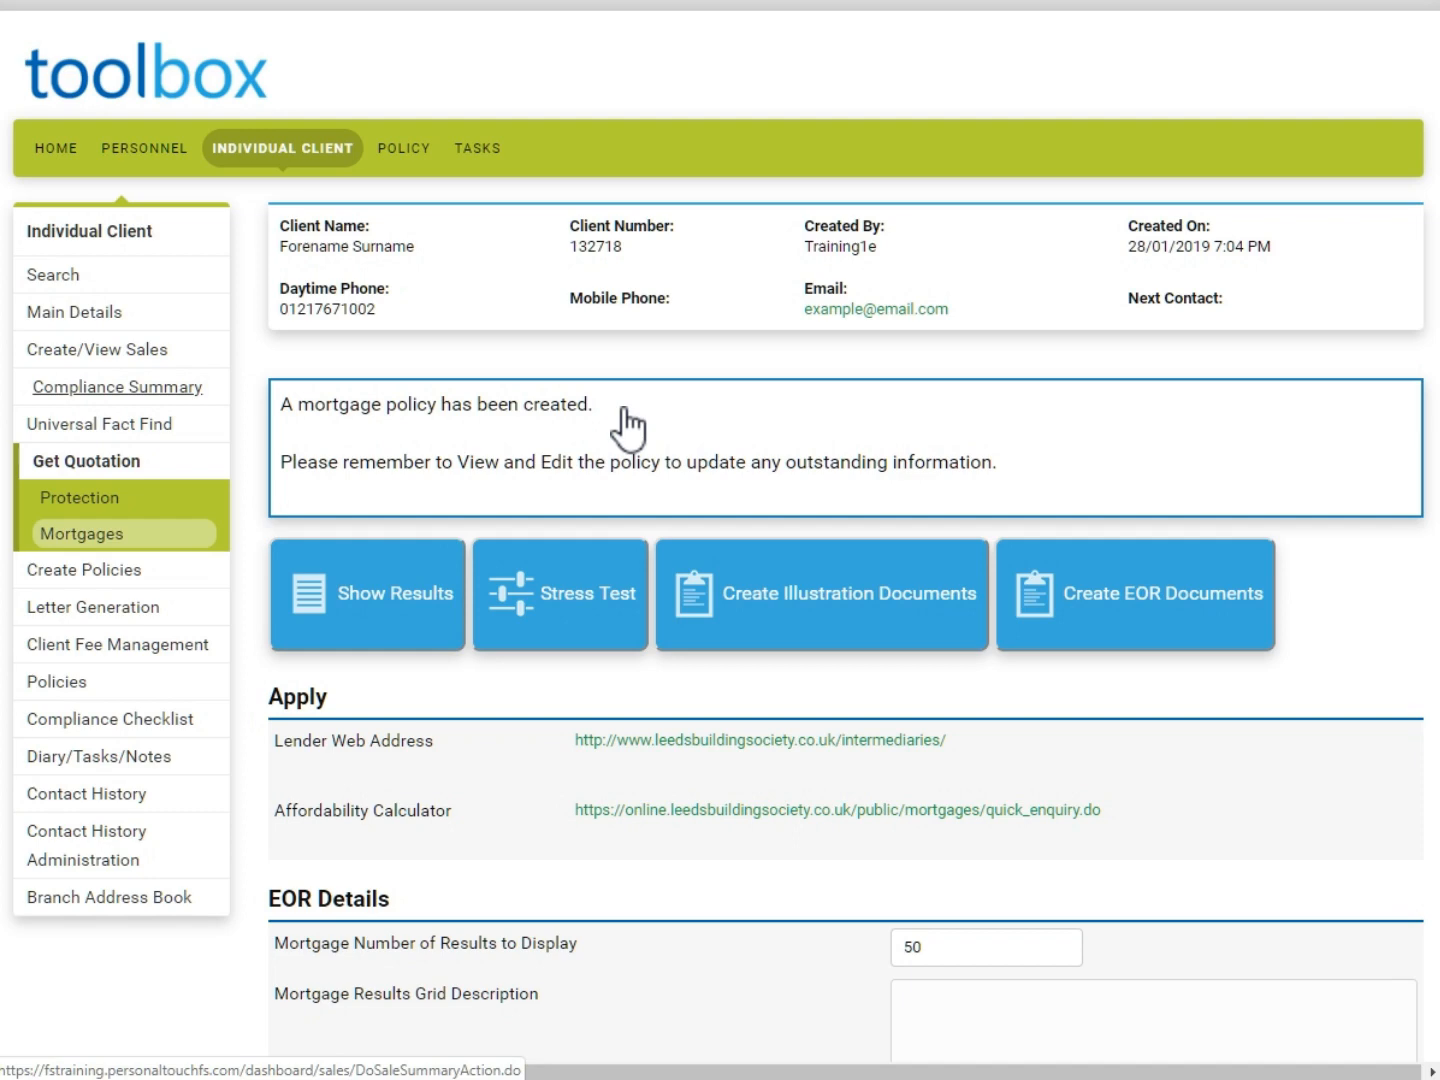
{"action": "mouse_move", "coordinate": [176, 410]}
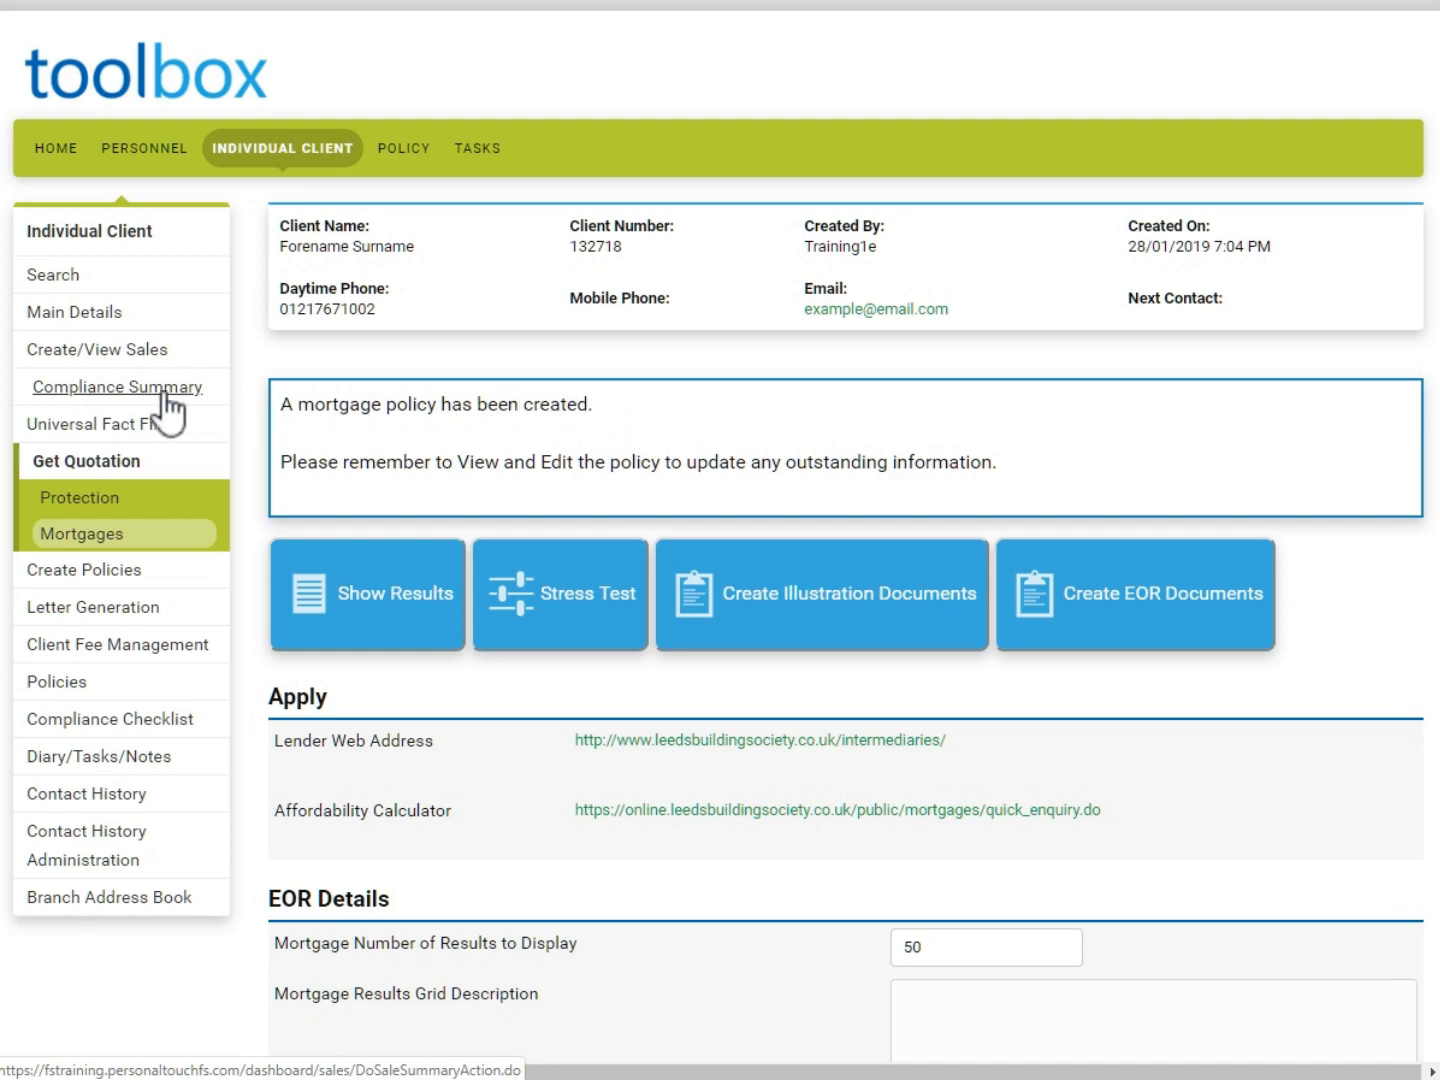
Step: Review the compliance summary's policy and EOR, illustration and stress-test document sections
{"action": "left_click", "coordinate": [116, 388]}
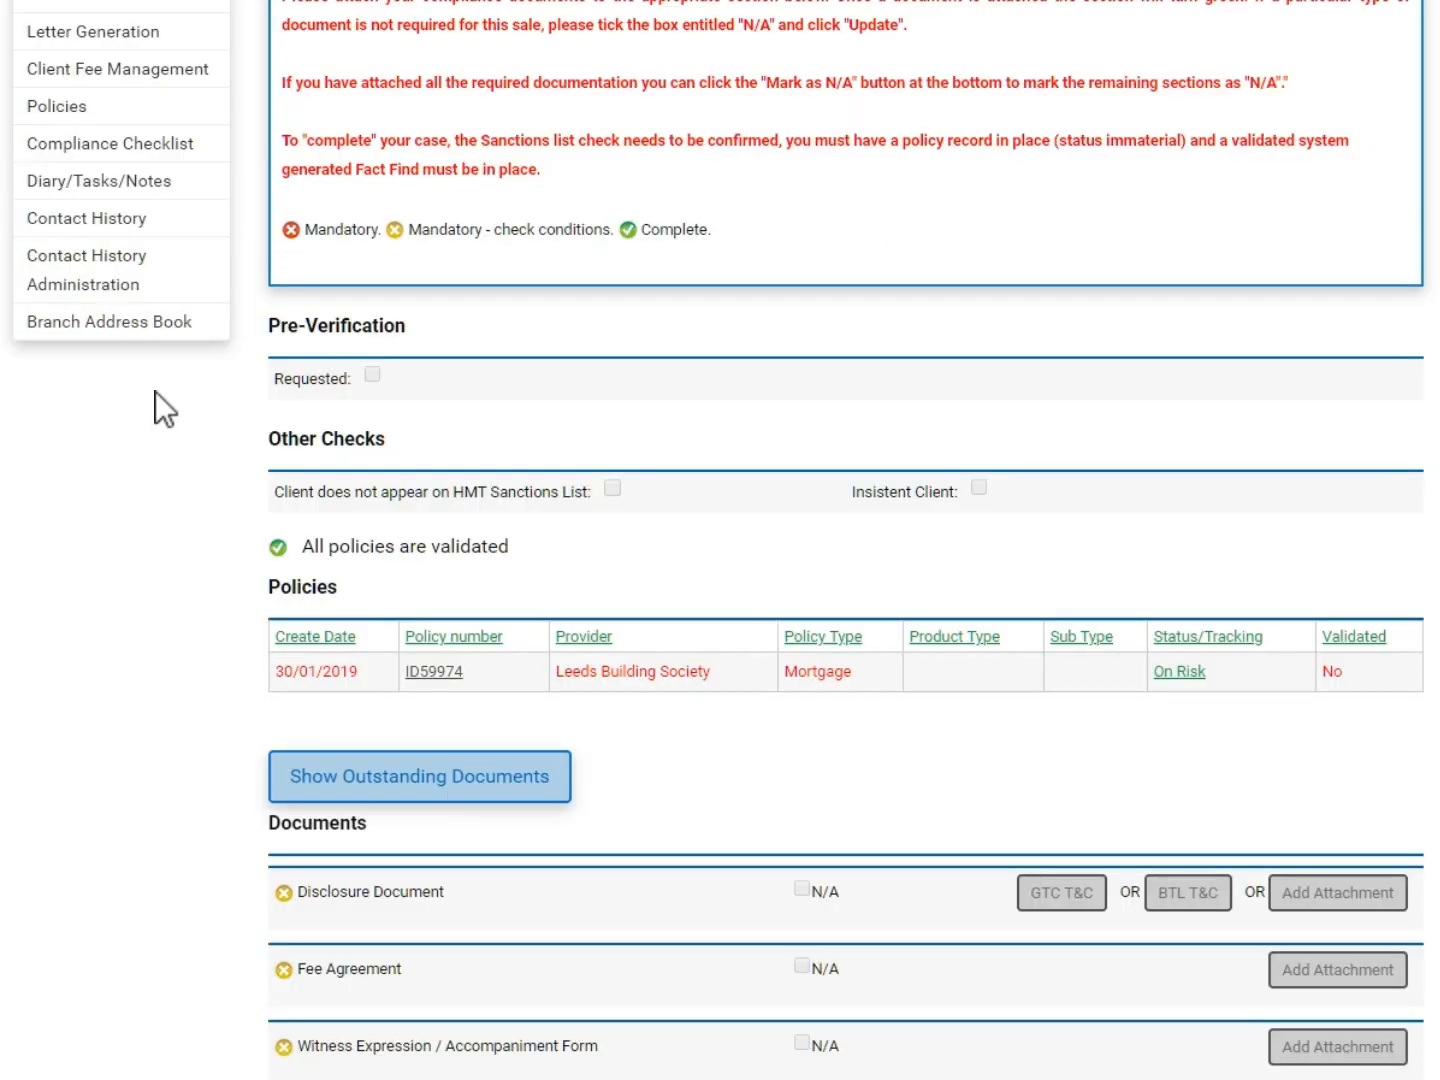
{"action": "mouse_move", "coordinate": [170, 494]}
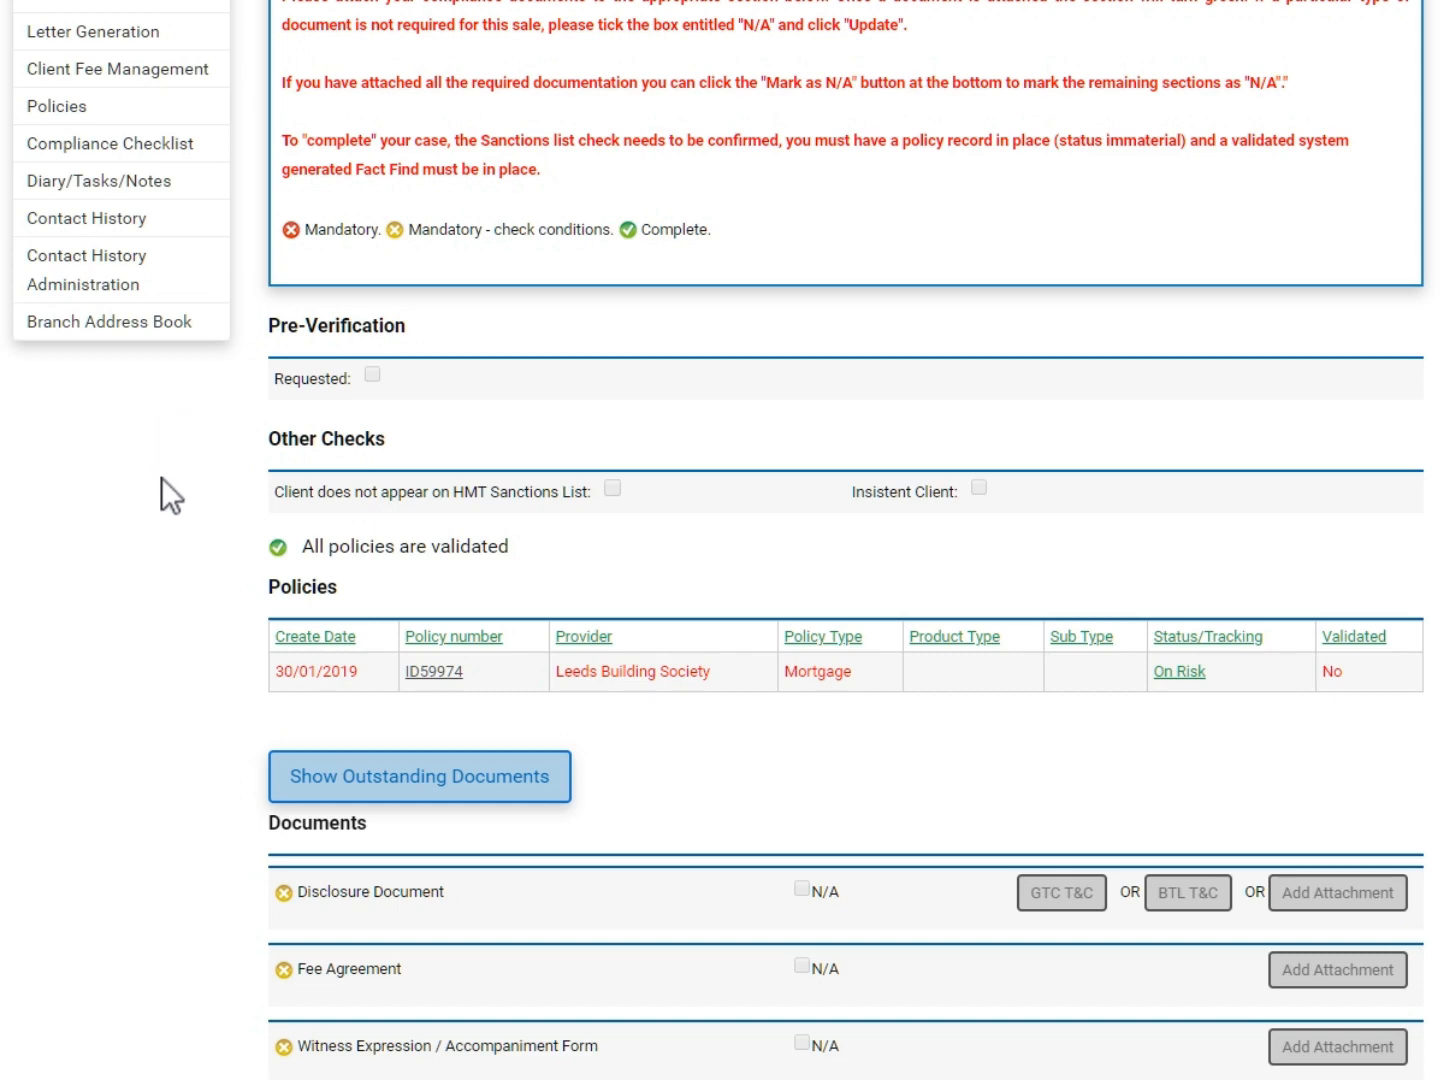
{"action": "scroll", "scroll_direction": "down", "scroll_amount": 3}
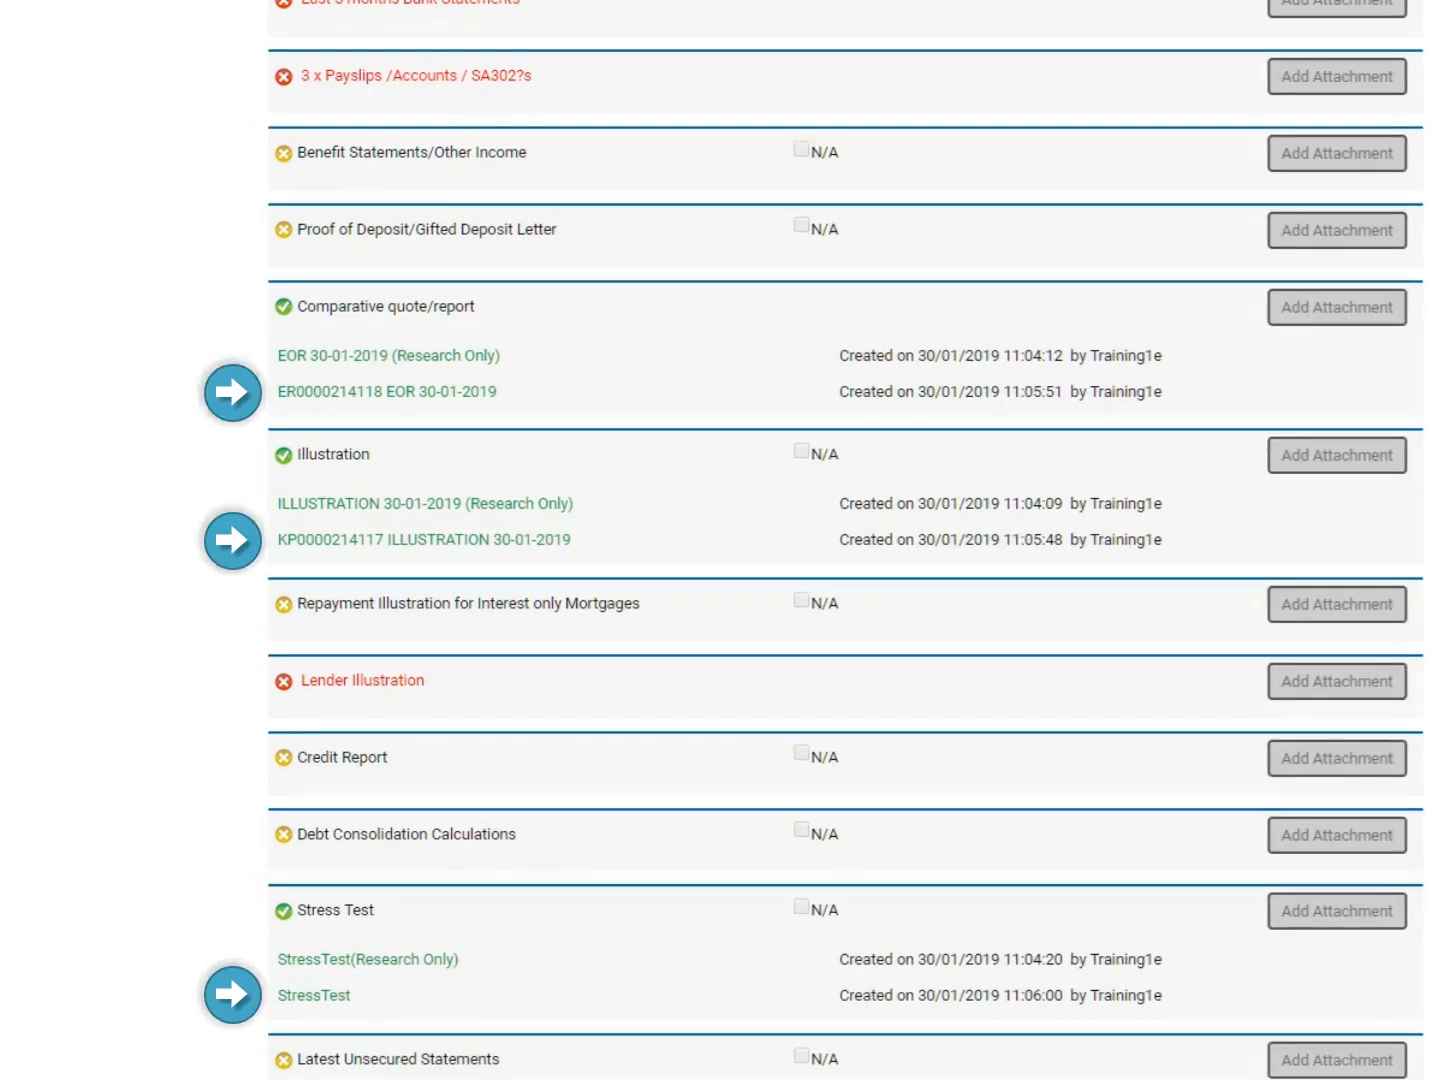
{"action": "mouse_move", "coordinate": [828, 568]}
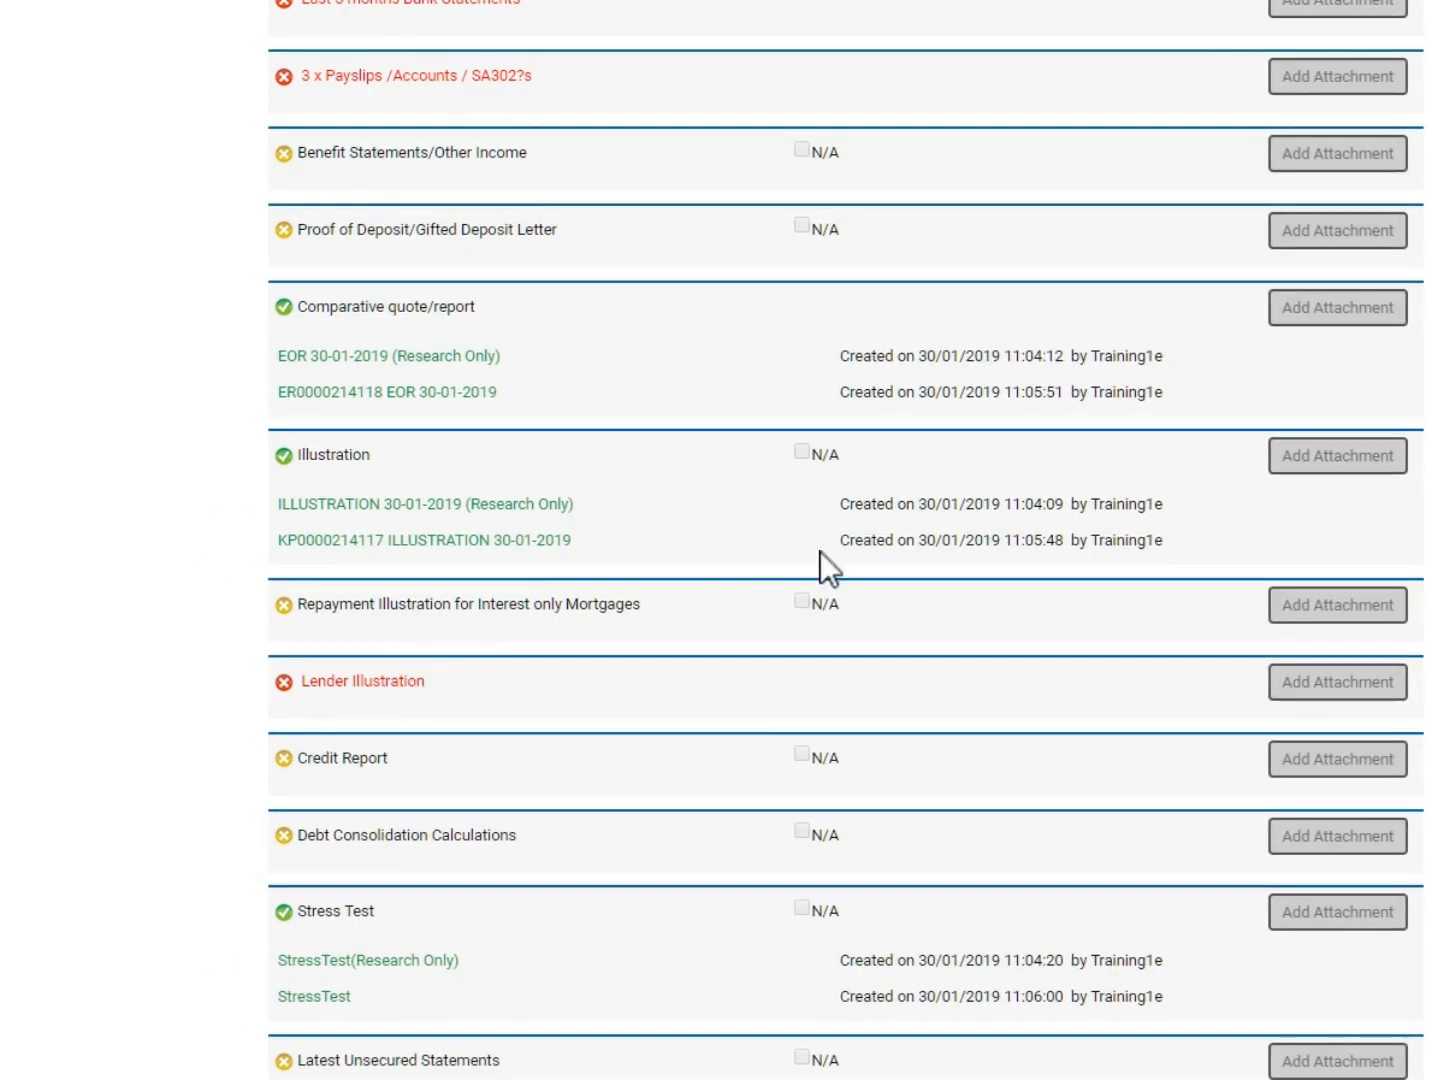
{"action": "scroll", "scroll_direction": "up", "scroll_amount": 3}
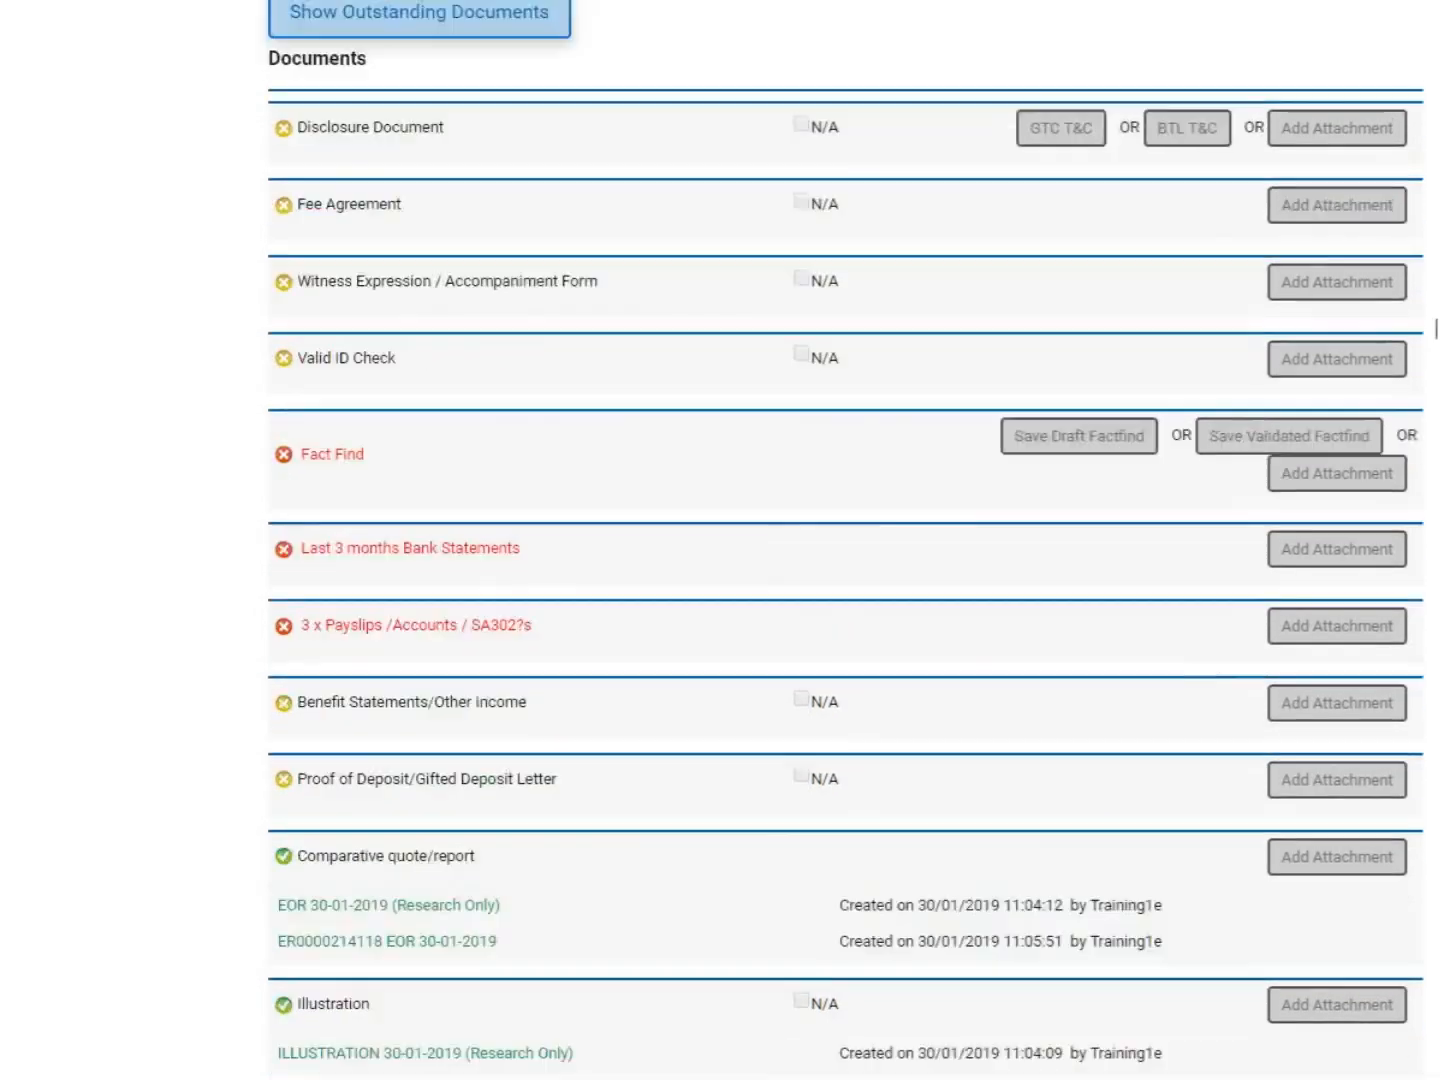
{"action": "scroll", "scroll_direction": "up", "scroll_amount": 3}
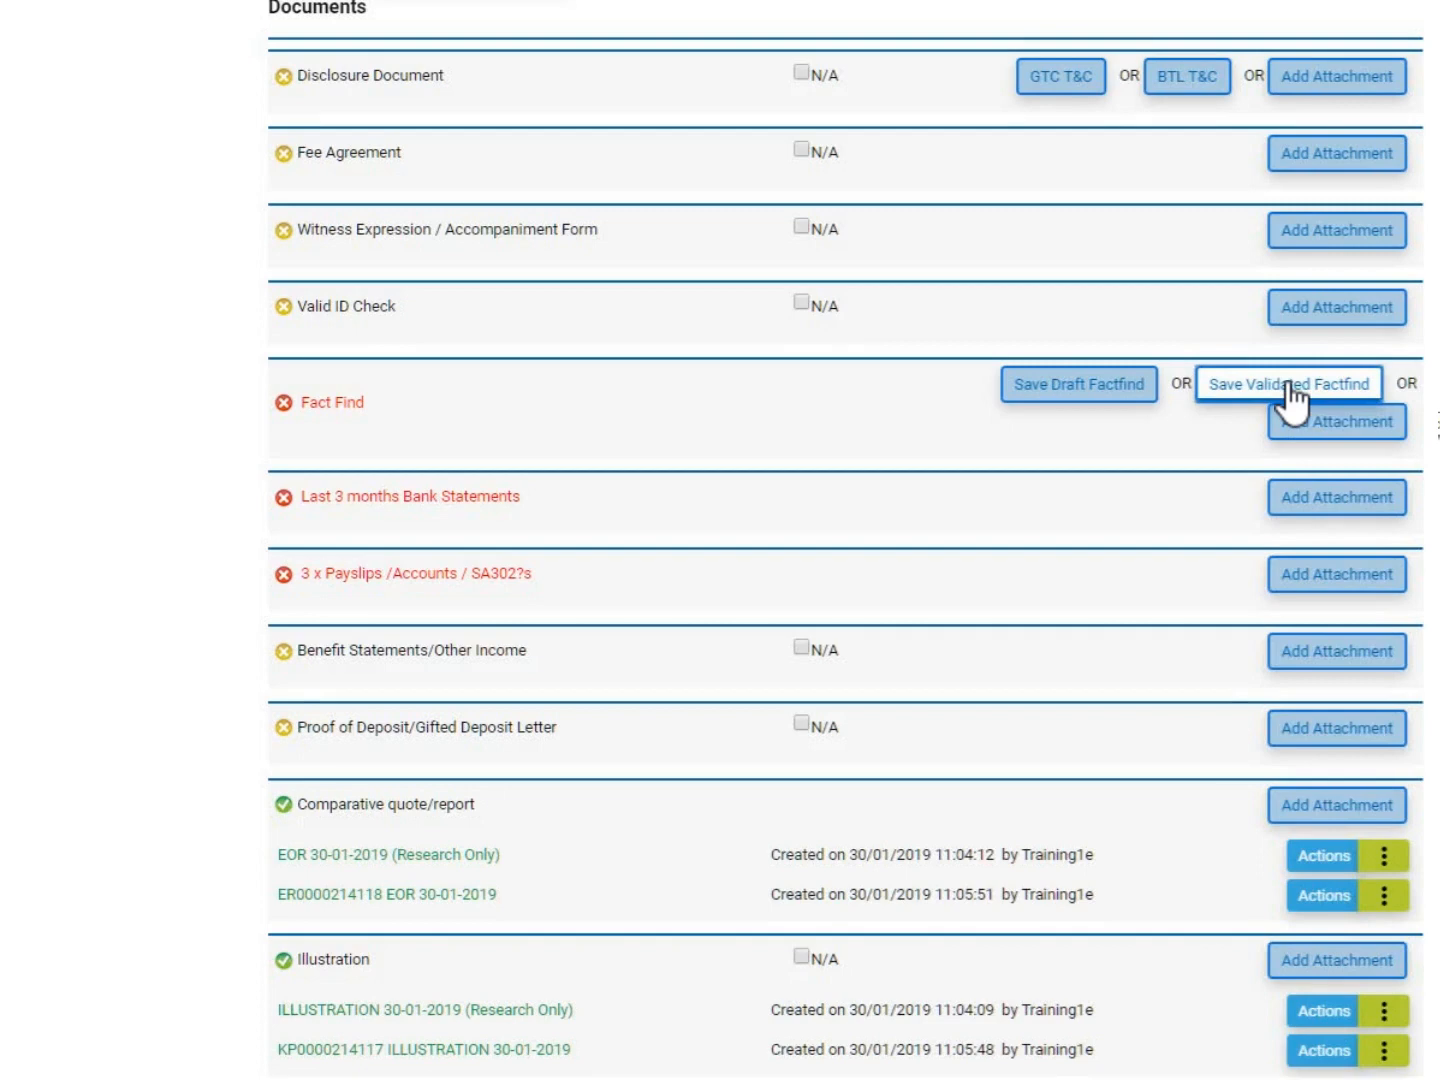
Step: Save a validated mortgage fact find PDF to the compliance summary's Fact Find section
{"action": "left_click", "coordinate": [1288, 384]}
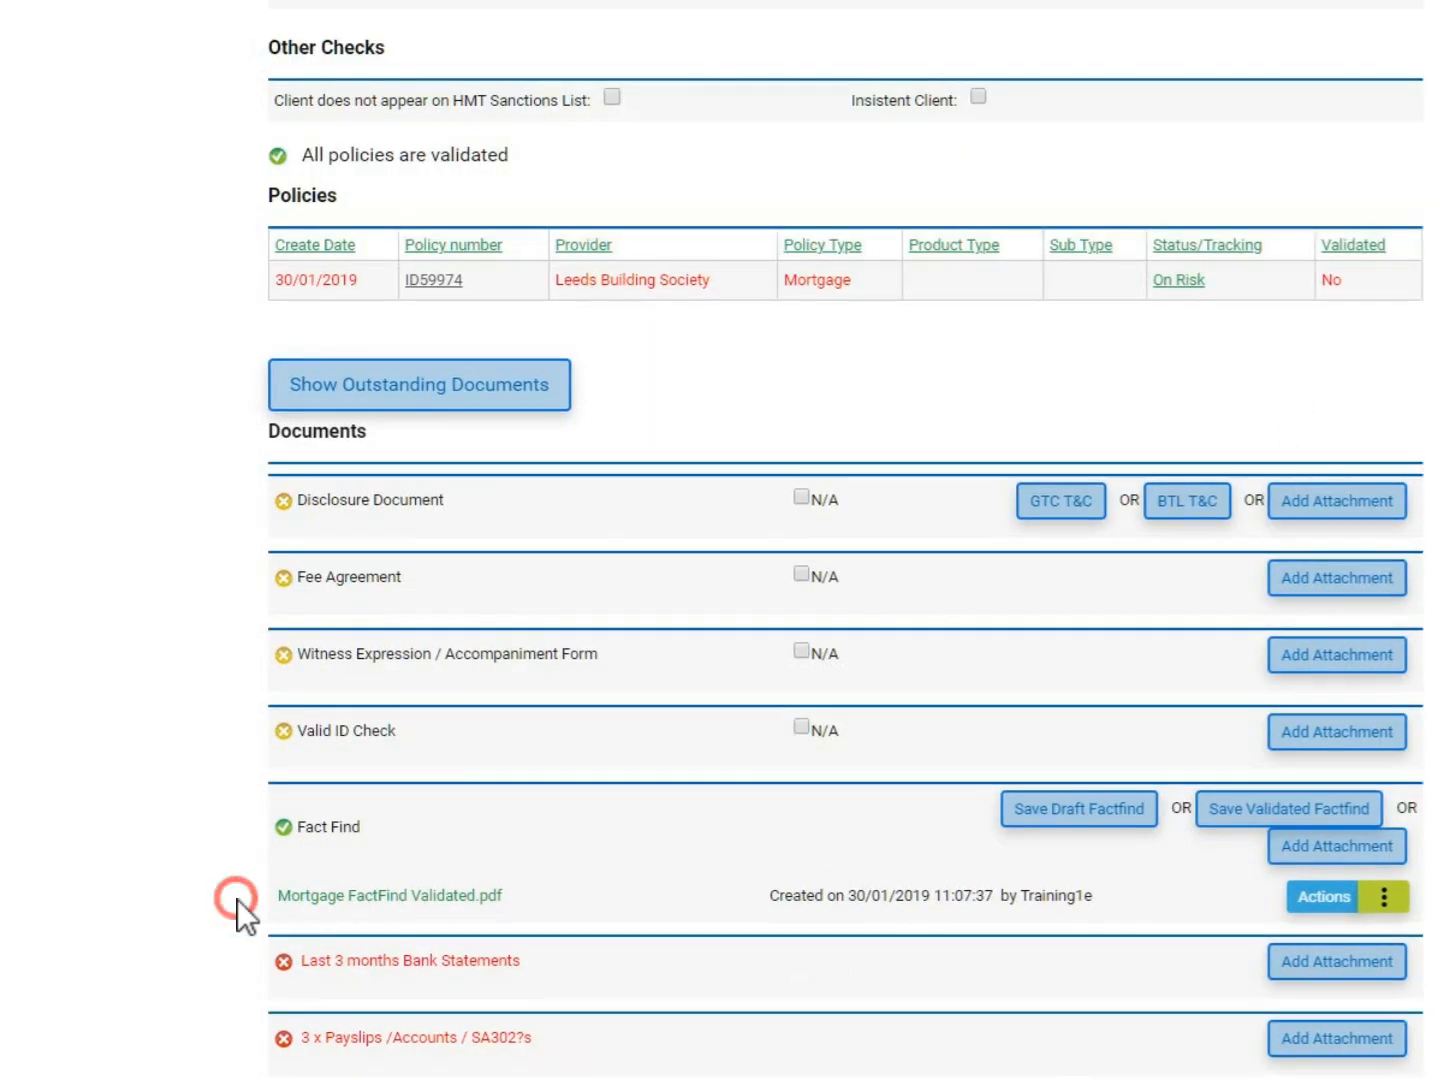
{"action": "scroll", "scroll_direction": "up", "scroll_amount": 3}
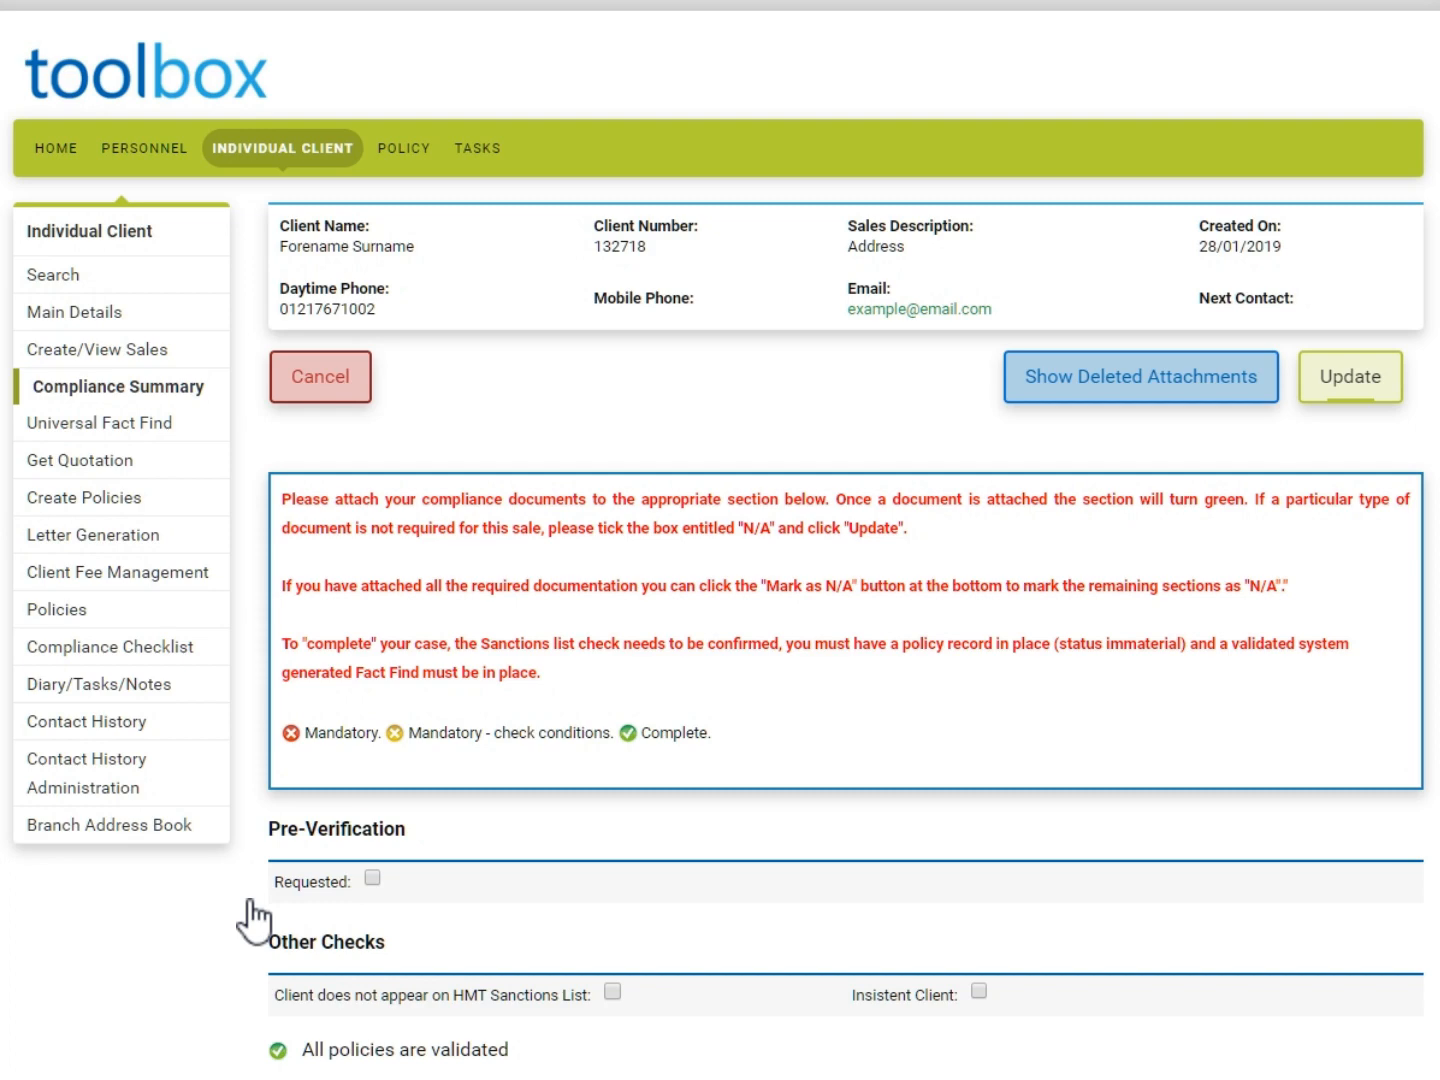
{"action": "mouse_move", "coordinate": [1240, 400]}
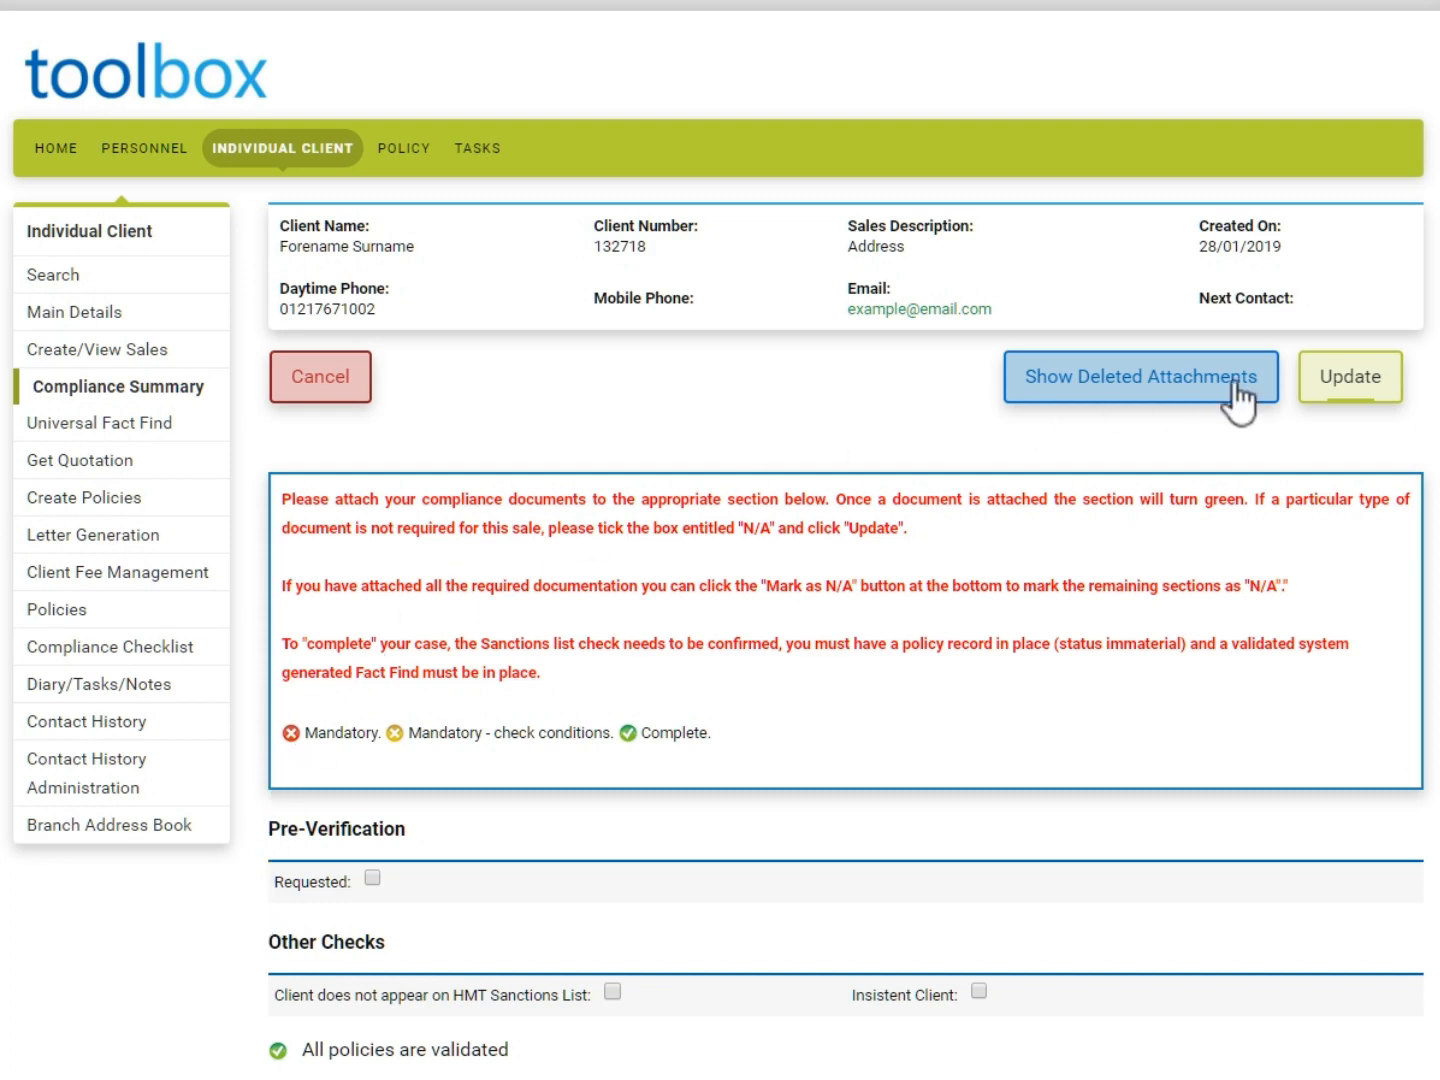
{"action": "scroll", "scroll_direction": "down", "scroll_amount": 3}
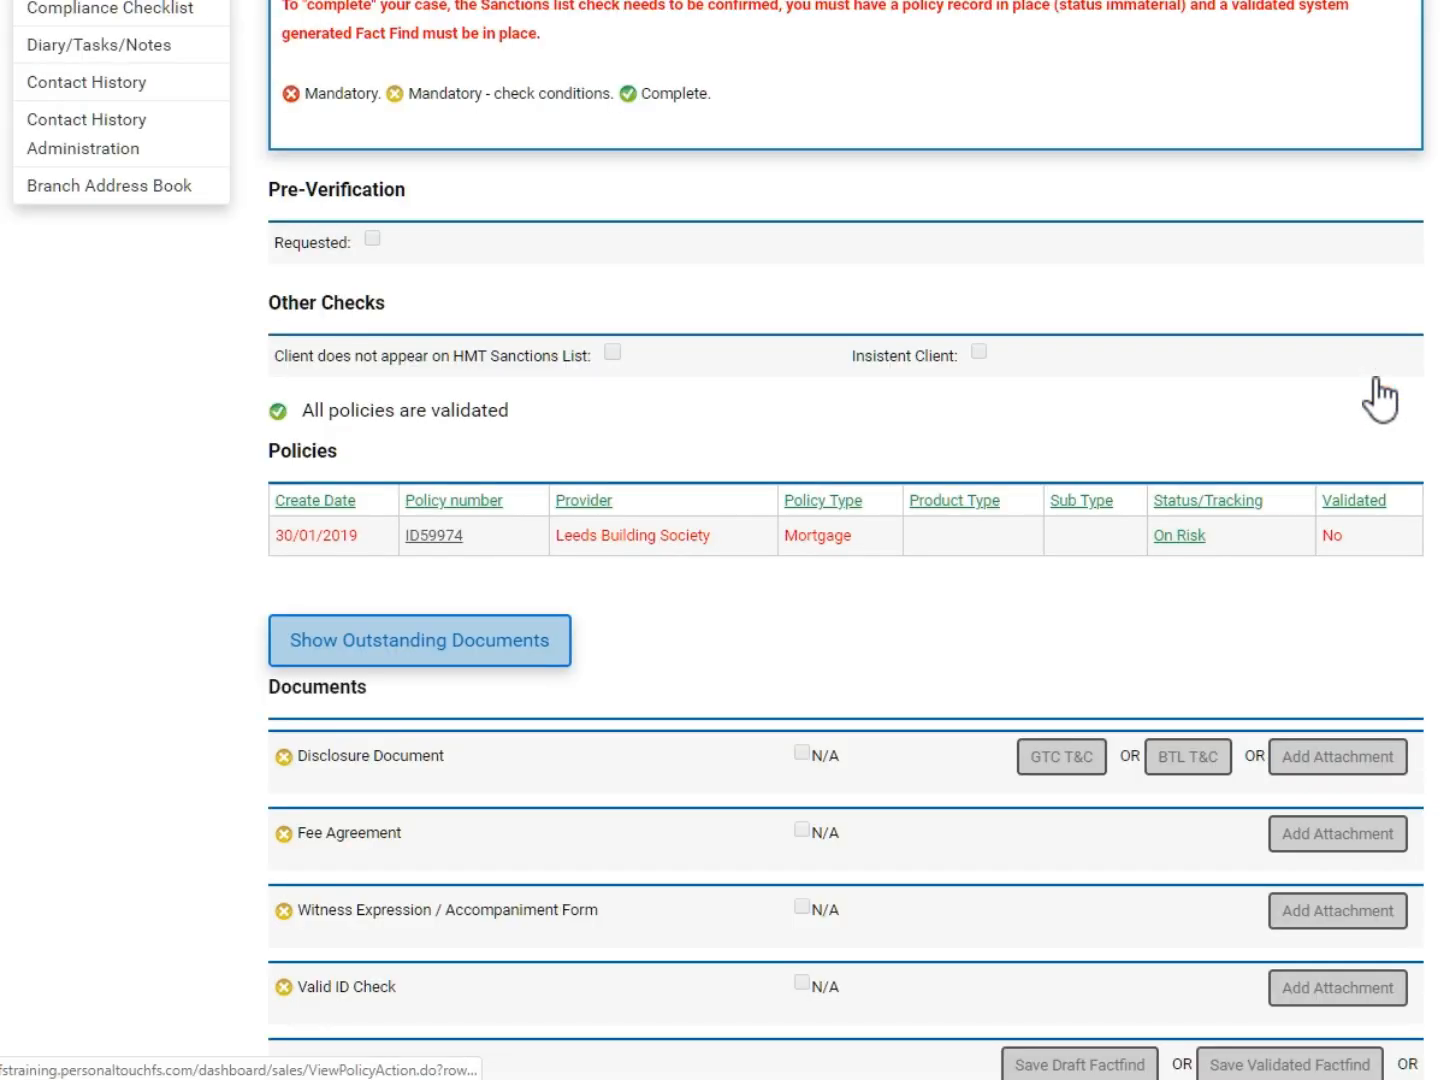
{"action": "mouse_move", "coordinate": [1318, 456]}
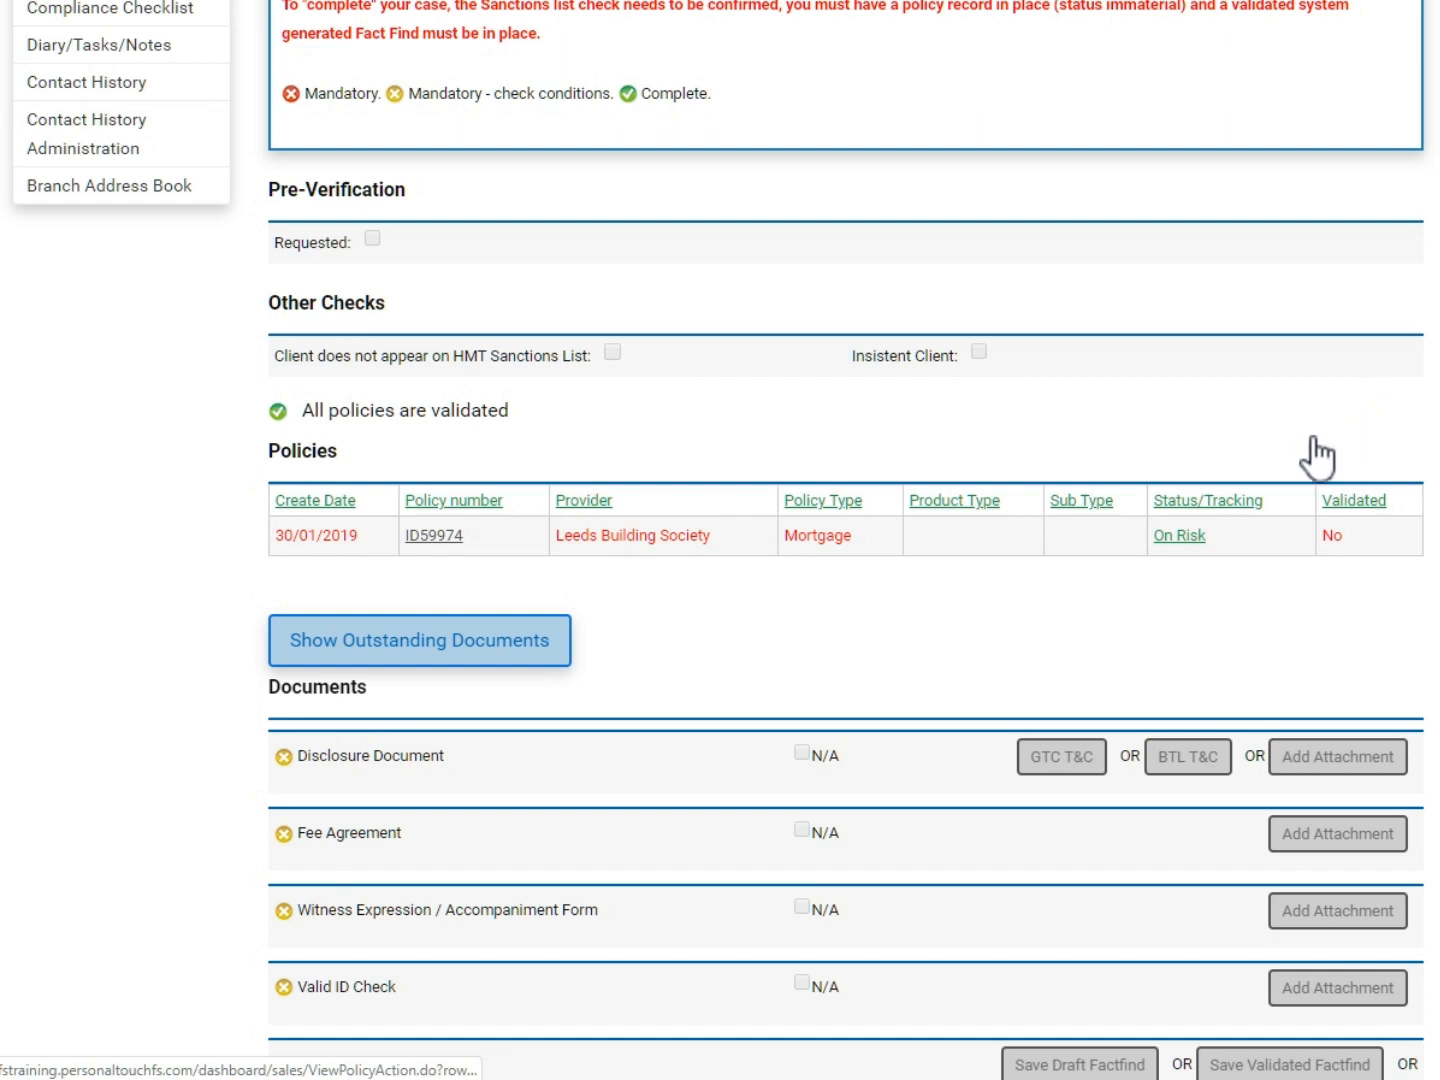
{"action": "mouse_move", "coordinate": [434, 536]}
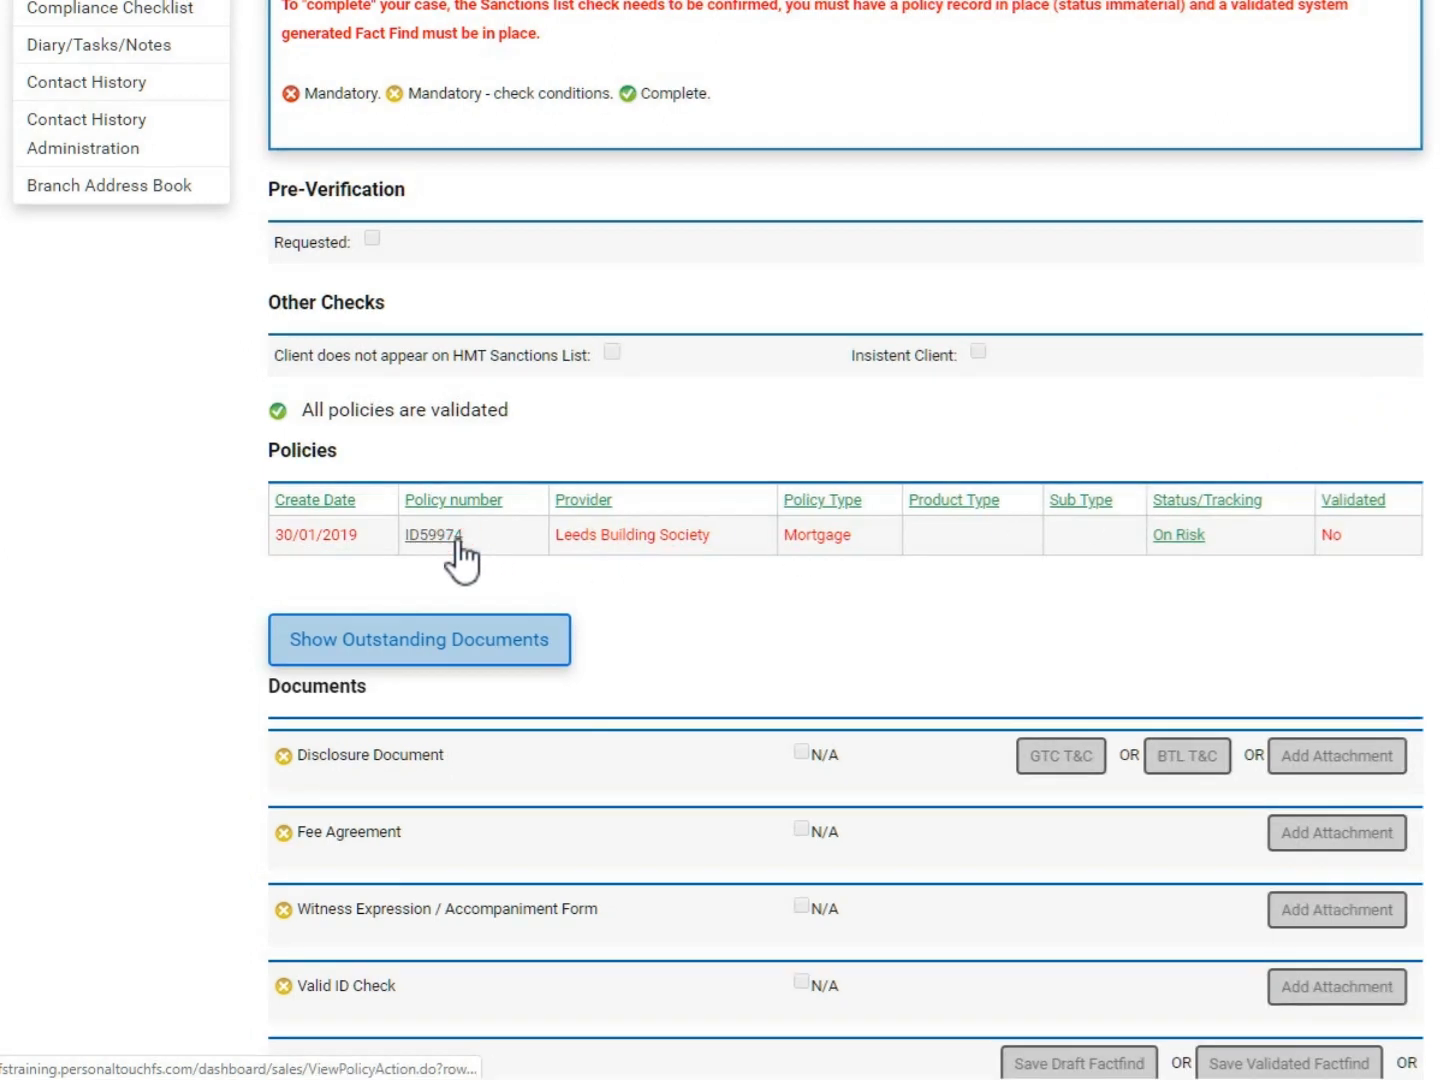